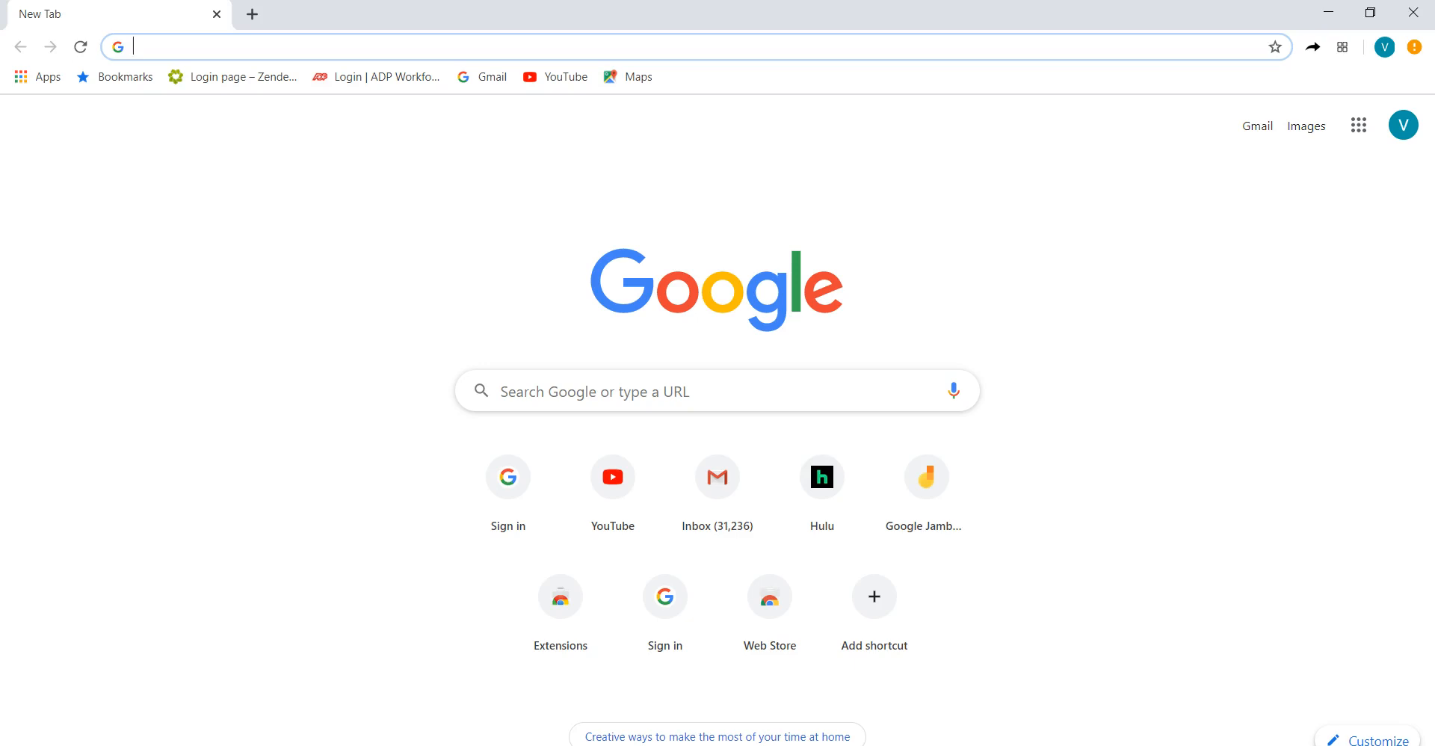
mouse_move(645, 708)
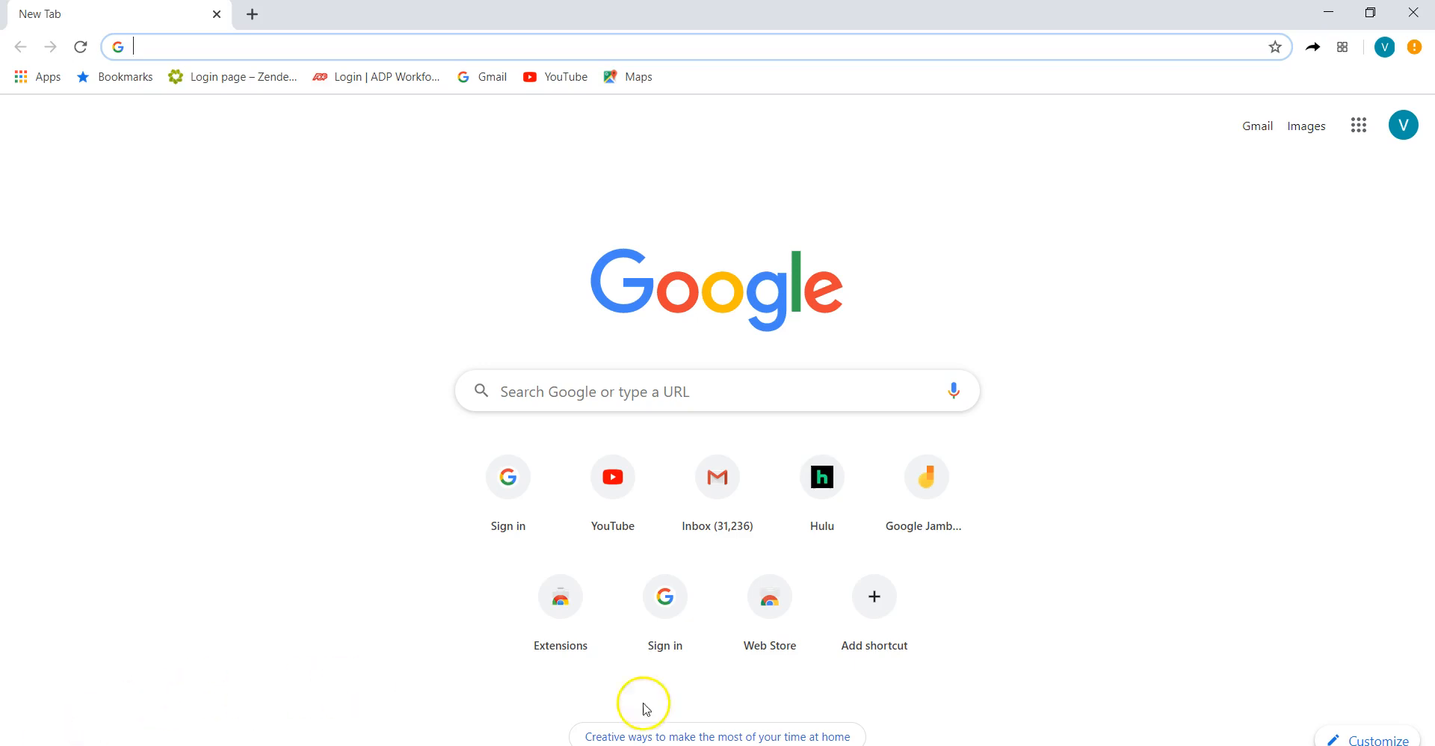
mouse_move(1349, 174)
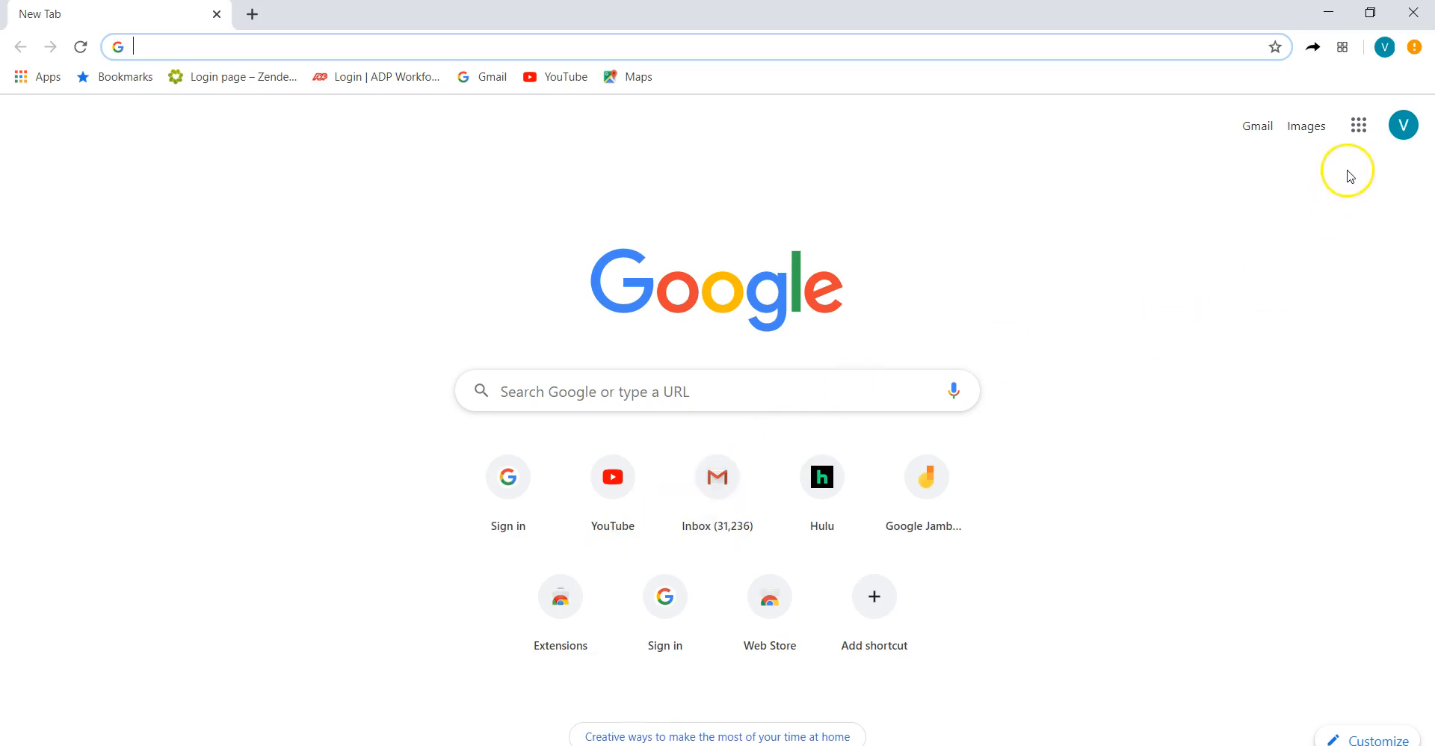
mouse_move(1349, 176)
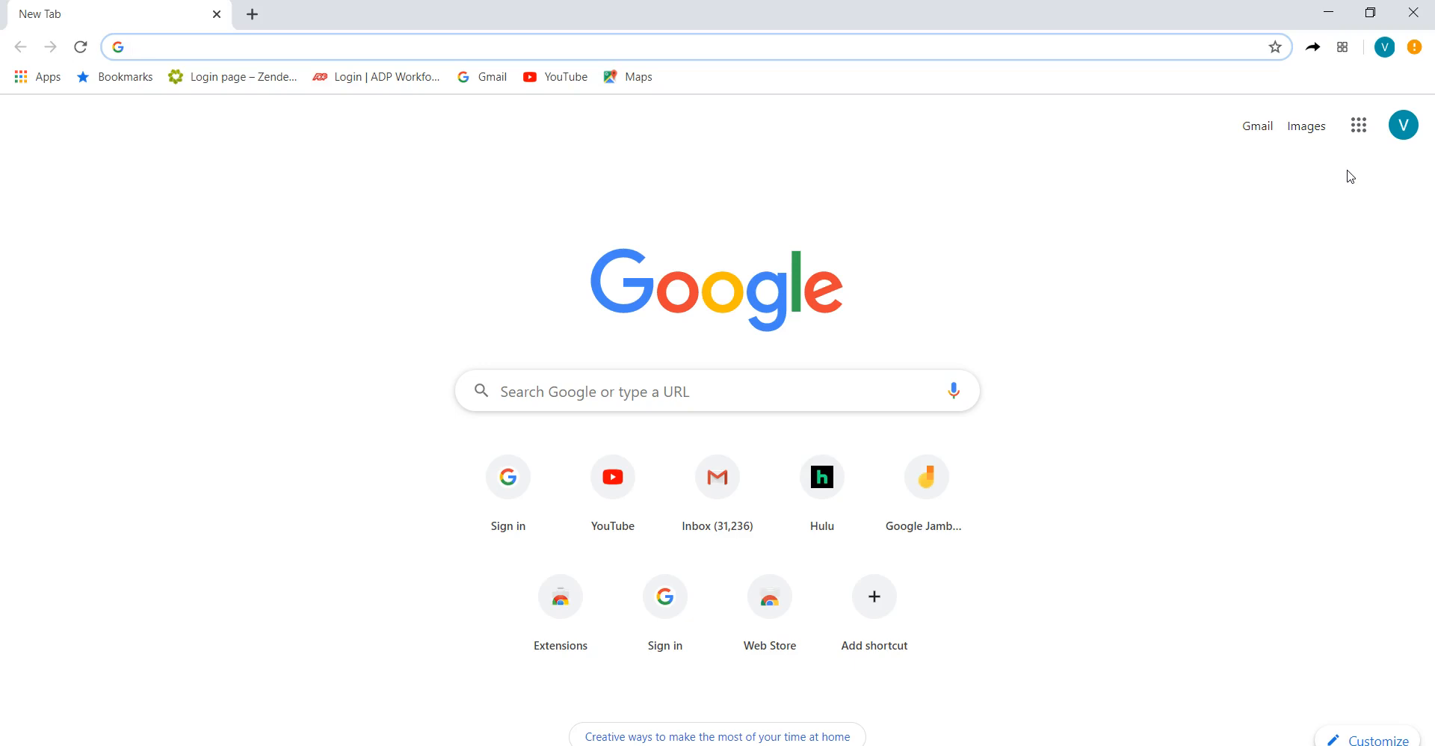
mouse_move(973, 156)
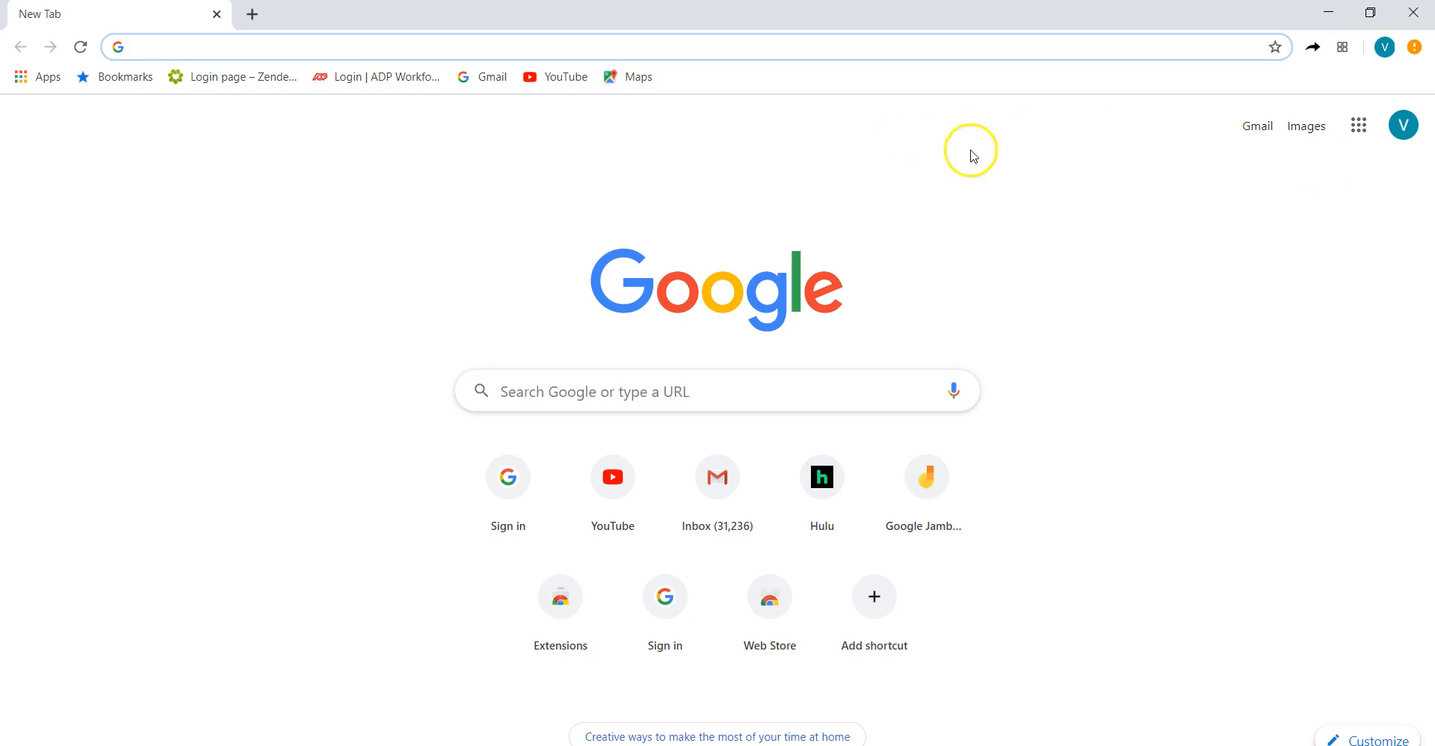
mouse_move(1358, 126)
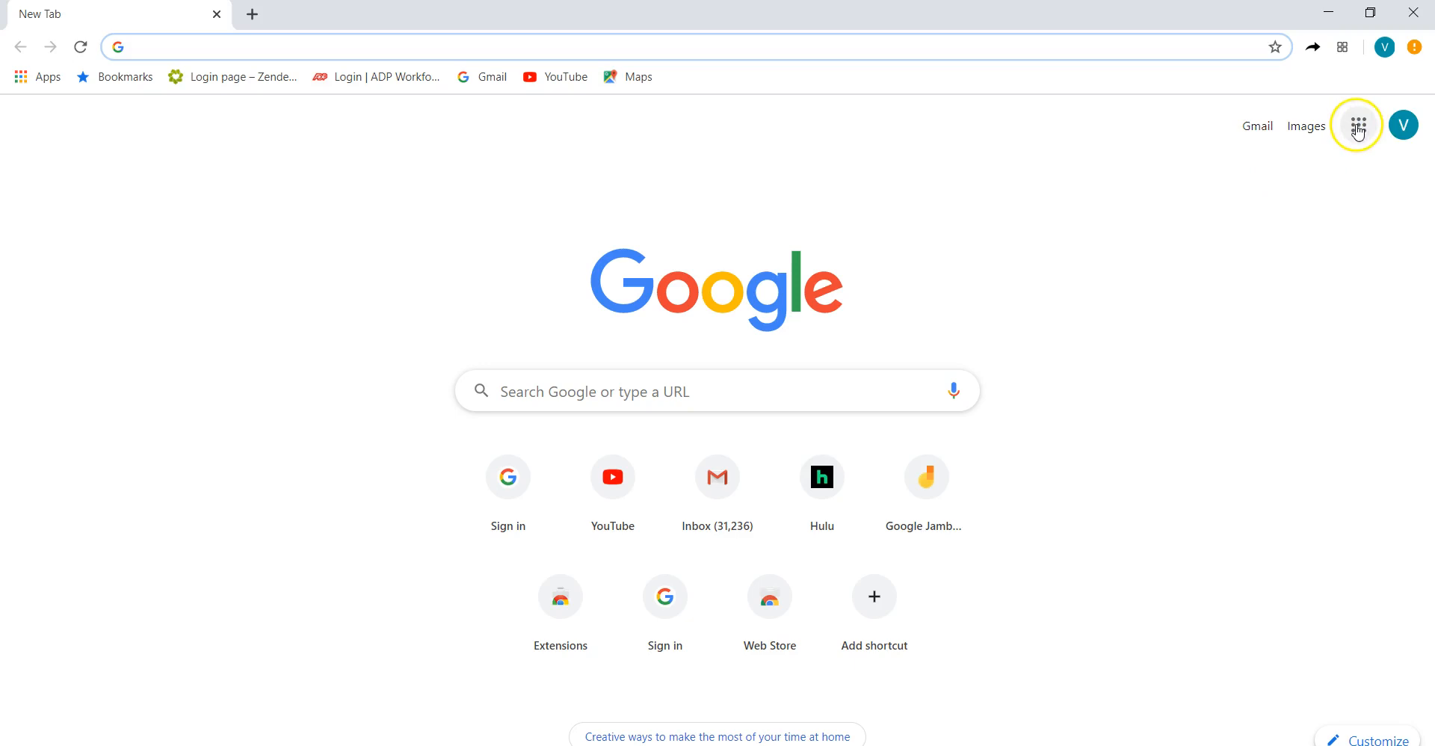
mouse_move(1358, 126)
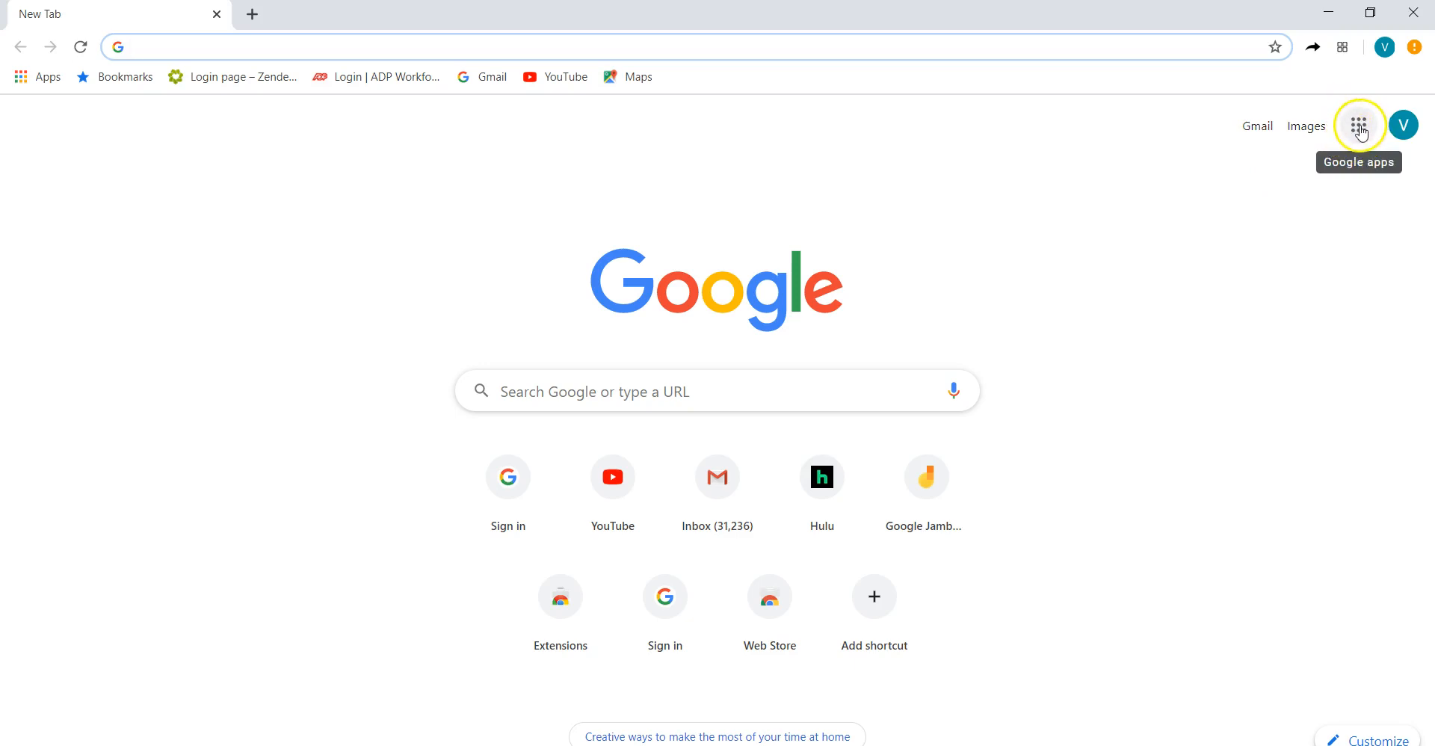
Launch Google Meet from the Google apps launcher on the new tab page
left_click(1359, 125)
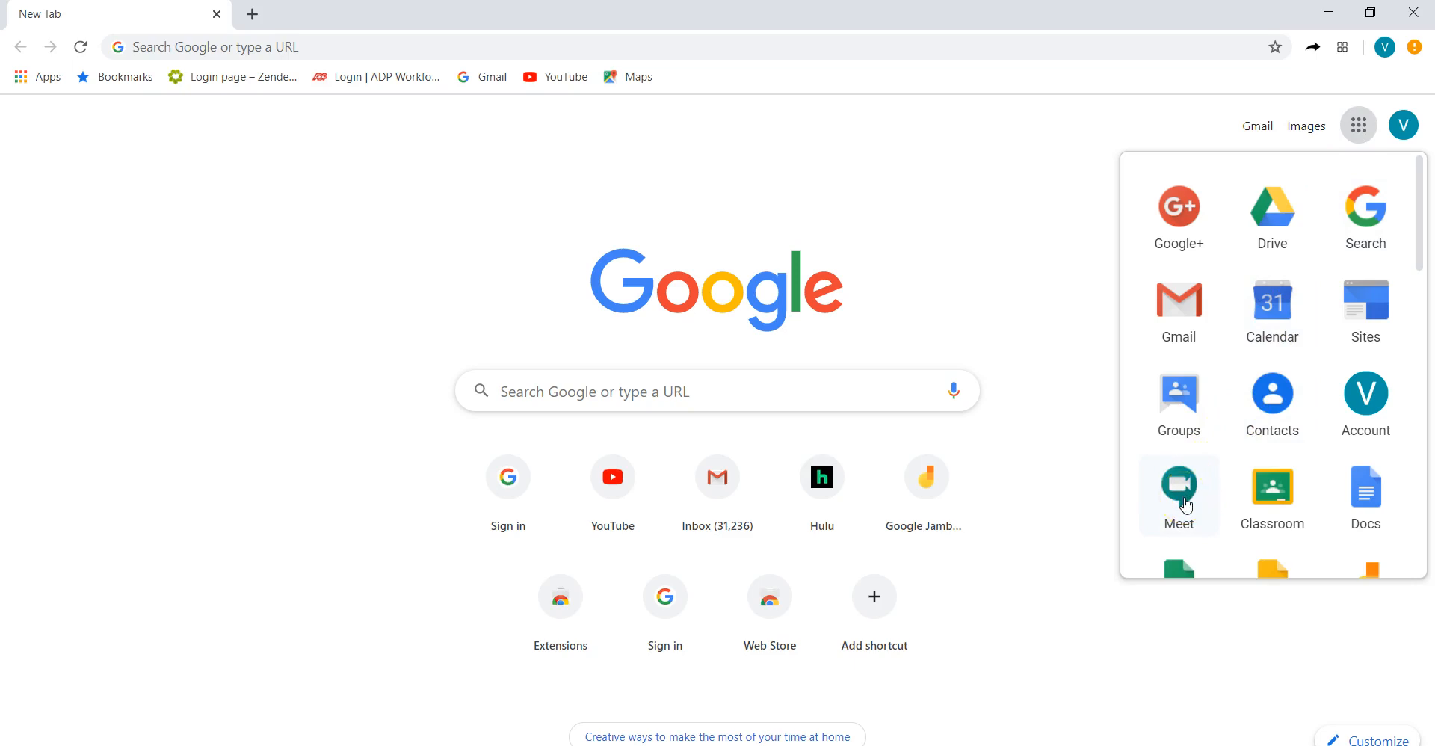
left_click(1178, 483)
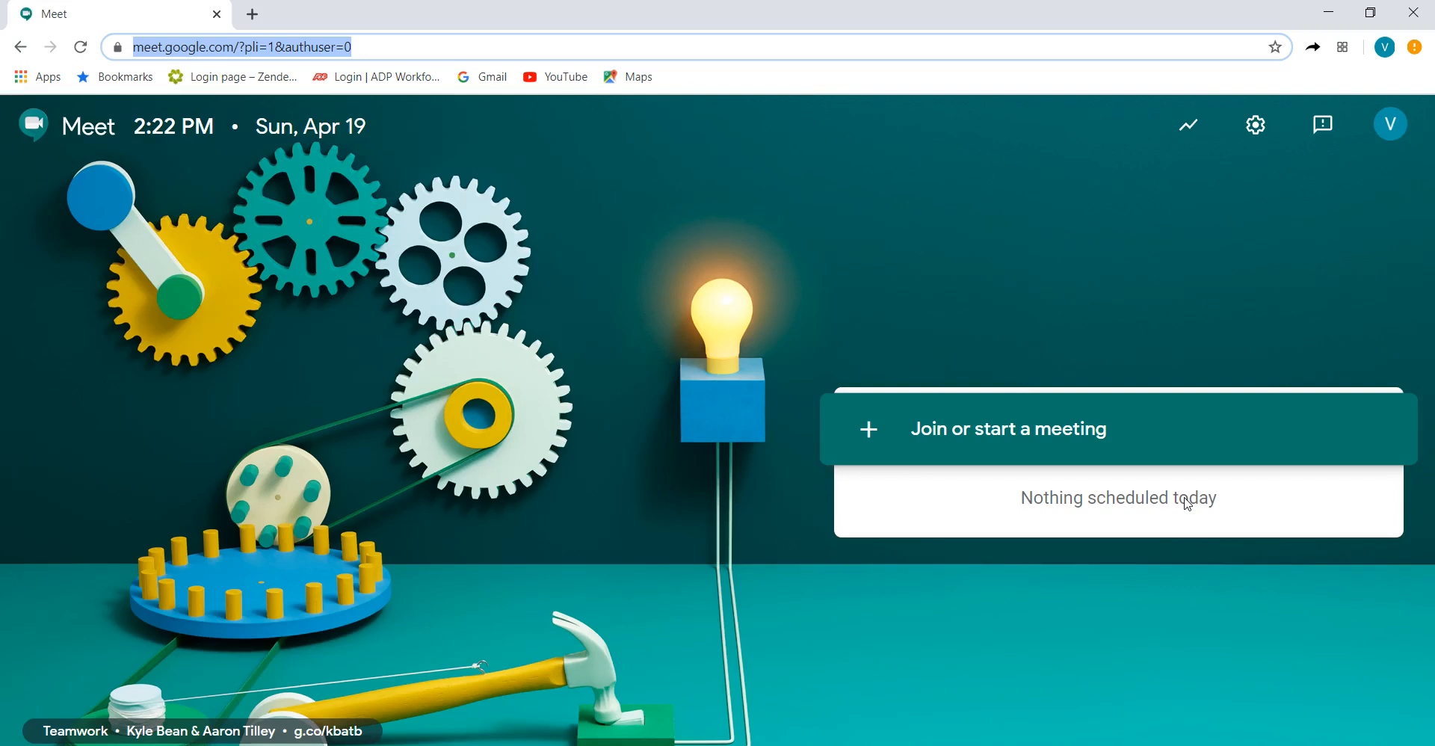
mouse_move(977, 566)
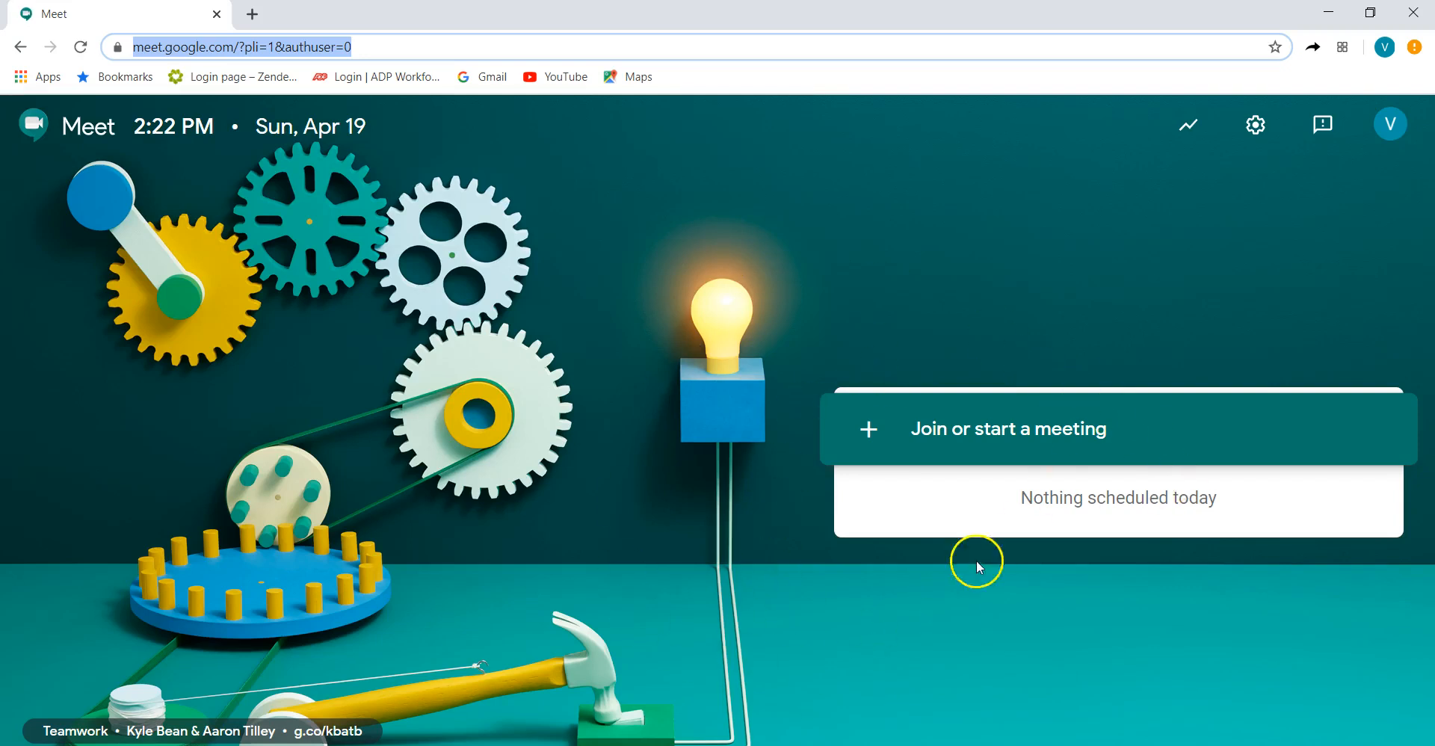
mouse_move(1000, 442)
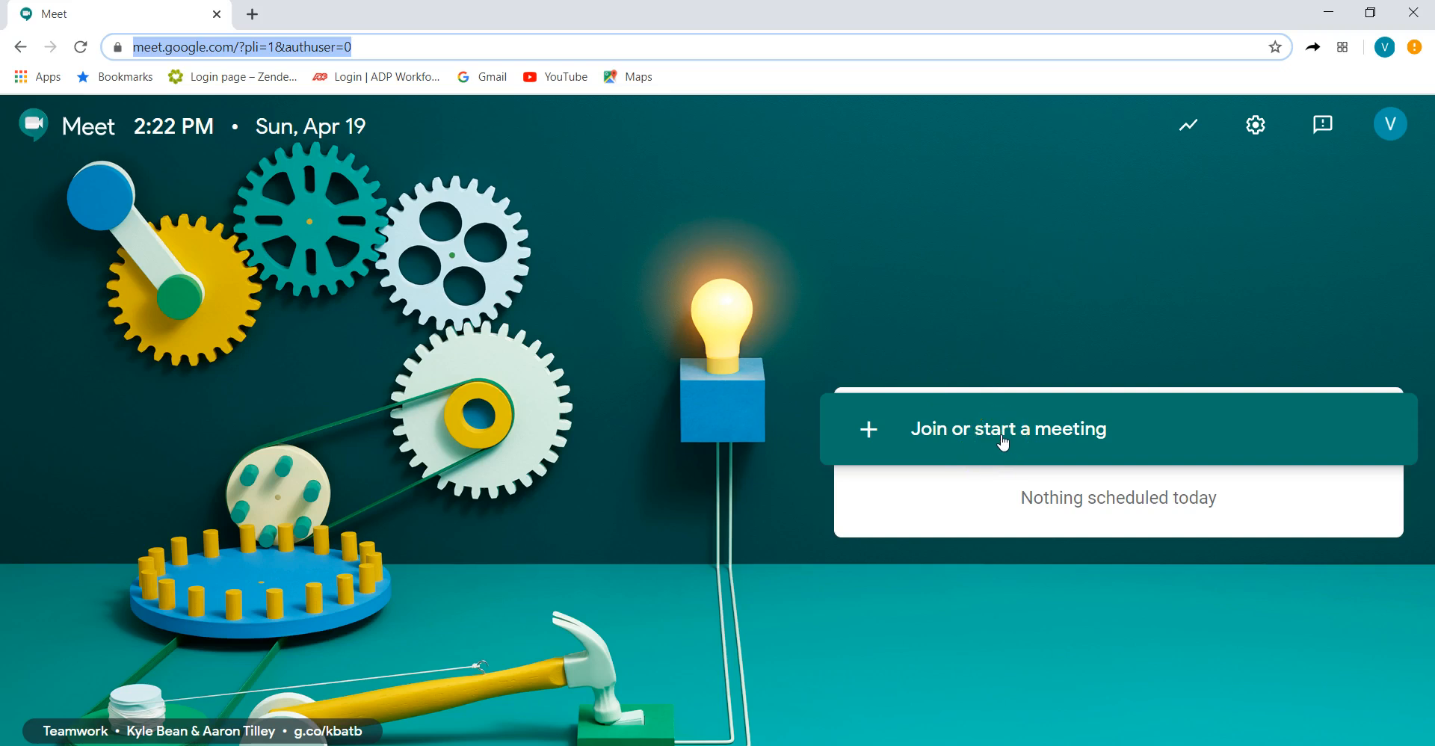
Start joining a meeting and enter the nickname 'Whiteboard Demo'
left_click(1007, 428)
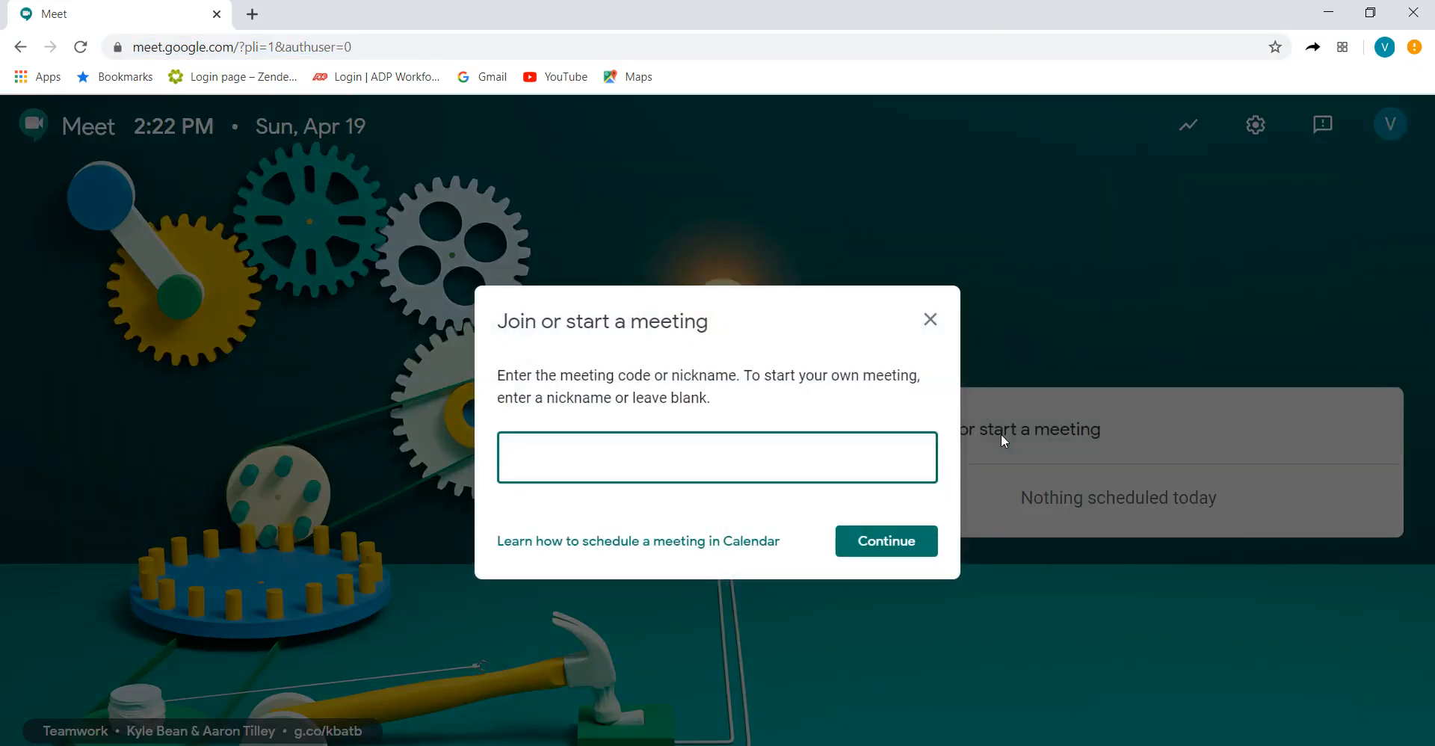
type("Wind")
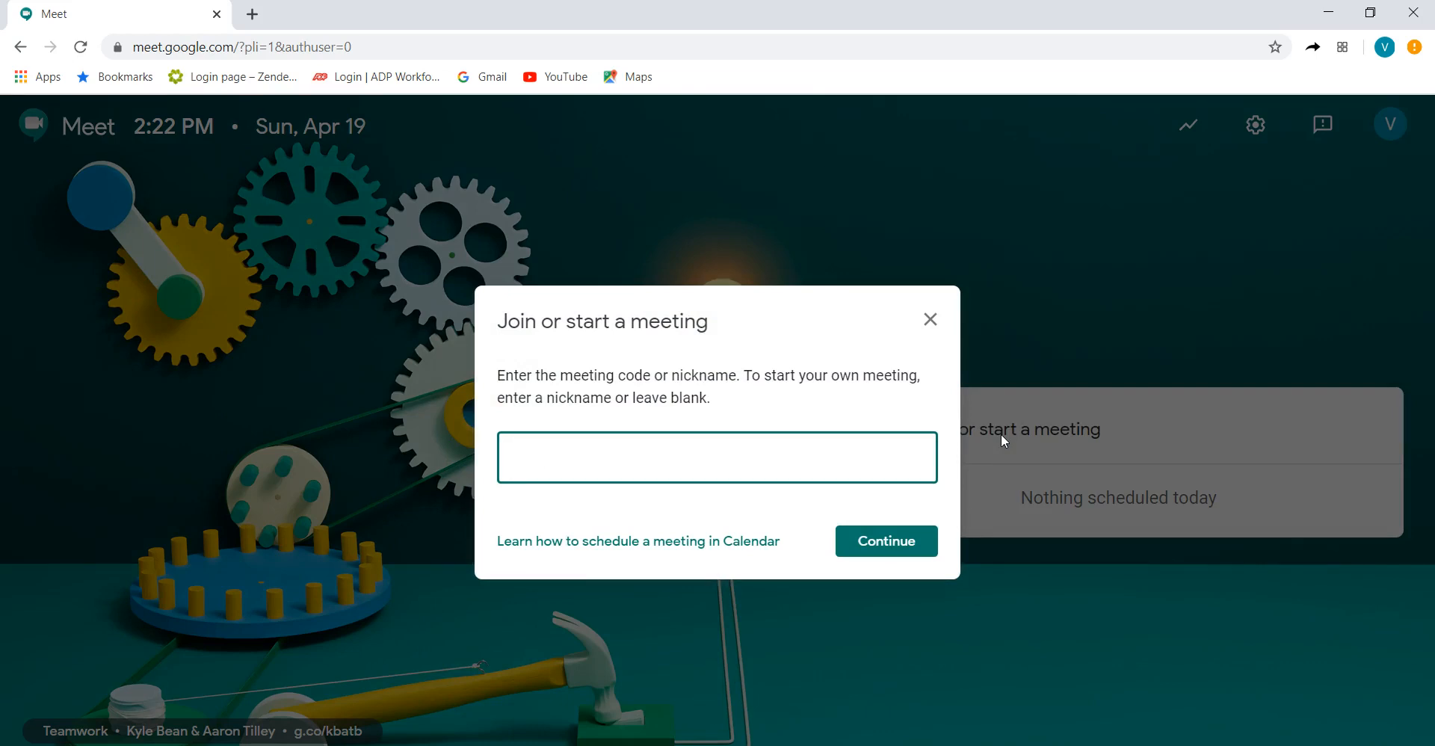
type("Whiteboar")
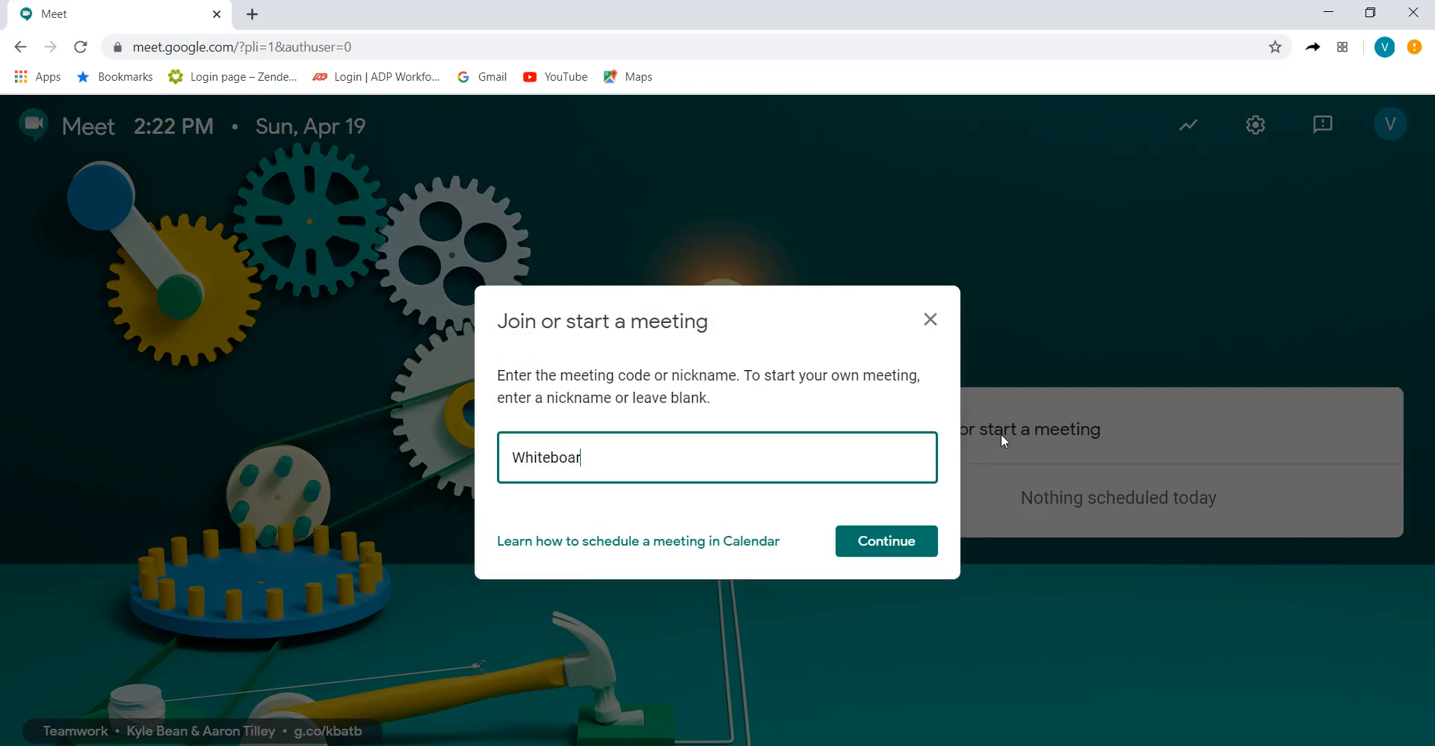
type("d Demo")
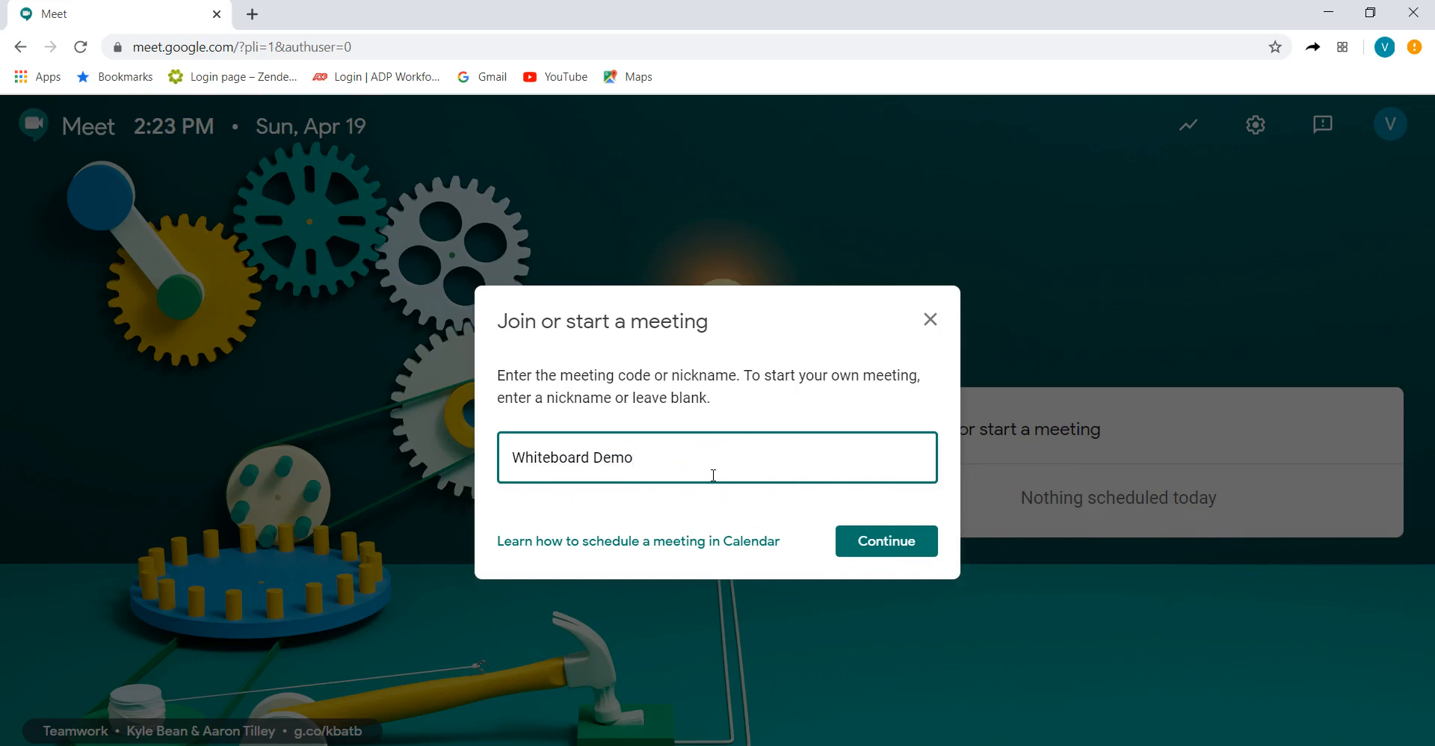
mouse_move(562, 465)
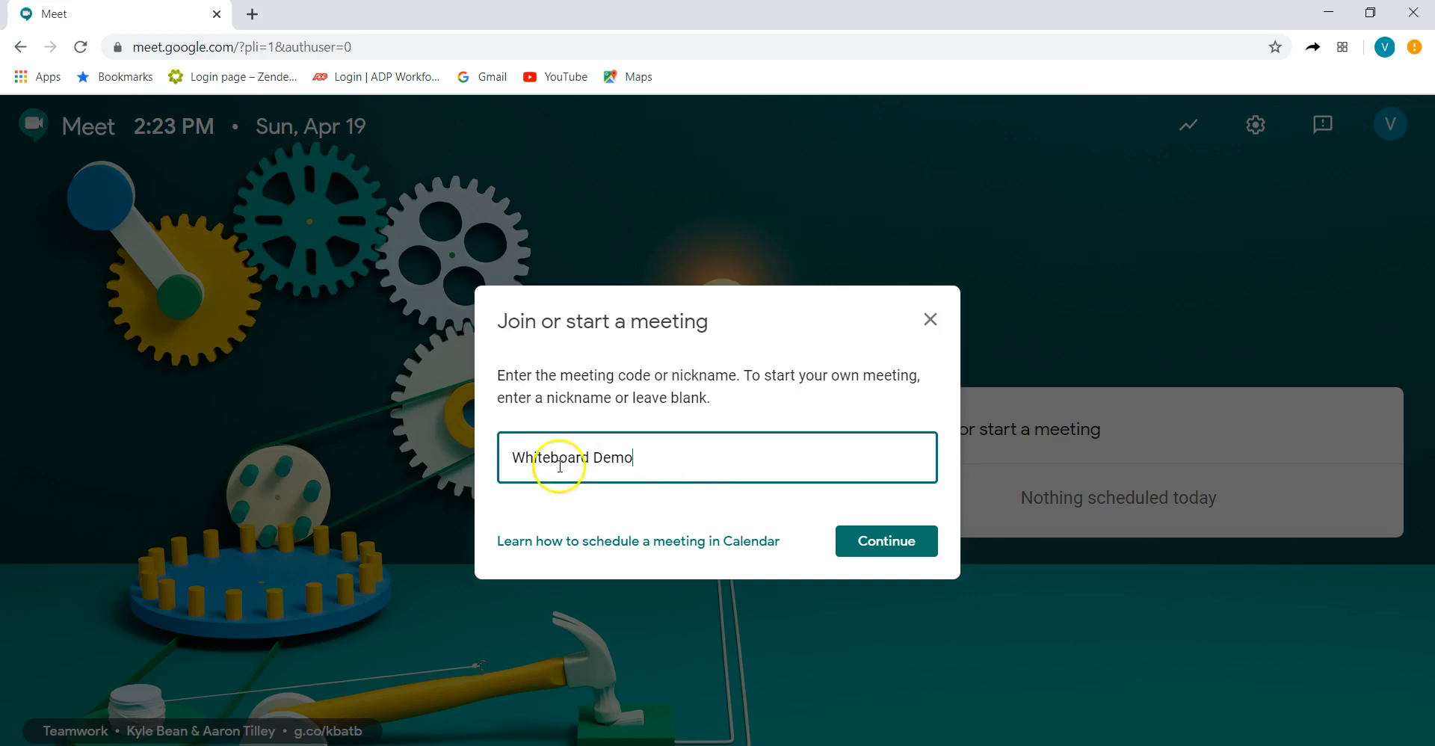
mouse_move(658, 464)
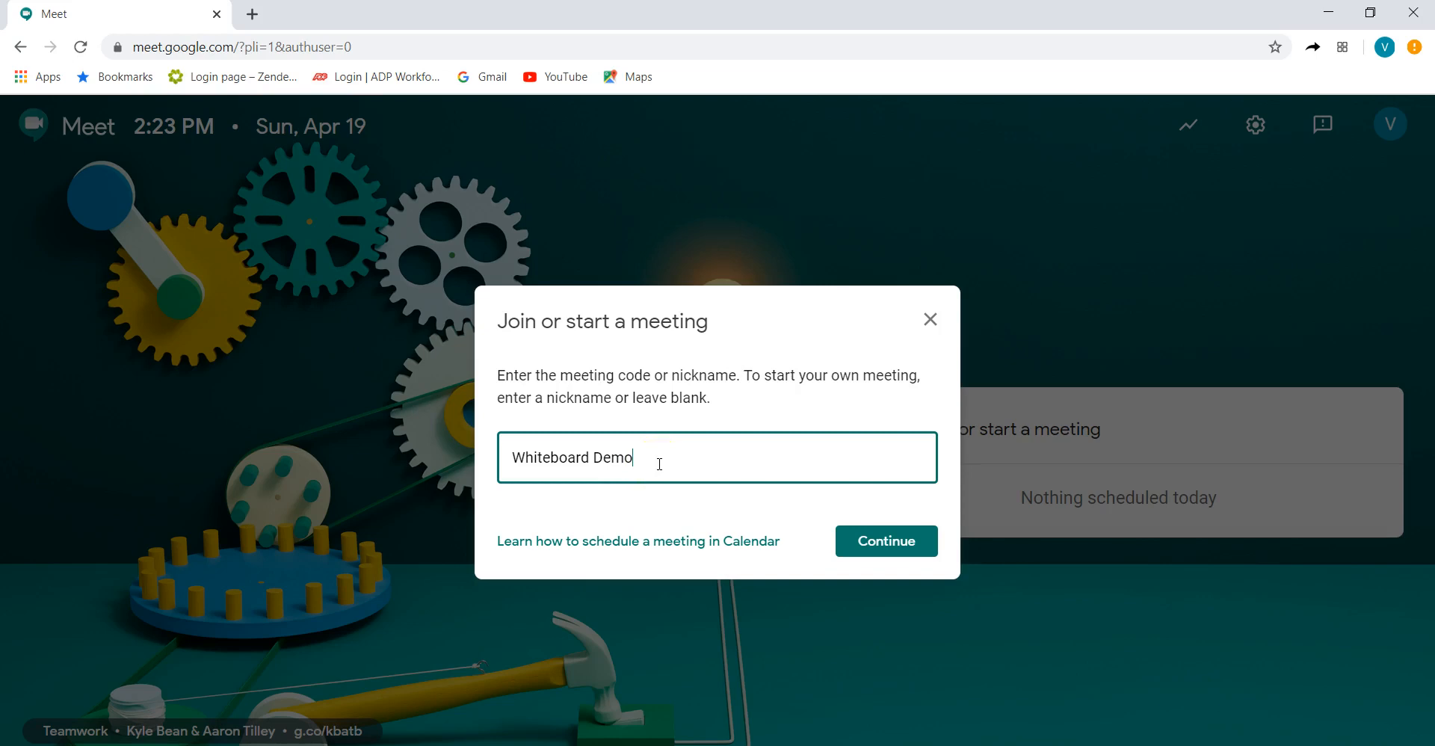
mouse_move(640, 541)
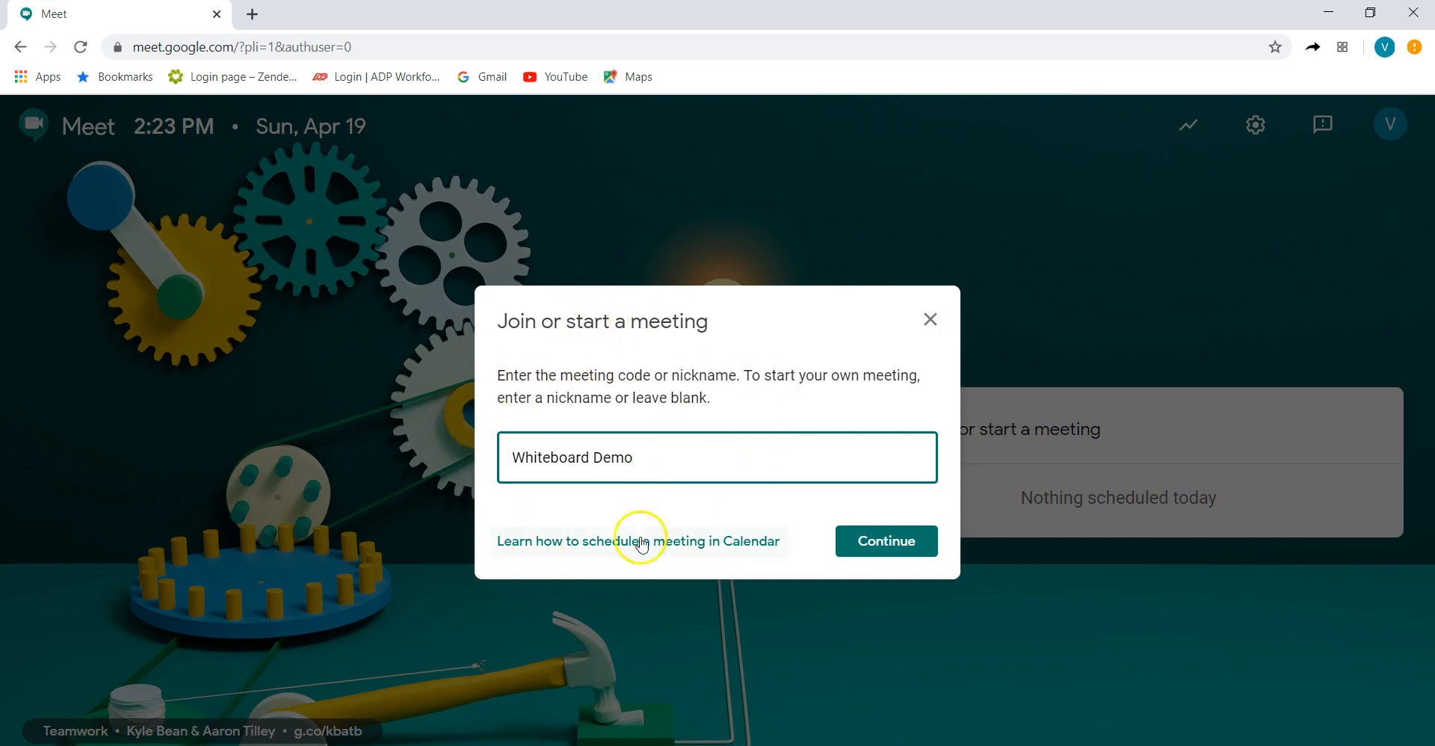
mouse_move(666, 538)
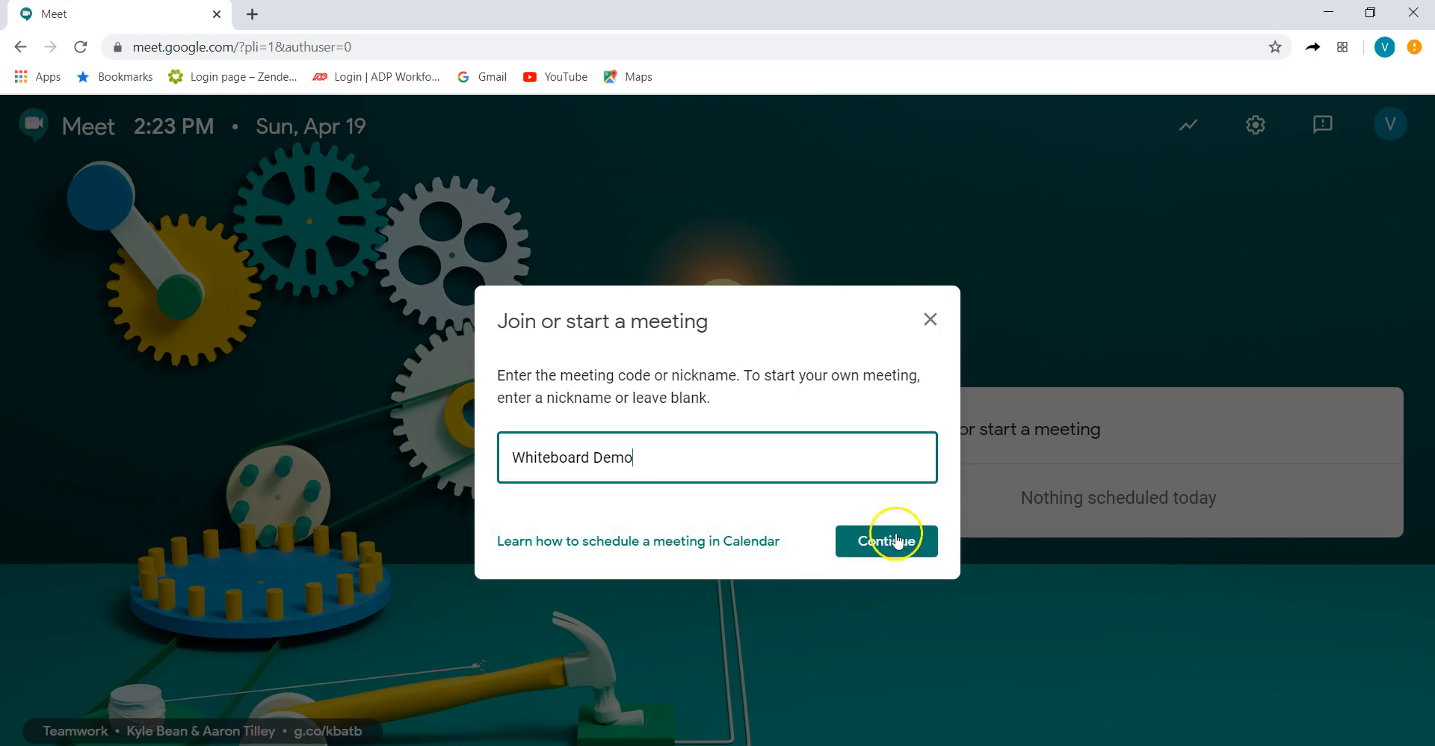
Confirm the nickname, join the whiteboarddemo call, and close the 'Add others' details
left_click(885, 542)
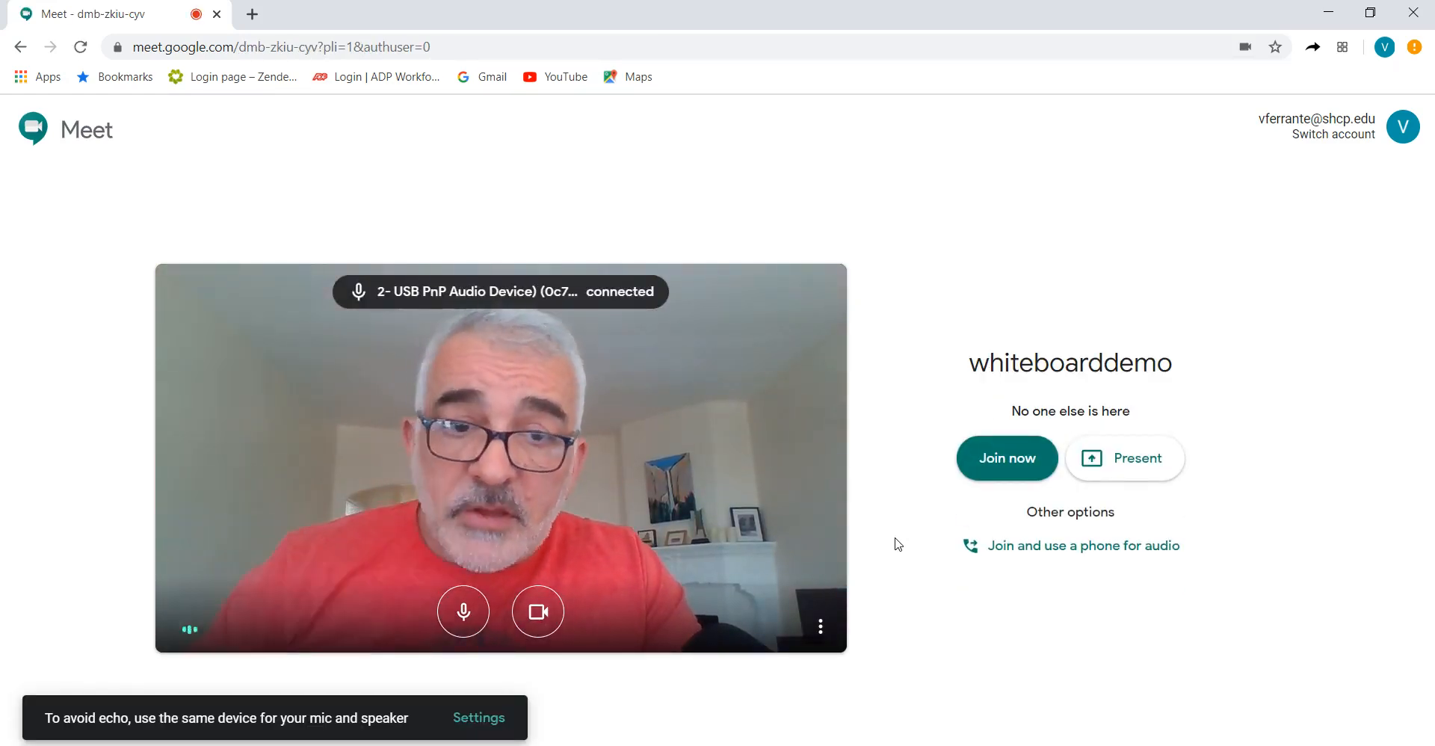
left_click(1006, 457)
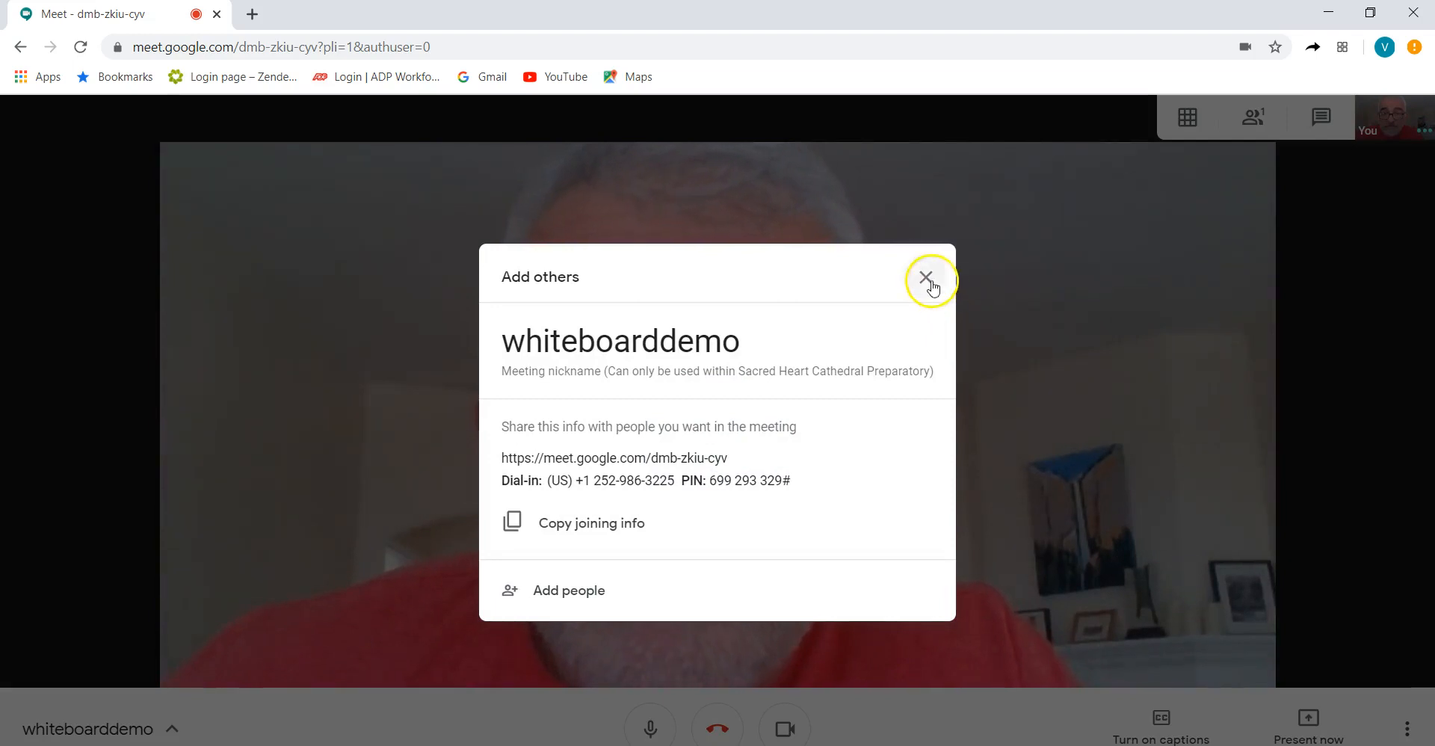
left_click(925, 278)
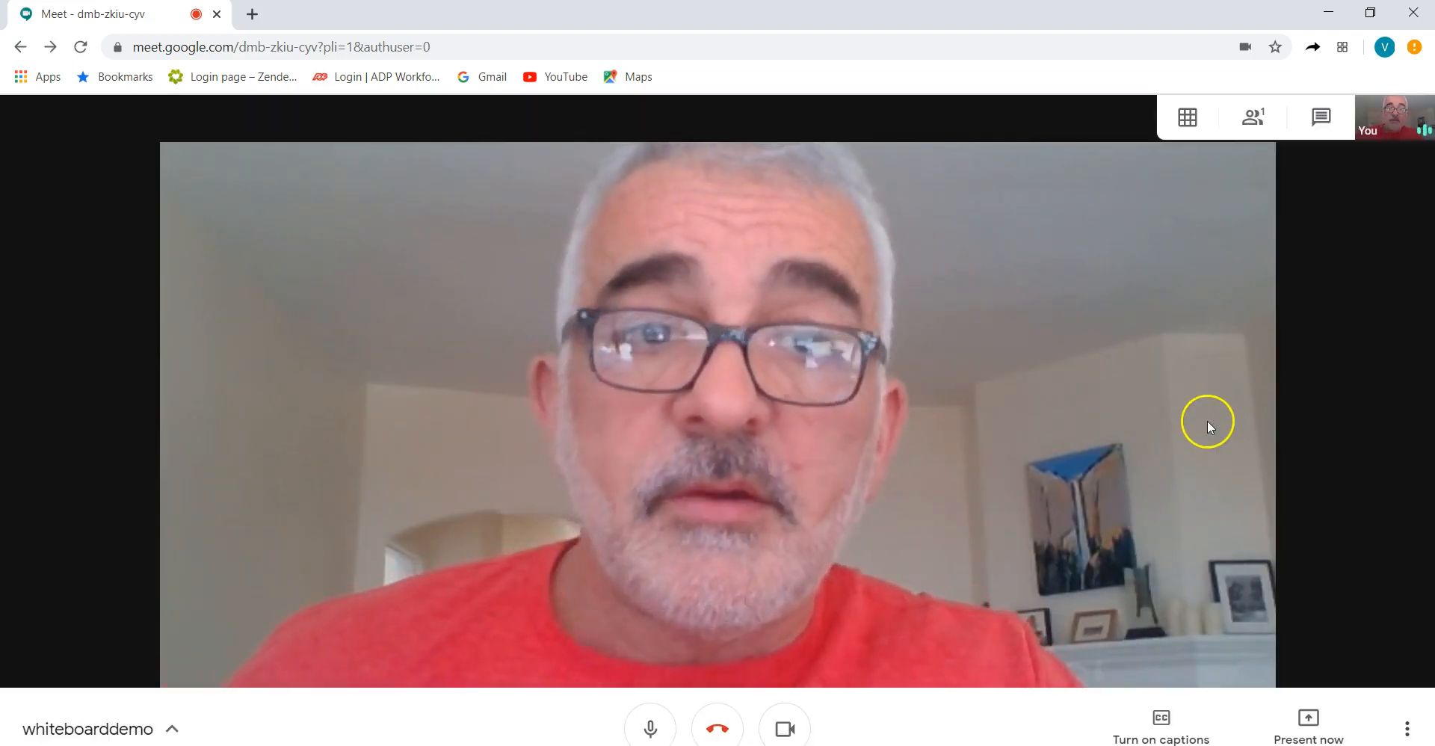
mouse_move(1218, 306)
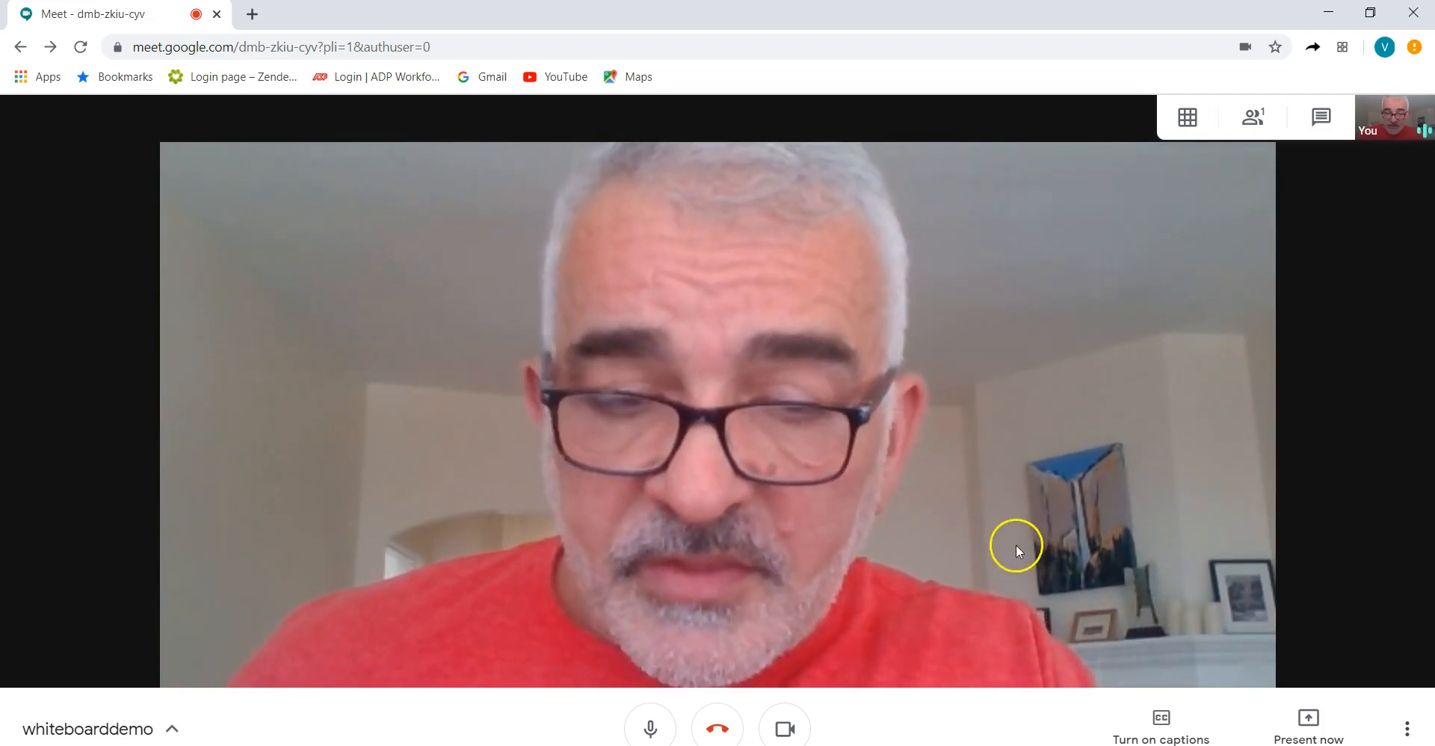
mouse_move(1307, 723)
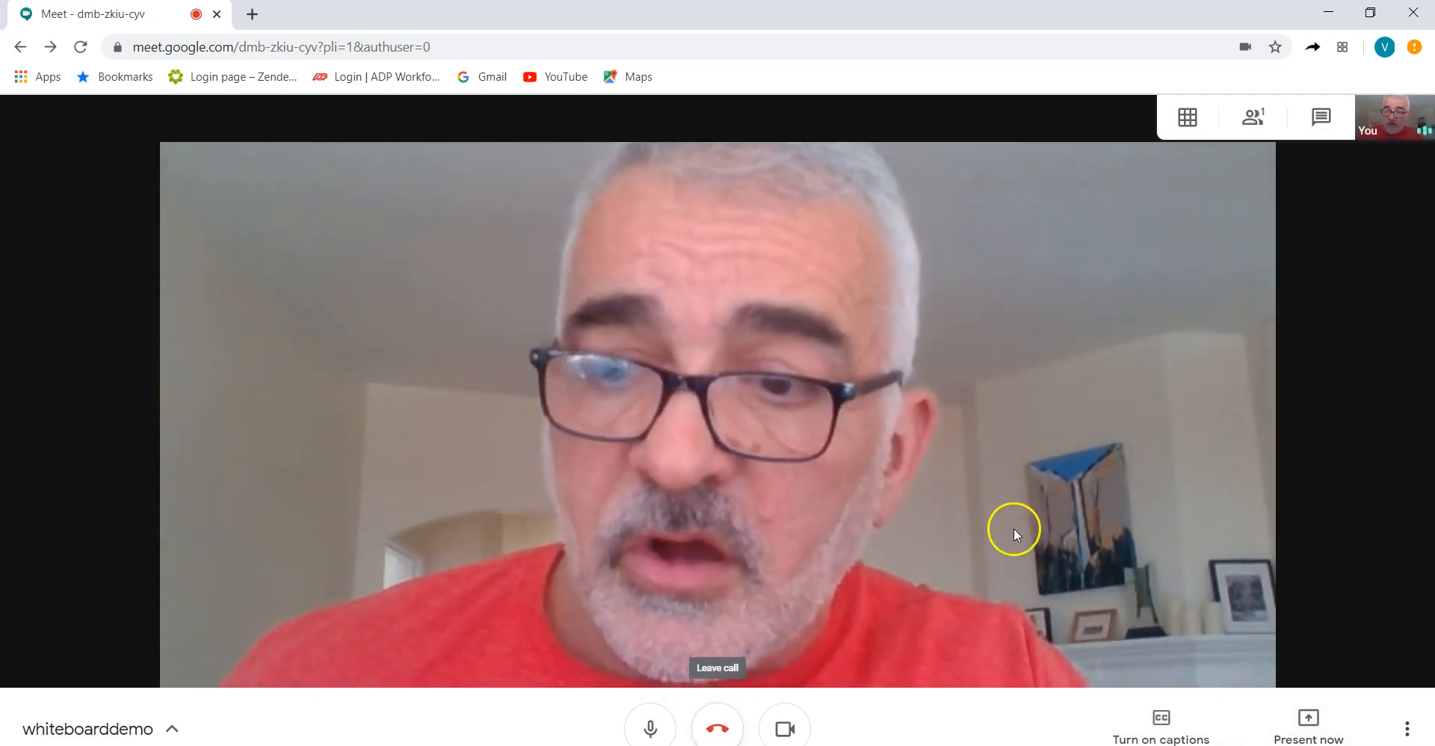
mouse_move(1014, 538)
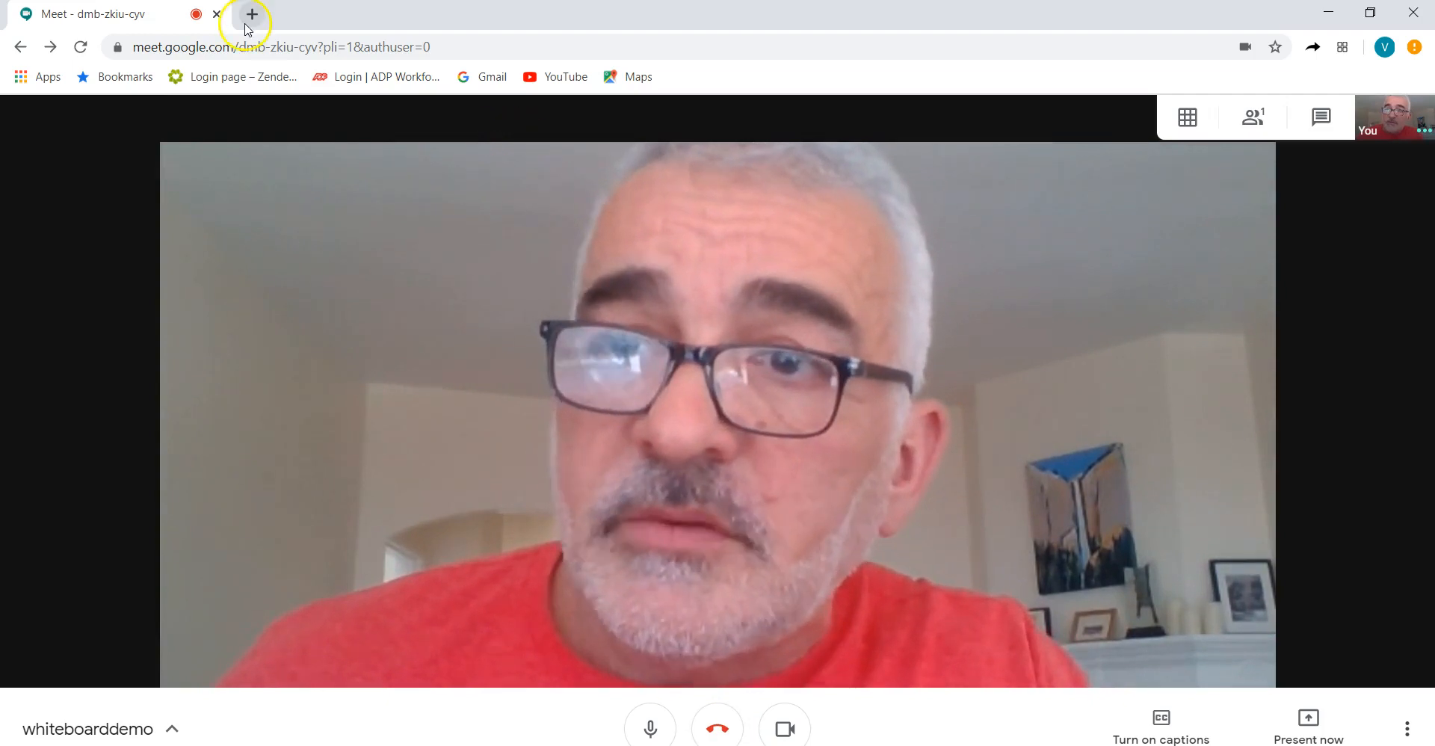
mouse_move(252, 16)
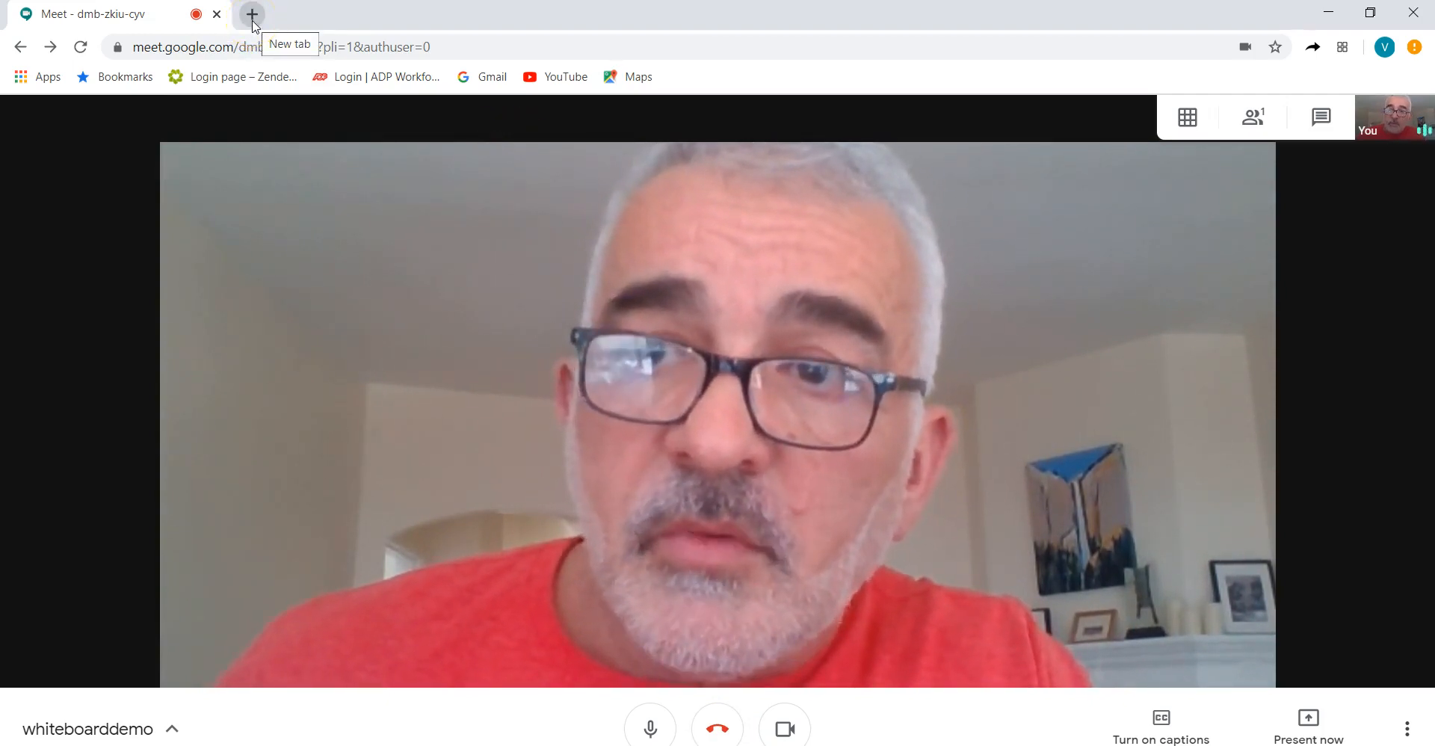
In a new Chrome tab, launch Jamboard from the Google apps grid
left_click(252, 13)
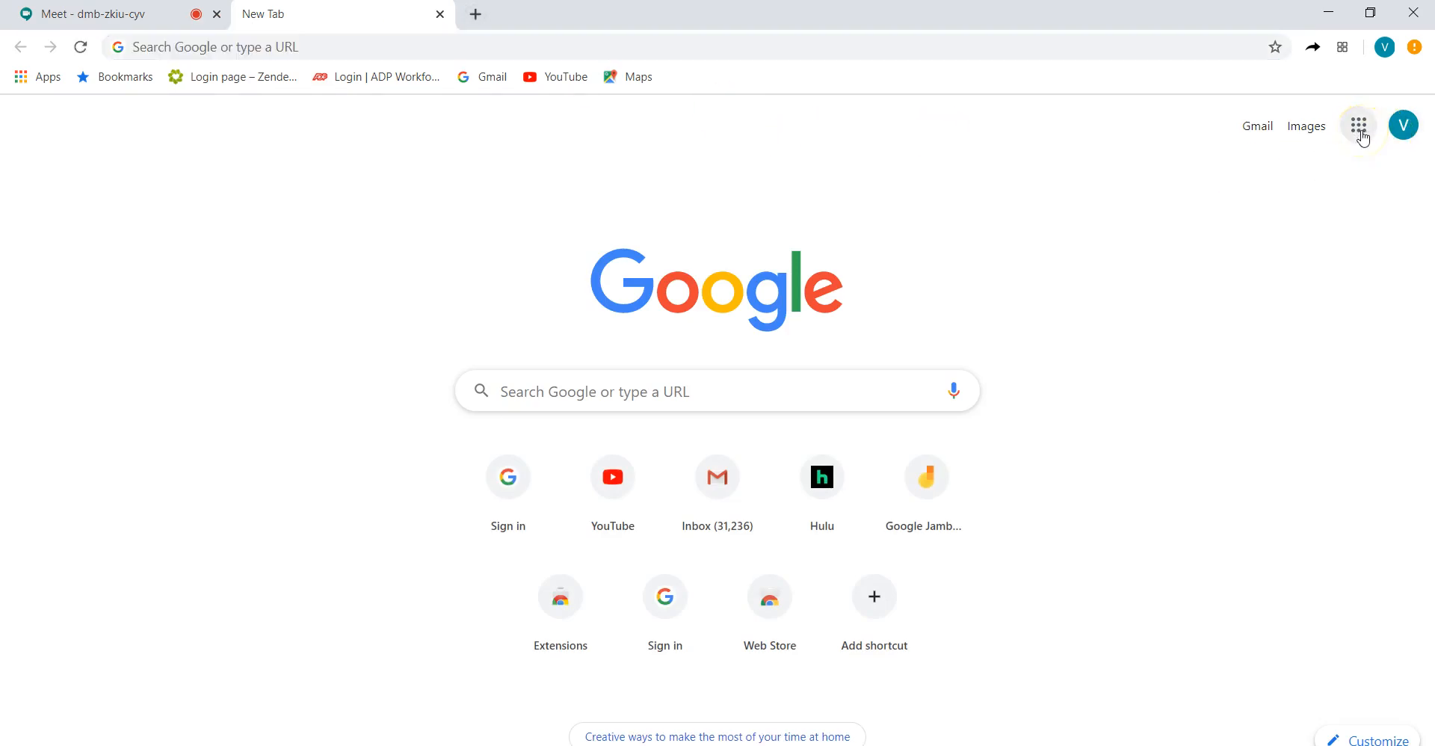
left_click(1358, 125)
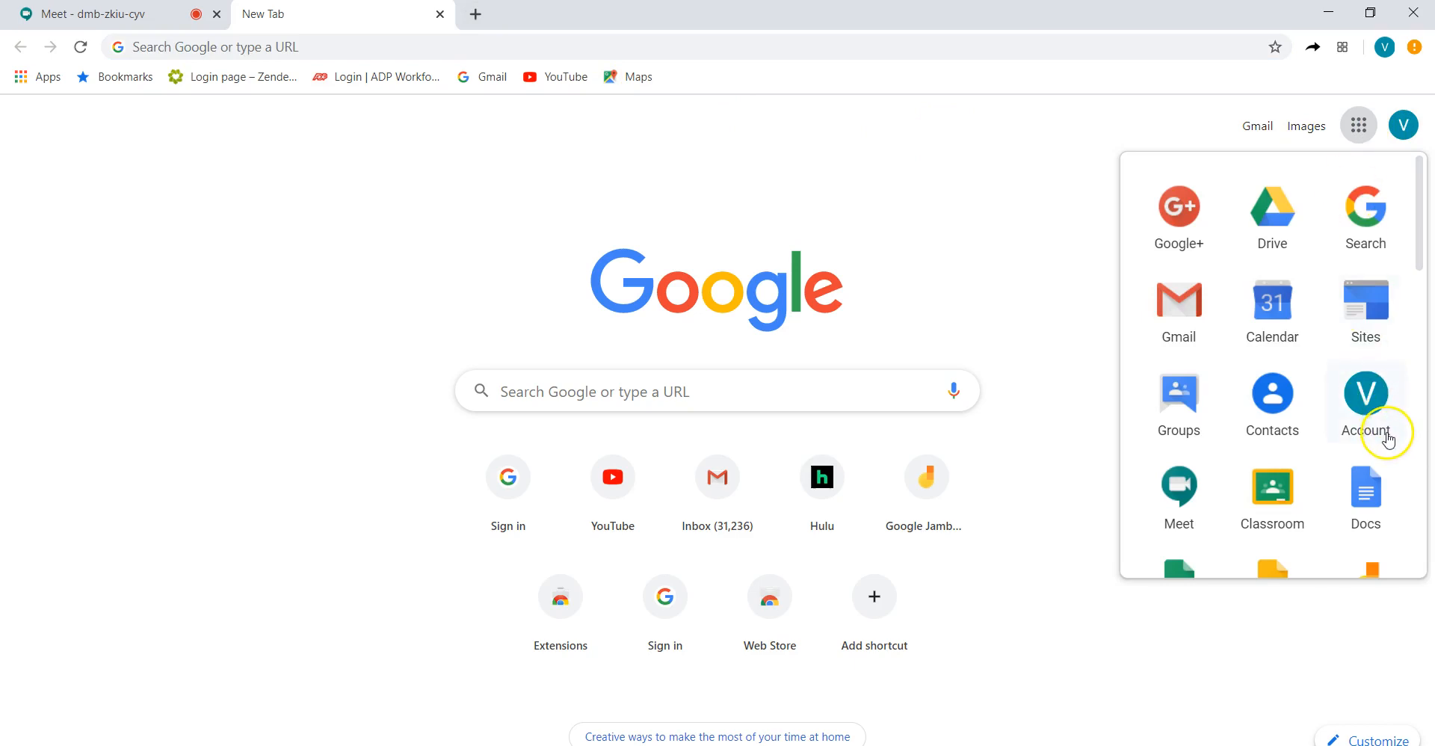
scroll("down", 3)
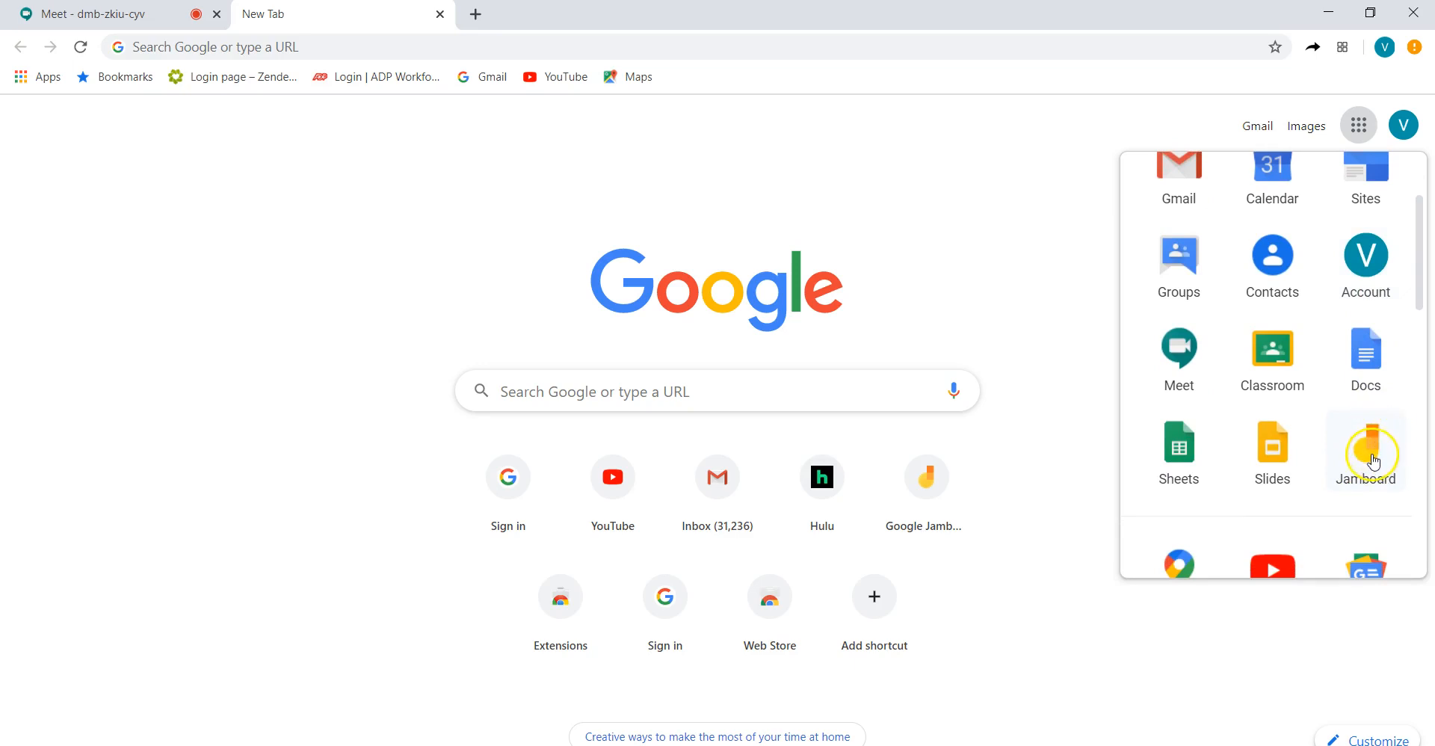
left_click(1365, 449)
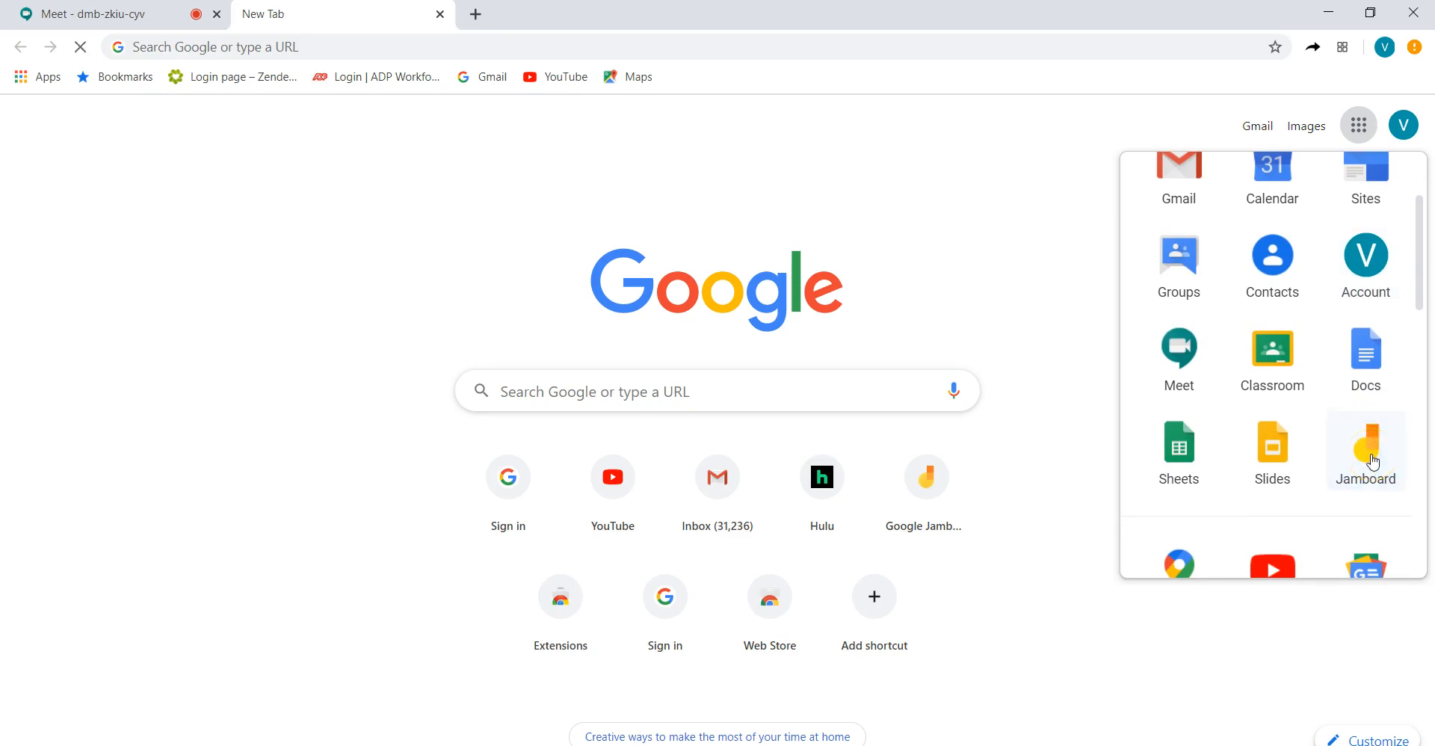
left_click(1364, 448)
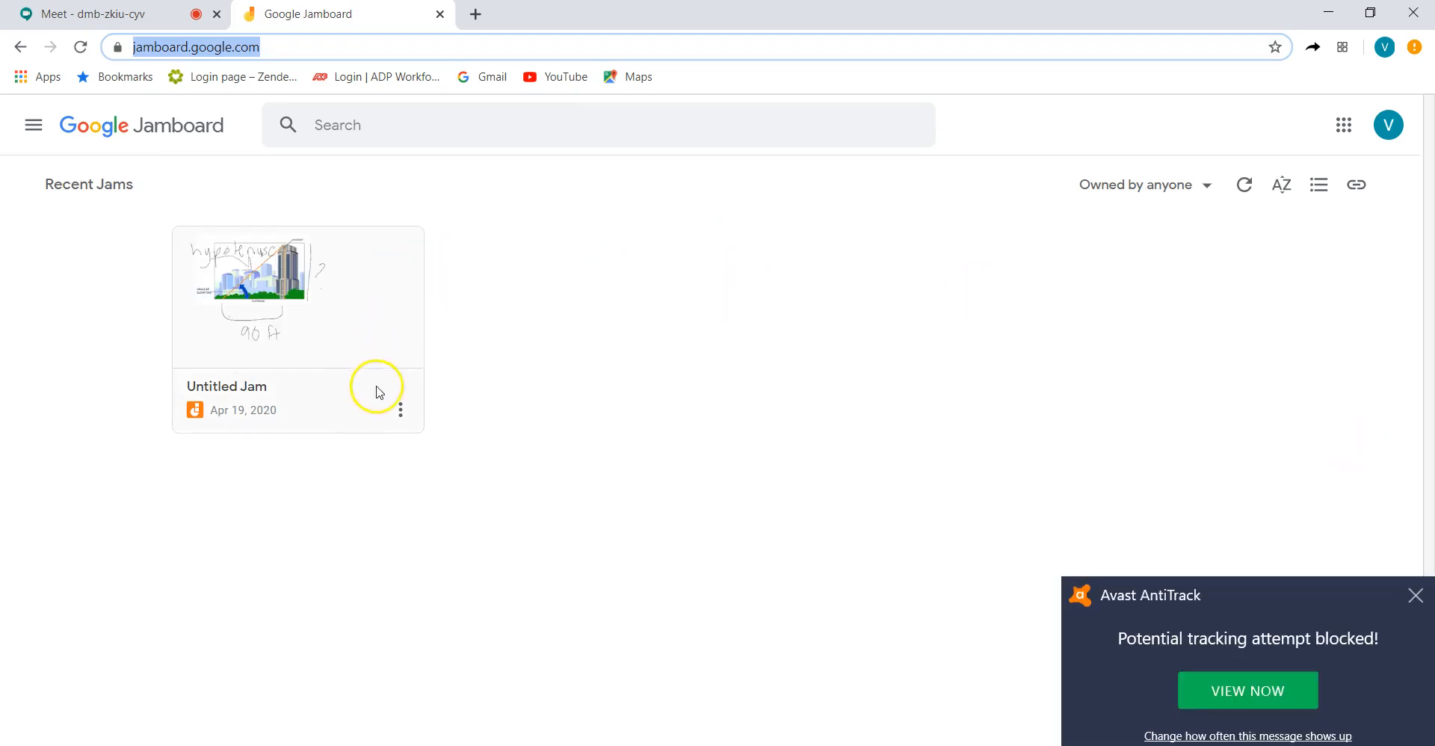
mouse_move(400, 411)
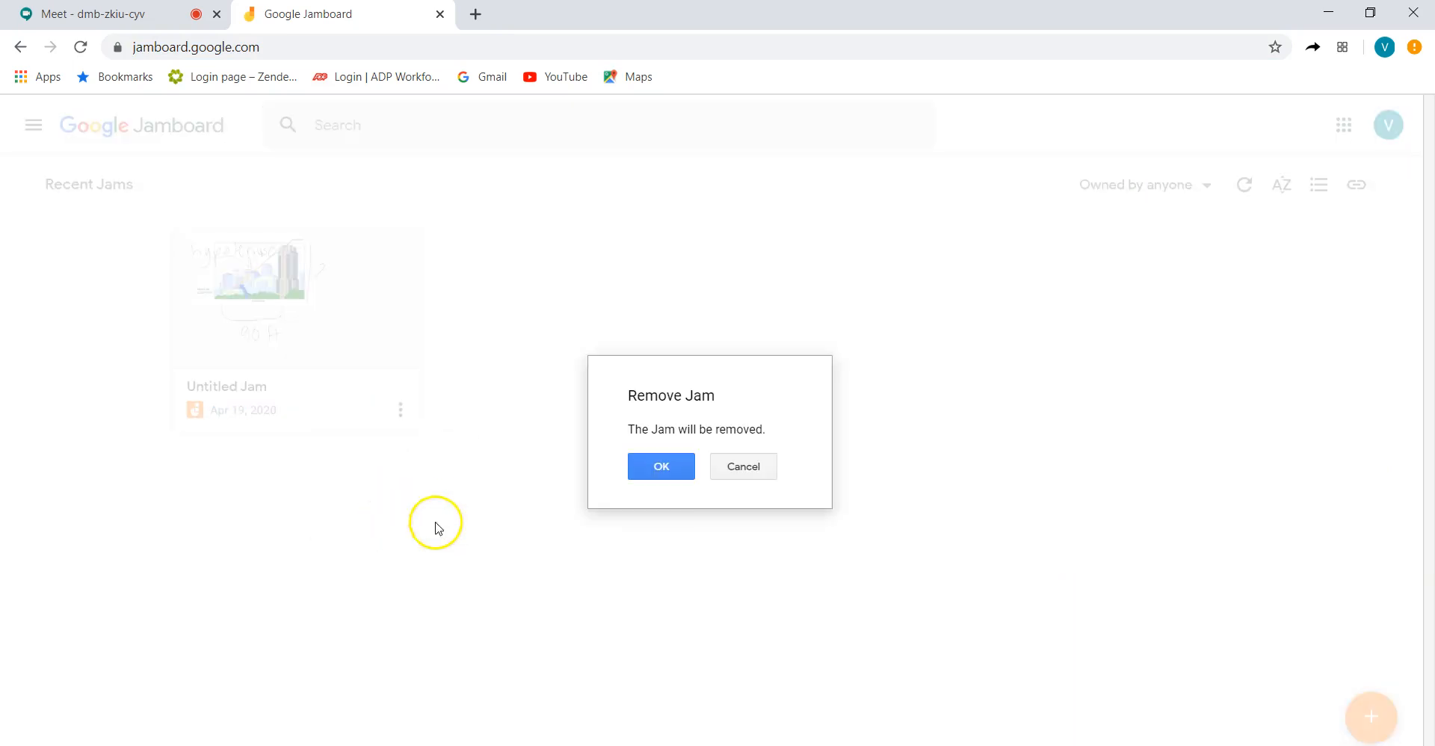
mouse_move(660, 466)
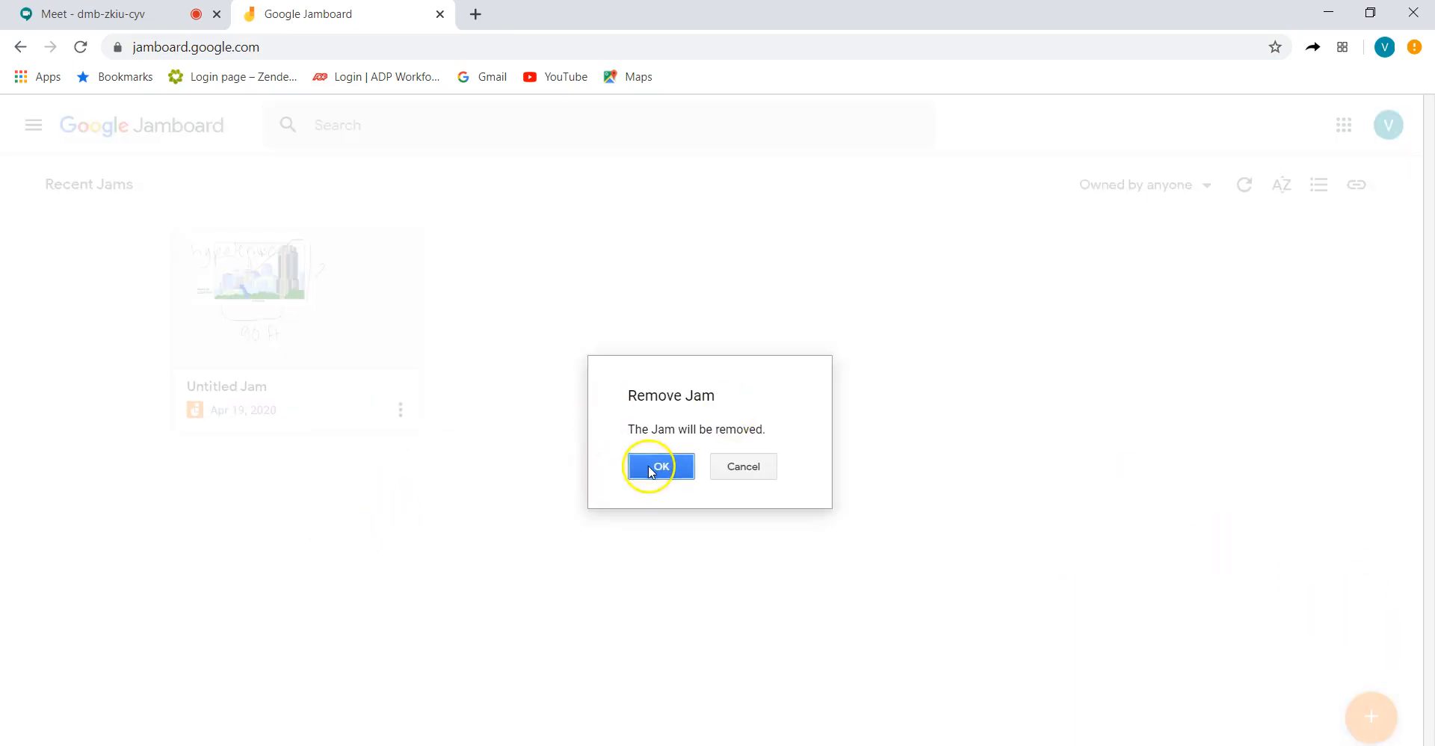
Confirm removing the old Untitled Jam and start a new jam
left_click(660, 467)
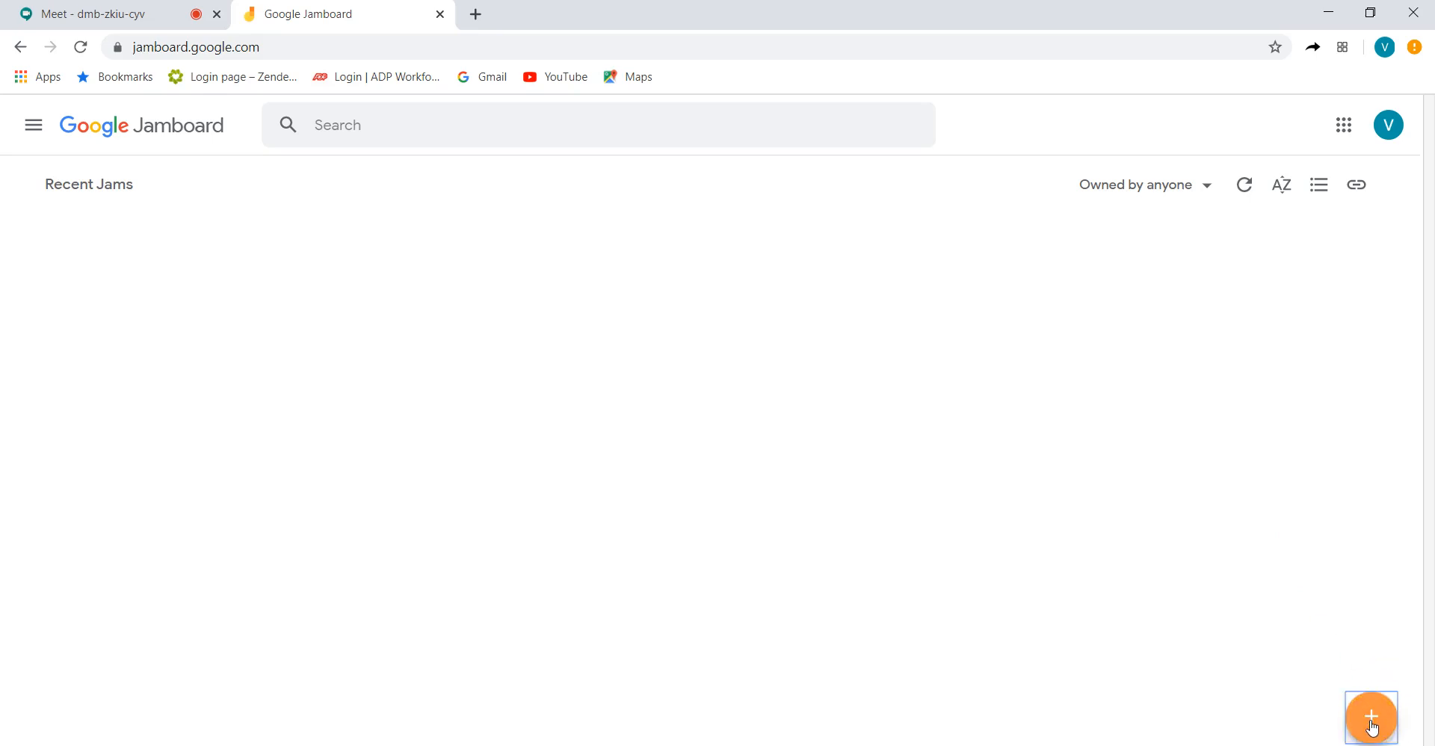
left_click(1370, 717)
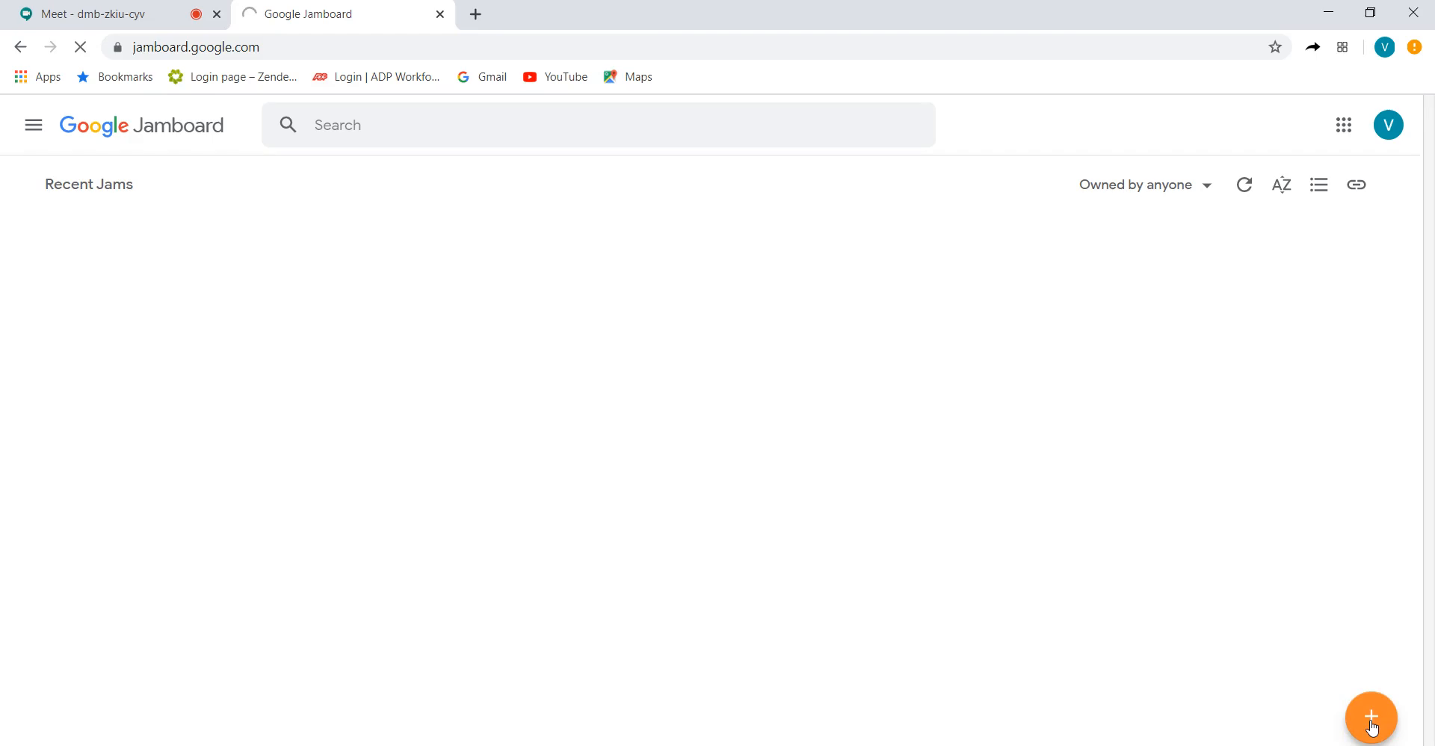
Rename the new blank jam from 'Untitled Jam' to 'Whiteboard Demo'
left_click(1370, 717)
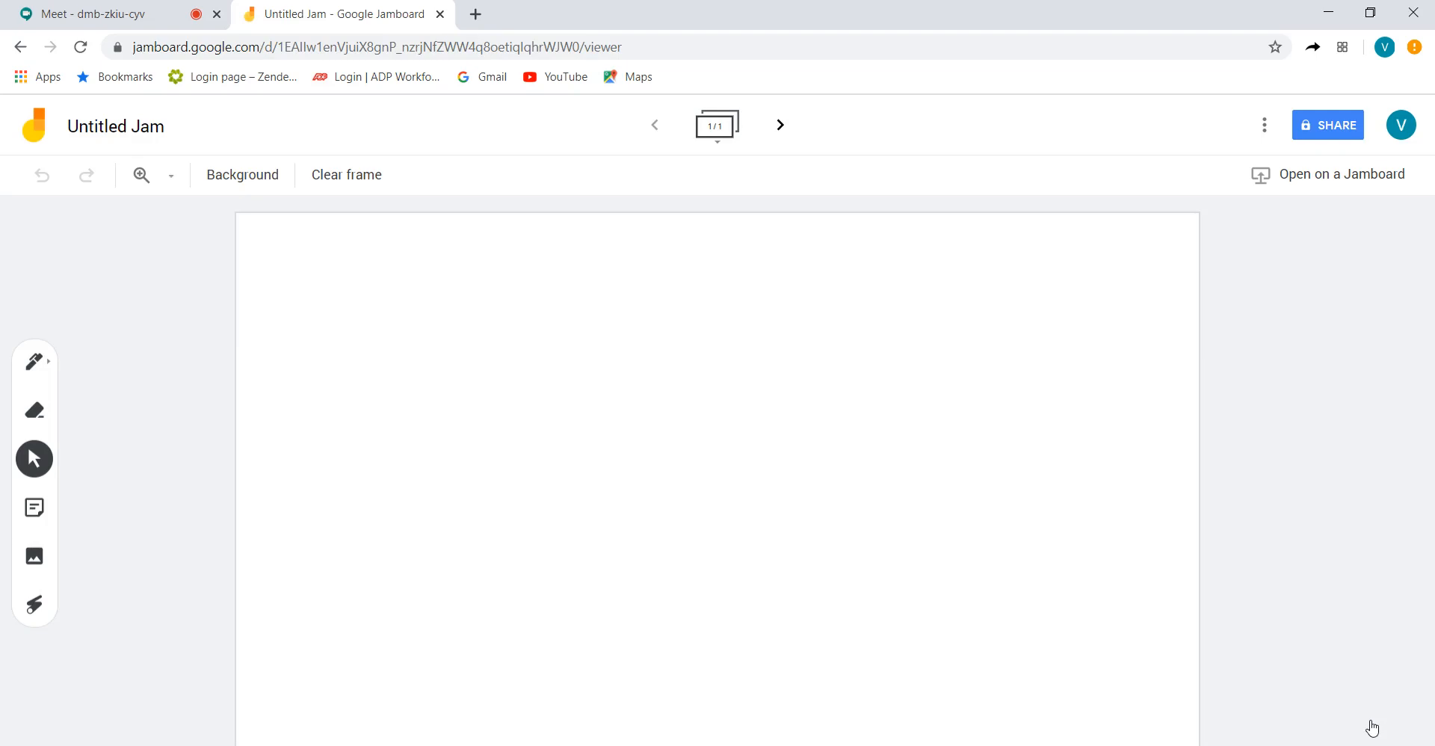
mouse_move(1269, 484)
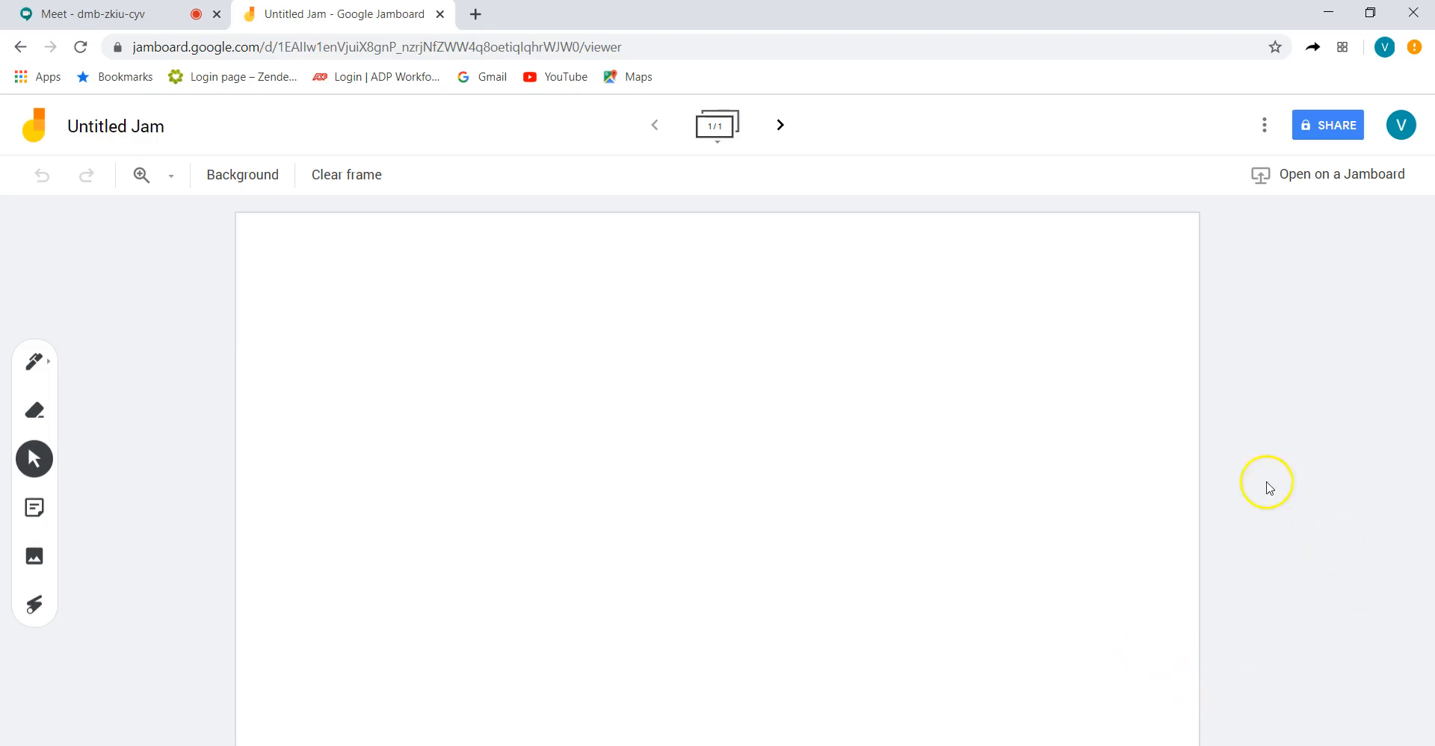
mouse_move(954, 407)
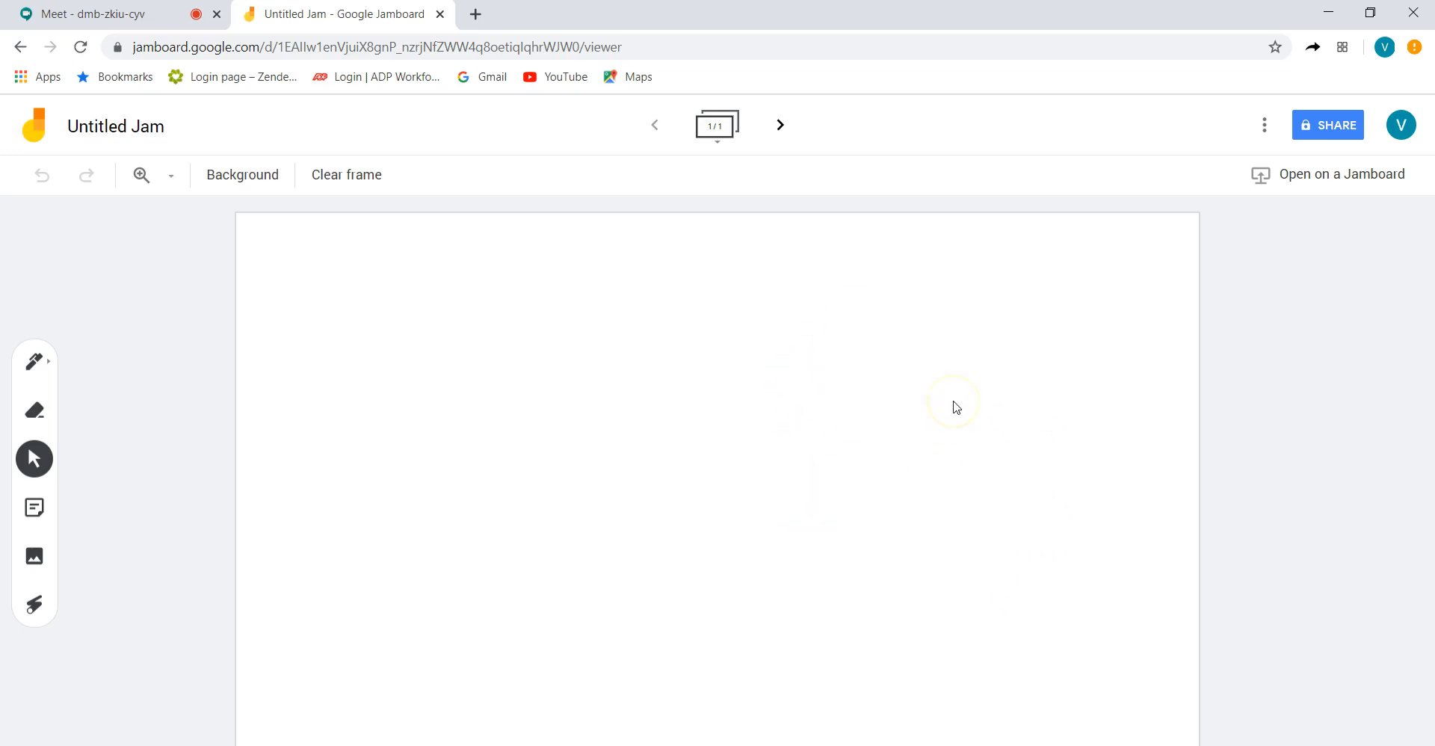
mouse_move(905, 158)
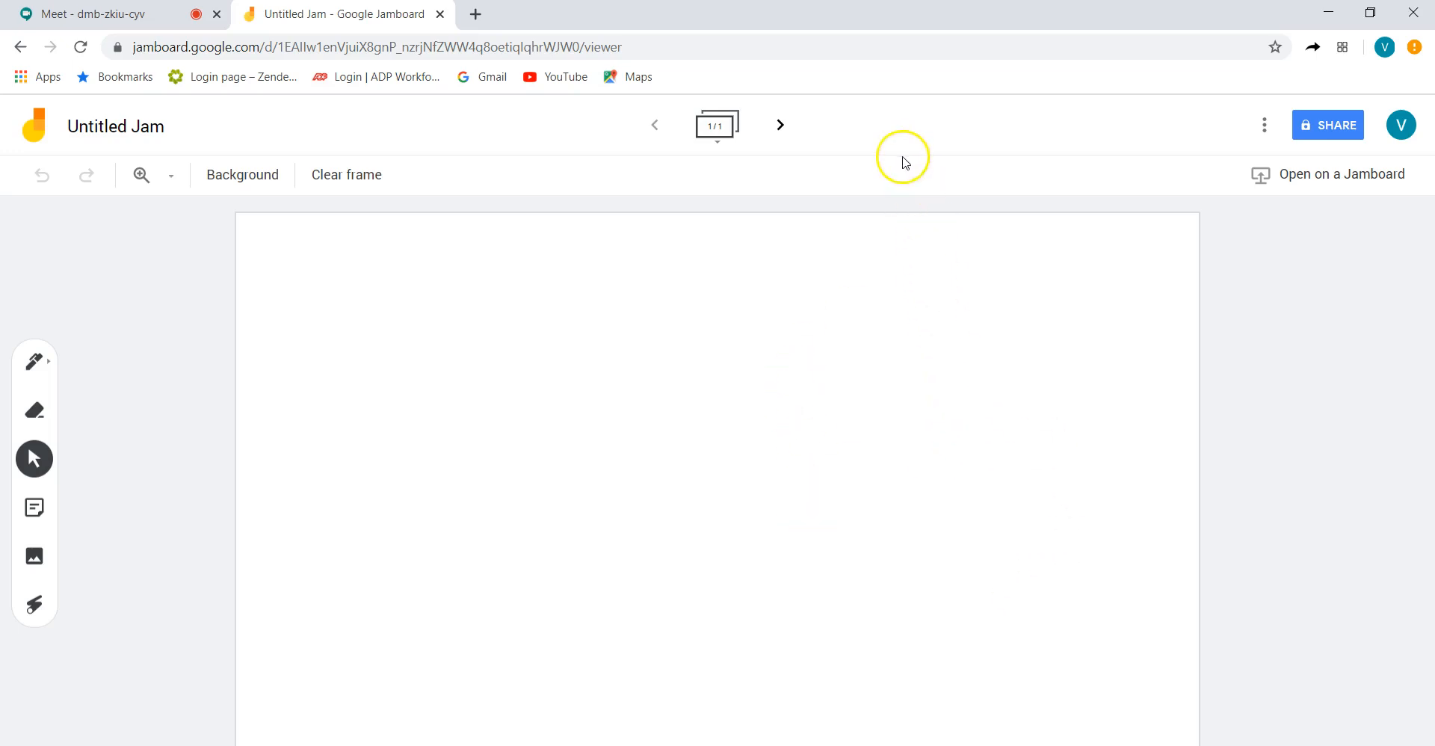
mouse_move(164, 133)
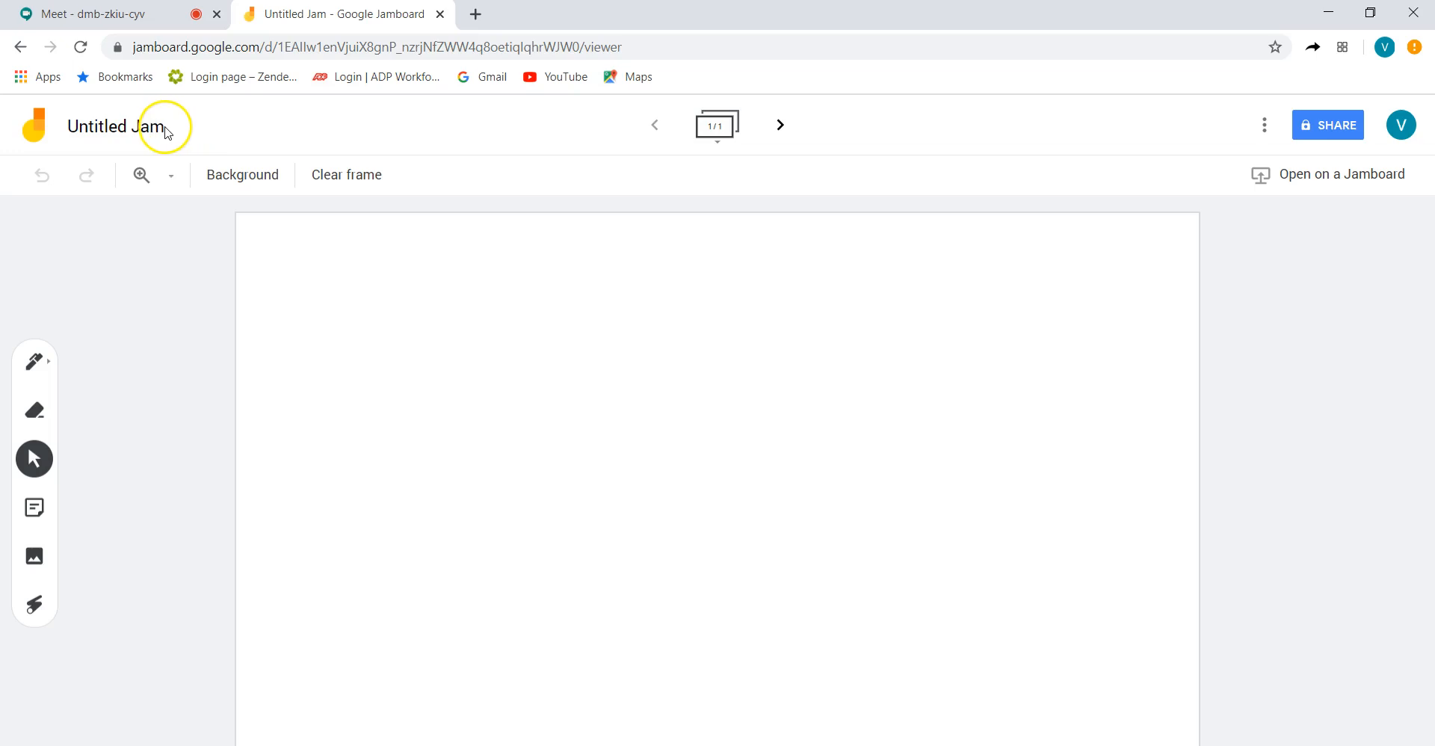
left_click(114, 127)
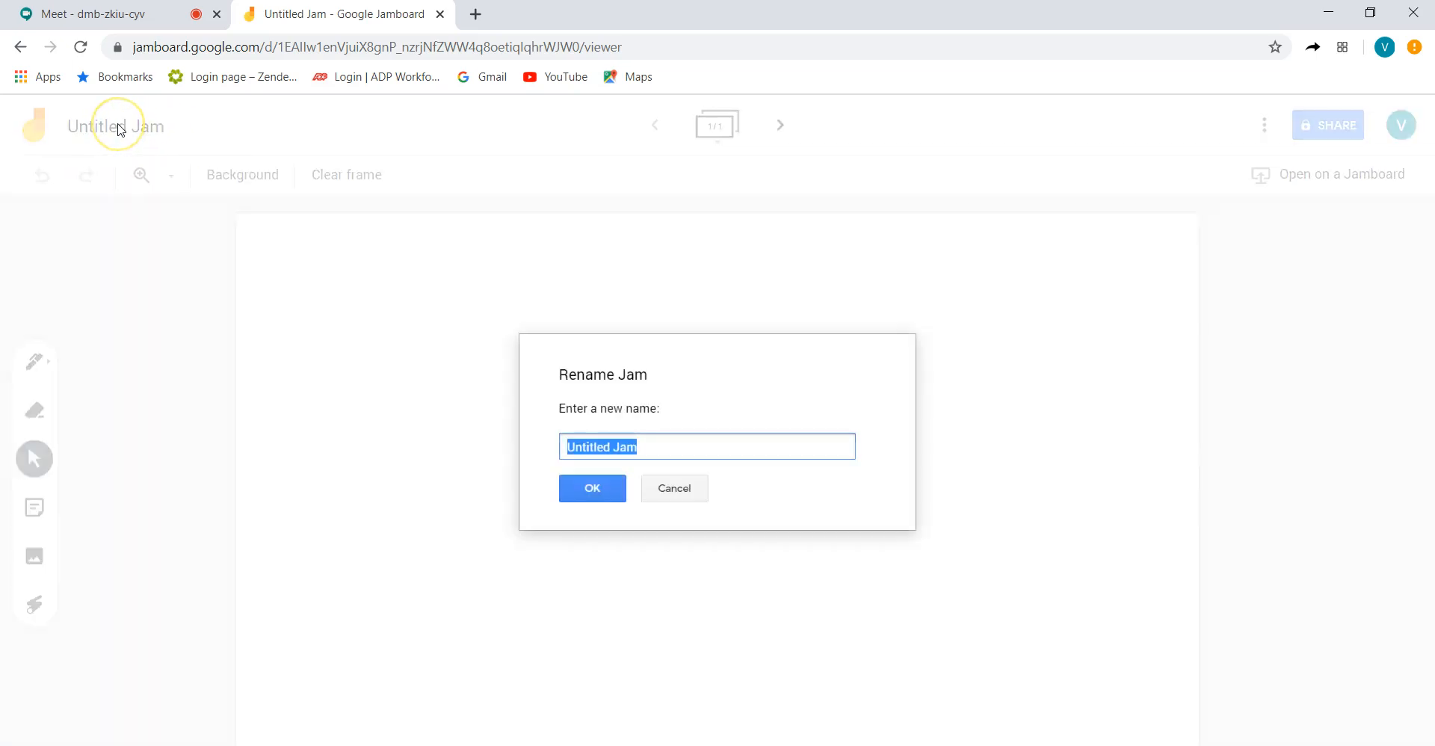
type("Whit")
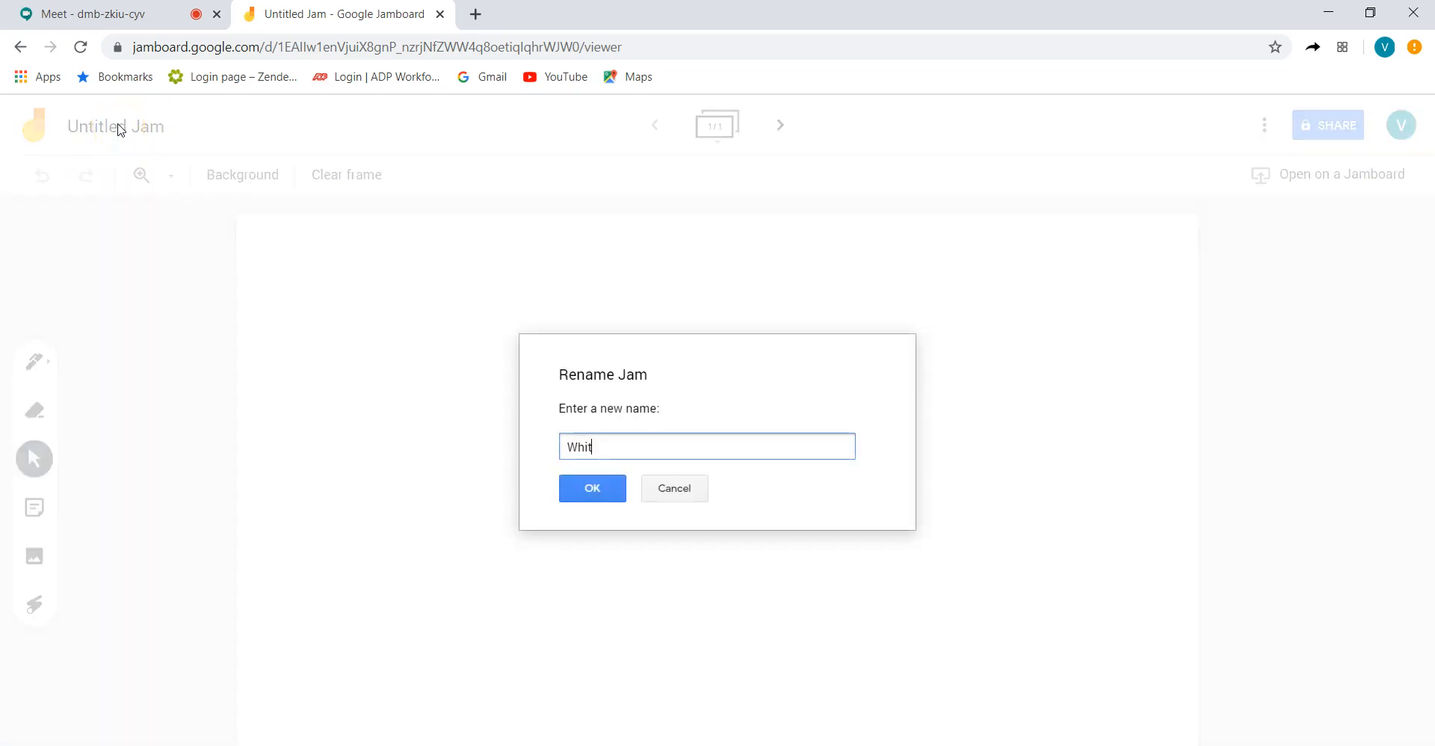
type("eboard Dem")
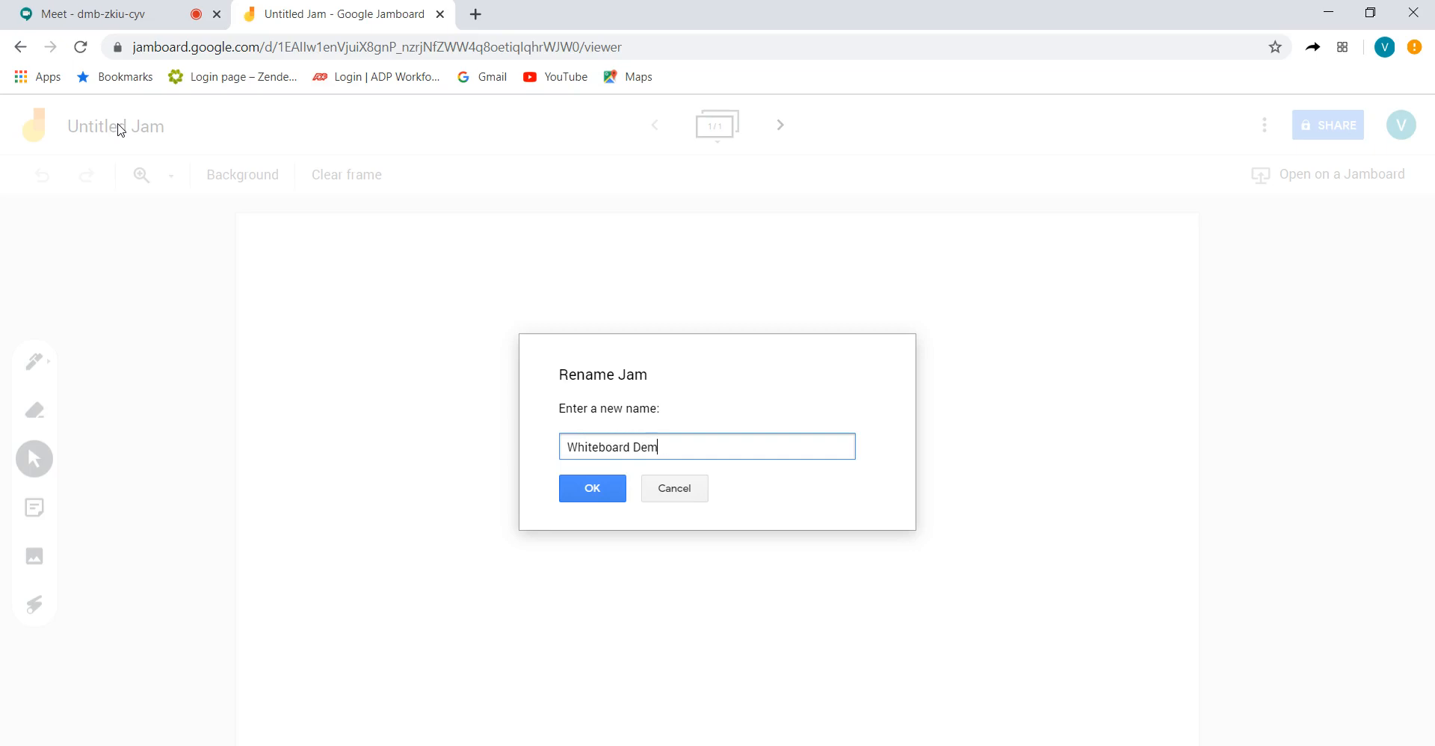
type("o")
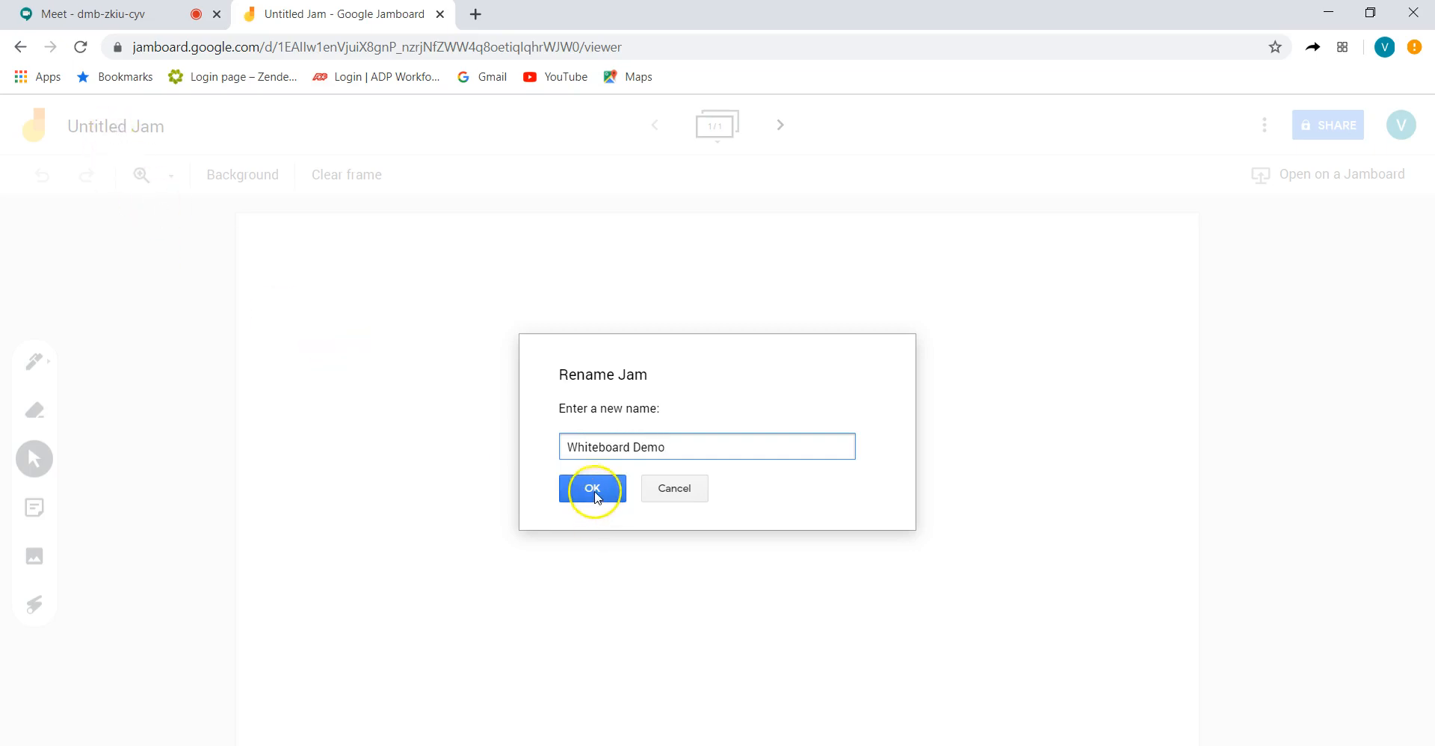
left_click(592, 488)
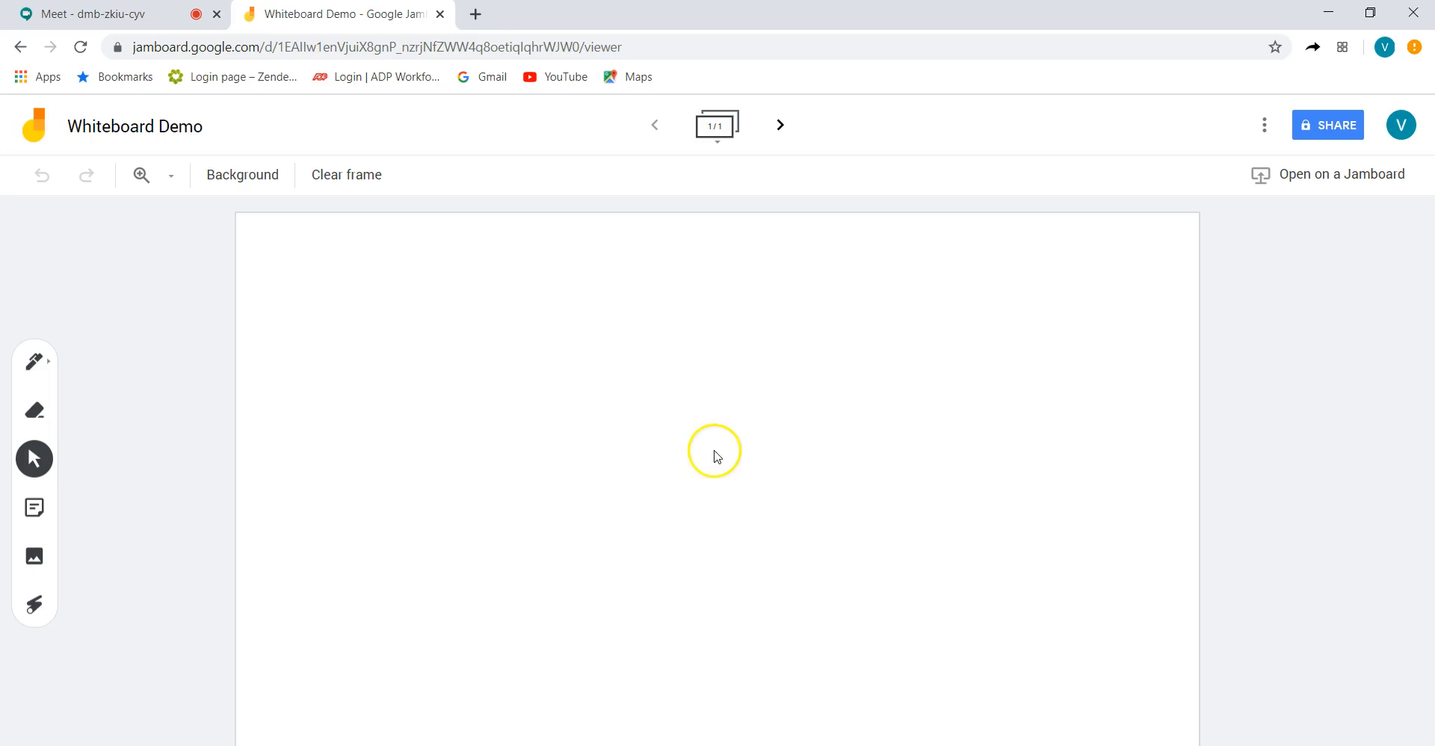
Open the Whiteboard Demo jam's sharing settings with the SHARE button
left_click(1328, 126)
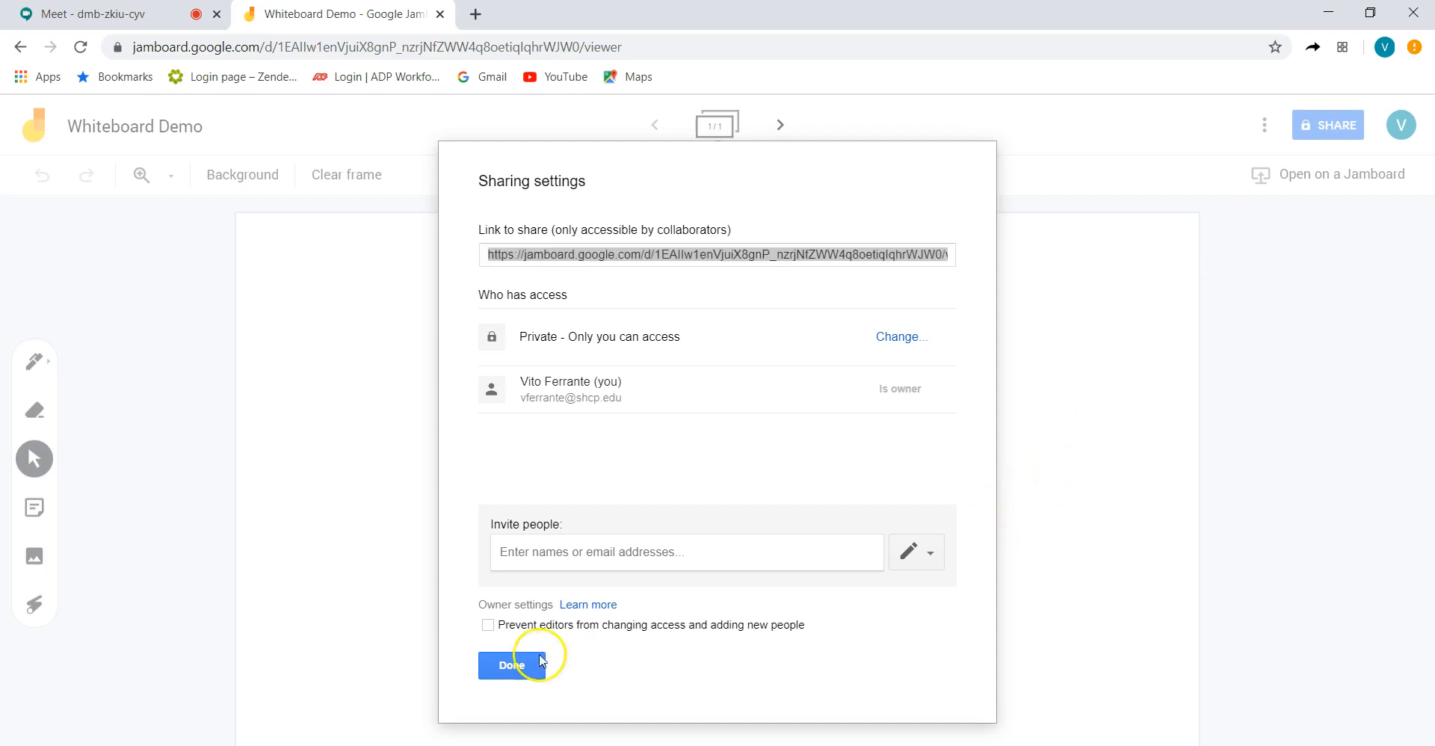
Close the sharing settings with Done, leaving the jam private
left_click(509, 666)
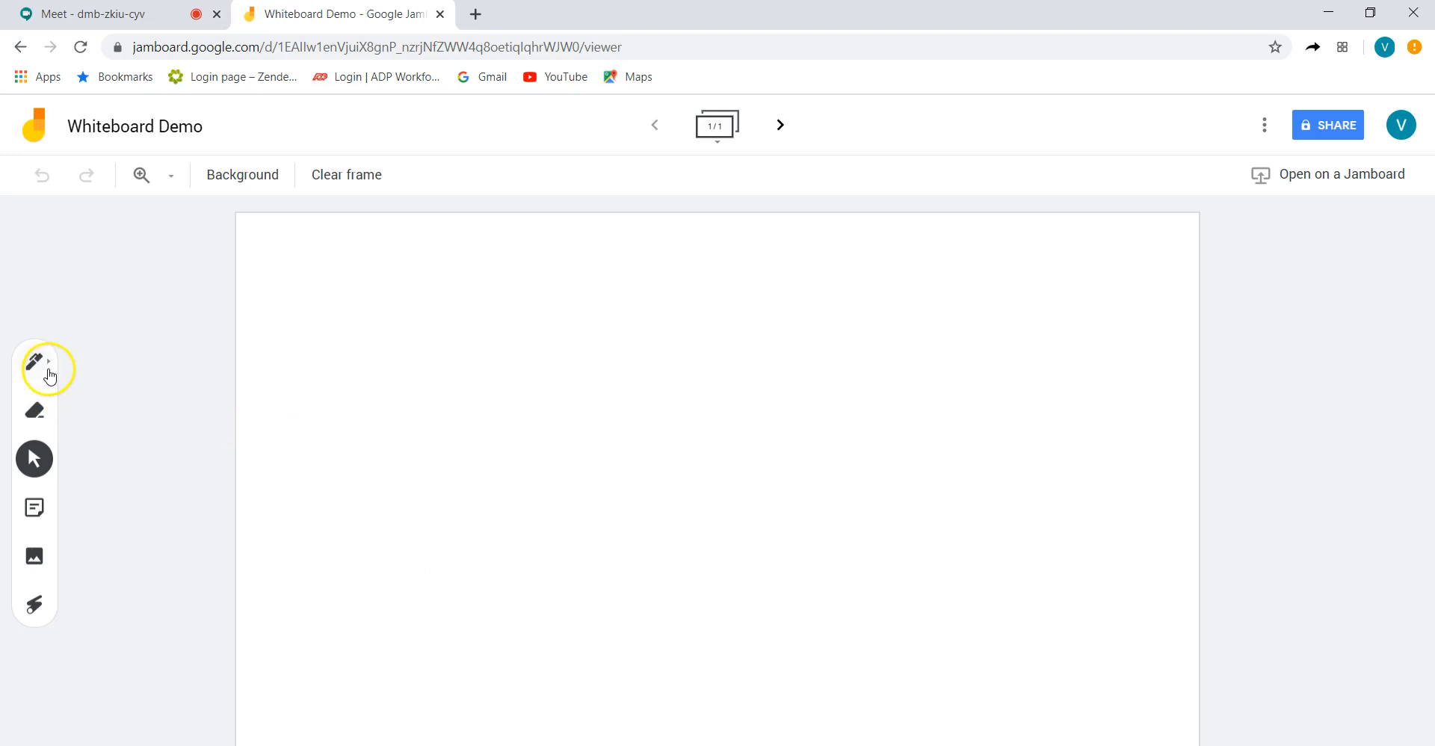
mouse_move(160, 351)
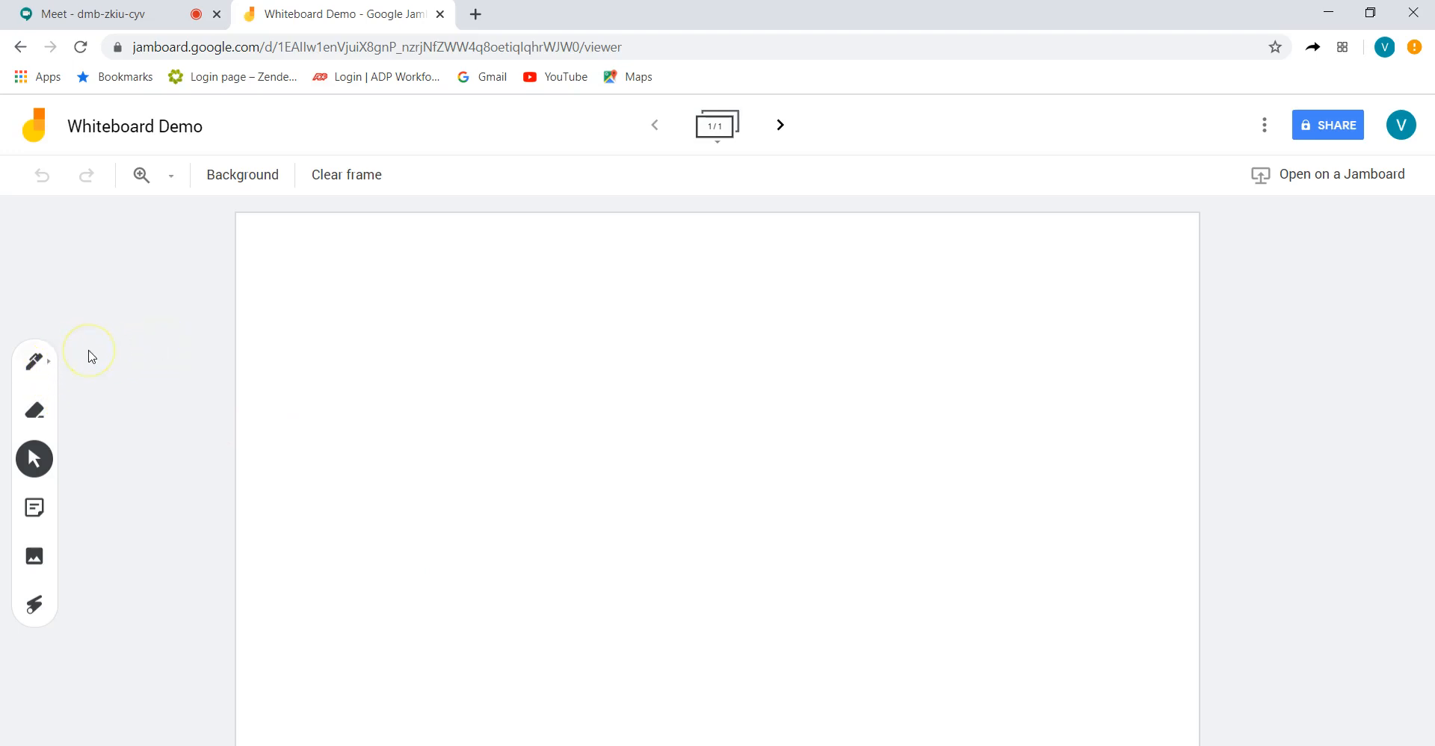
mouse_move(35, 410)
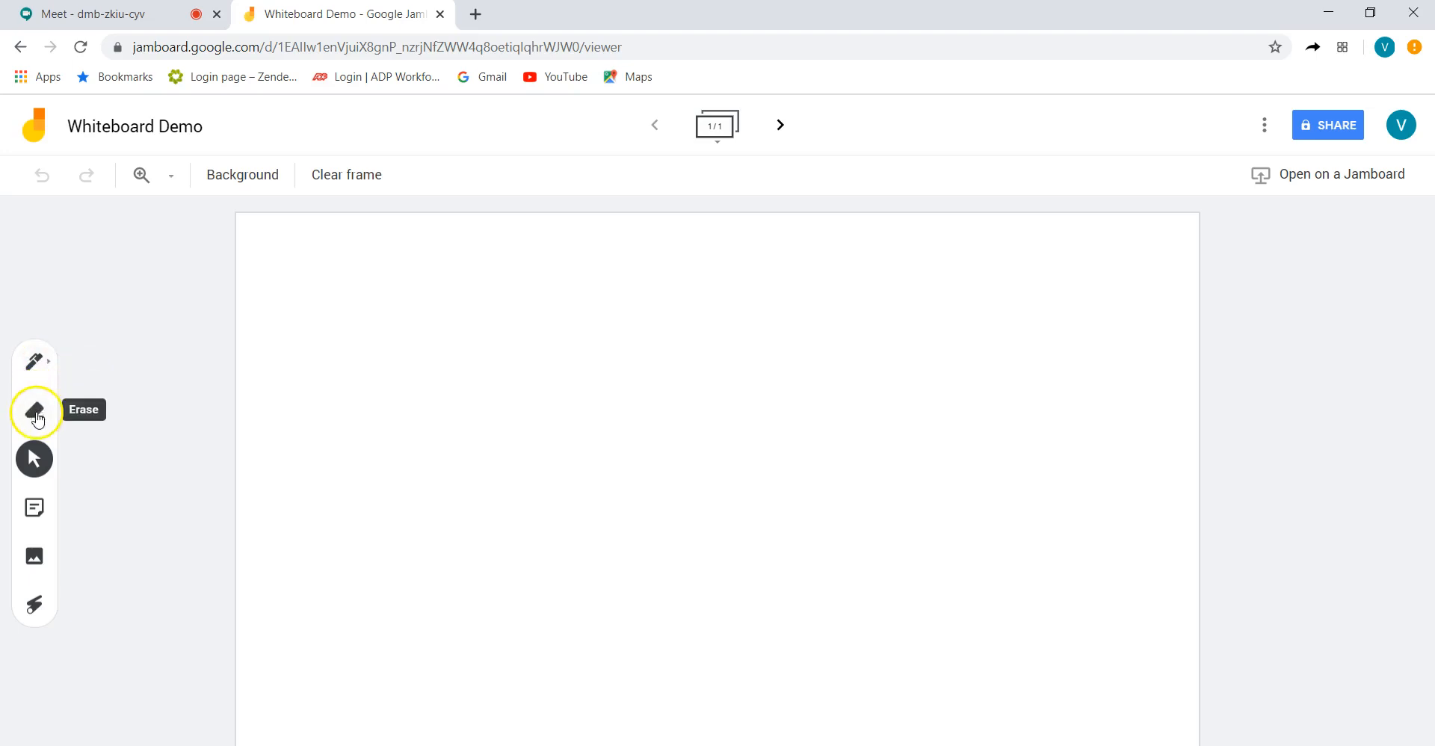
mouse_move(35, 507)
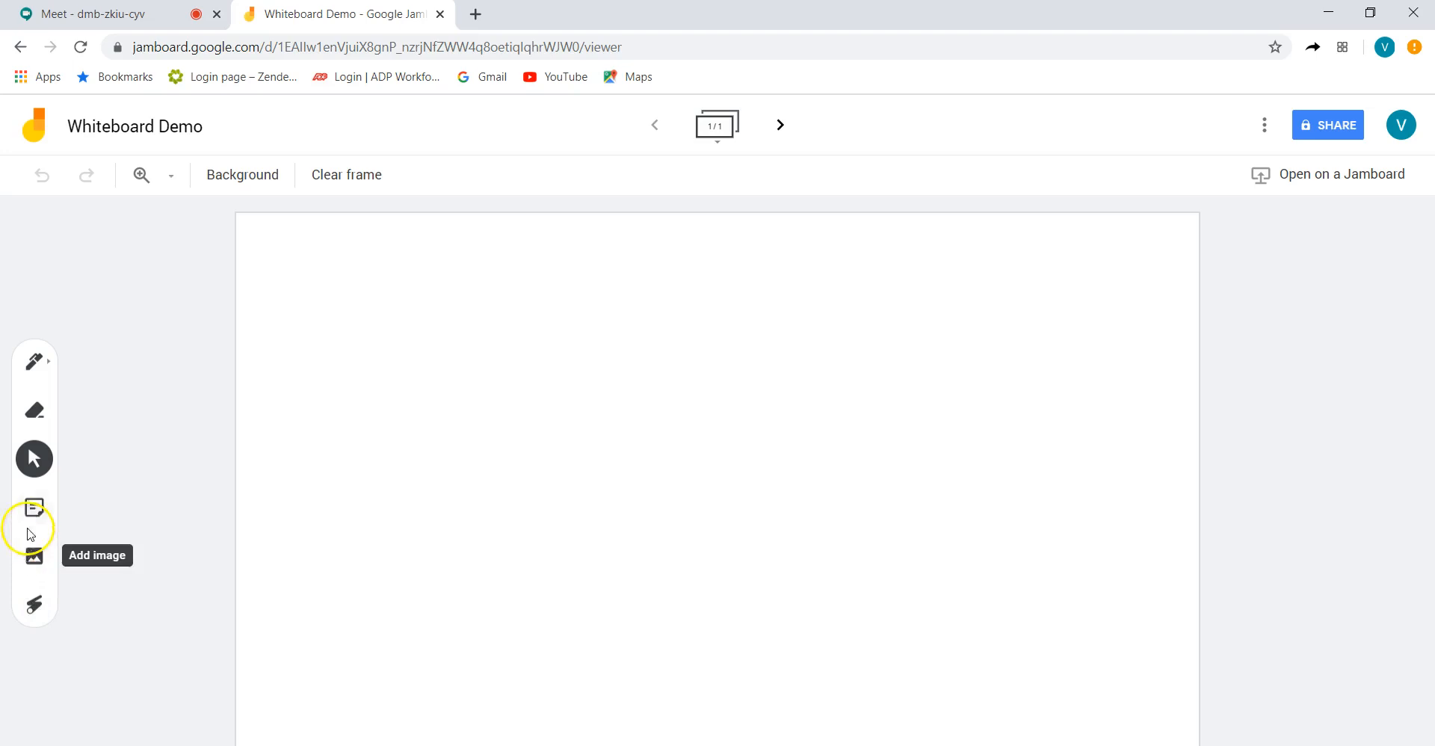
mouse_move(35, 362)
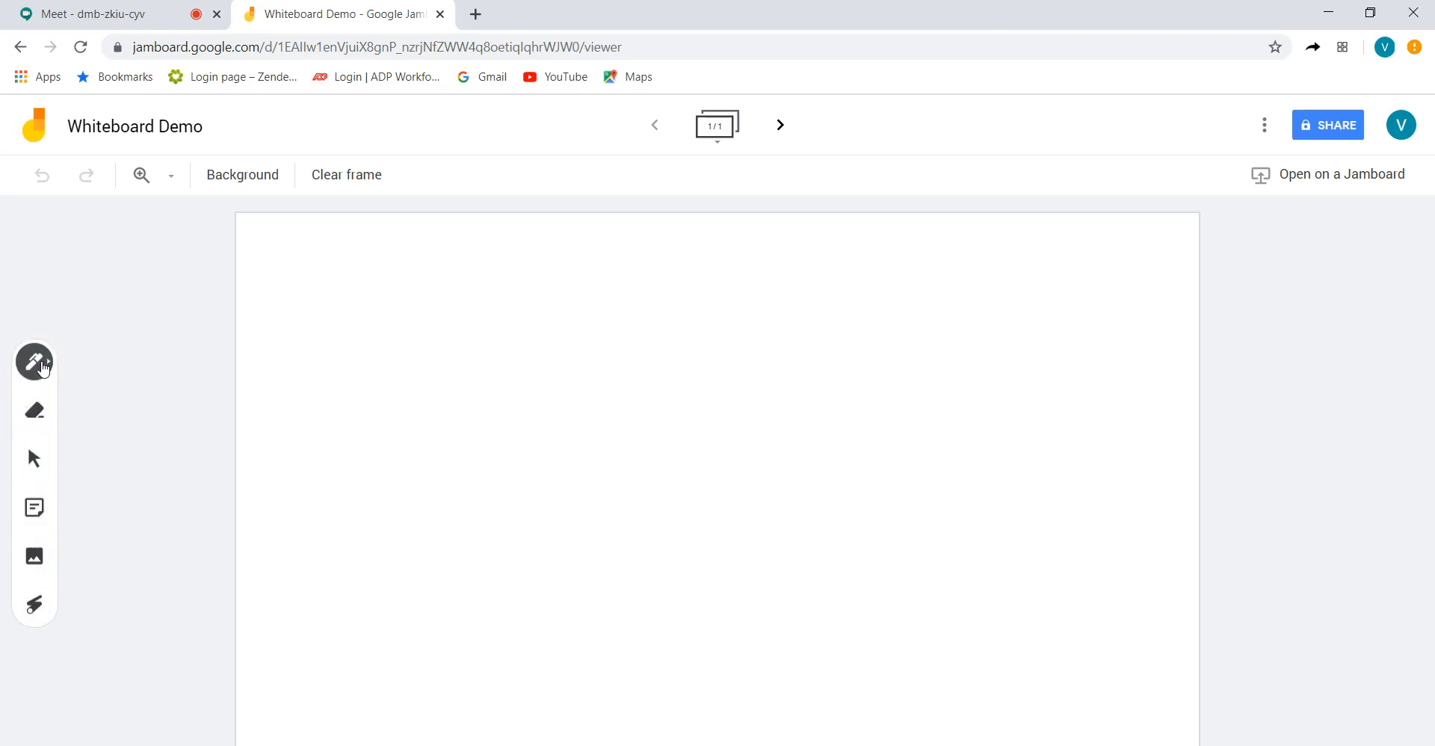
Pick the pen and handwrite 'Whiteboard' near the top of the frame
left_click(34, 360)
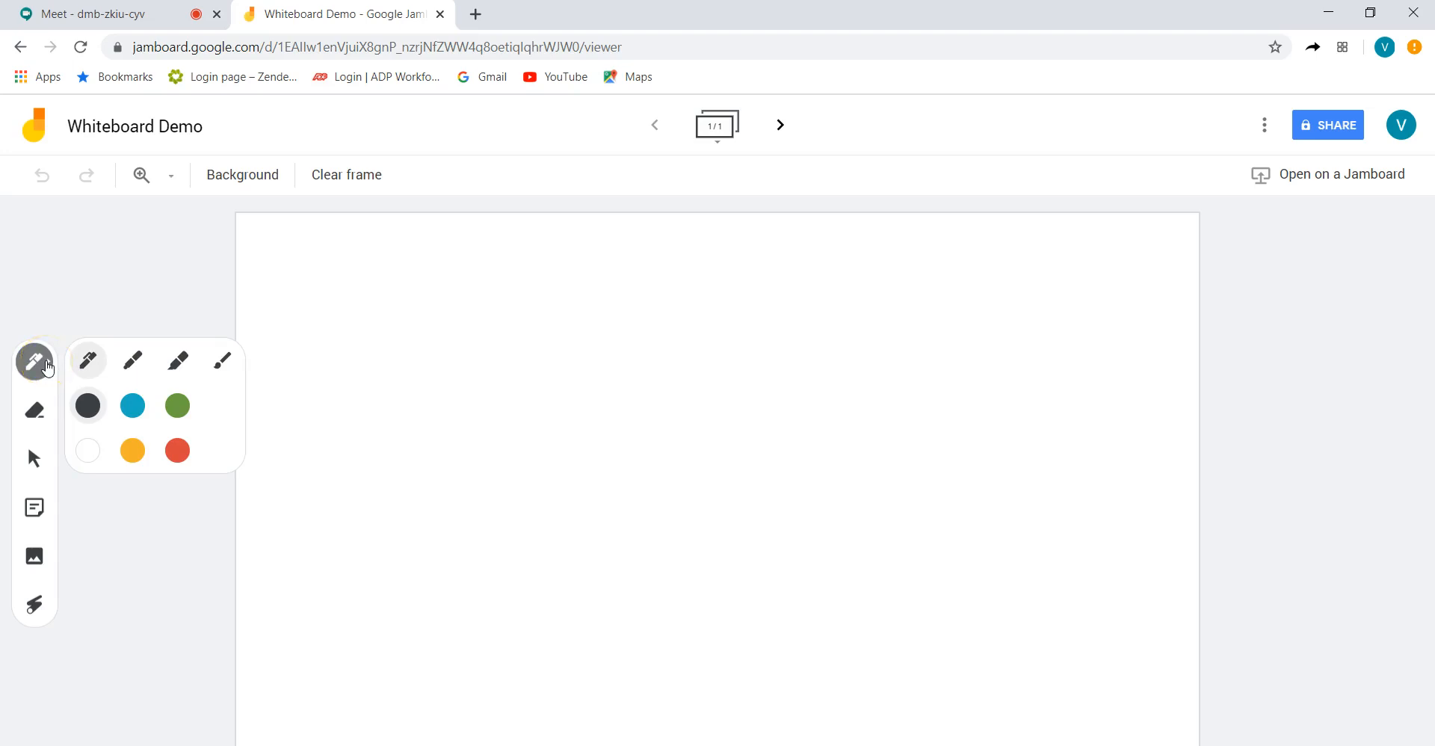
mouse_move(132, 360)
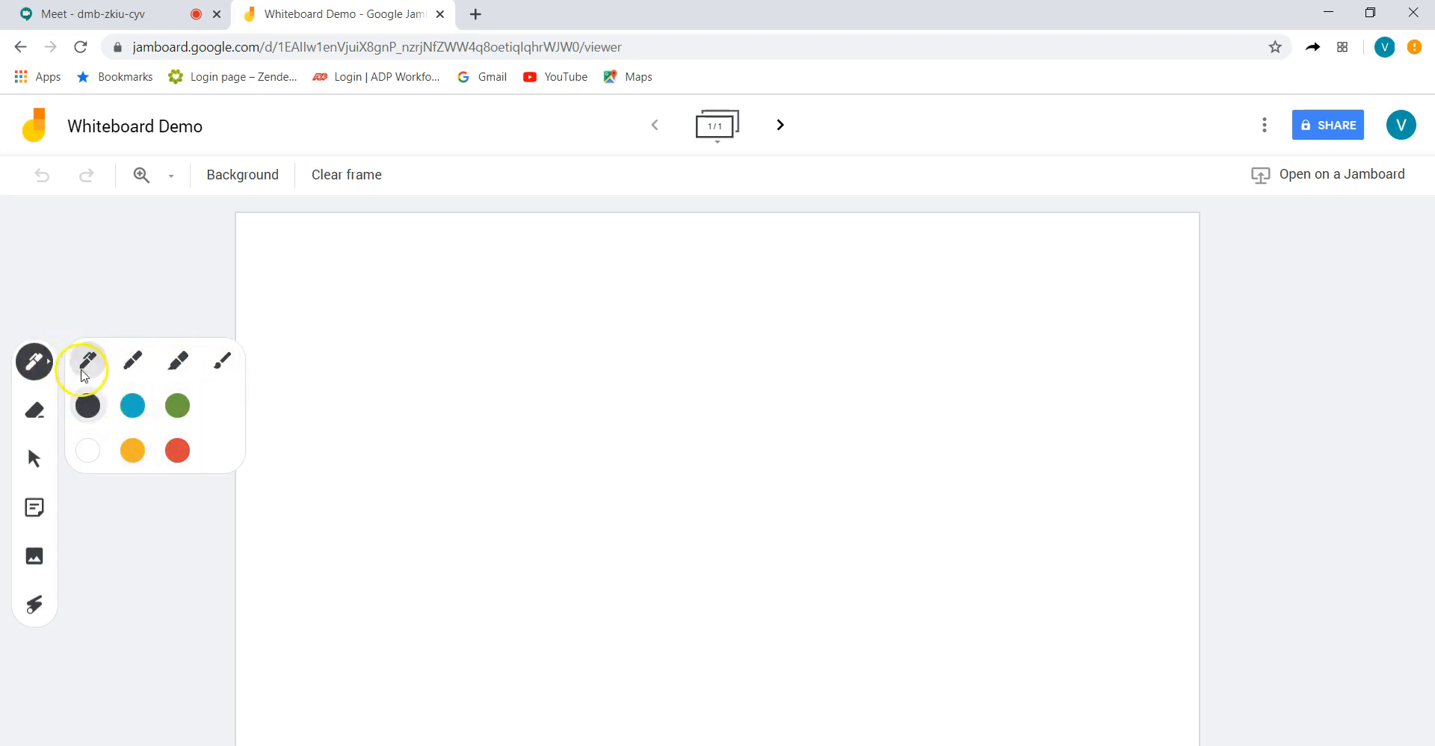
mouse_move(88, 381)
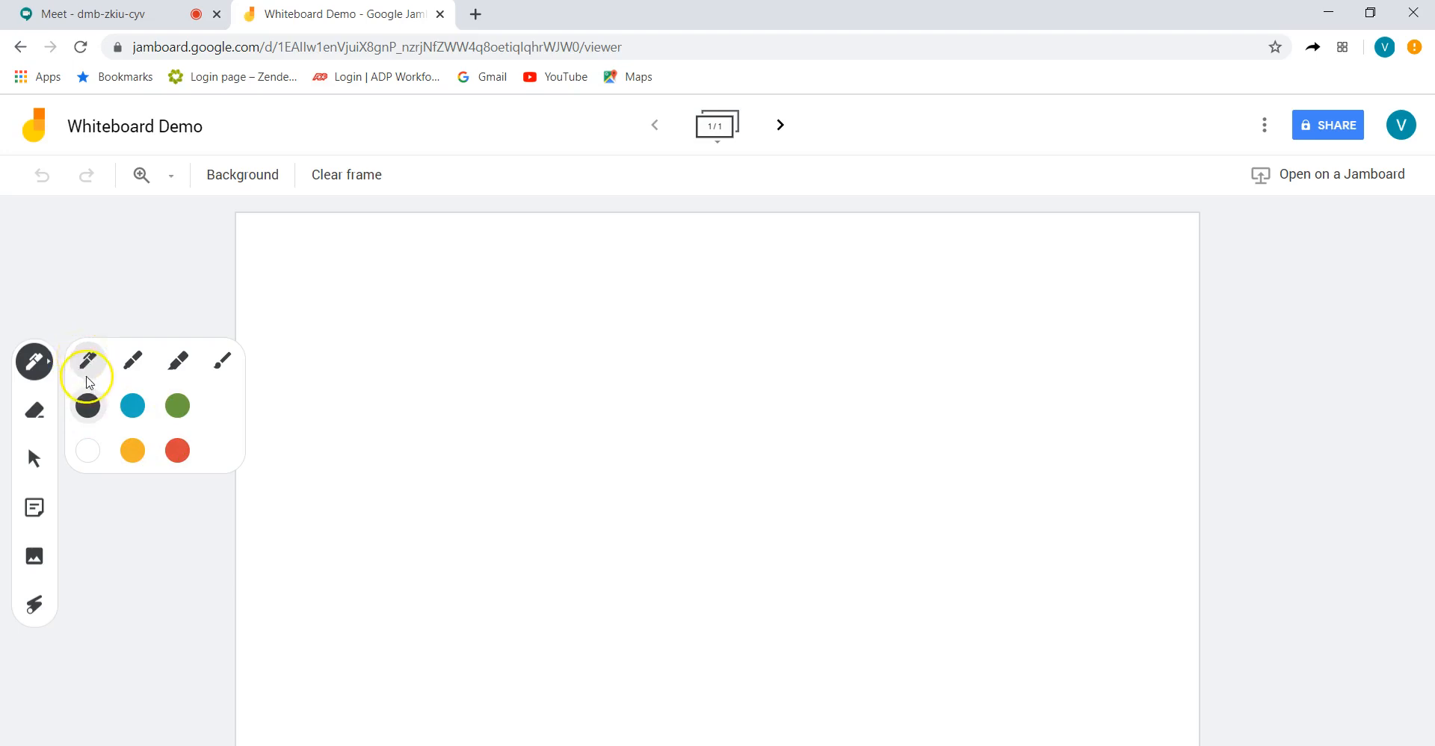
mouse_move(88, 360)
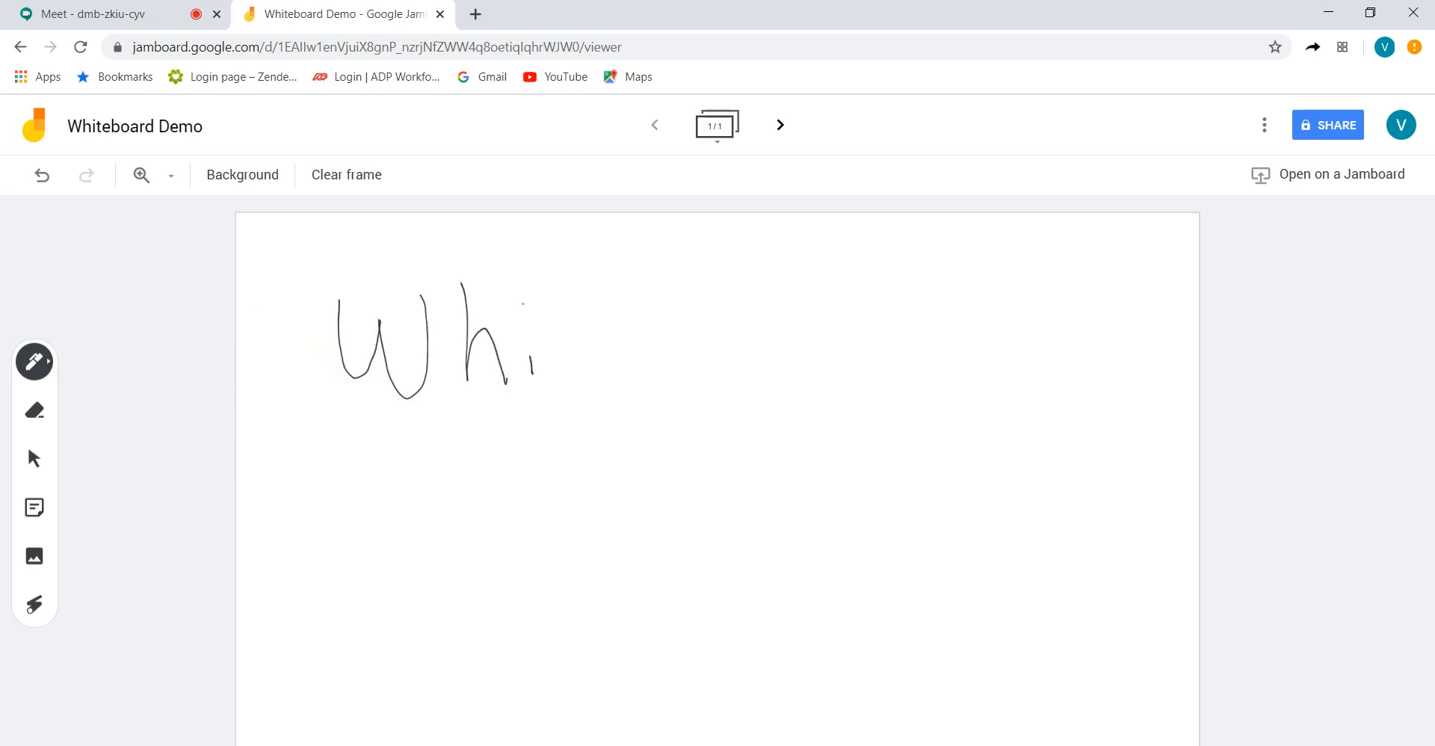
left_click_drag(522, 357, 631, 367)
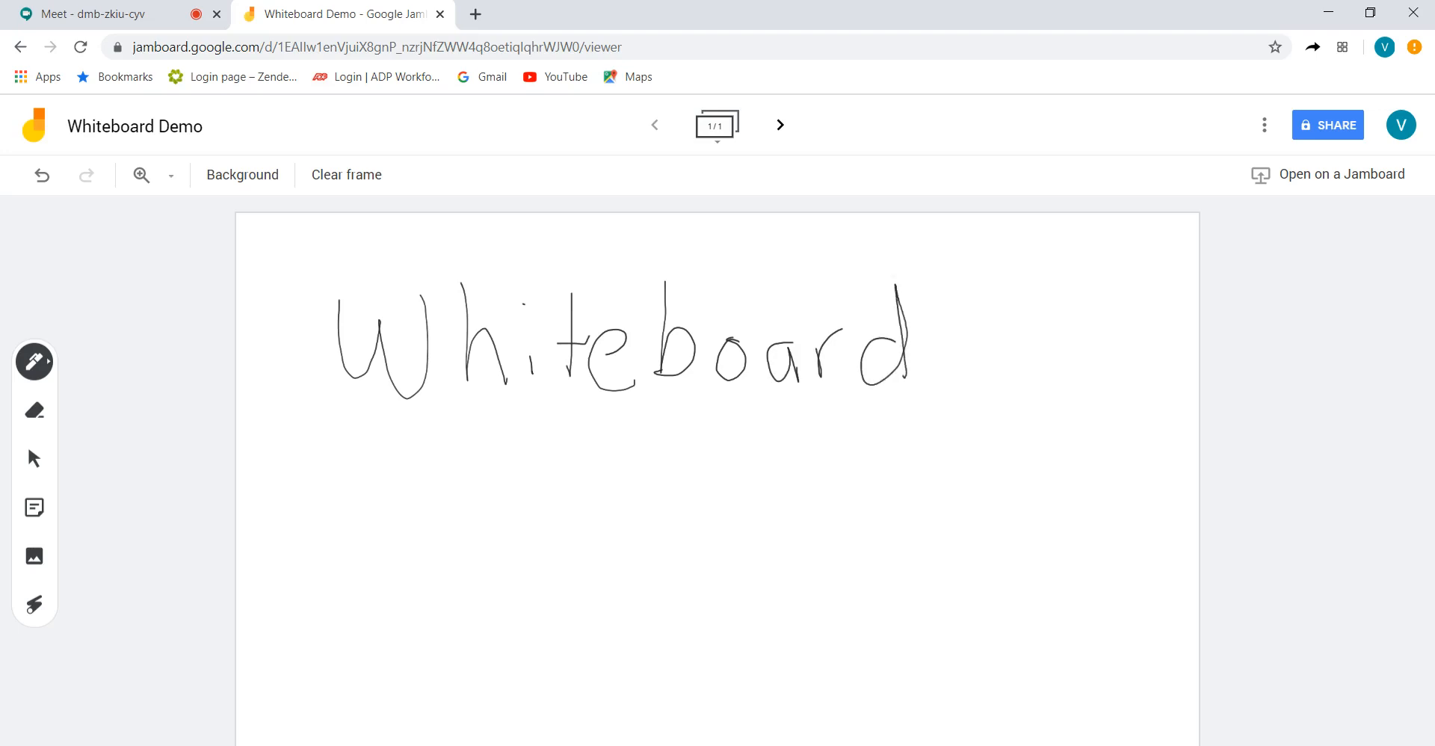
mouse_move(35, 410)
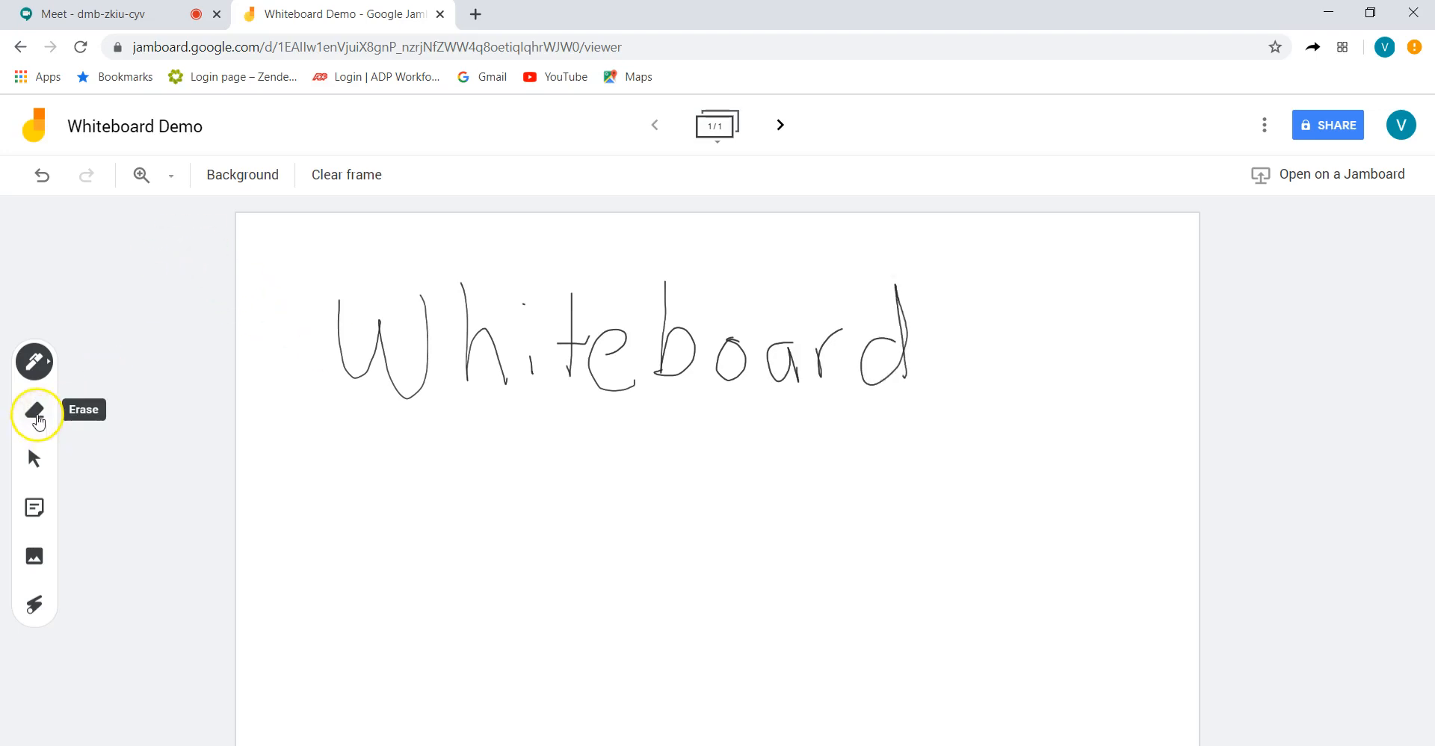
Switch to the eraser, then clear the whole frame
left_click(35, 411)
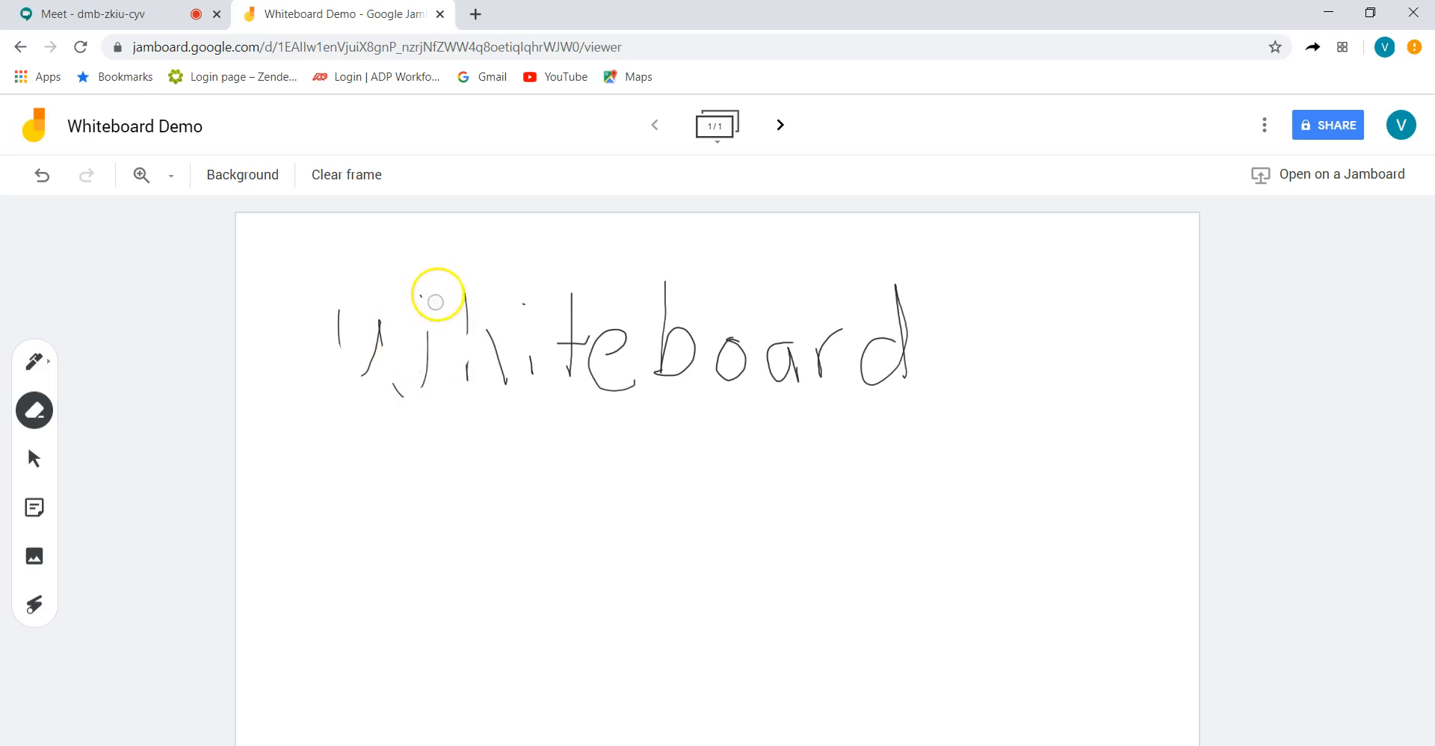
left_click(346, 175)
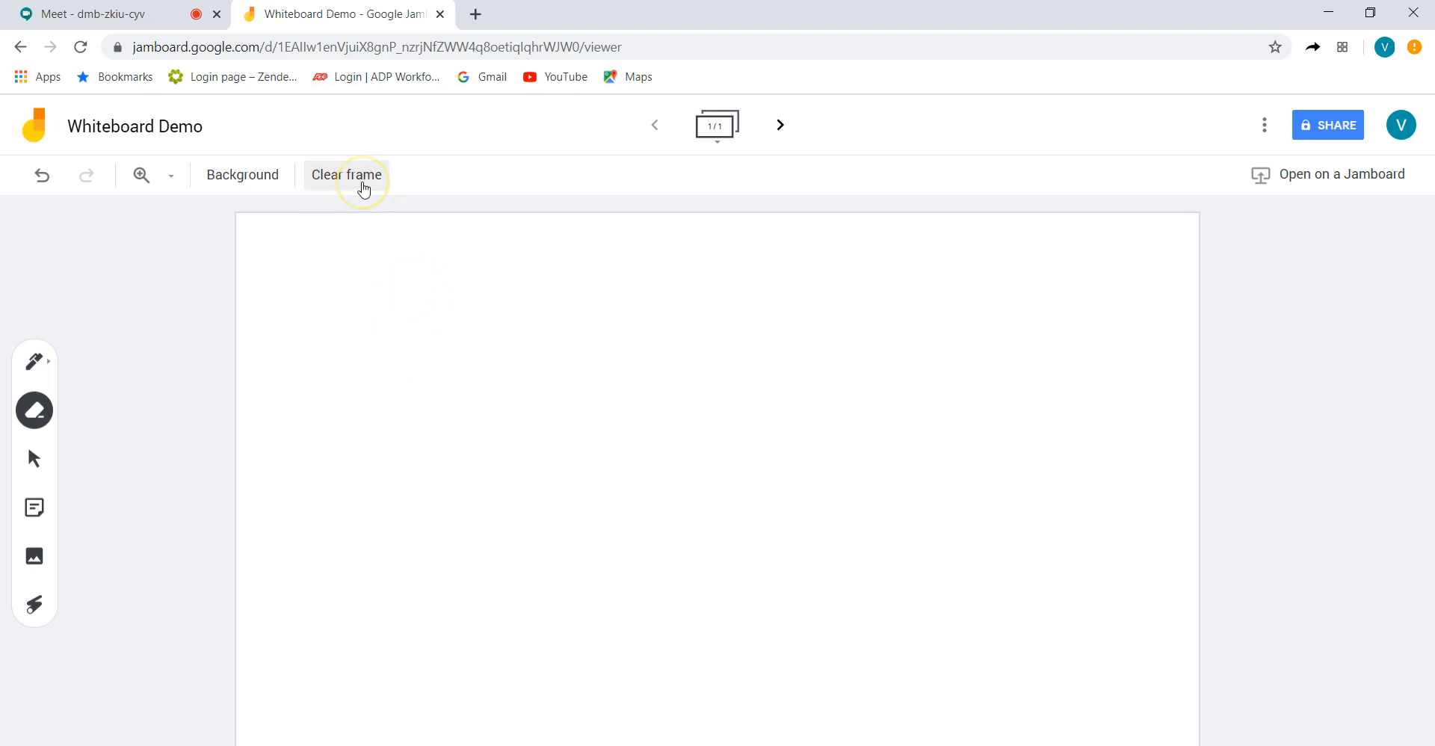
mouse_move(34, 457)
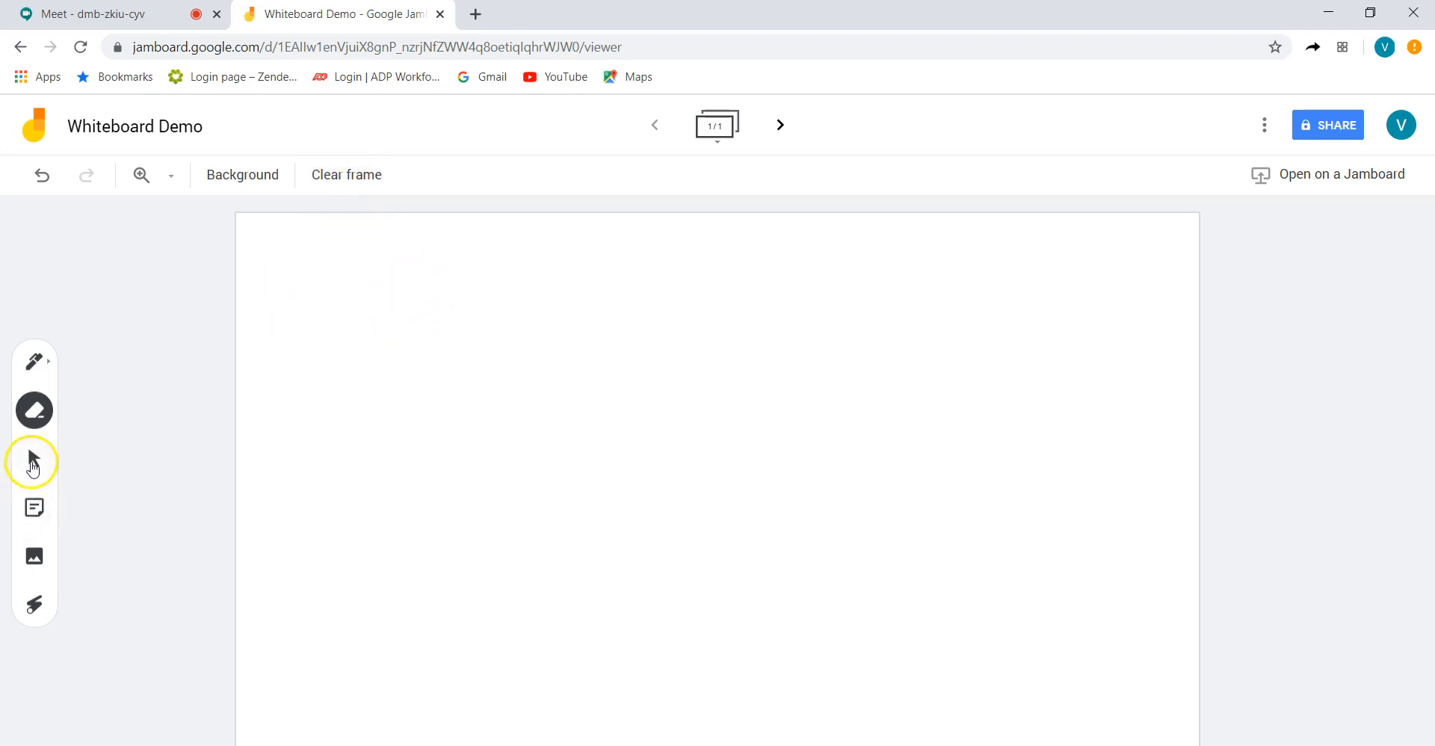
mouse_move(33, 362)
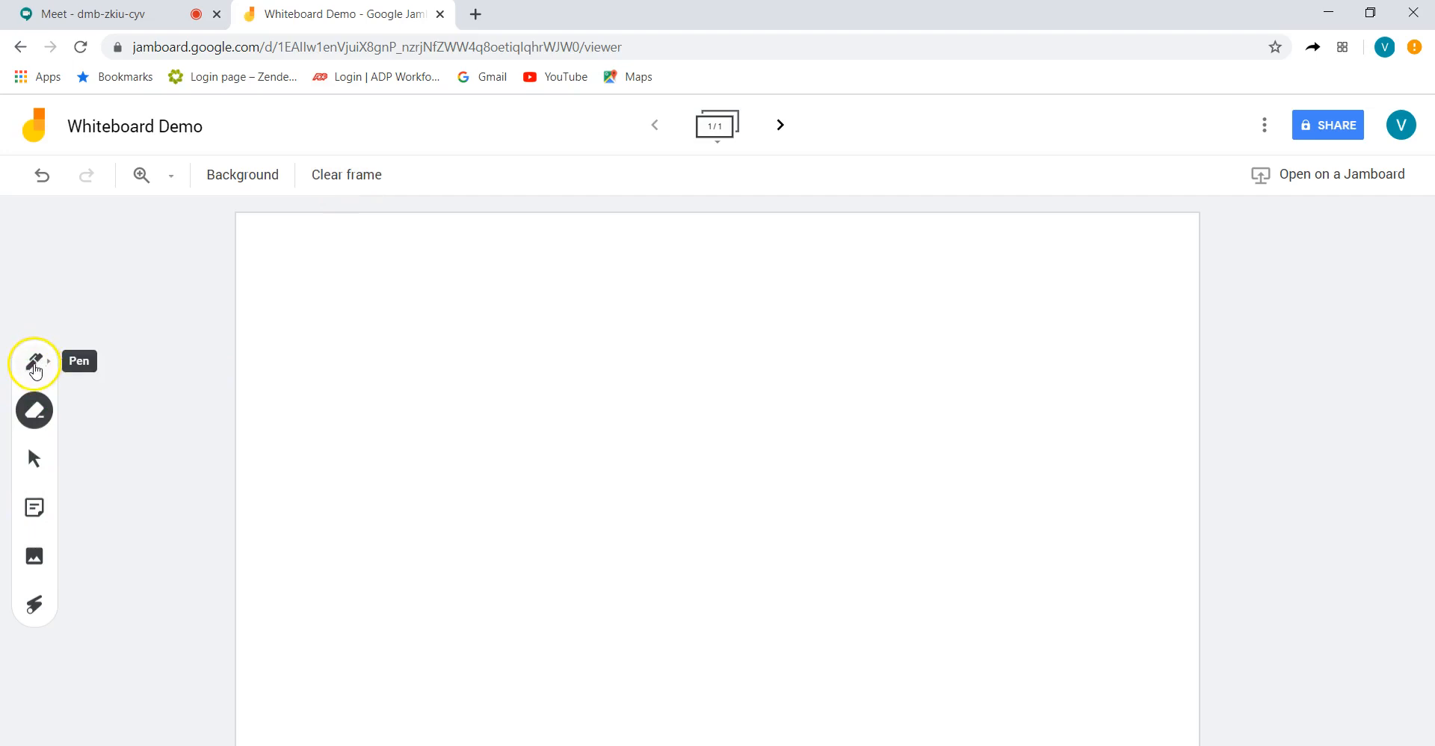
mouse_move(35, 555)
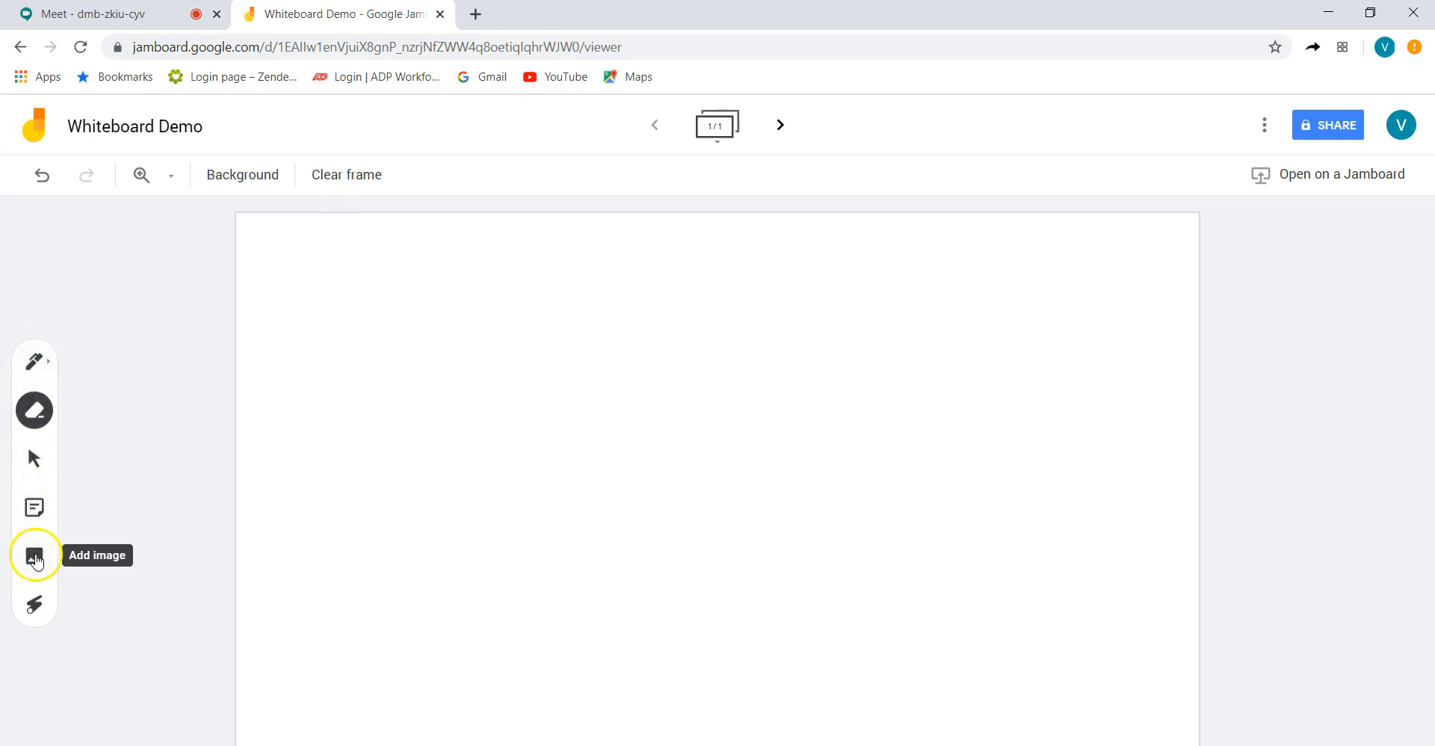
mouse_move(34, 559)
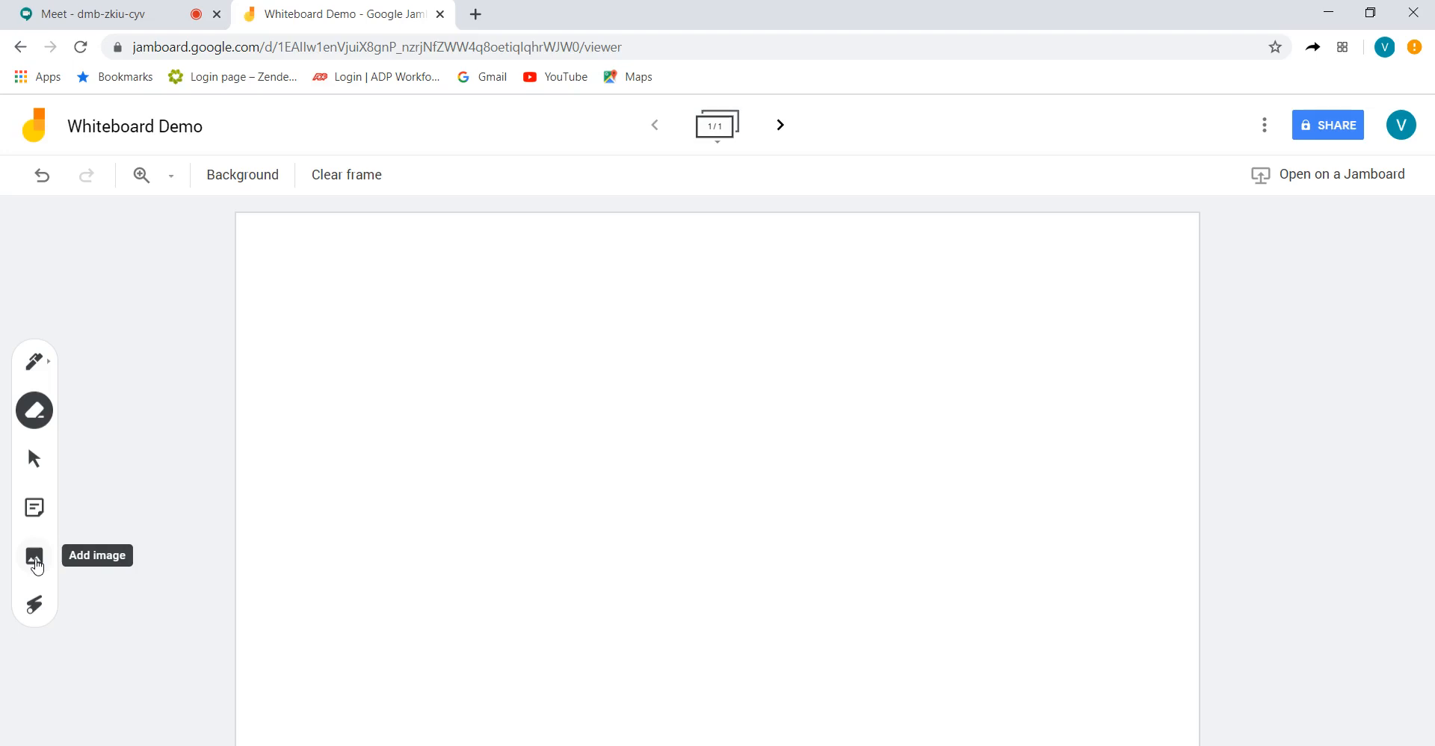
Upload the angle-of-elevation building diagram image from the computer onto the Jamboard frame
left_click(33, 555)
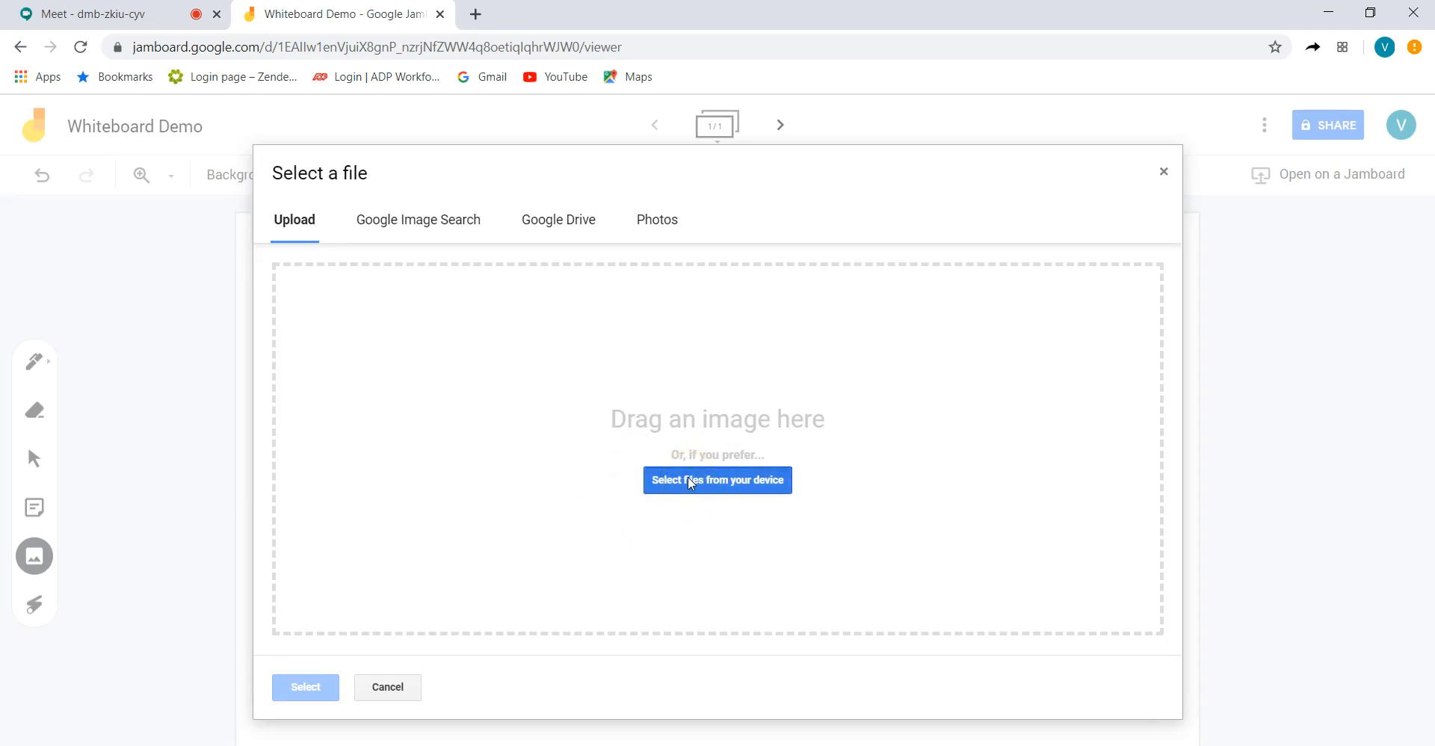
left_click(717, 480)
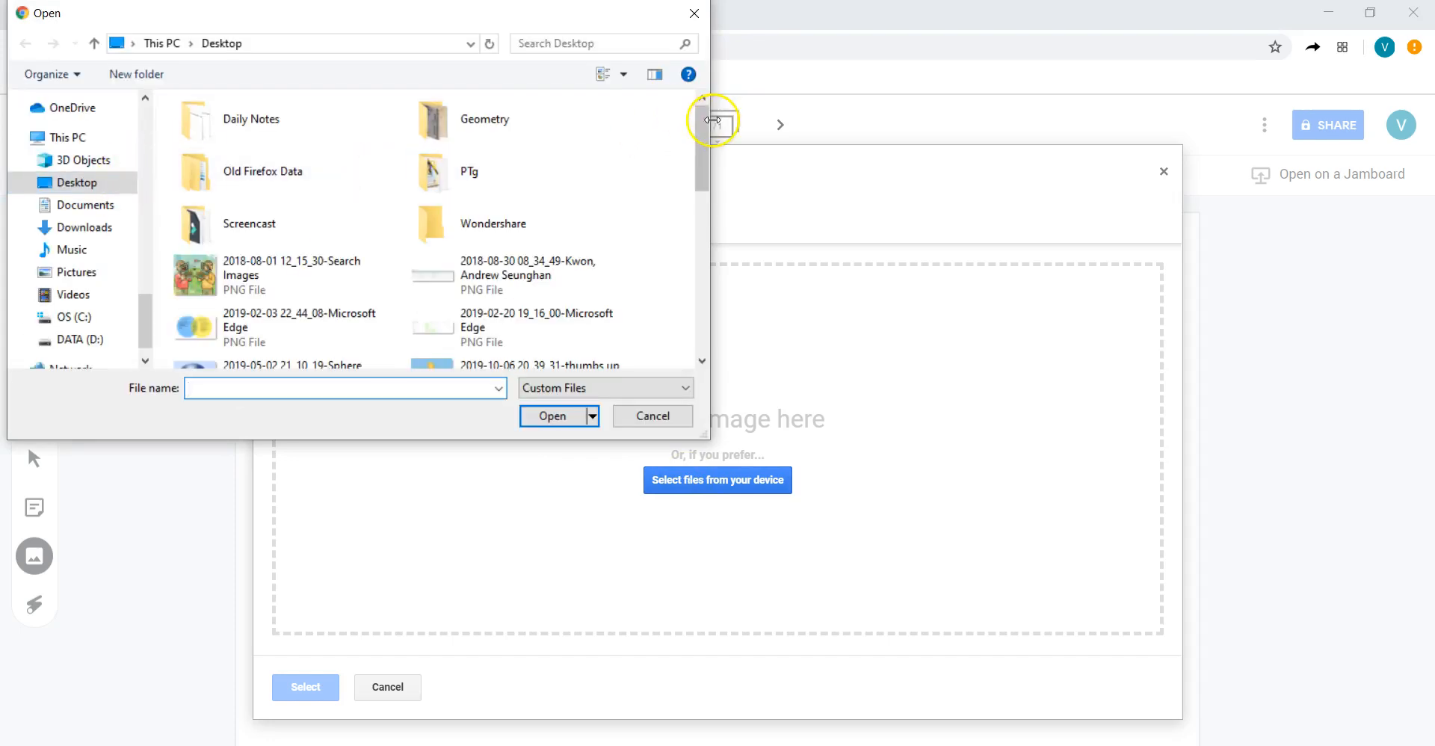
mouse_move(691, 183)
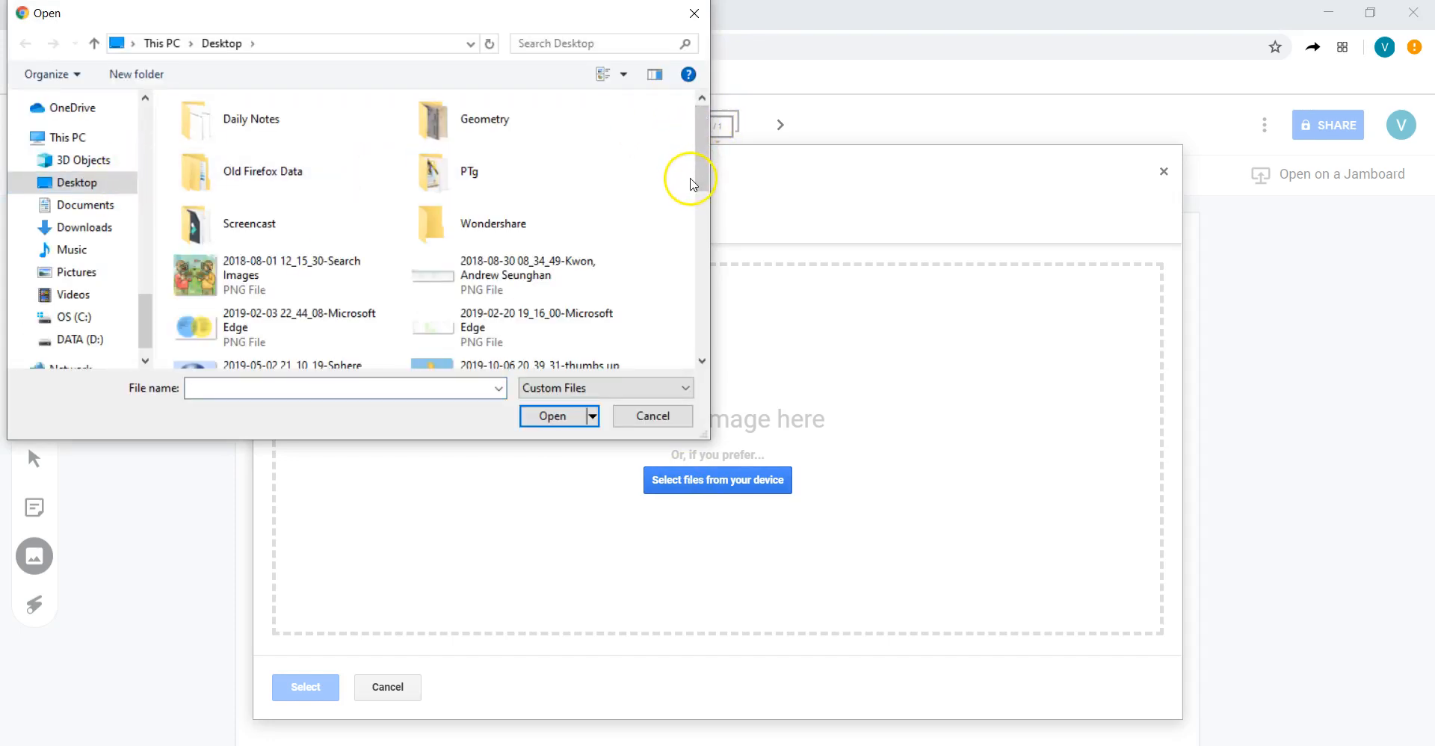
scroll("down", 3)
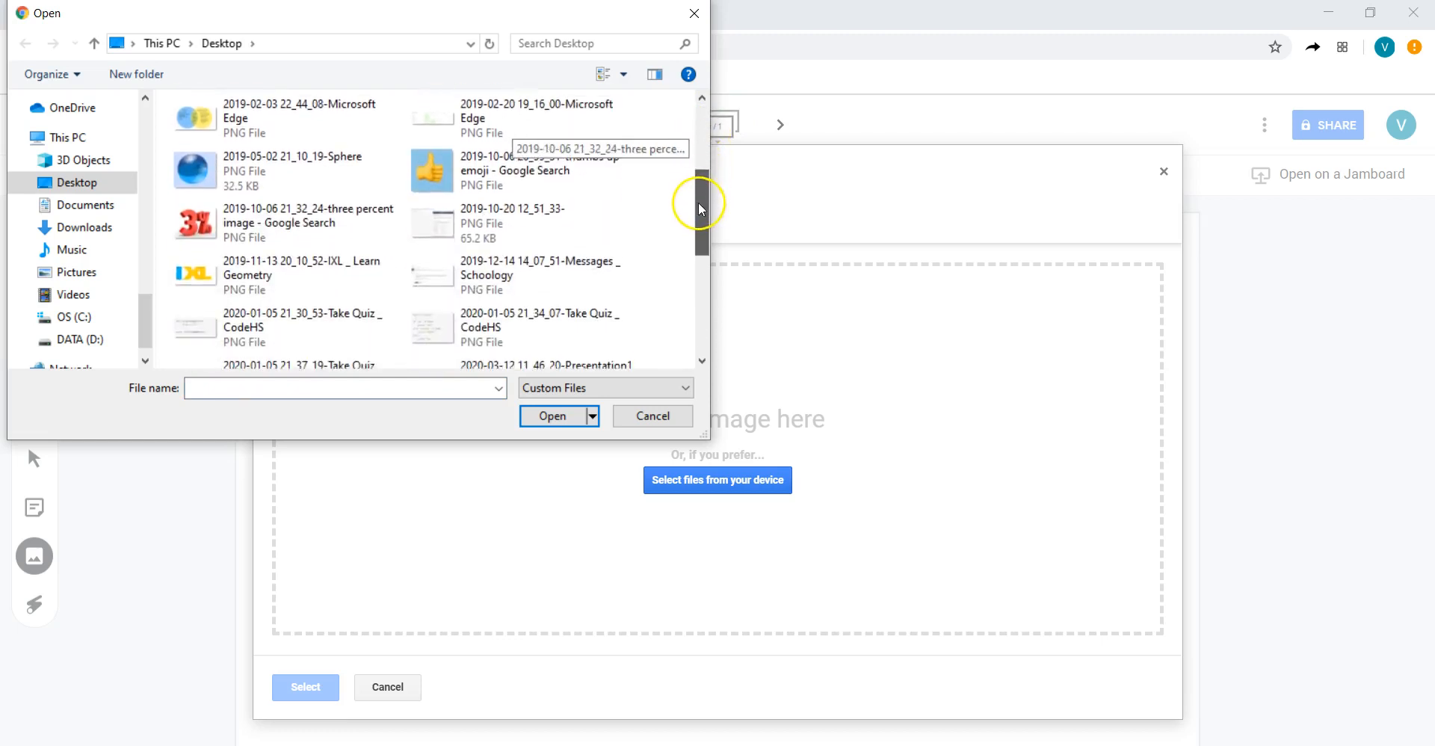
scroll("down", 3)
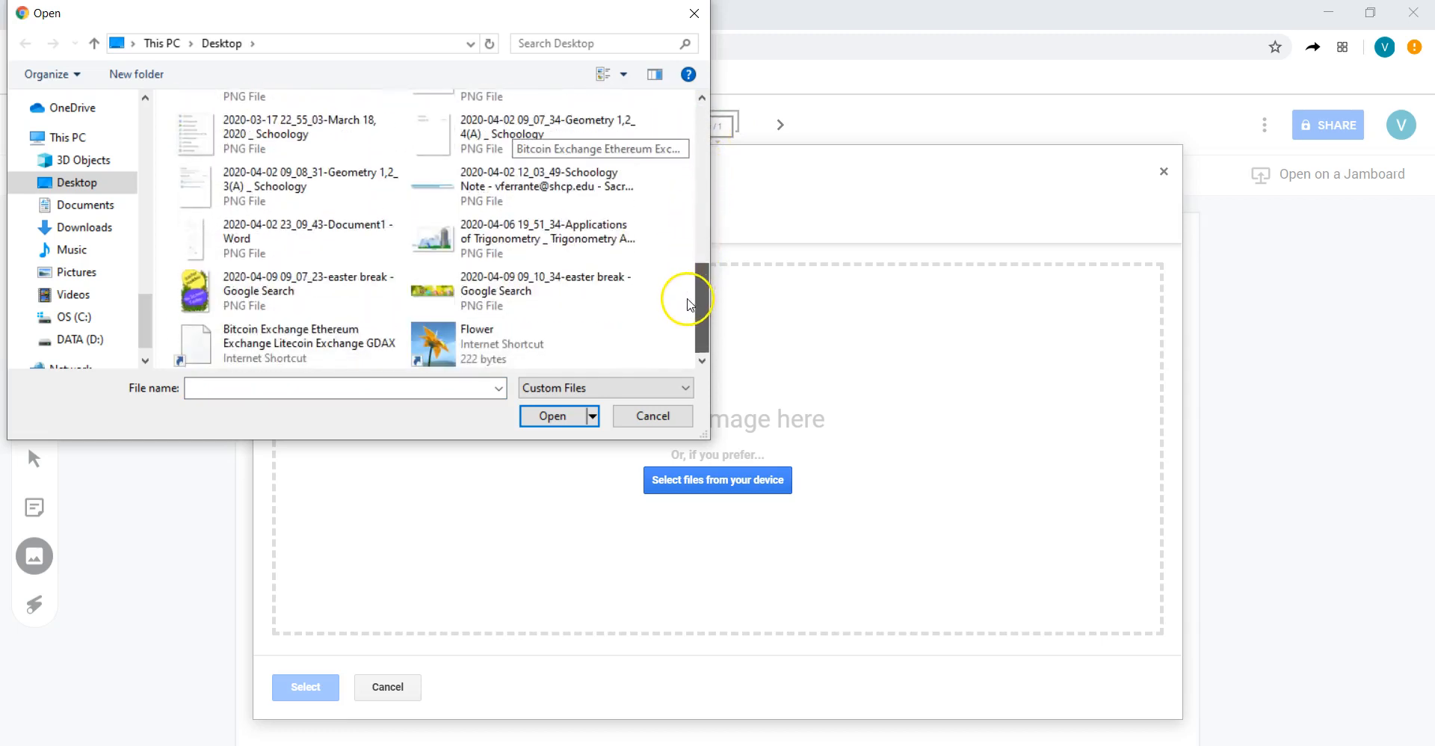
left_click(551, 416)
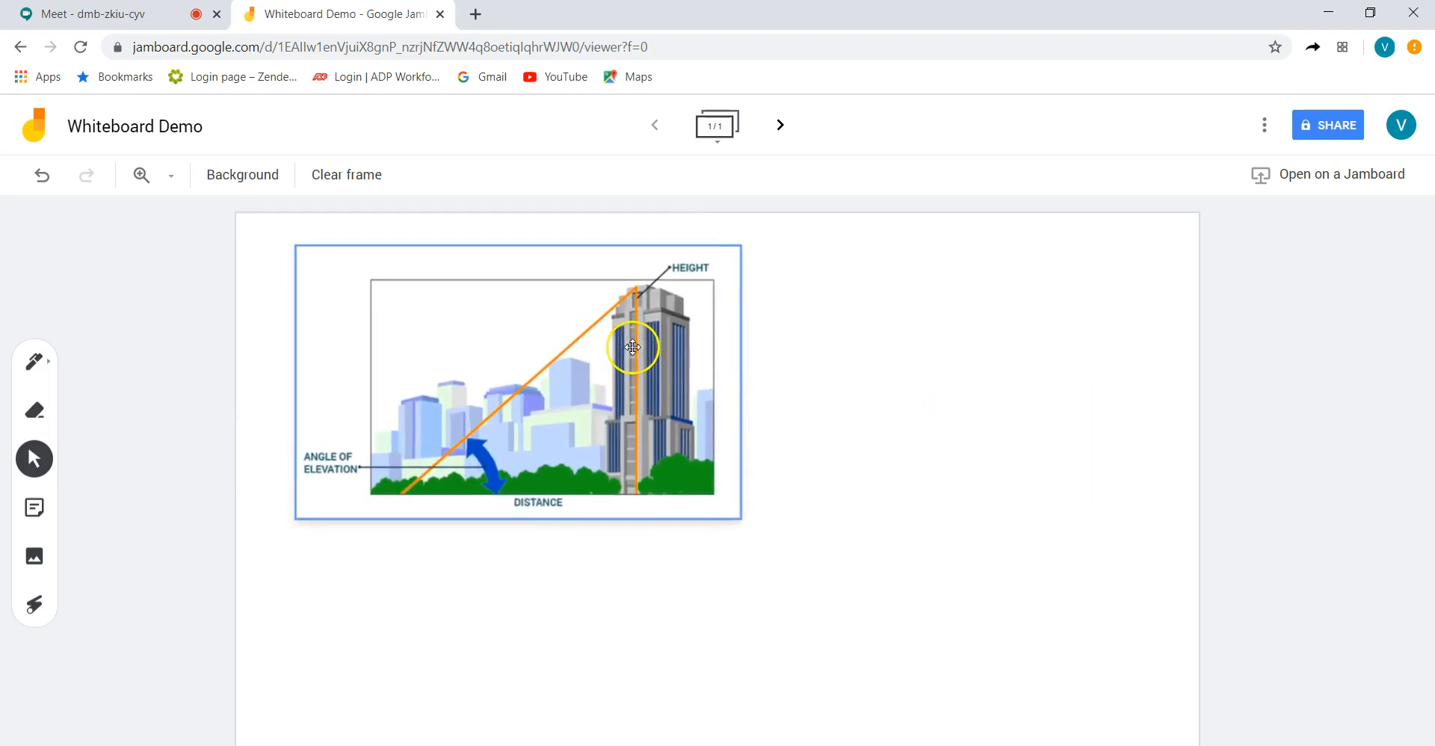
Handwrite 'height' and 'right' beside the diagram, with a line from the building's base
left_click(913, 427)
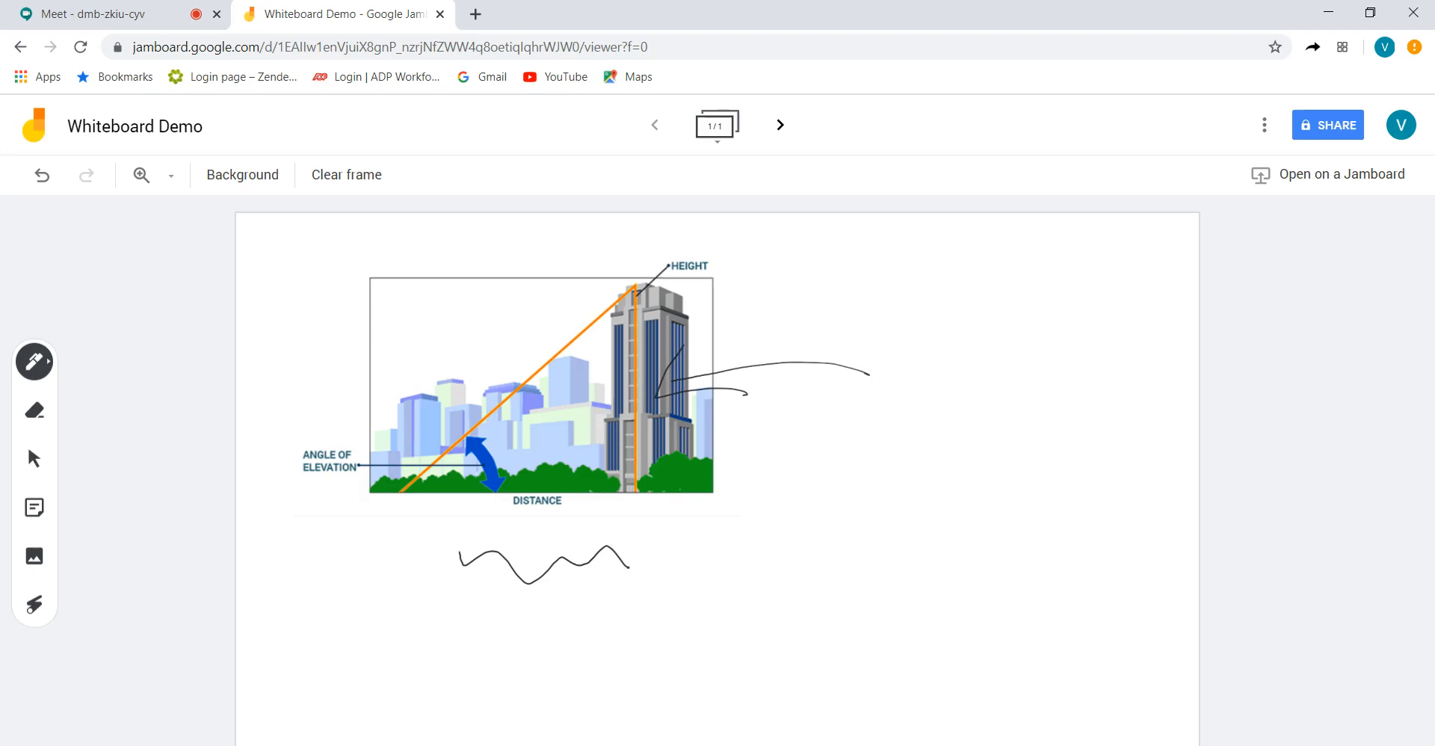
left_click_drag(888, 321, 951, 398)
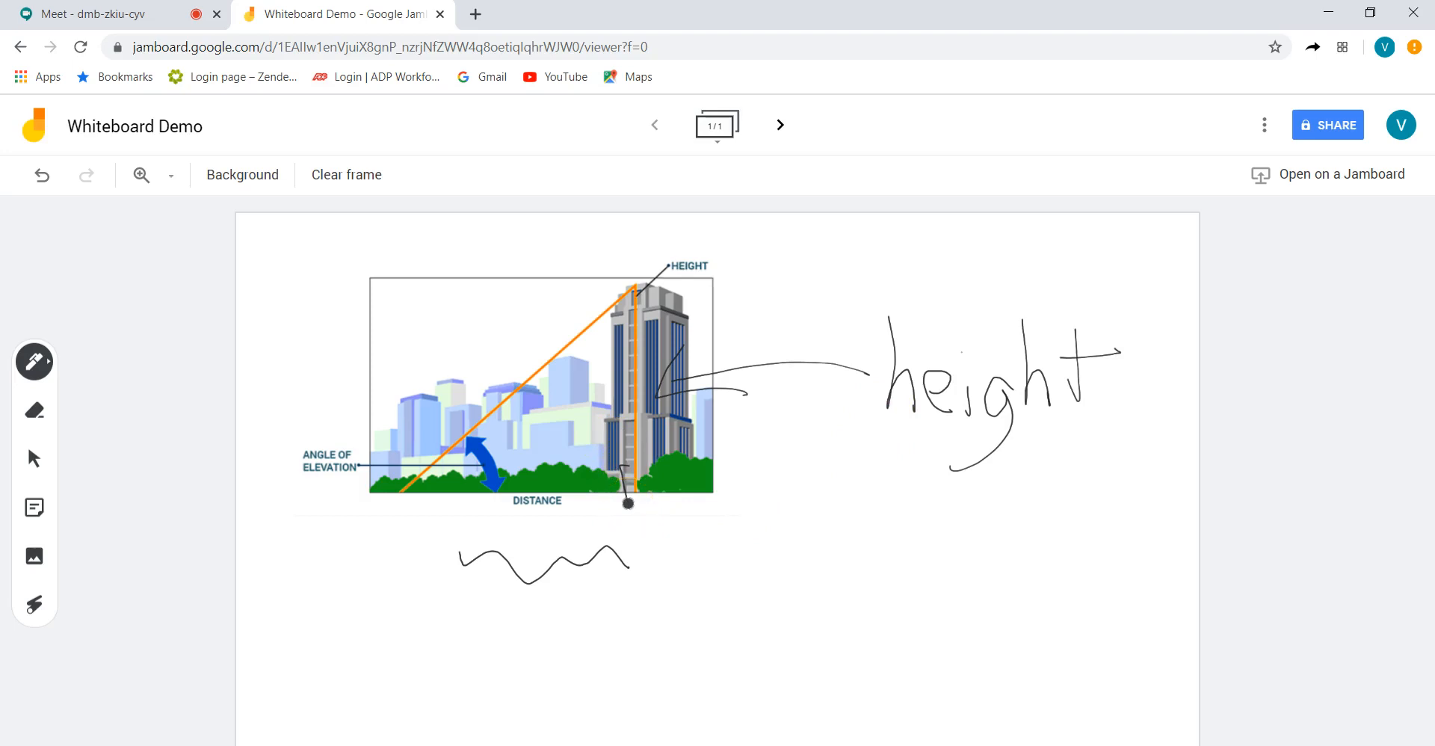
left_click(34, 410)
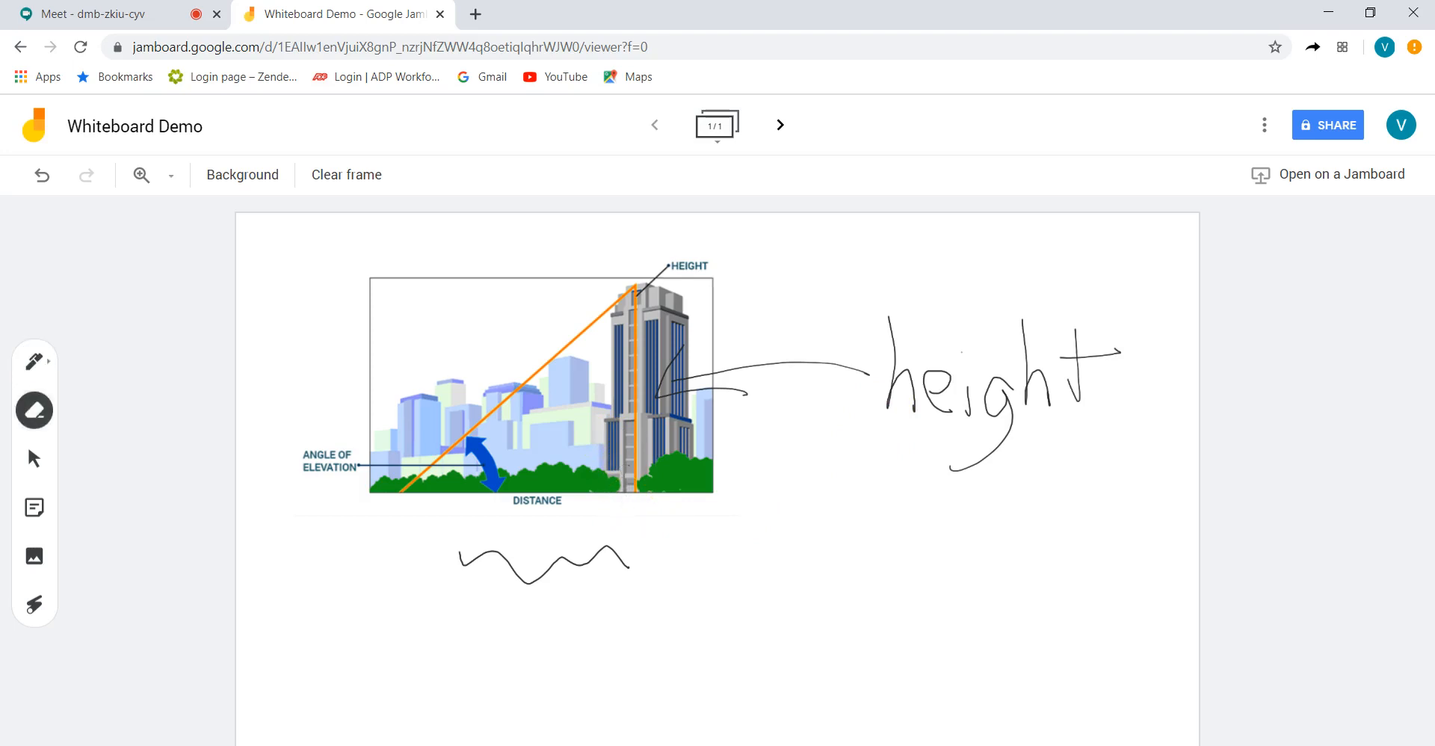
left_click(33, 361)
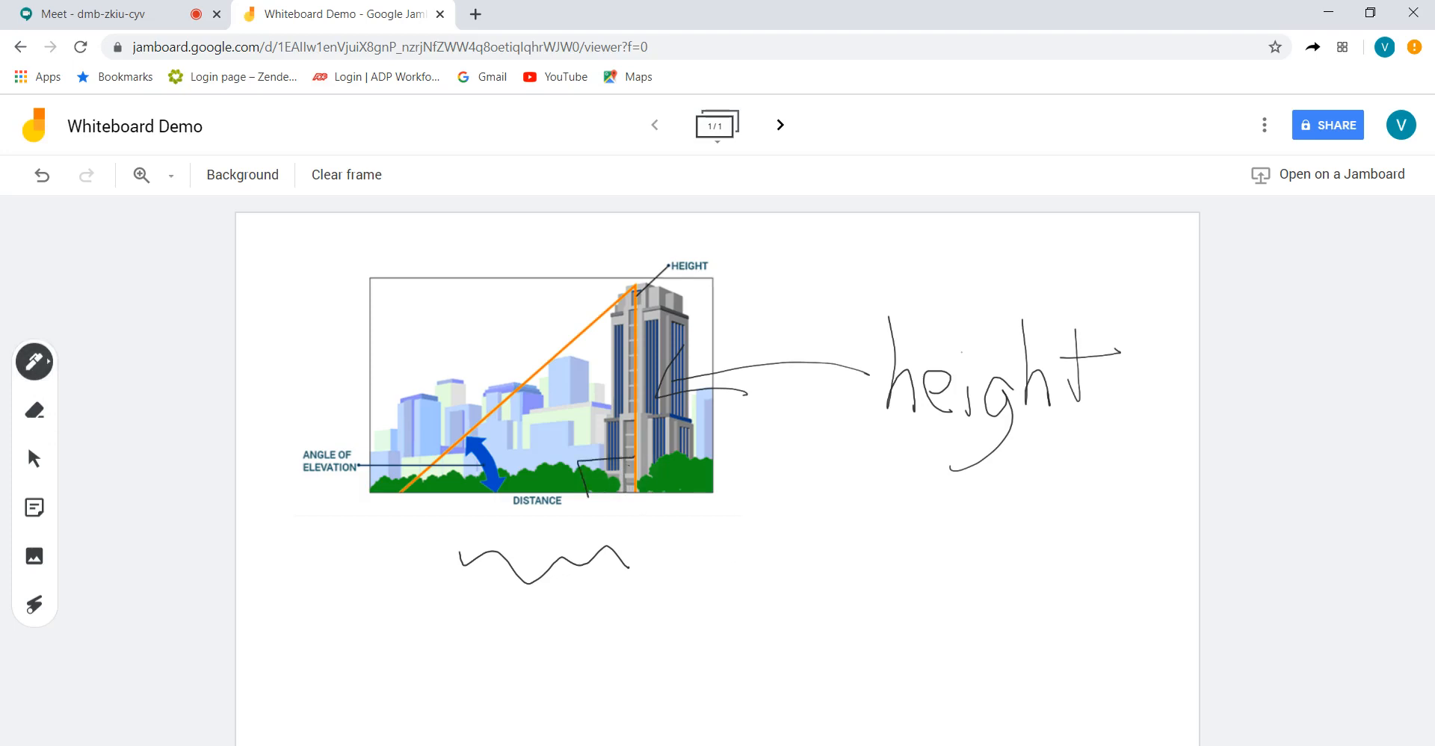
left_click_drag(618, 485, 865, 526)
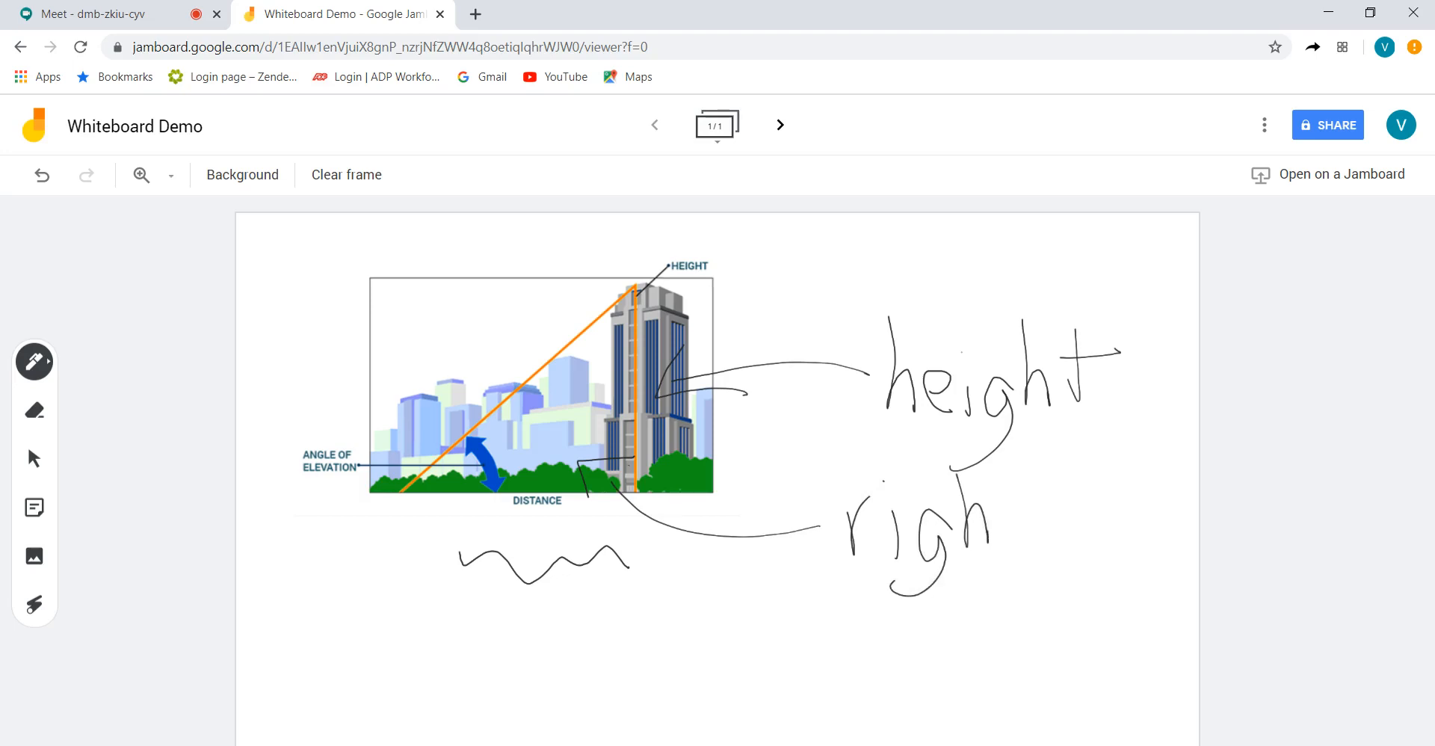
left_click_drag(1002, 509, 1052, 485)
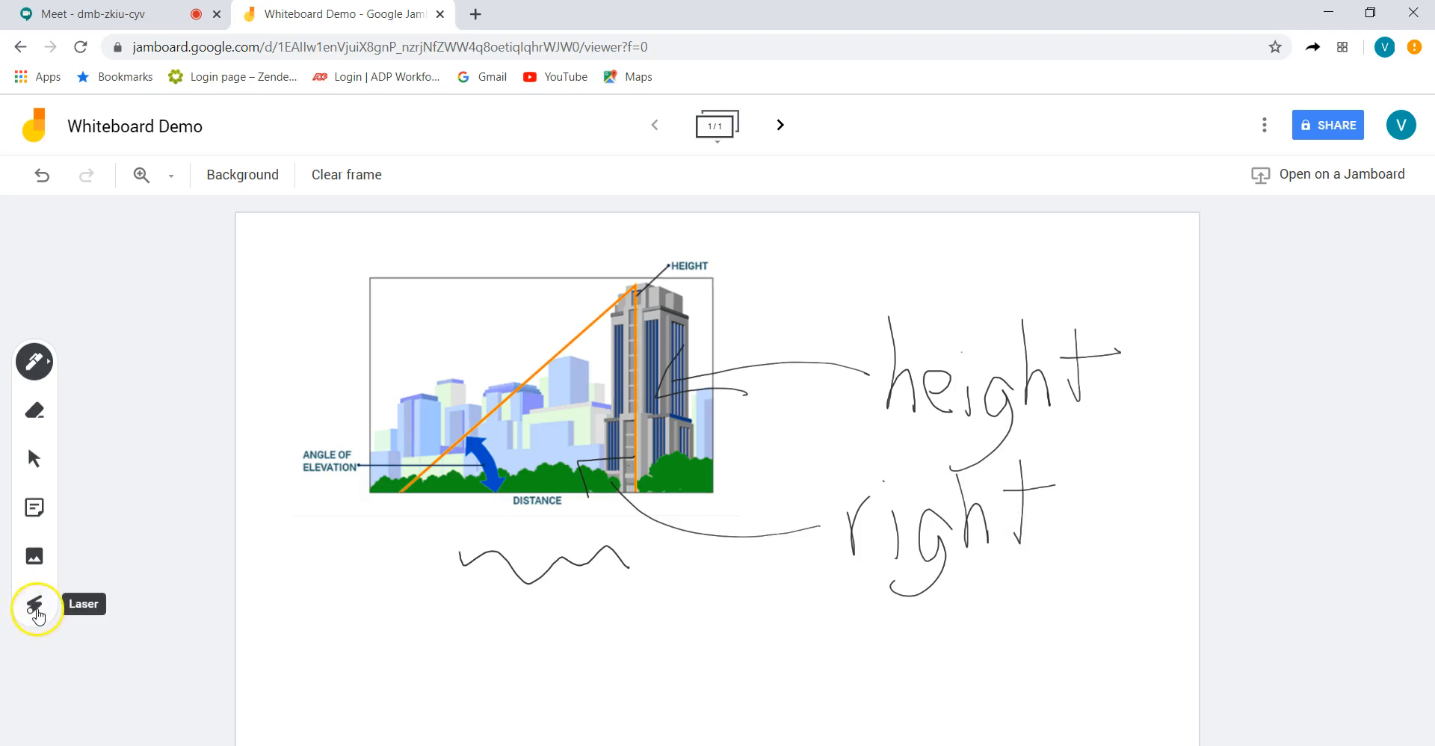
left_click(34, 604)
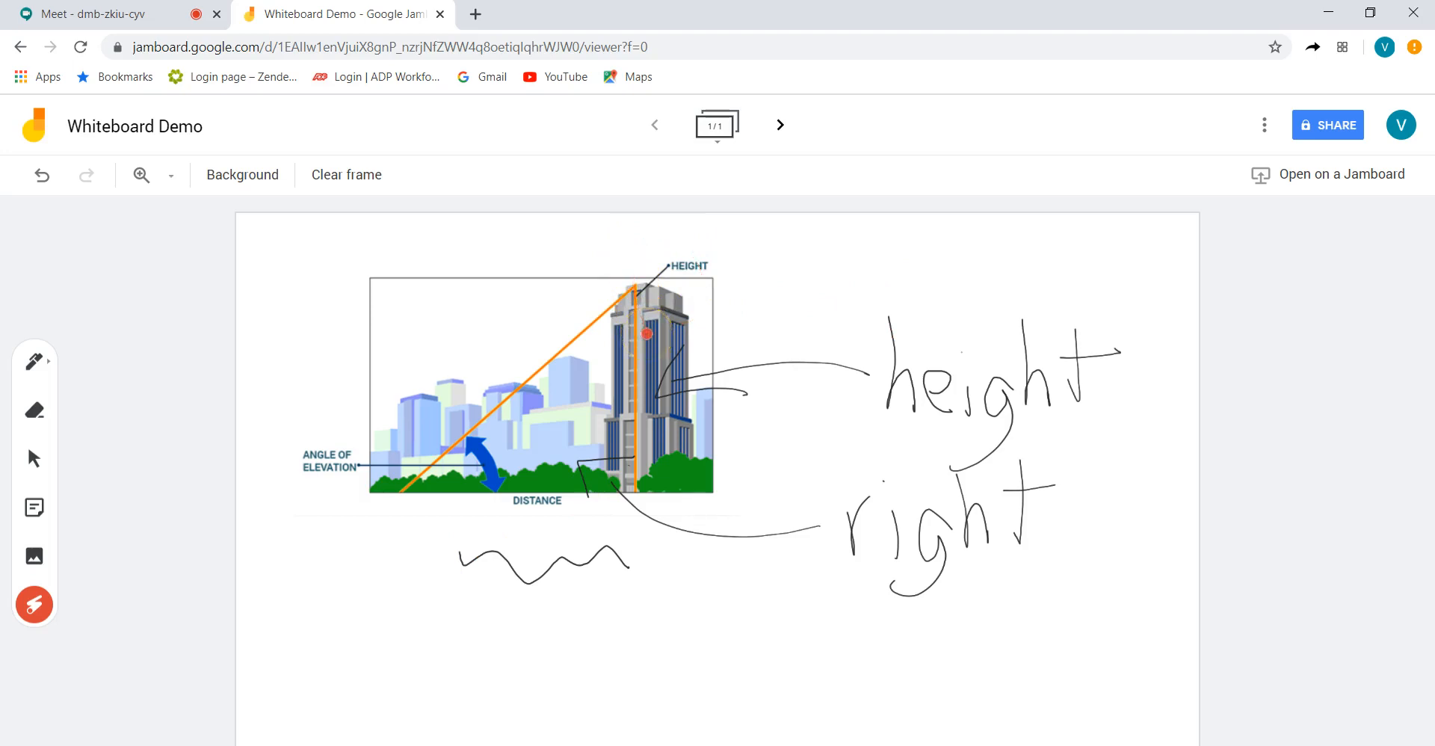
left_click_drag(421, 425, 353, 467)
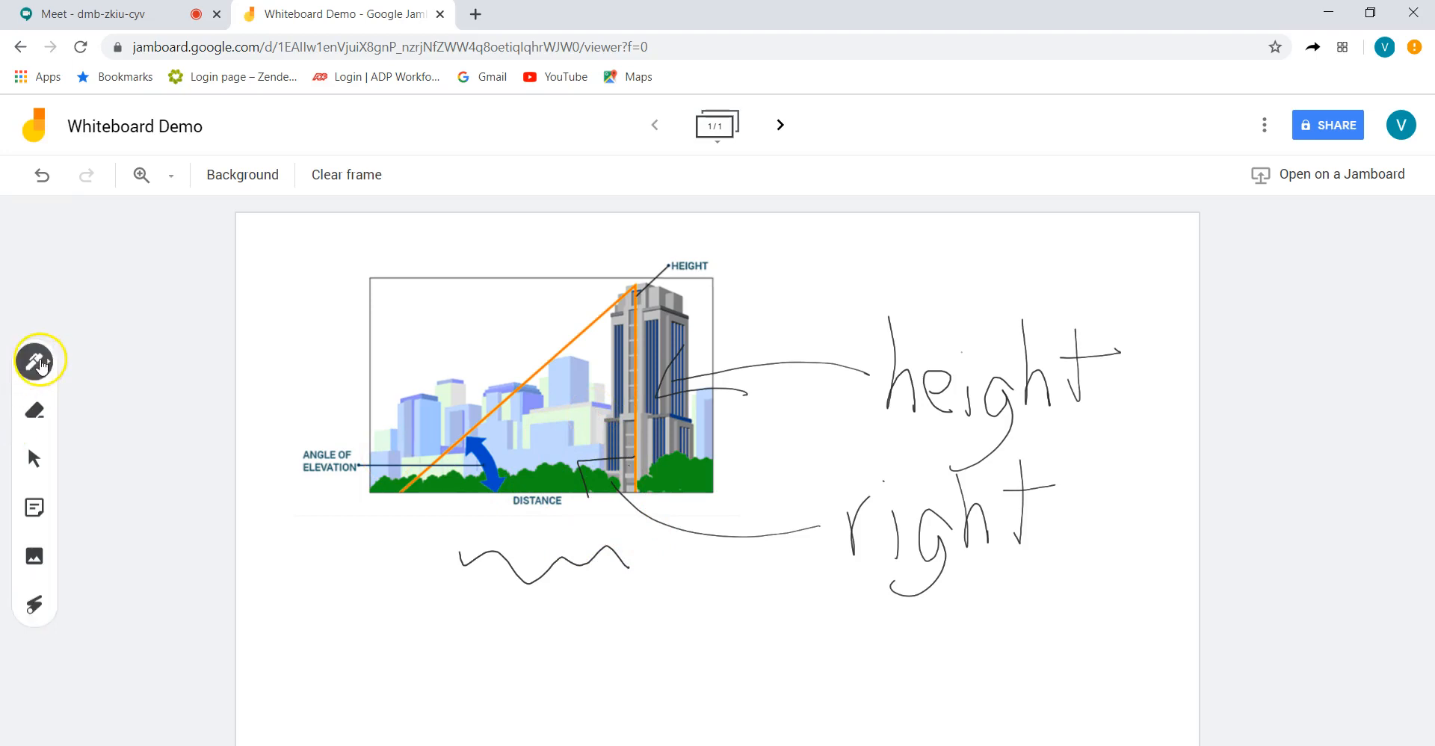
mouse_move(181, 126)
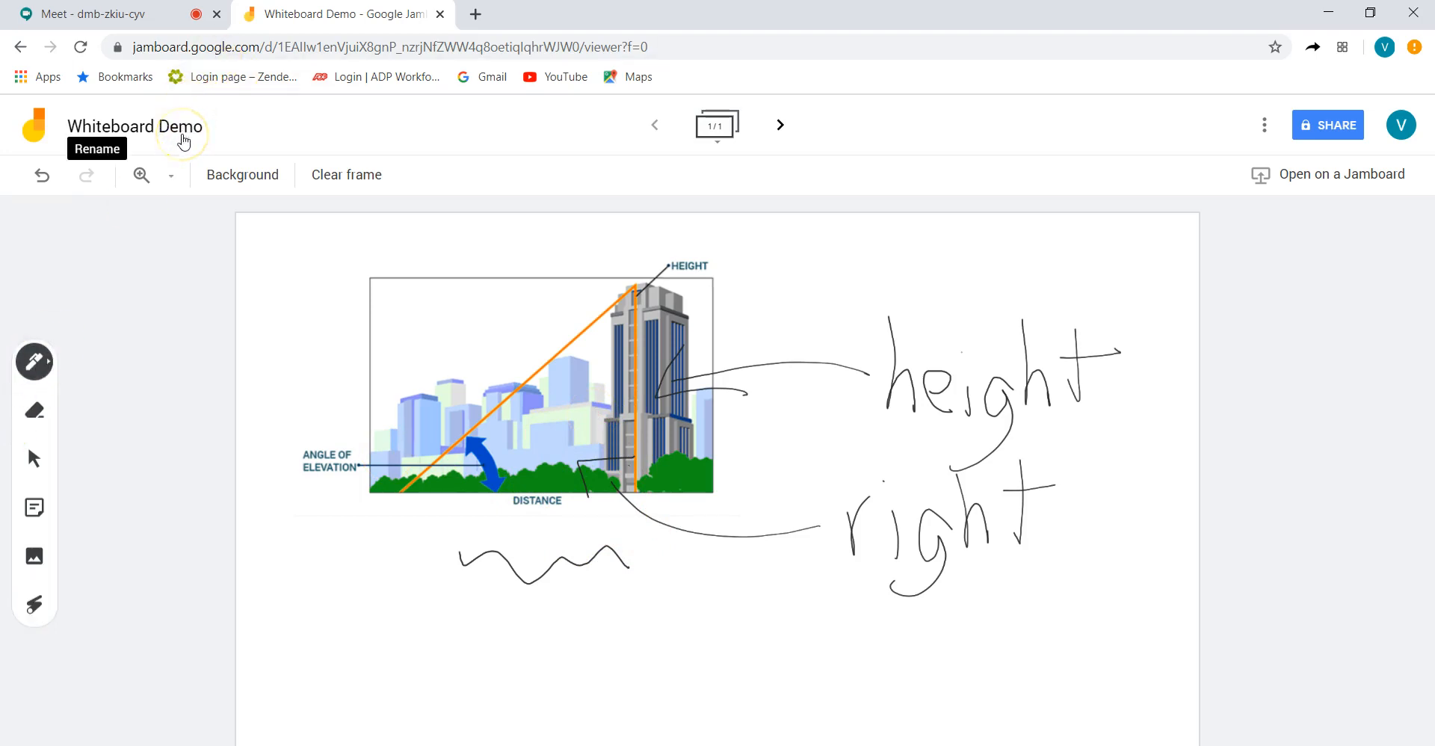
mouse_move(780, 125)
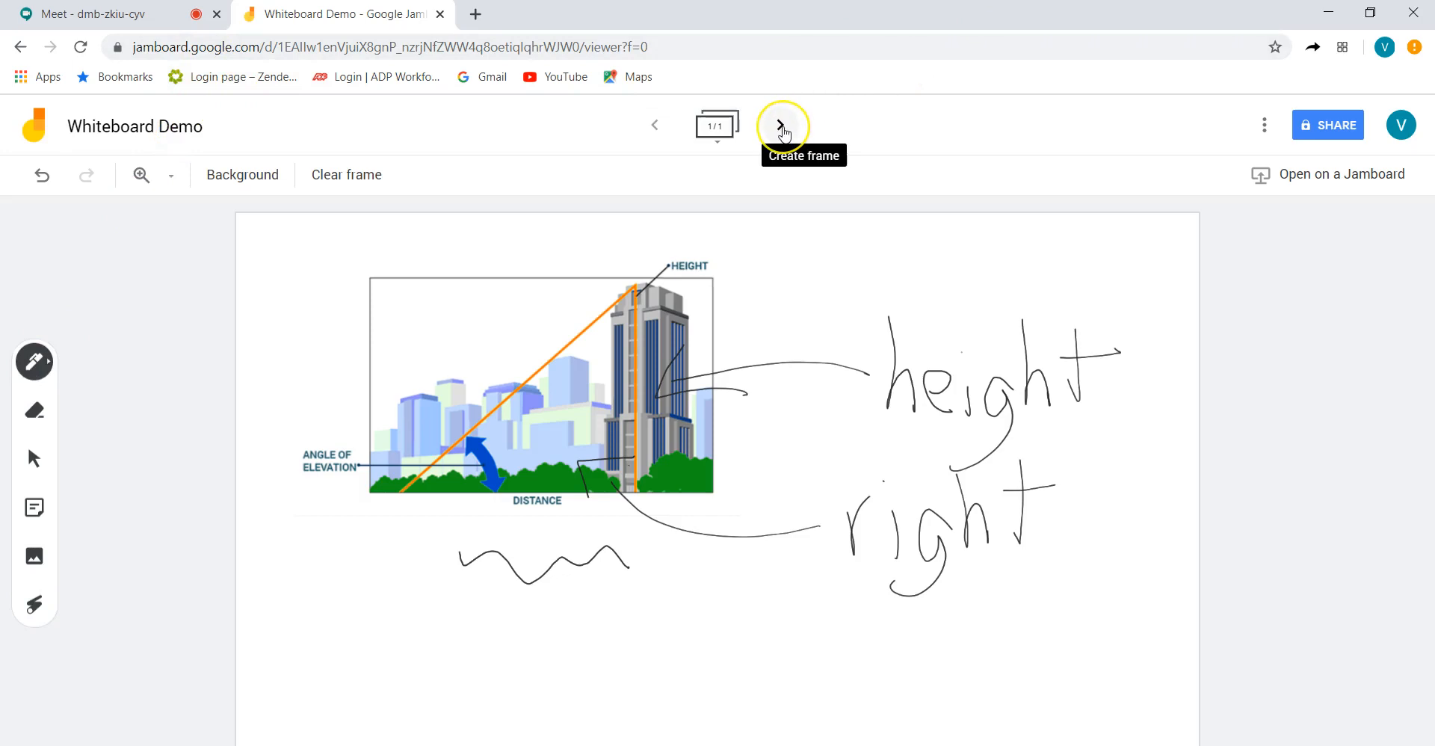
left_click(780, 125)
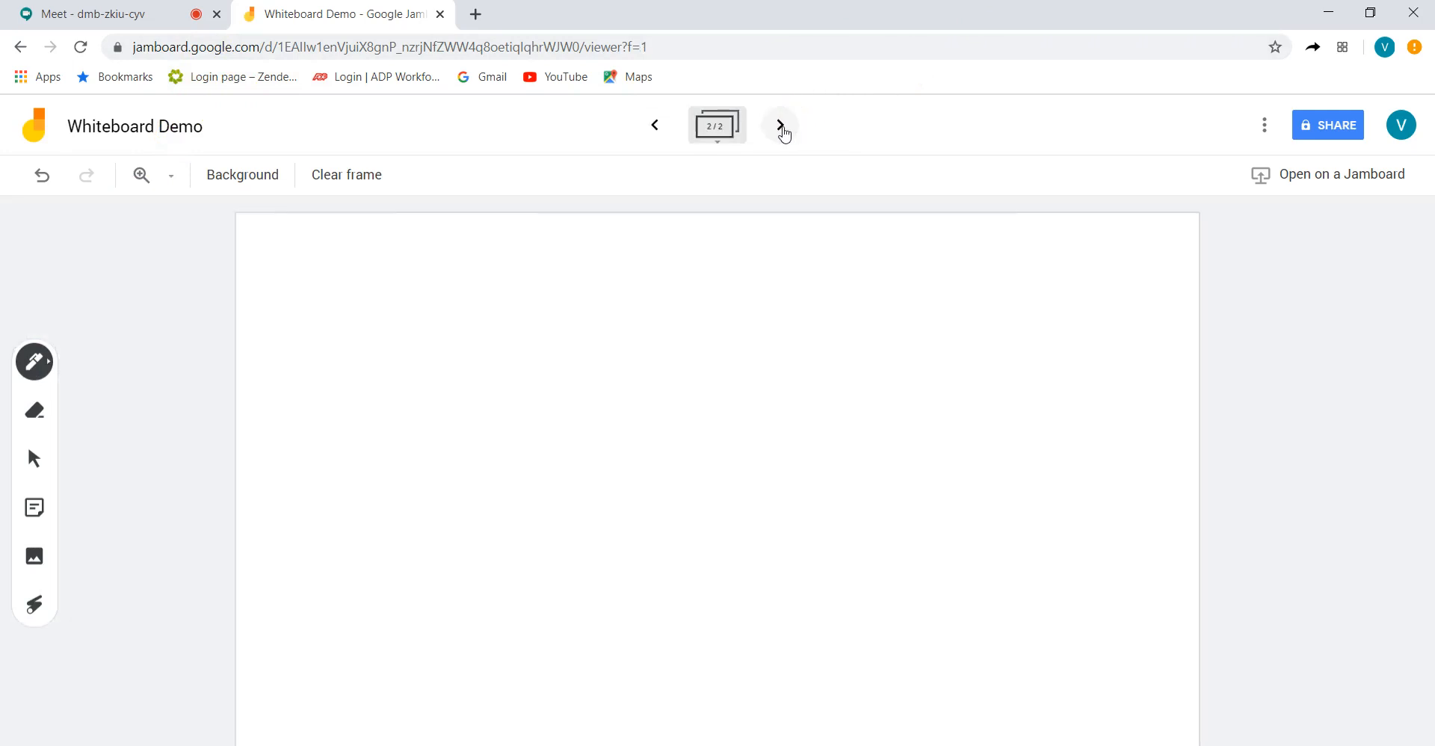
left_click(778, 125)
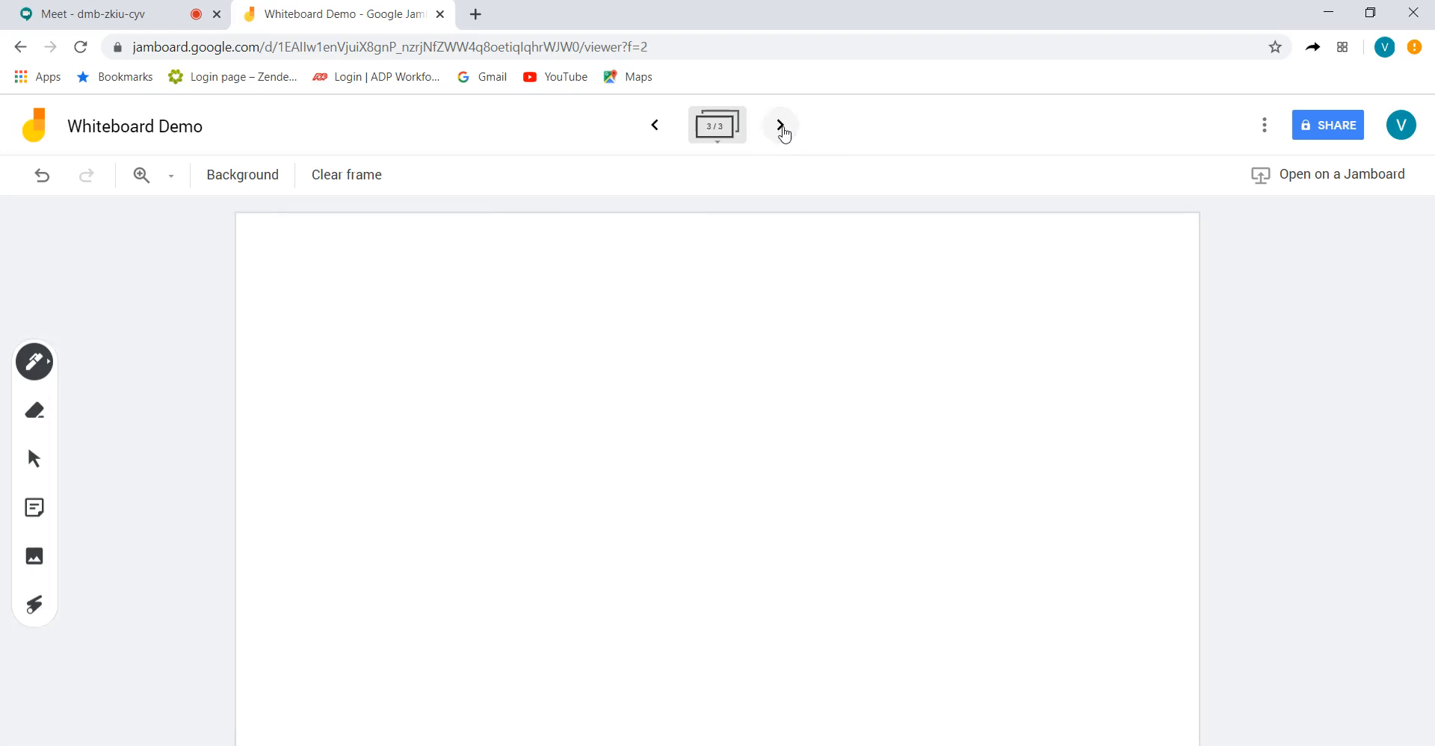
left_click(654, 126)
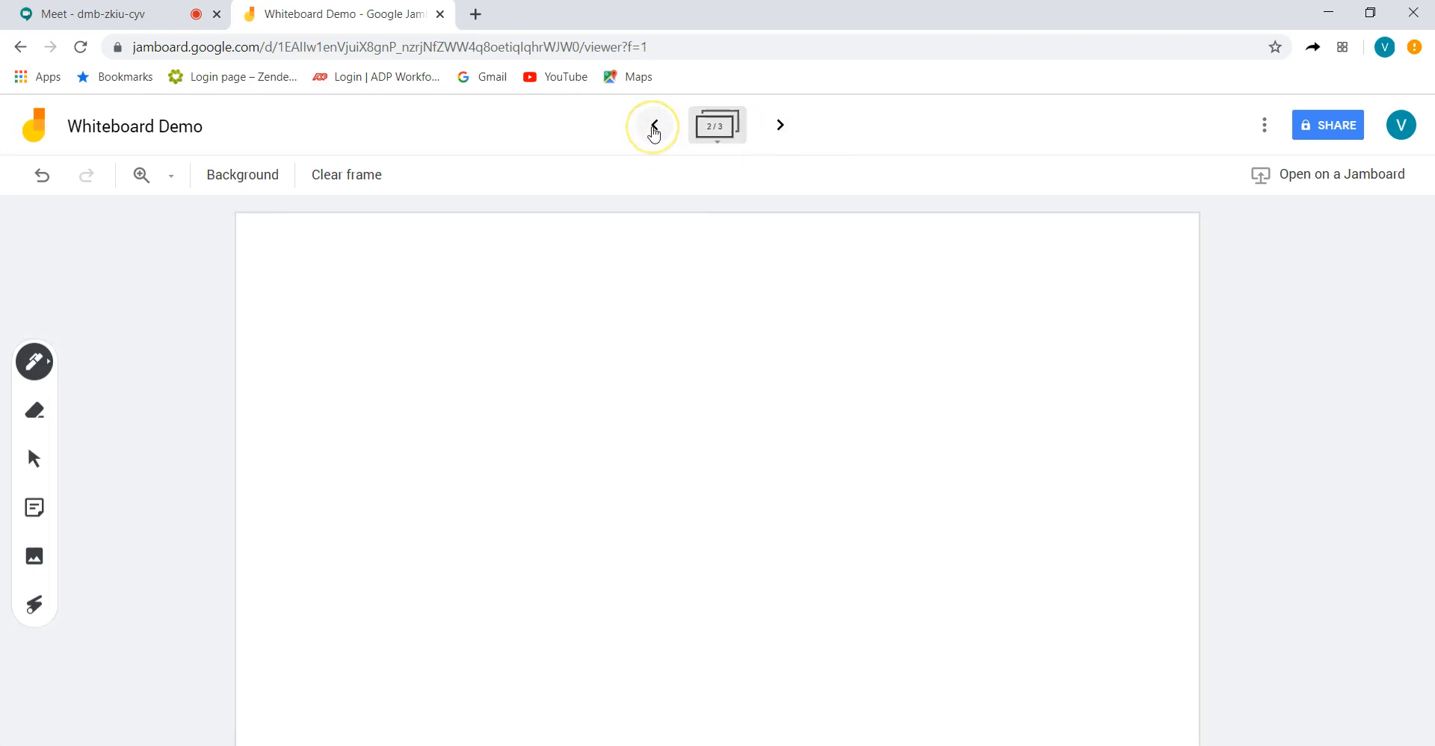
left_click(653, 125)
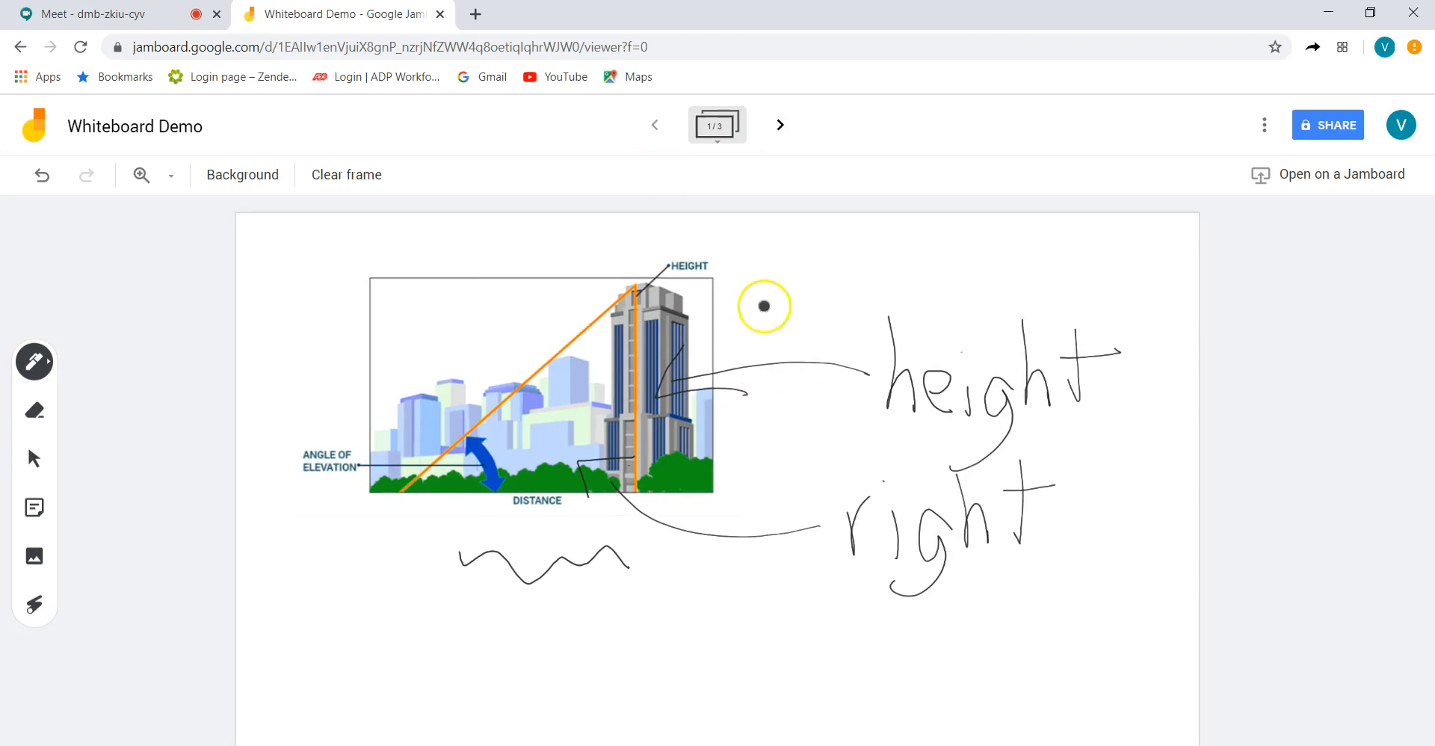
mouse_move(832, 412)
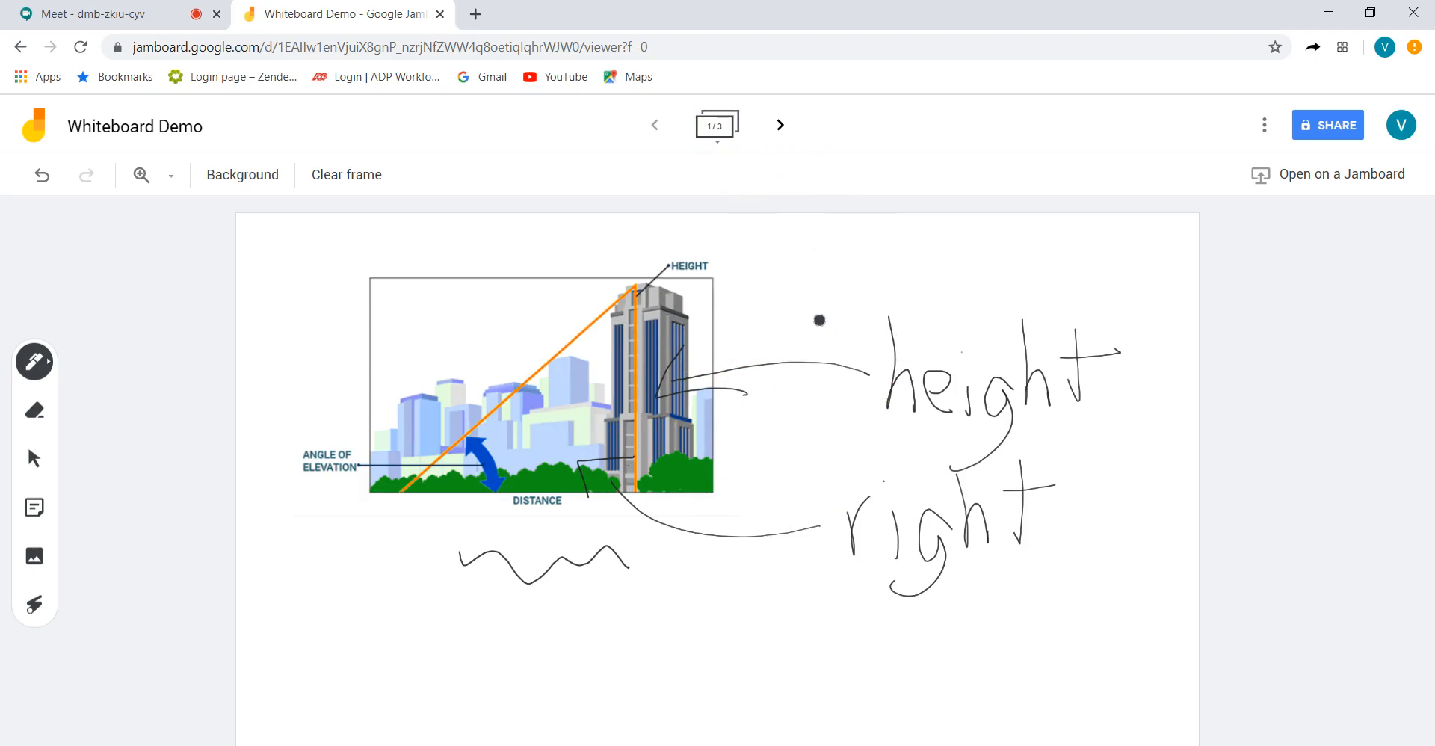
mouse_move(862, 327)
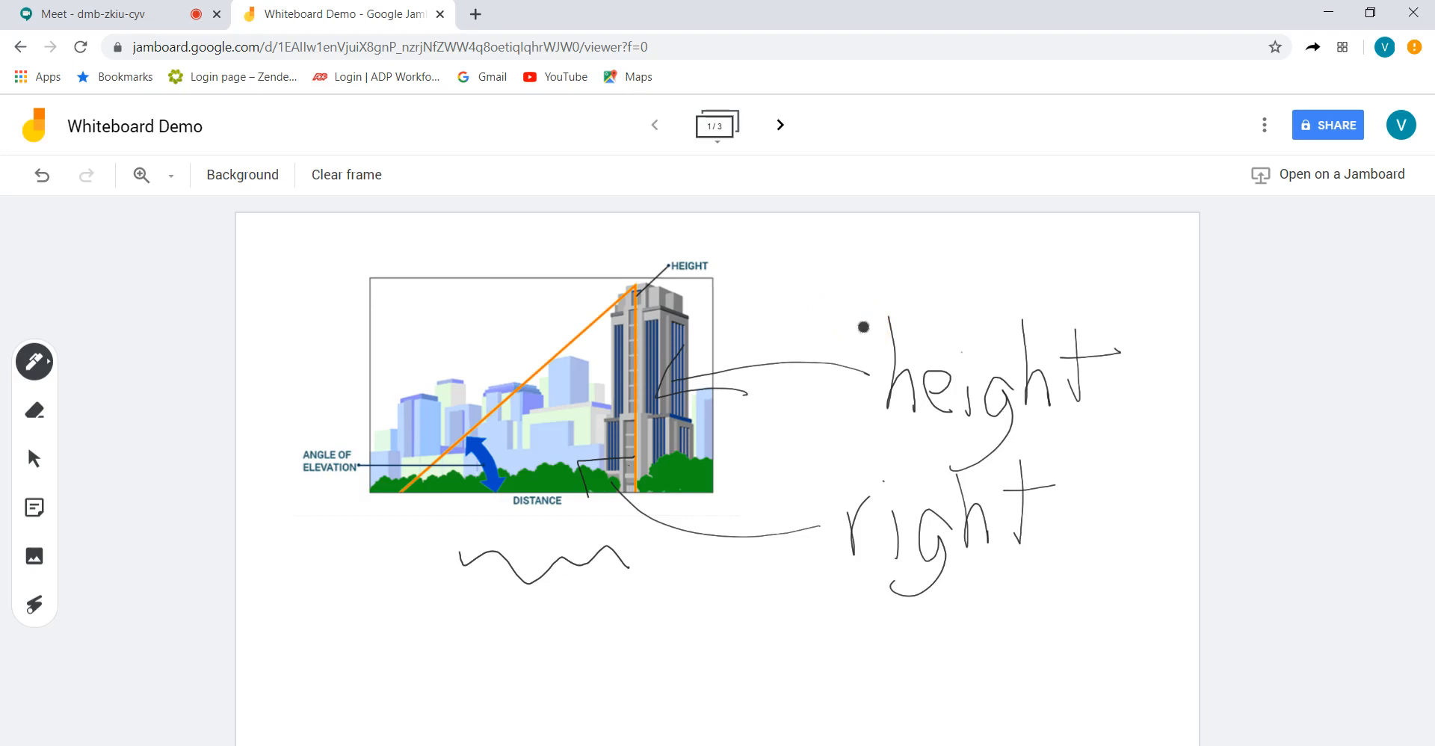
mouse_move(96, 16)
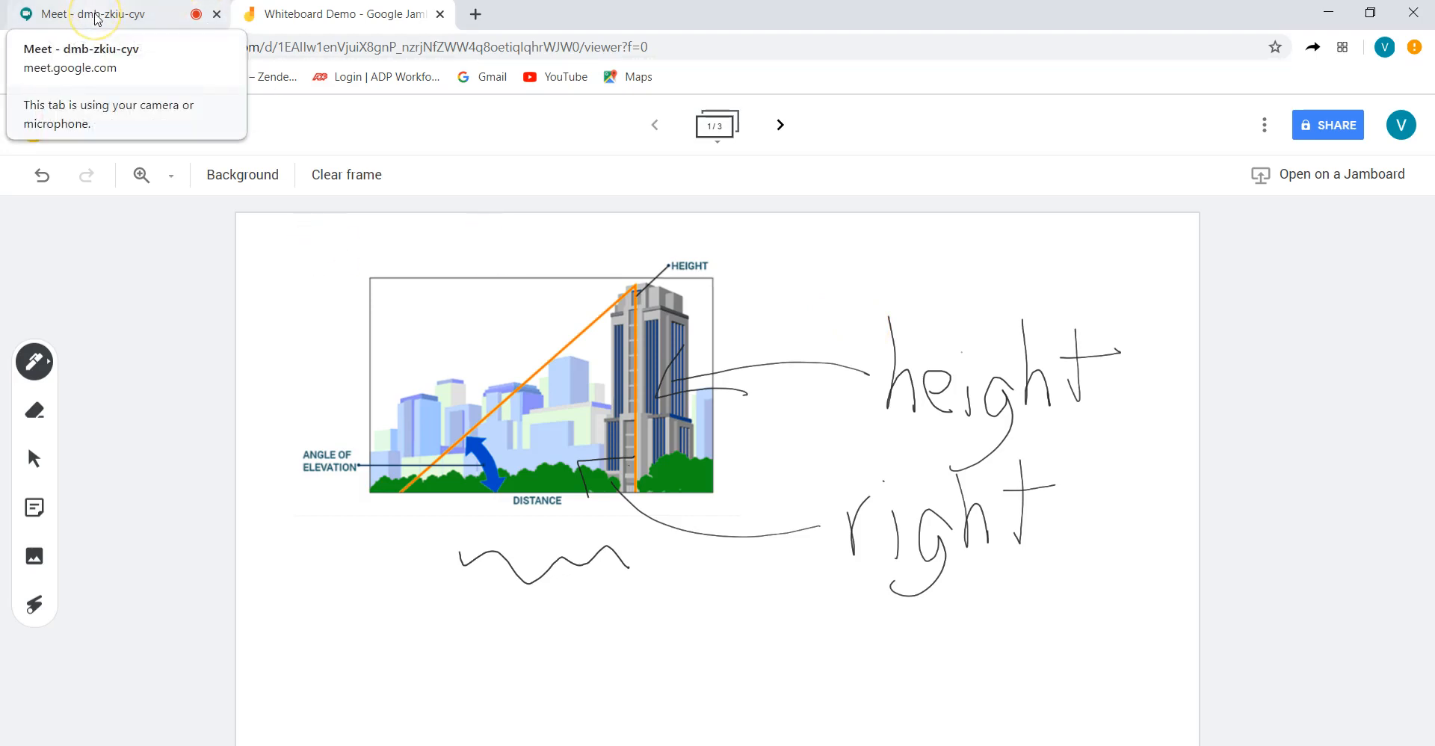
Back in the Meet call, present the entire screen to everyone, then stop presenting
left_click(90, 13)
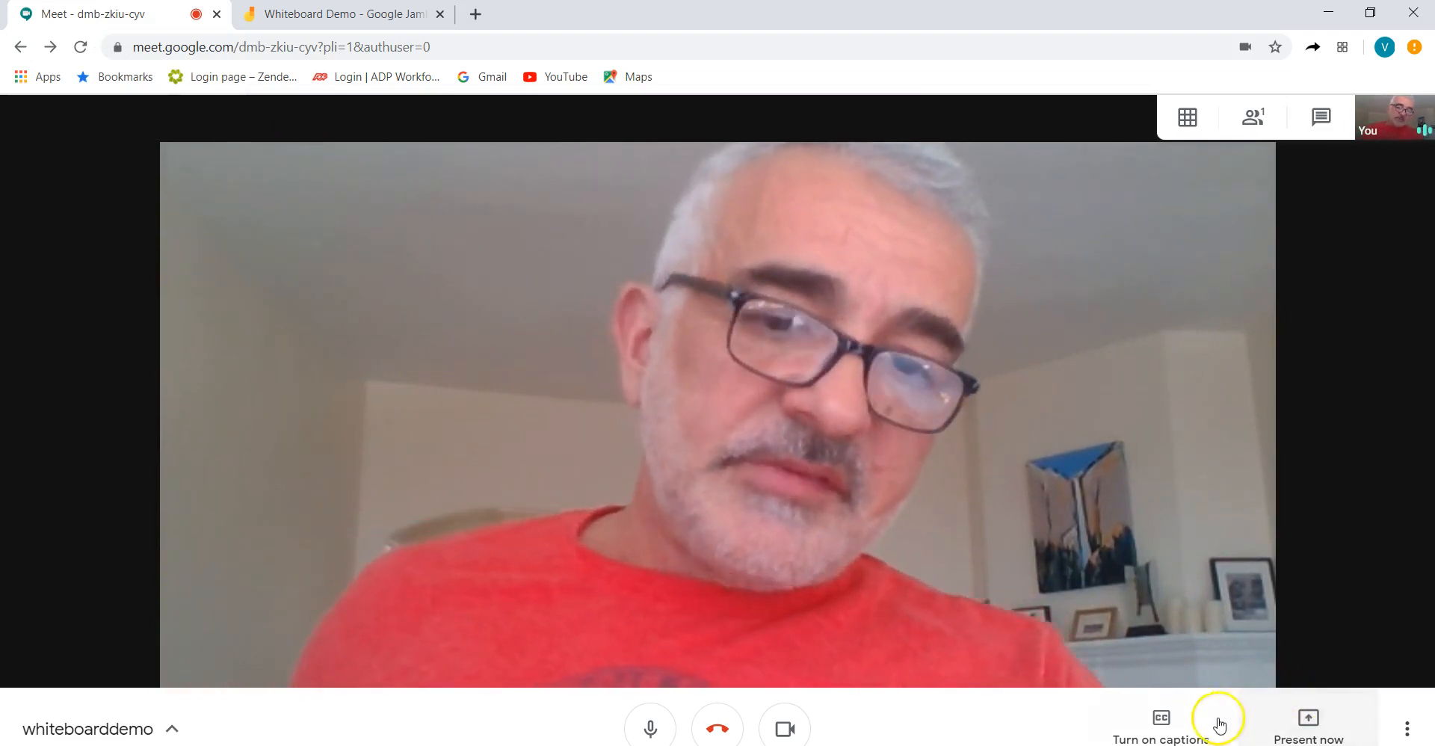
left_click(1307, 723)
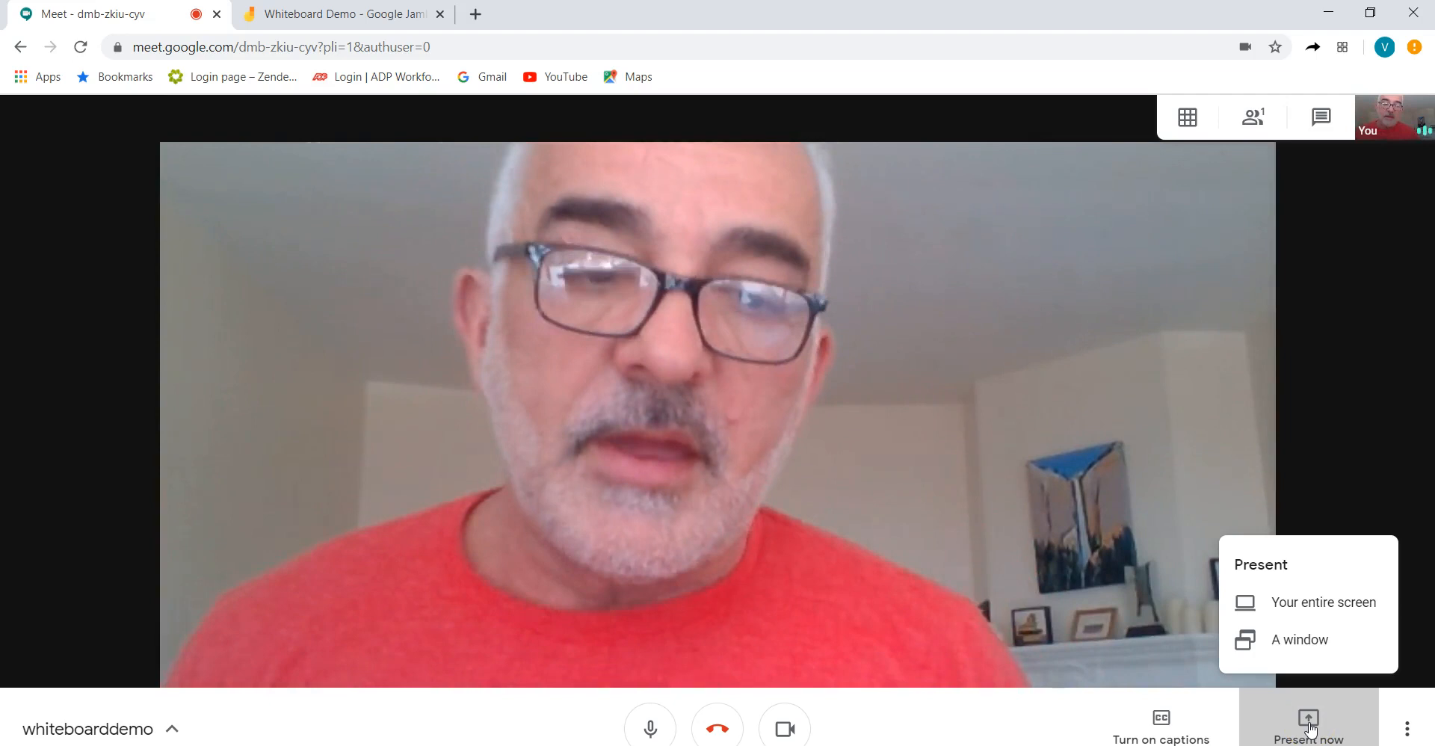
mouse_move(1335, 603)
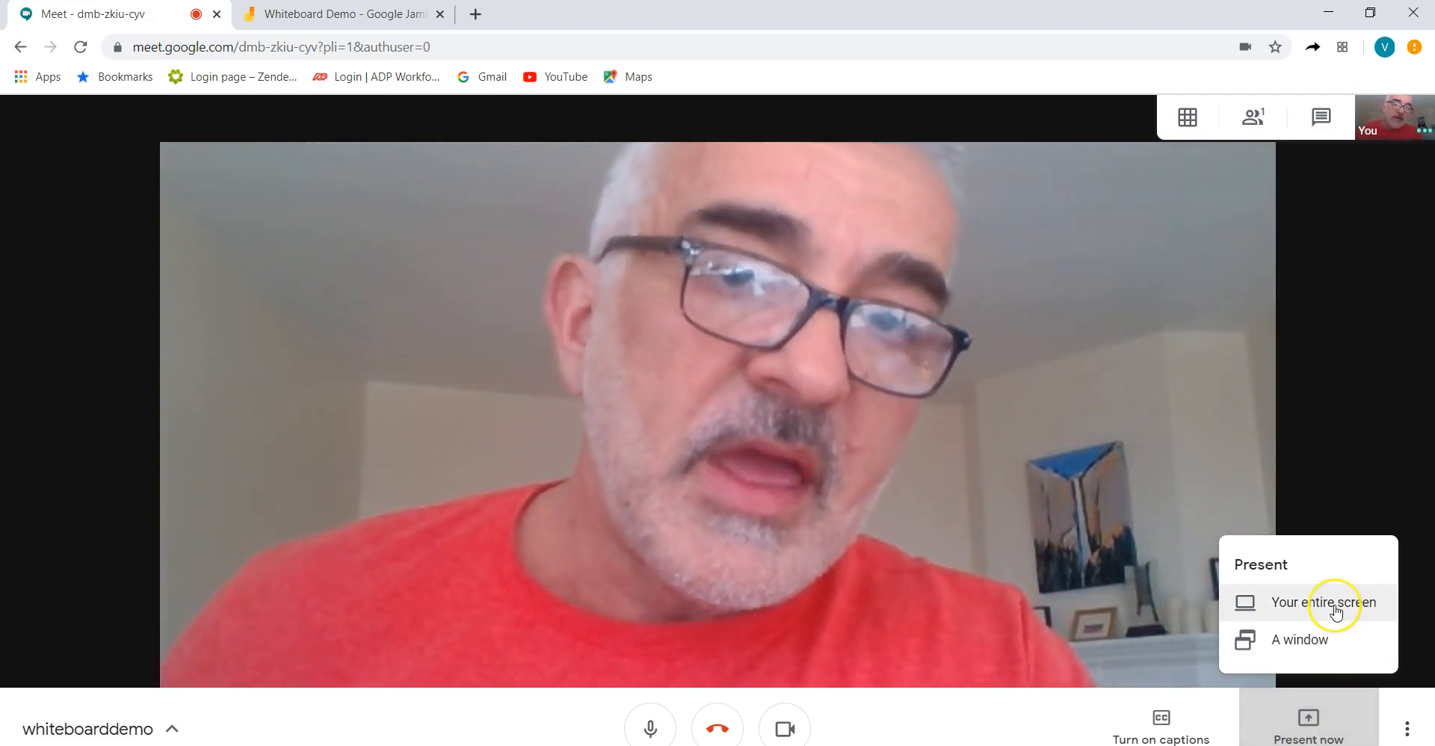
mouse_move(1336, 603)
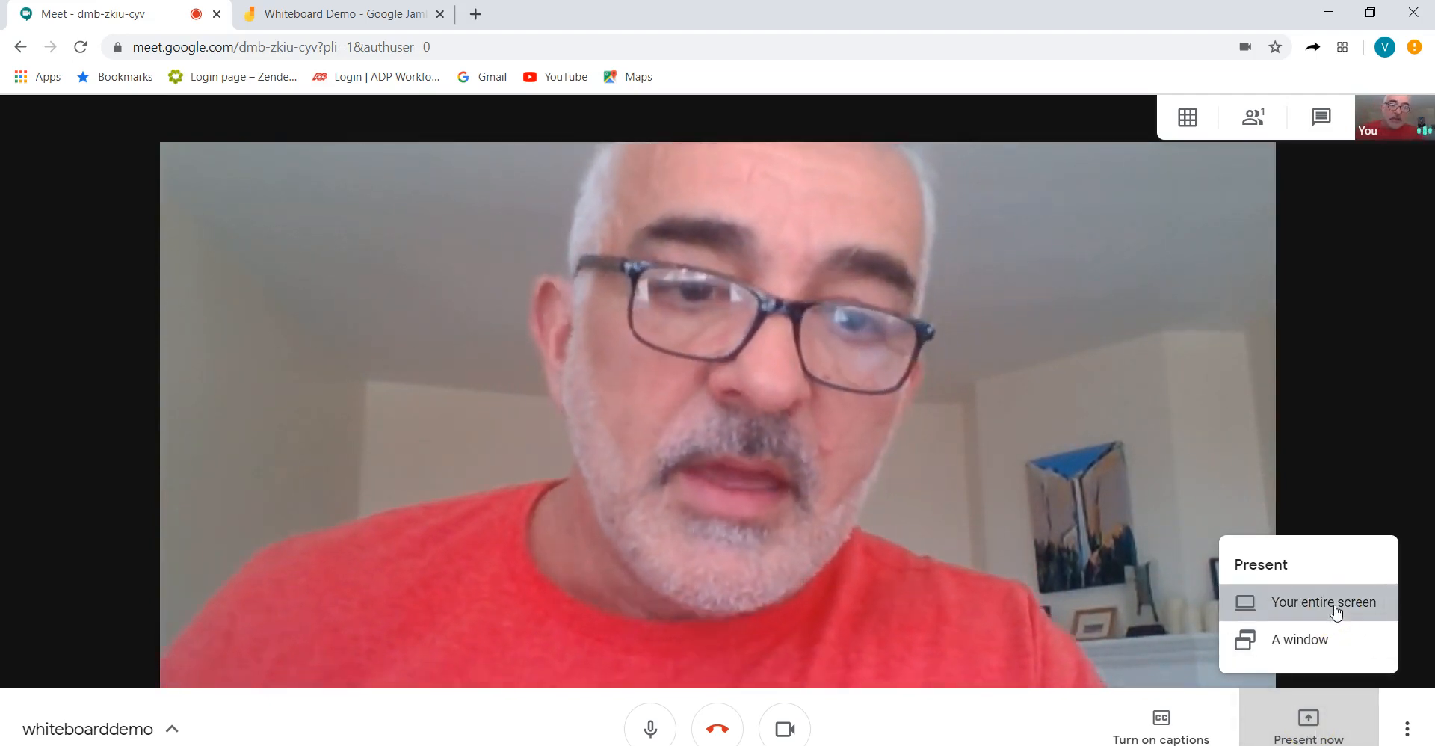
left_click(1324, 602)
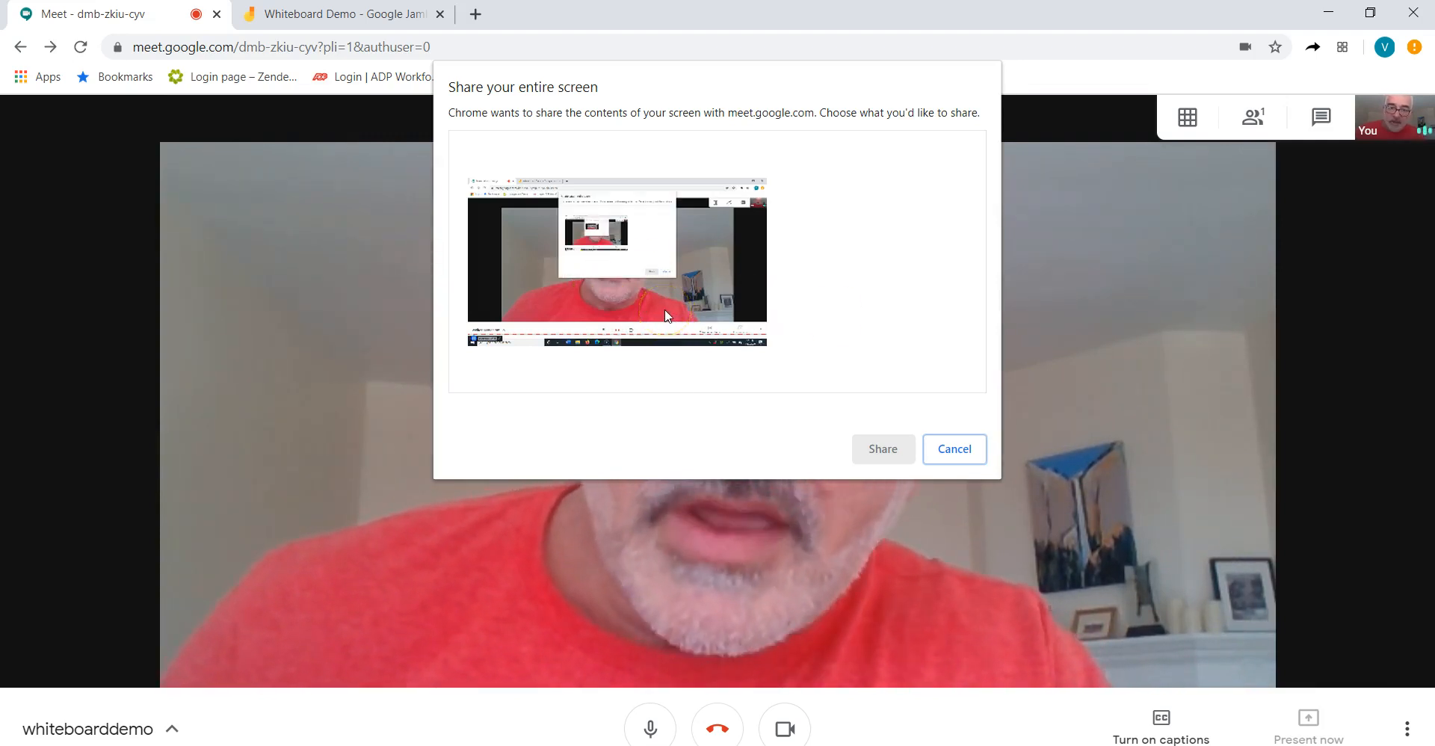
left_click(616, 260)
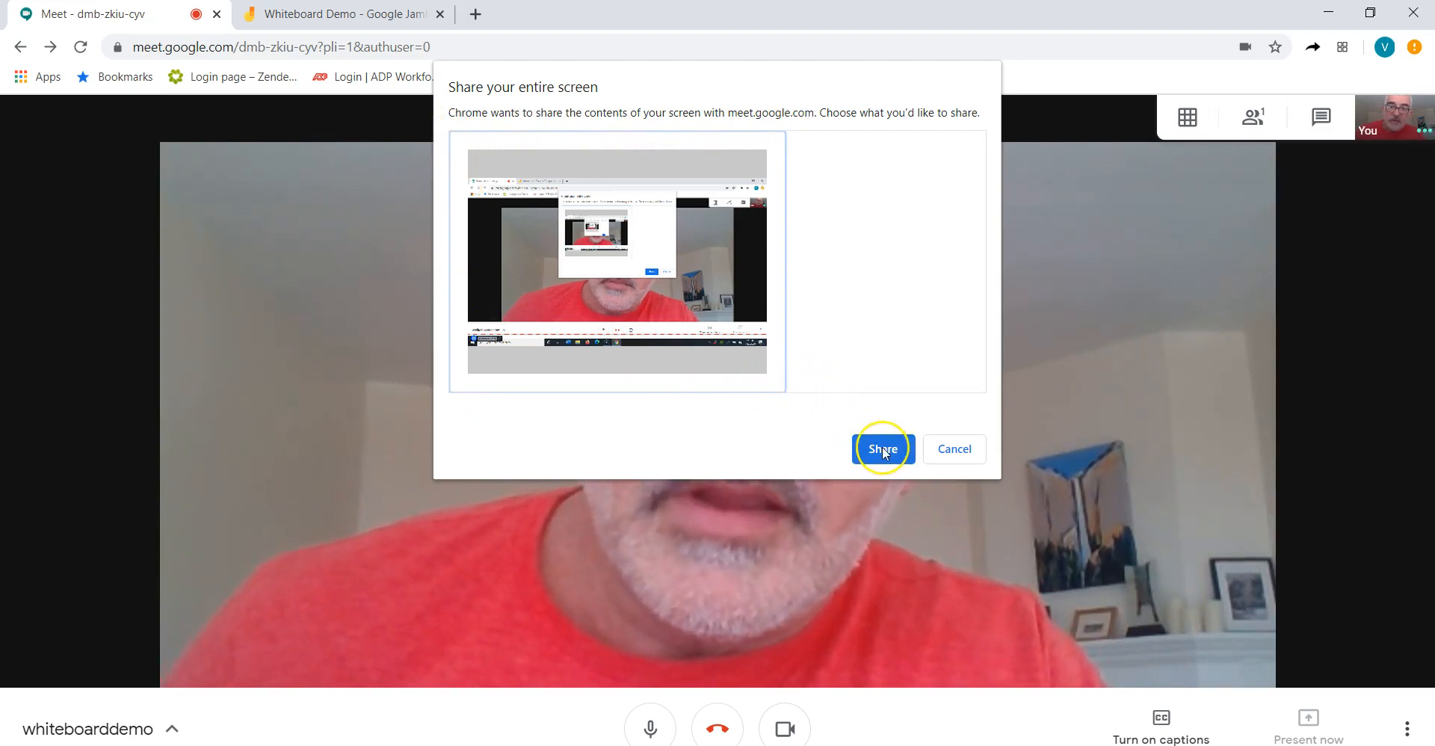
left_click(881, 448)
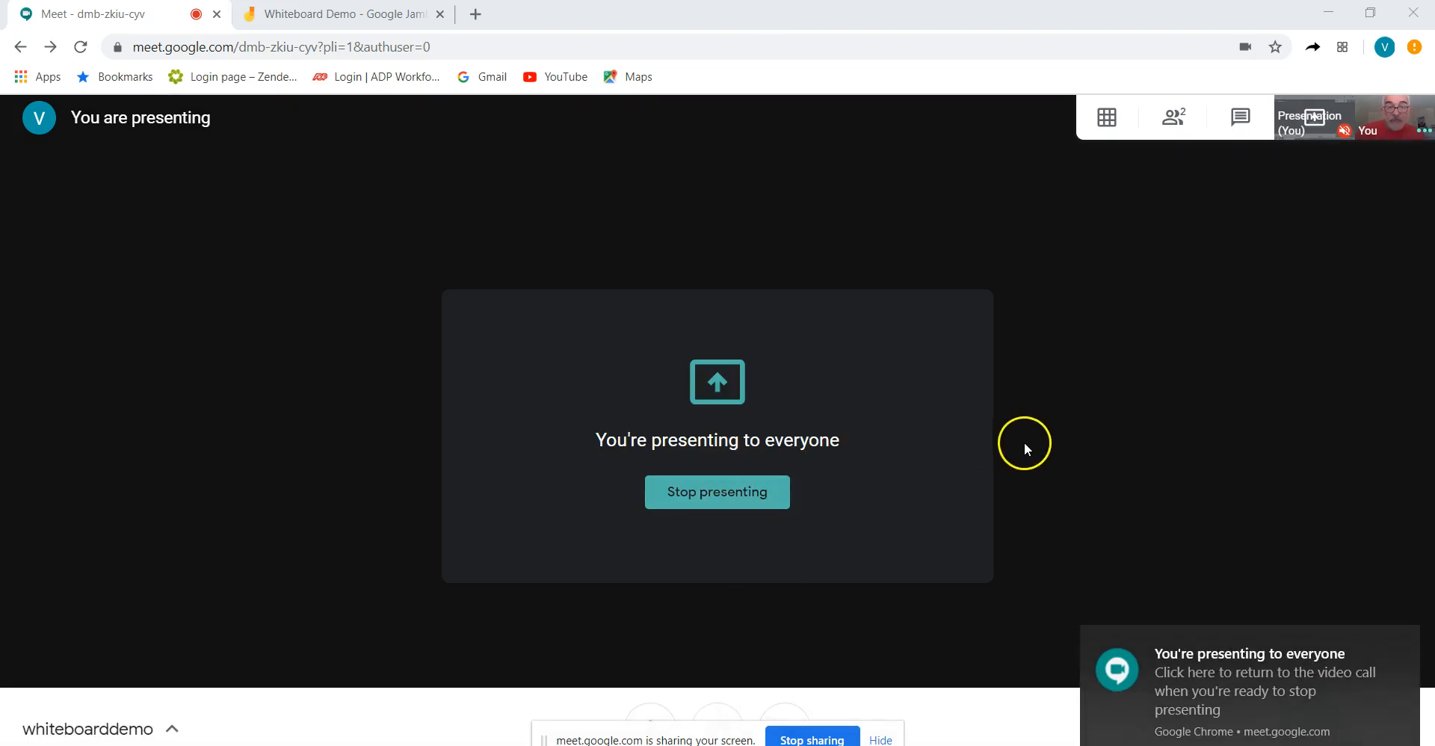
mouse_move(1240, 117)
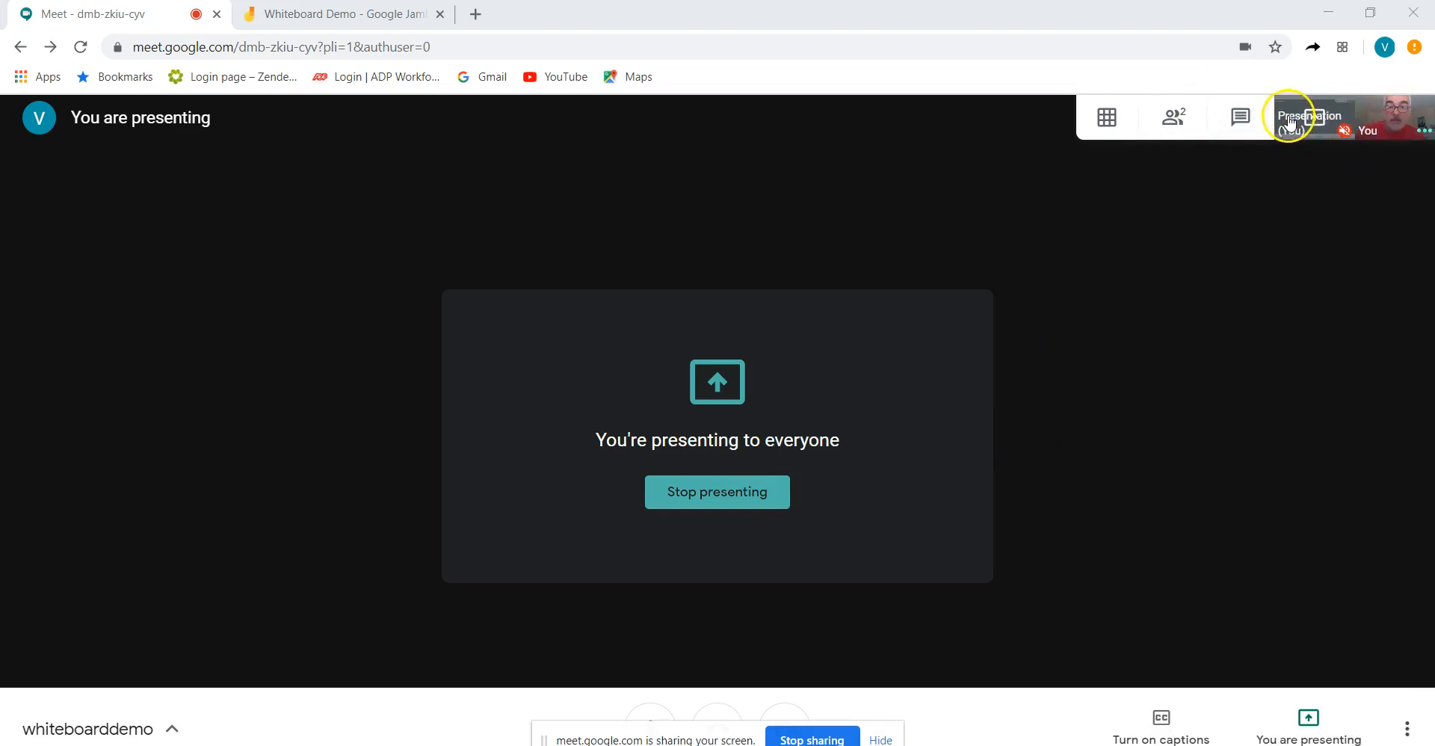
left_click(716, 492)
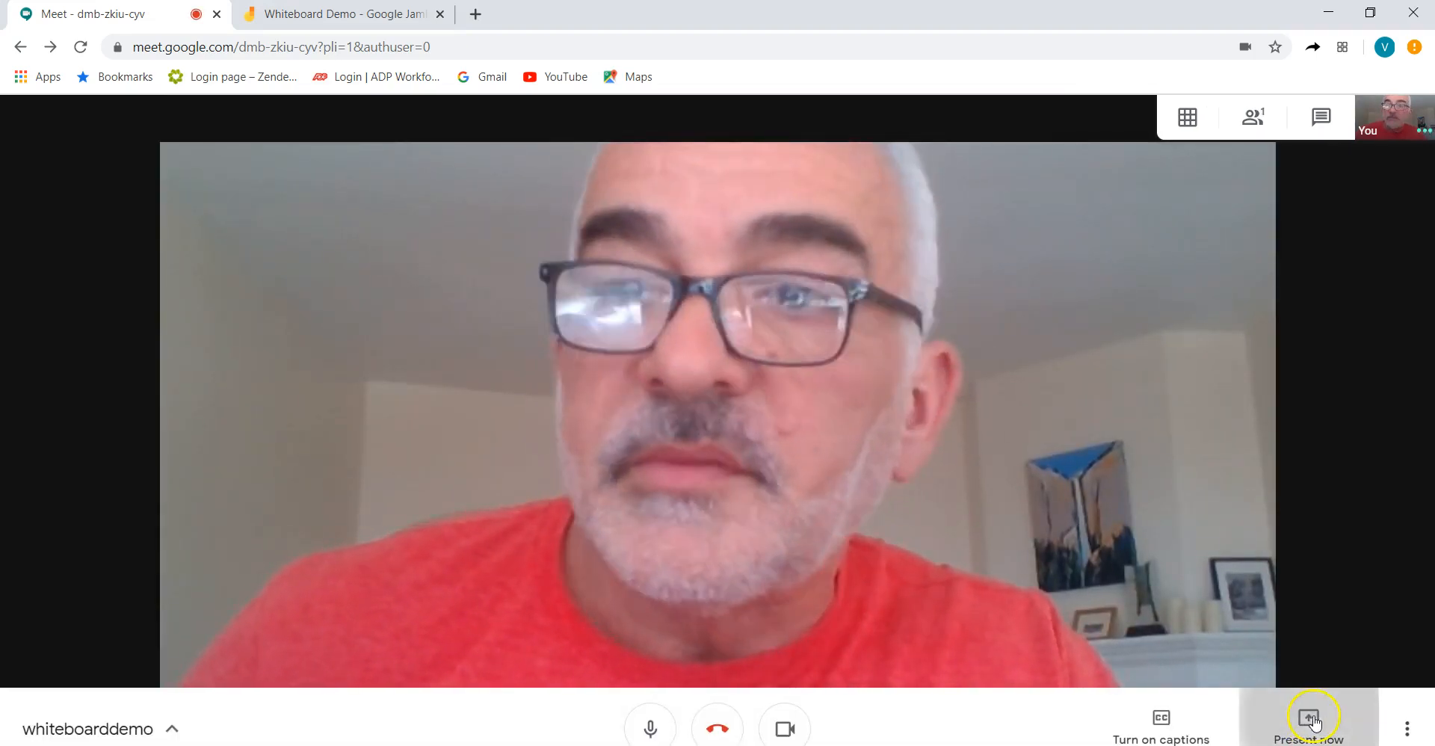
Share the entire screen with the call again and switch to the Whiteboard Demo board
left_click(1308, 723)
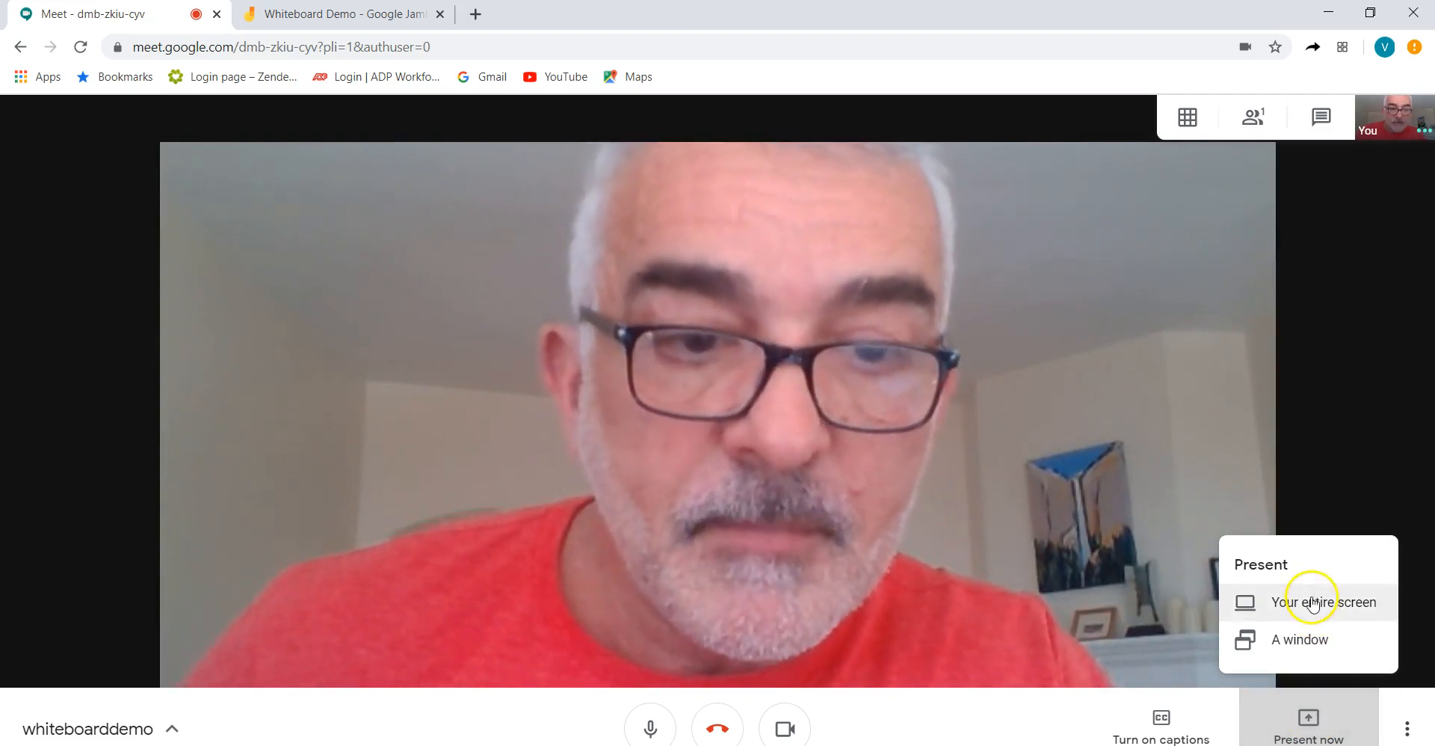
left_click(1317, 602)
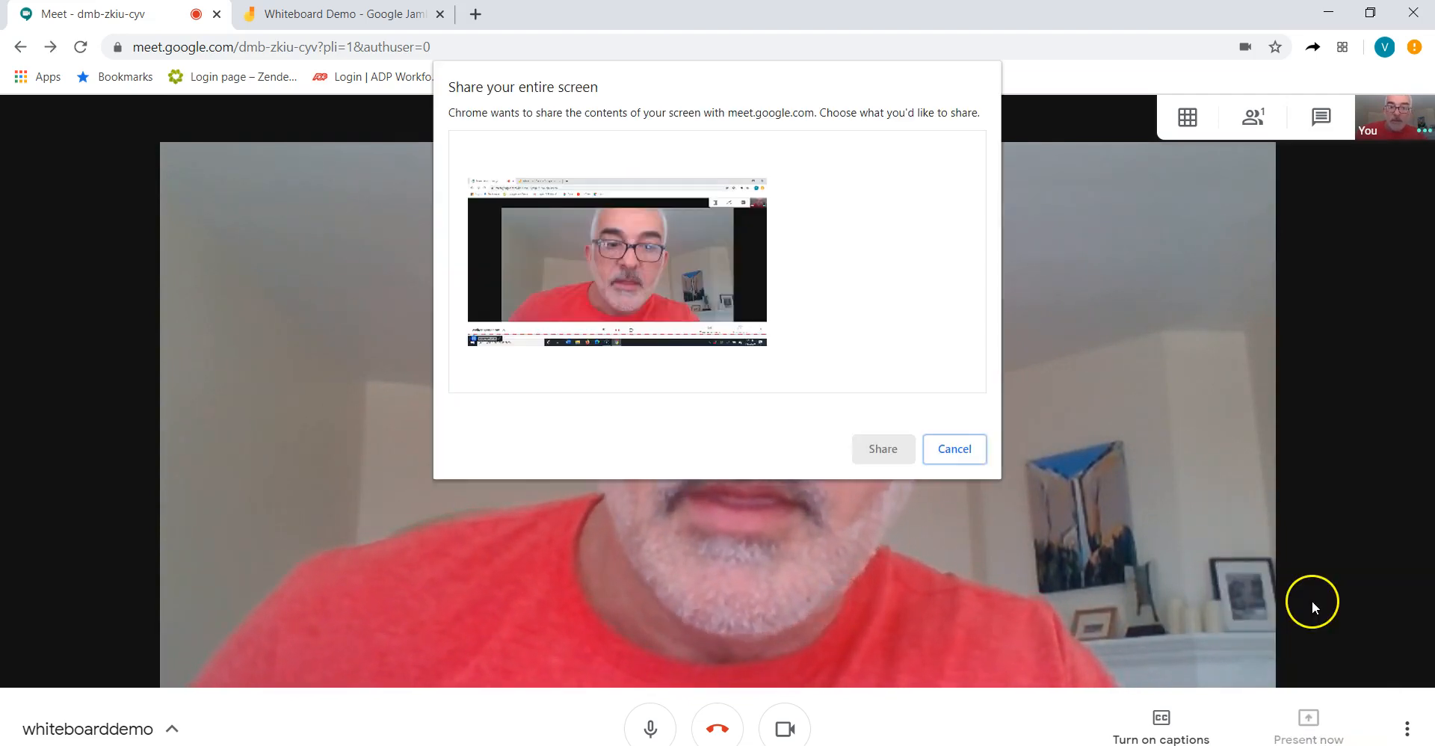
left_click(616, 261)
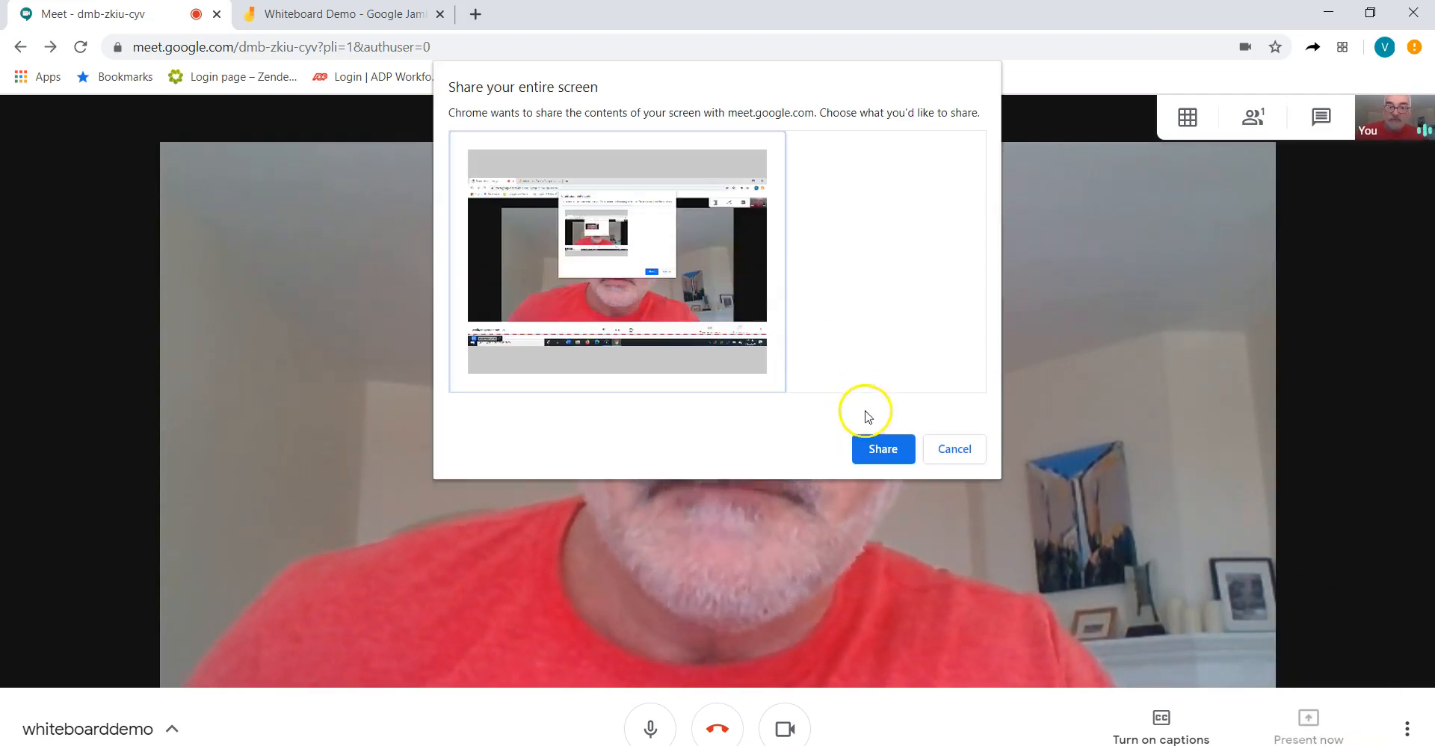
left_click(881, 449)
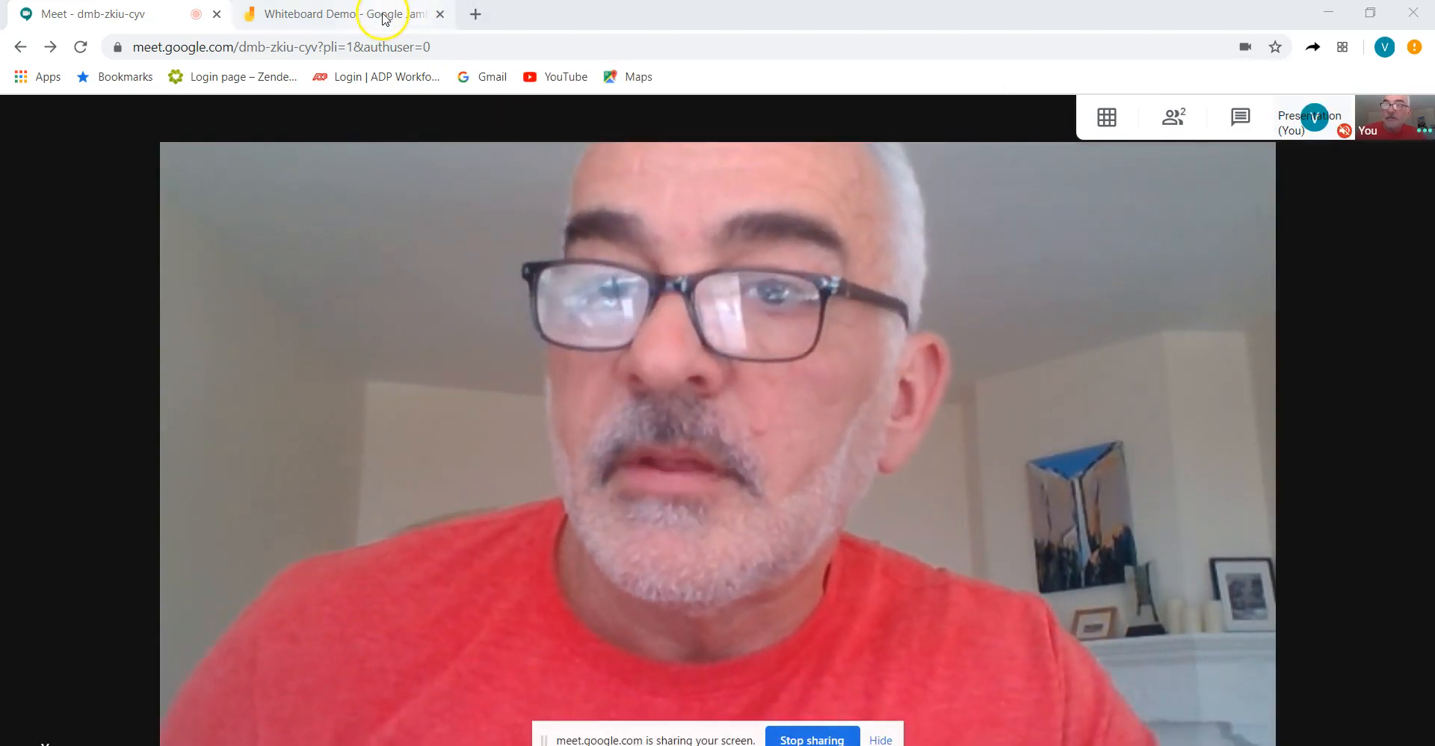
left_click(337, 14)
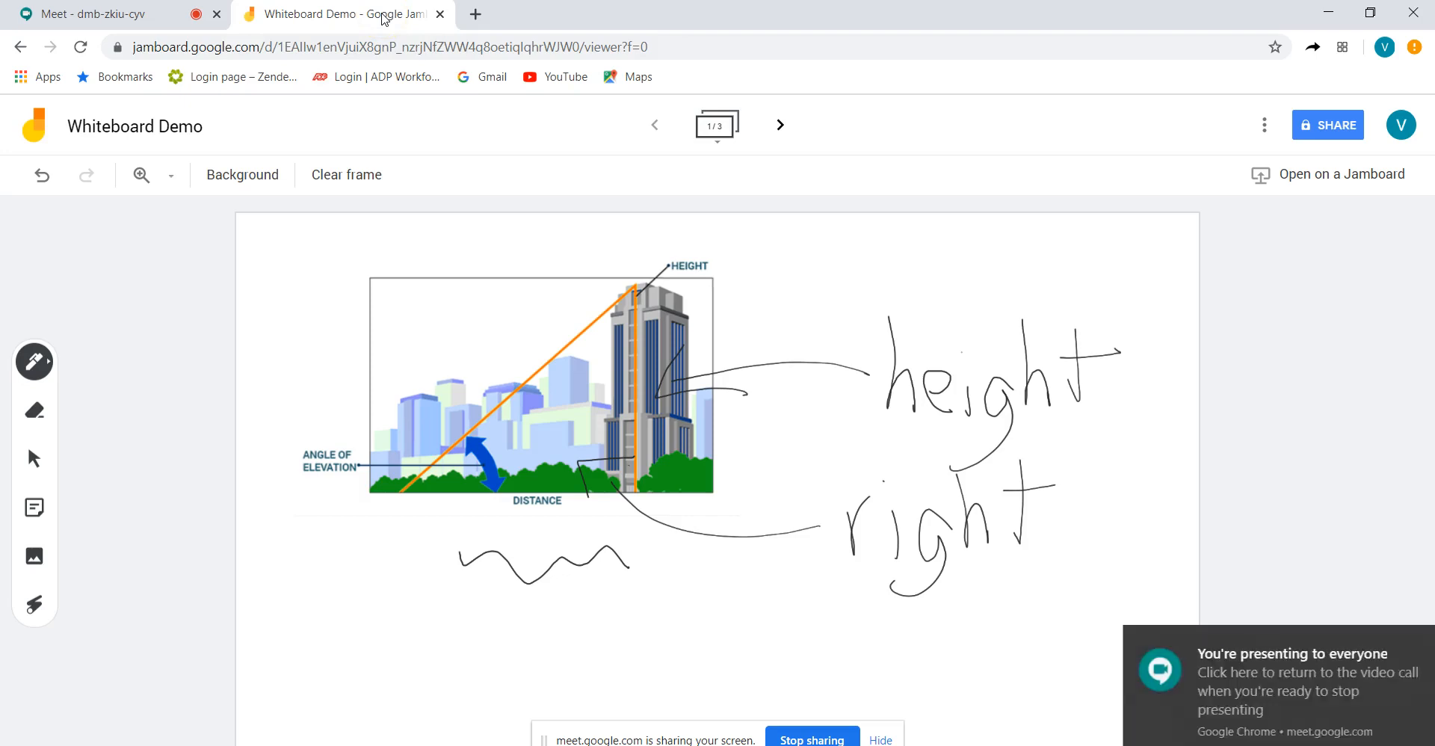
mouse_move(1418, 636)
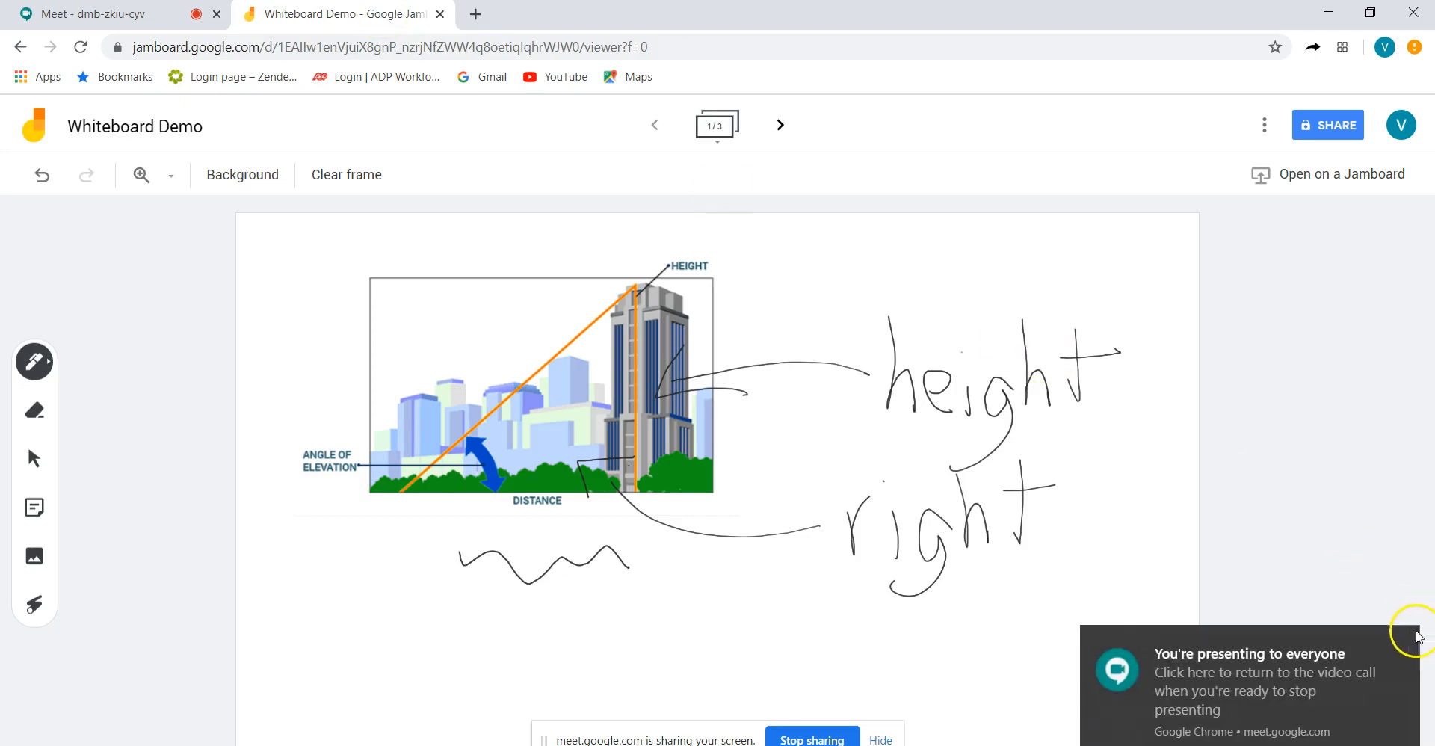
mouse_move(1208, 650)
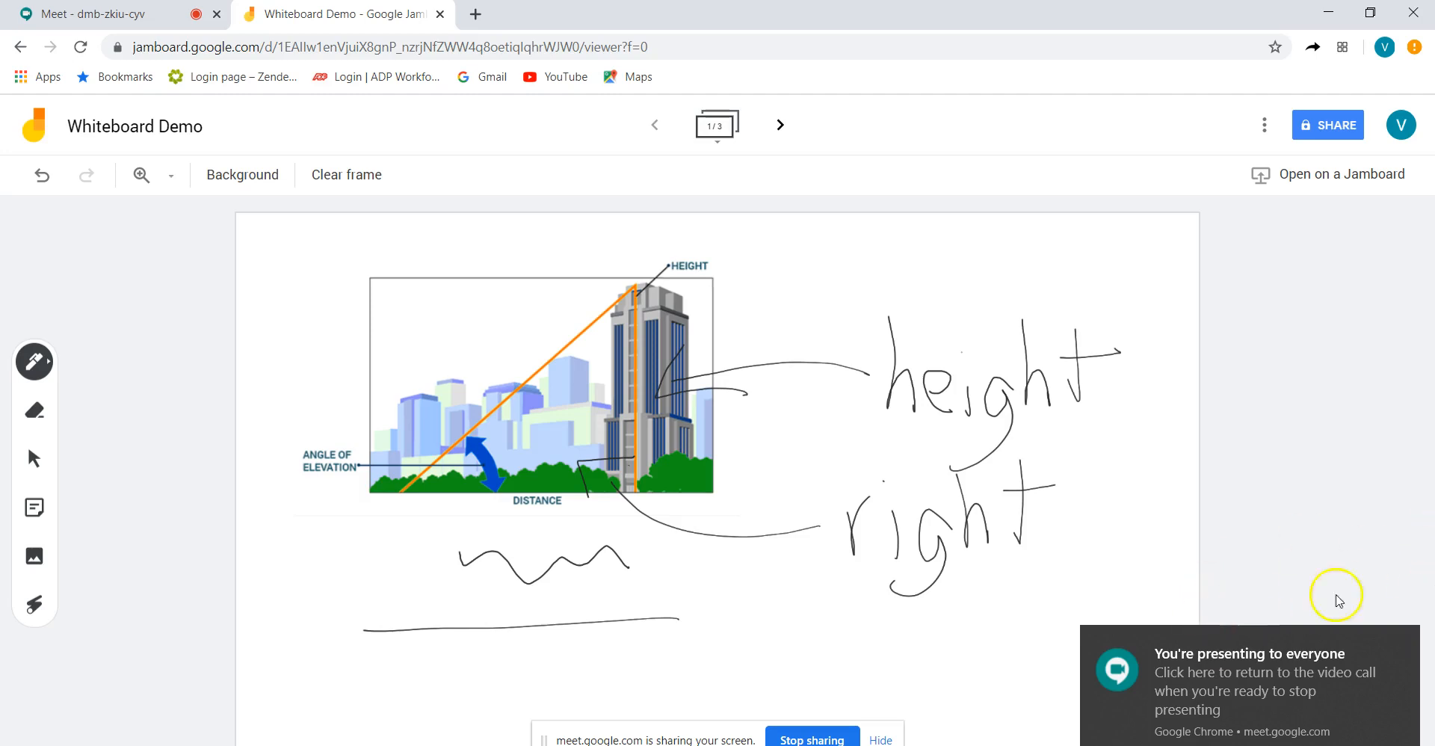
mouse_move(1343, 136)
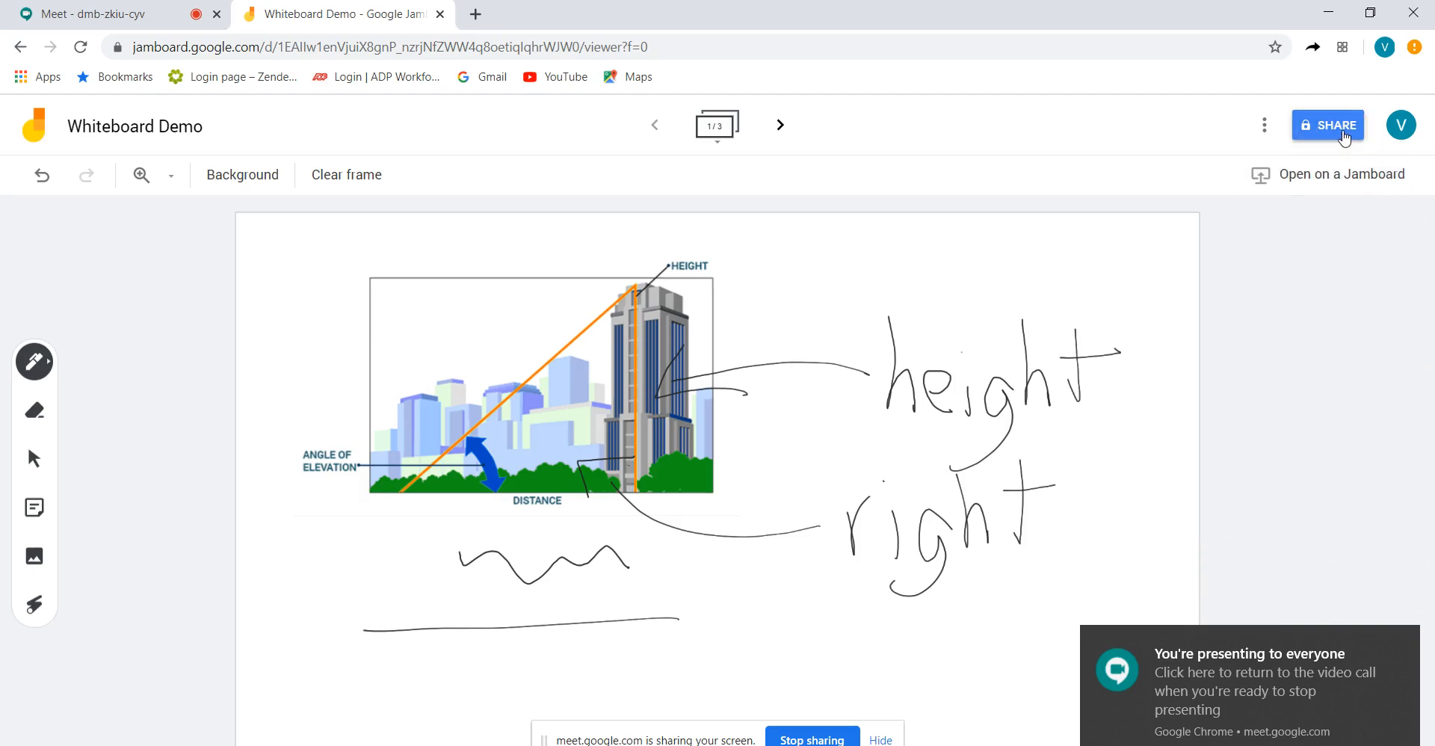
Bring up the Whiteboard Demo jam's sharing settings
left_click(1328, 125)
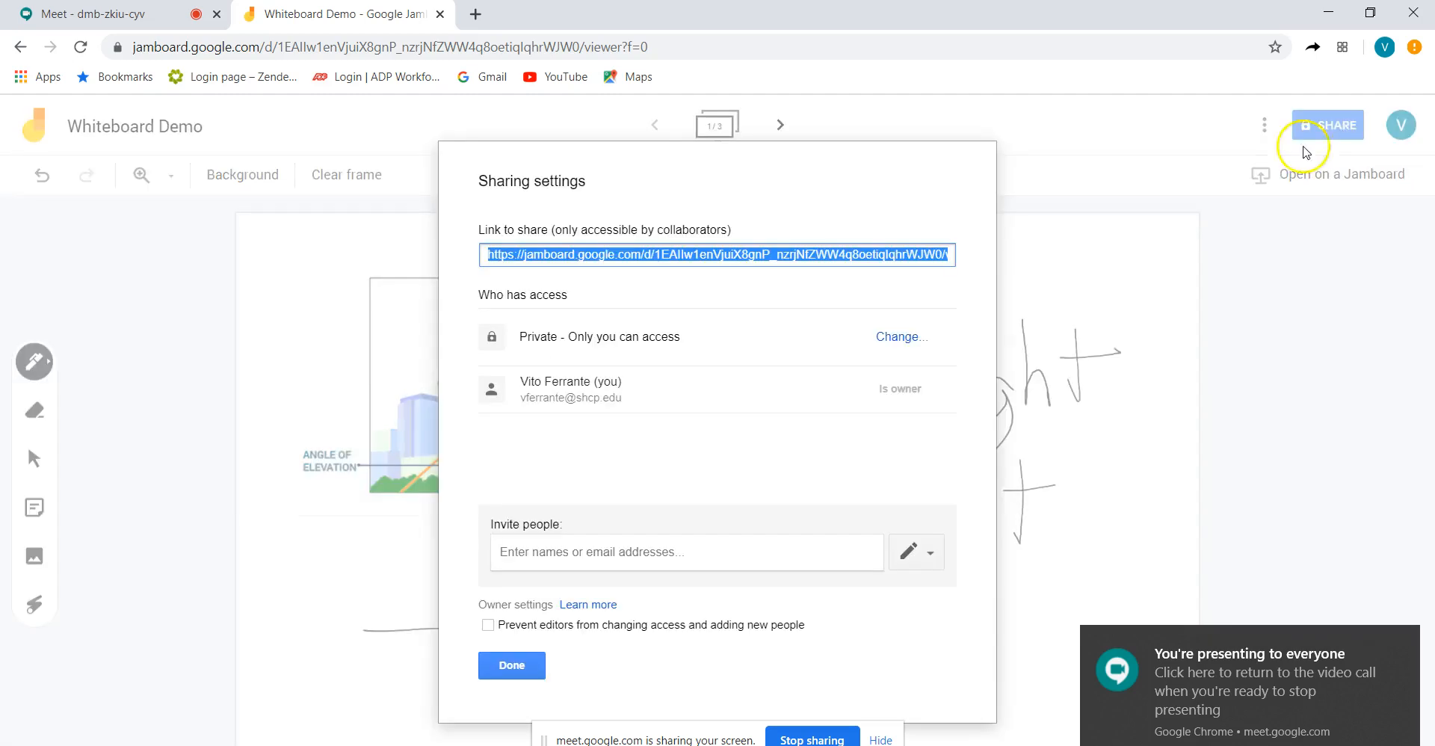
Set link sharing to Sacred Heart Cathedral Preparatory with edit access, save, and close
left_click(900, 337)
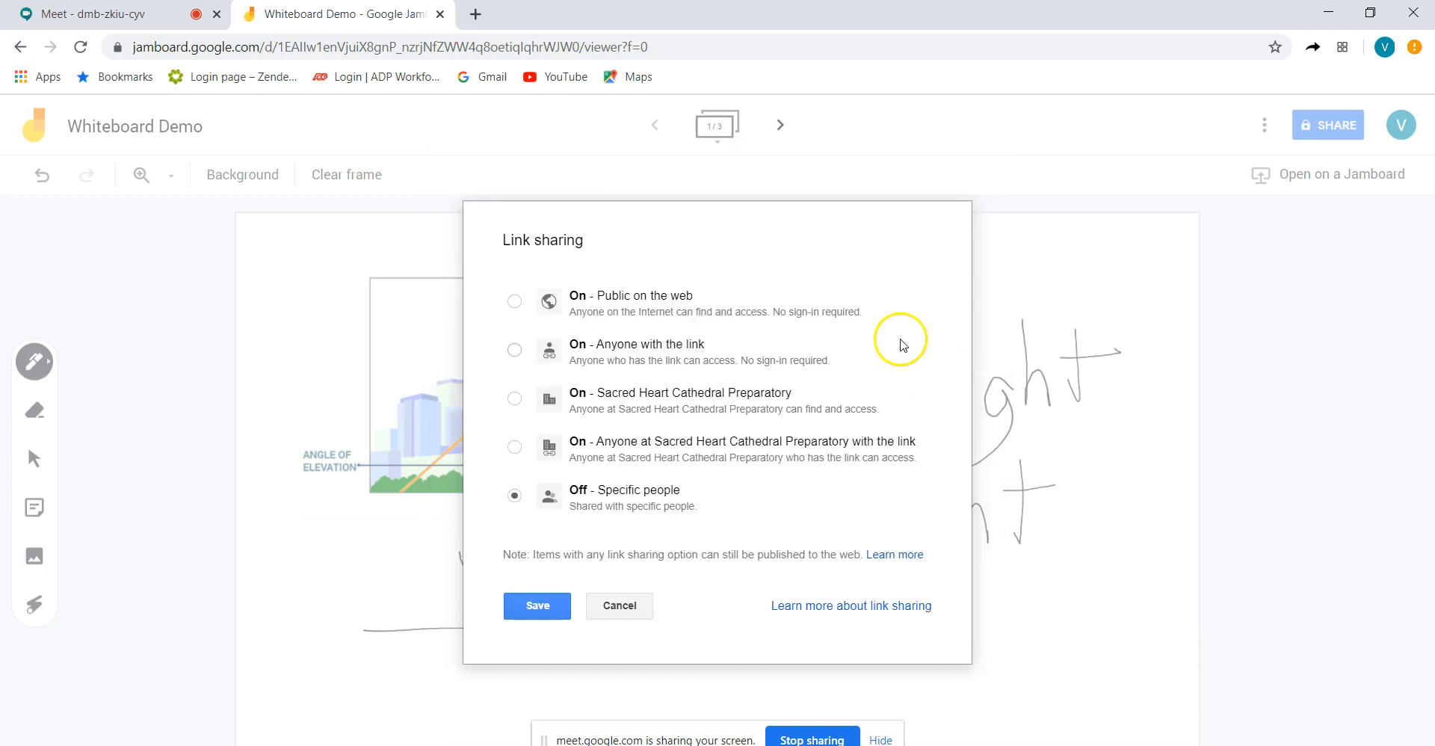
mouse_move(619, 469)
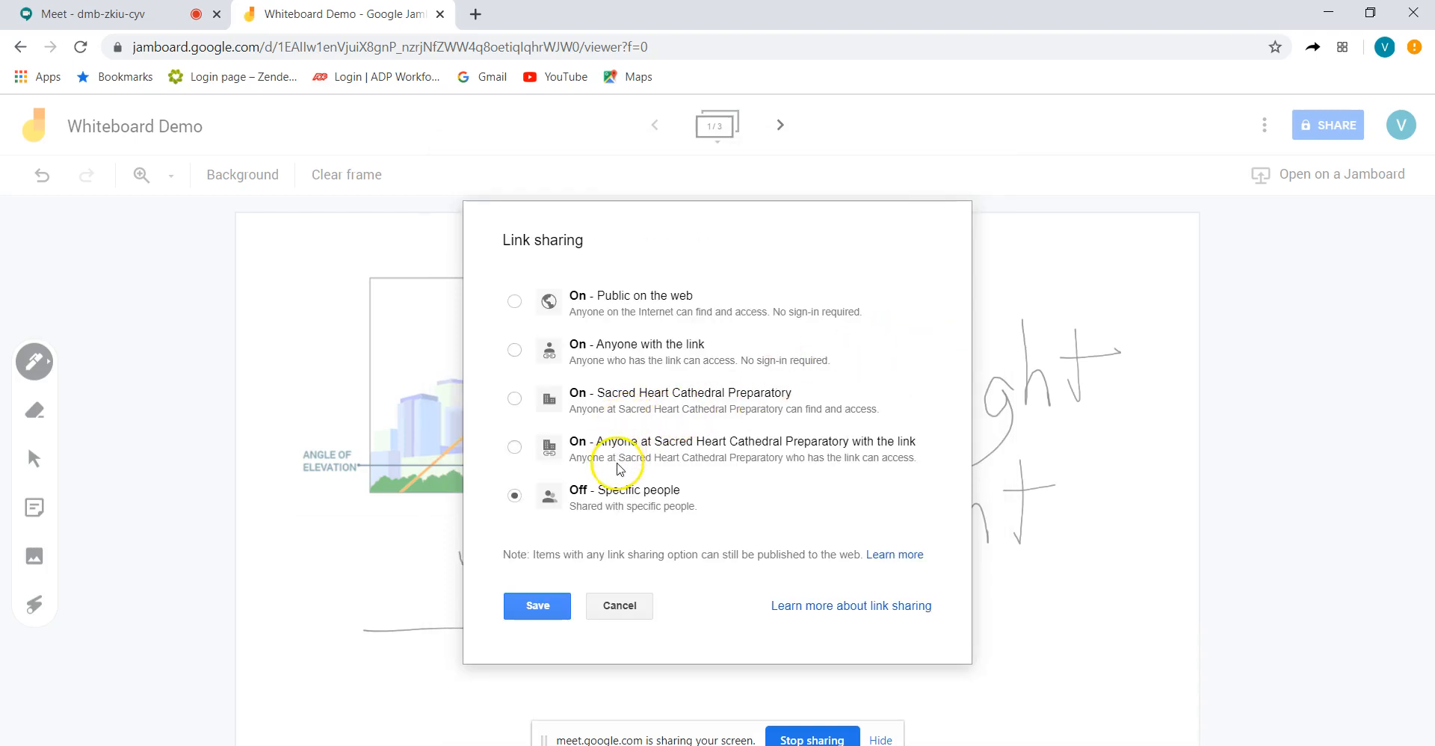
mouse_move(632, 355)
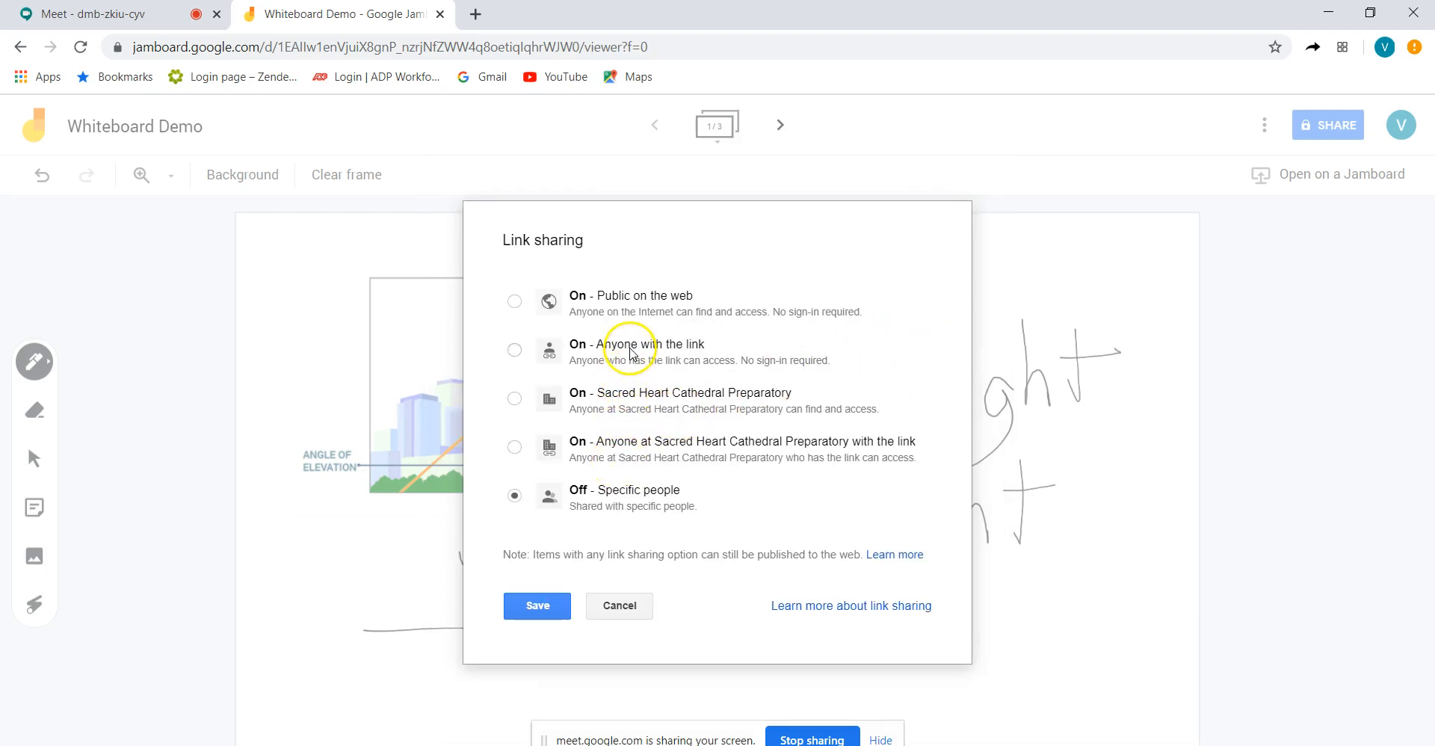
mouse_move(615, 447)
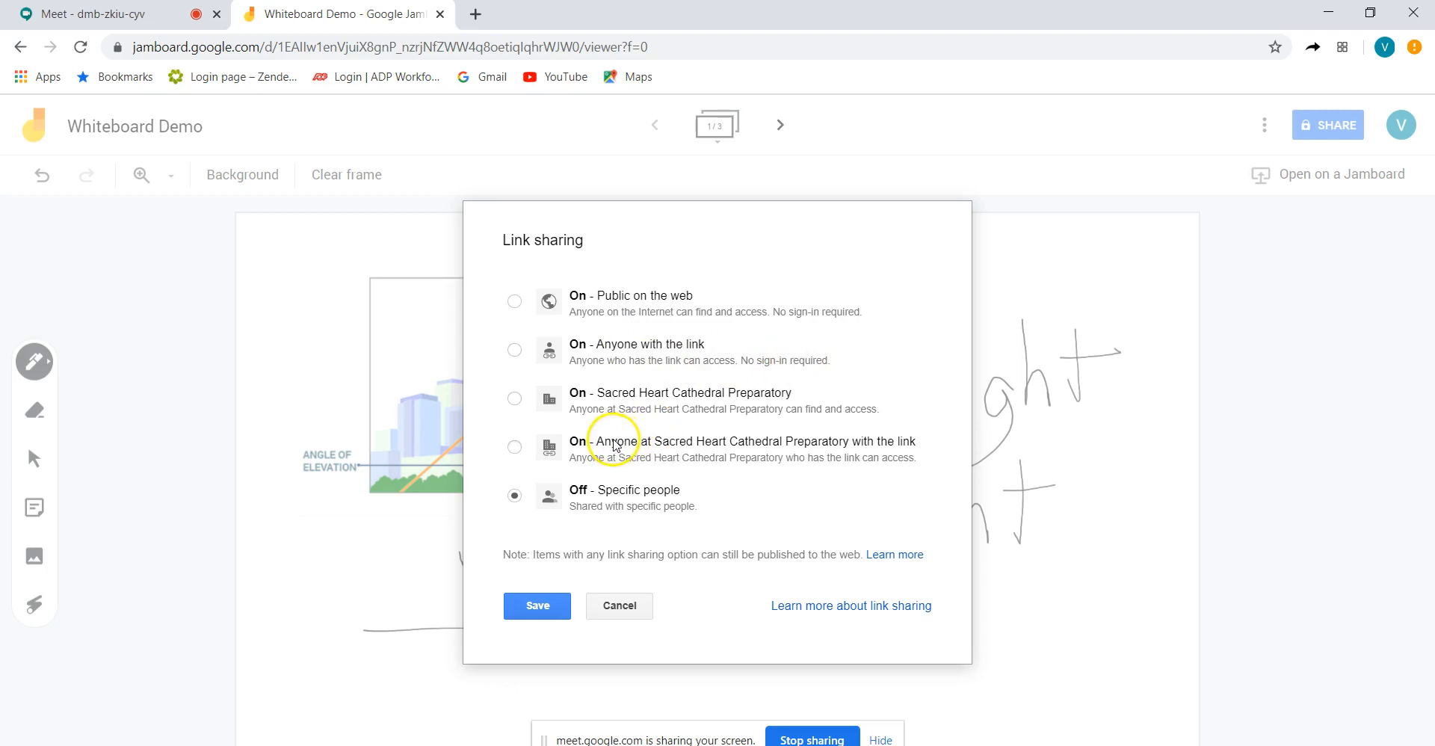
mouse_move(576, 449)
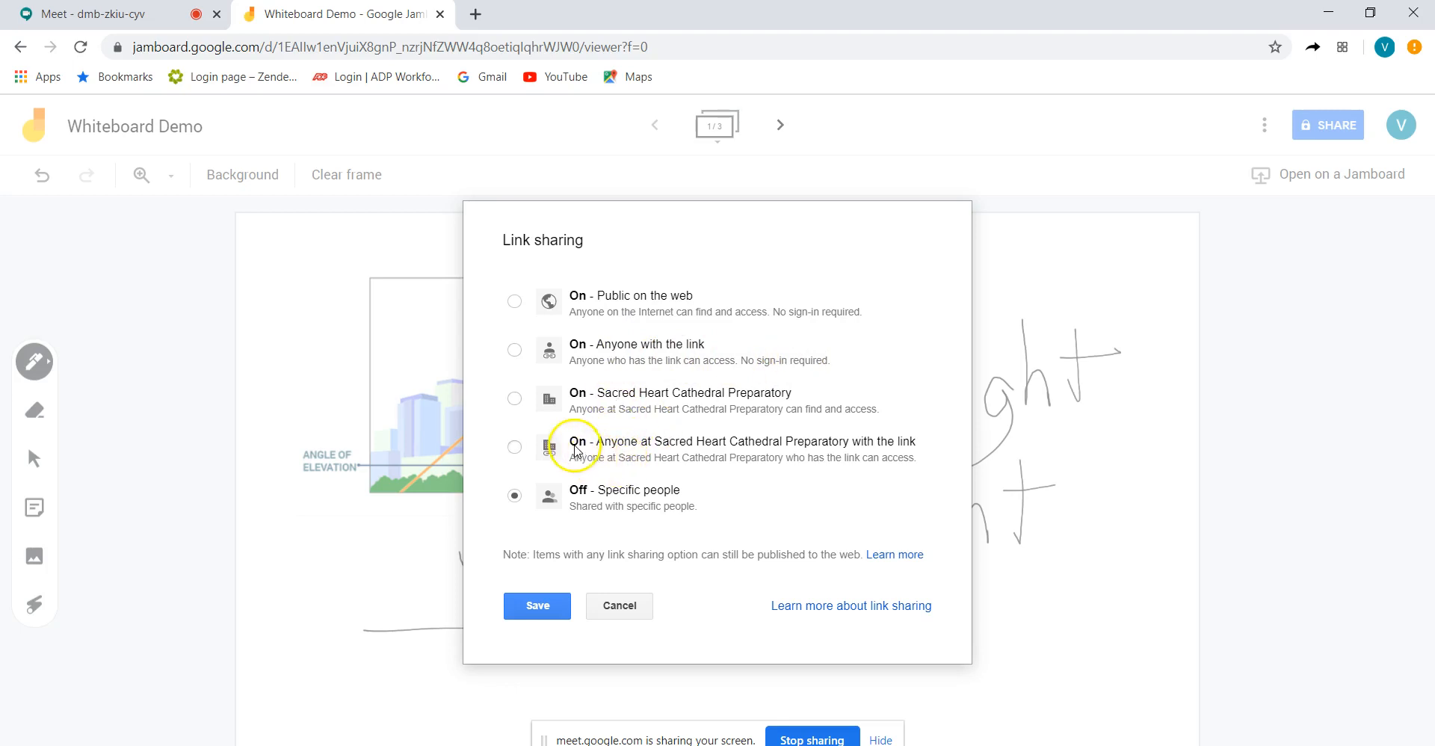
mouse_move(662, 410)
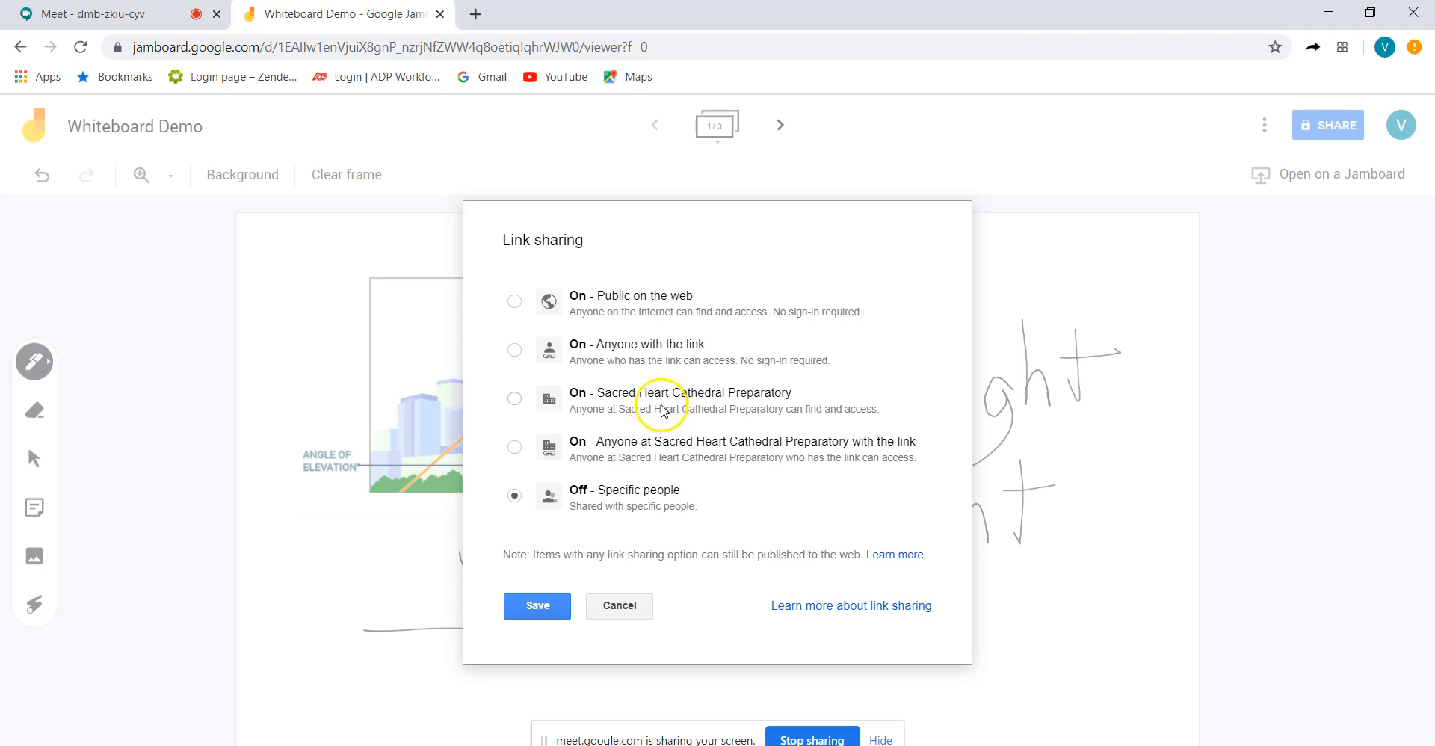
mouse_move(565, 379)
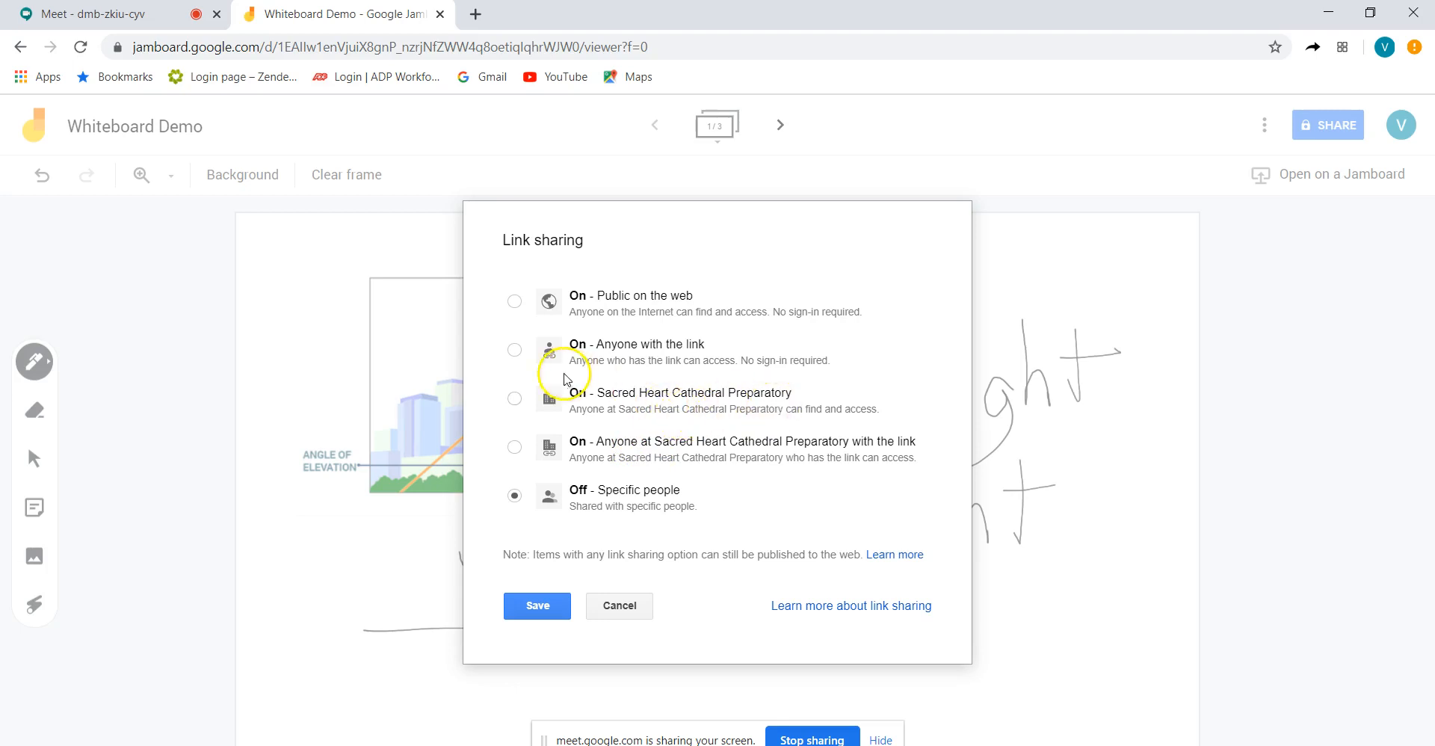
left_click(515, 398)
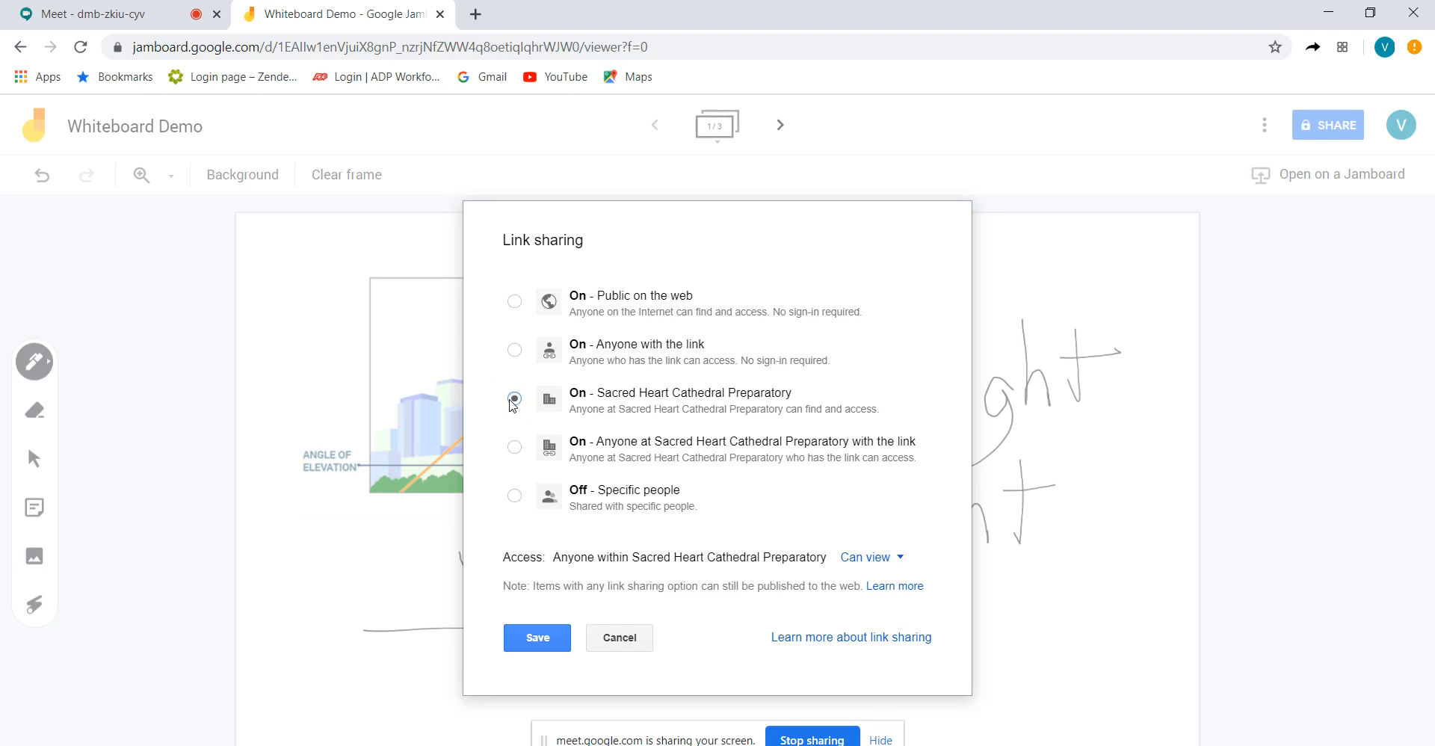
mouse_move(897, 559)
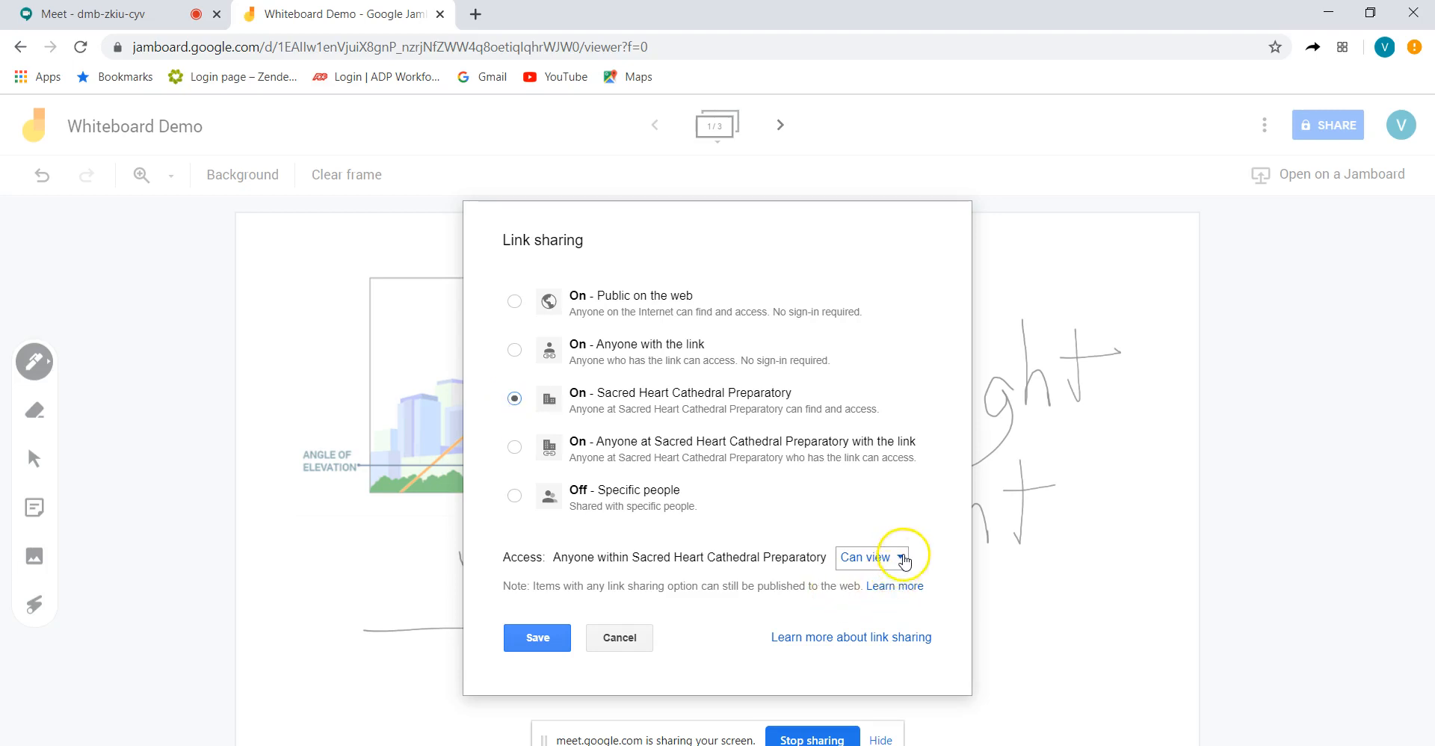
left_click(867, 558)
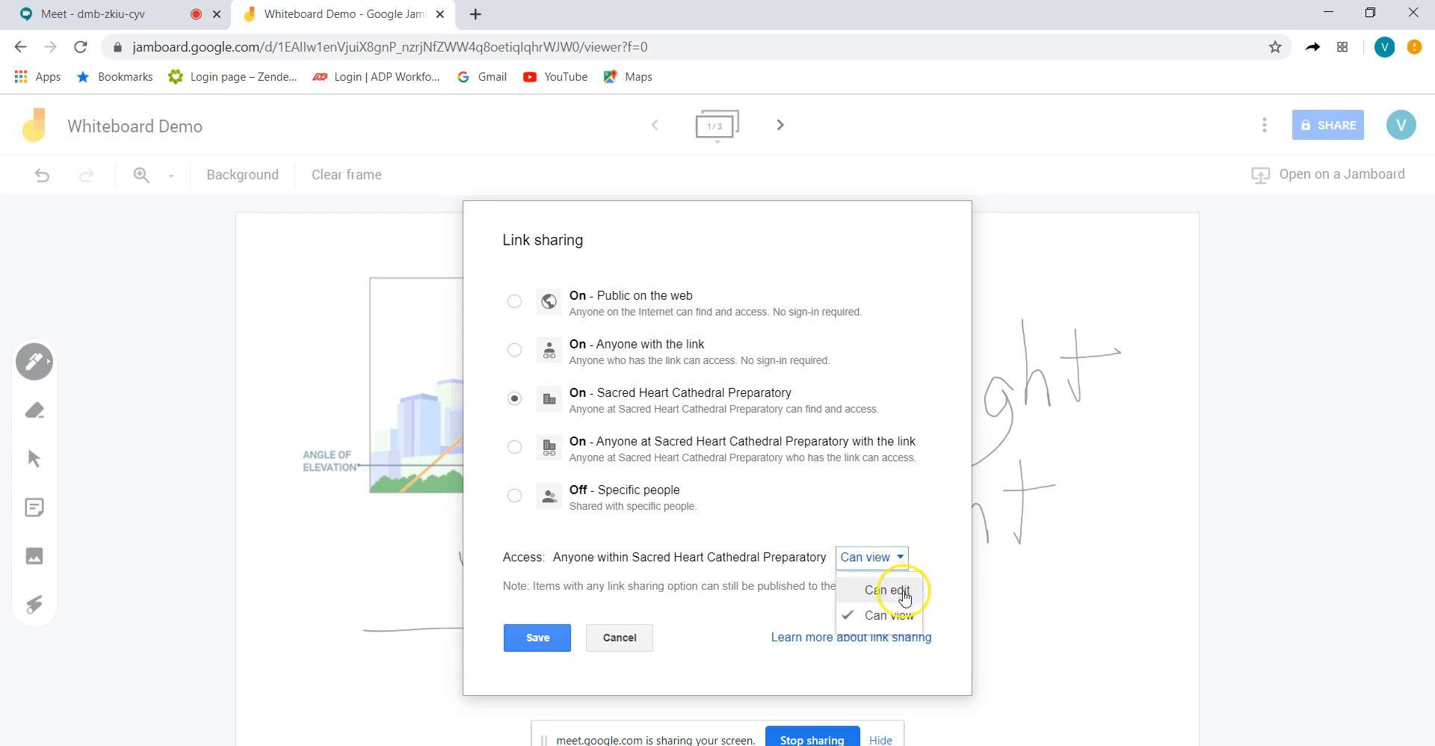
left_click(885, 589)
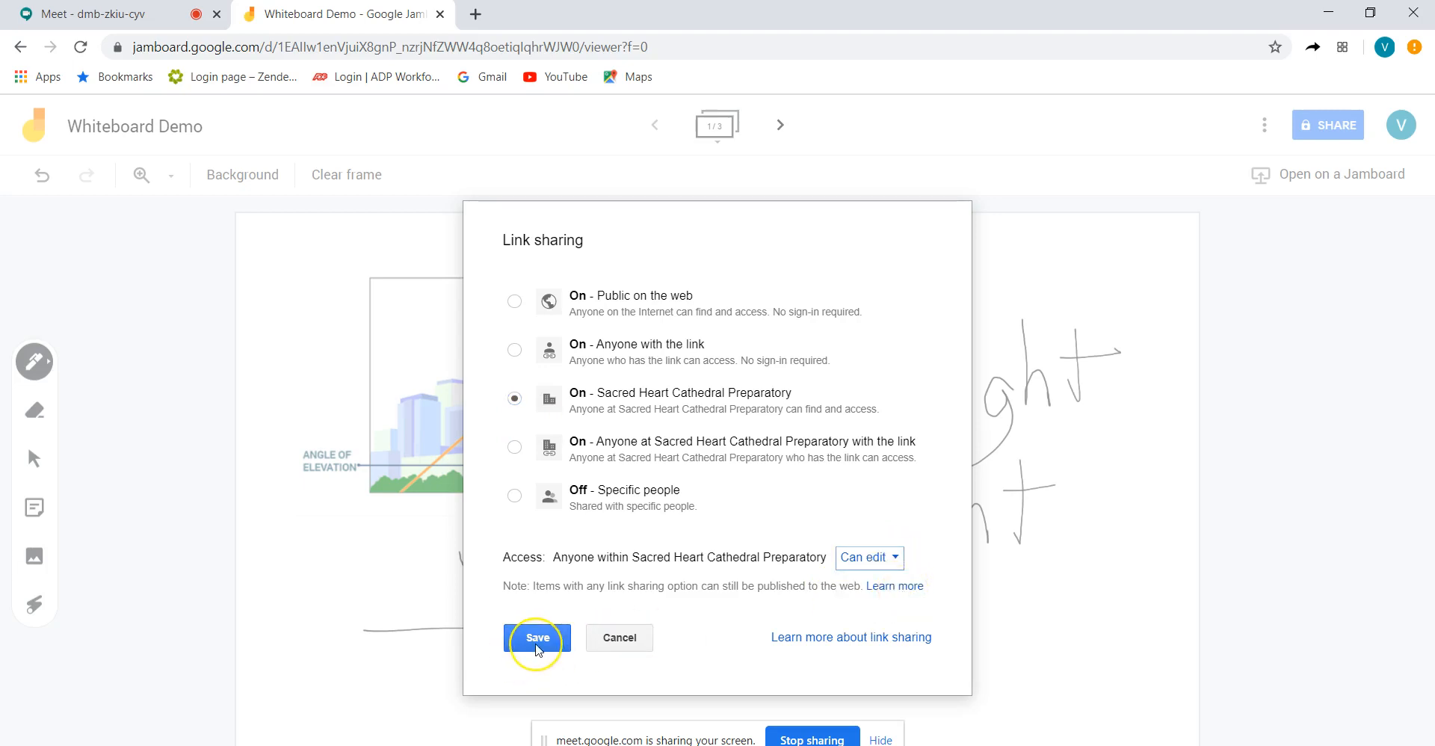
left_click(537, 637)
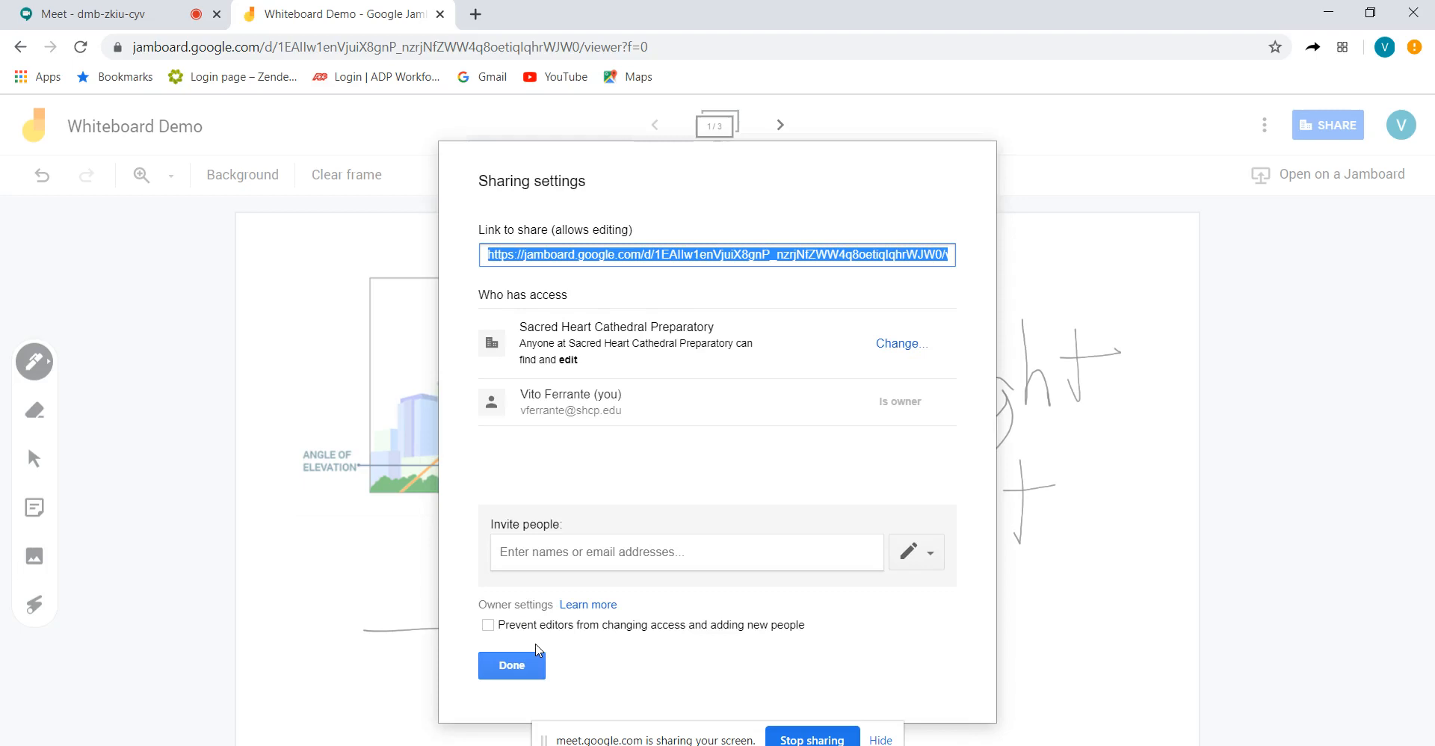
mouse_move(577, 138)
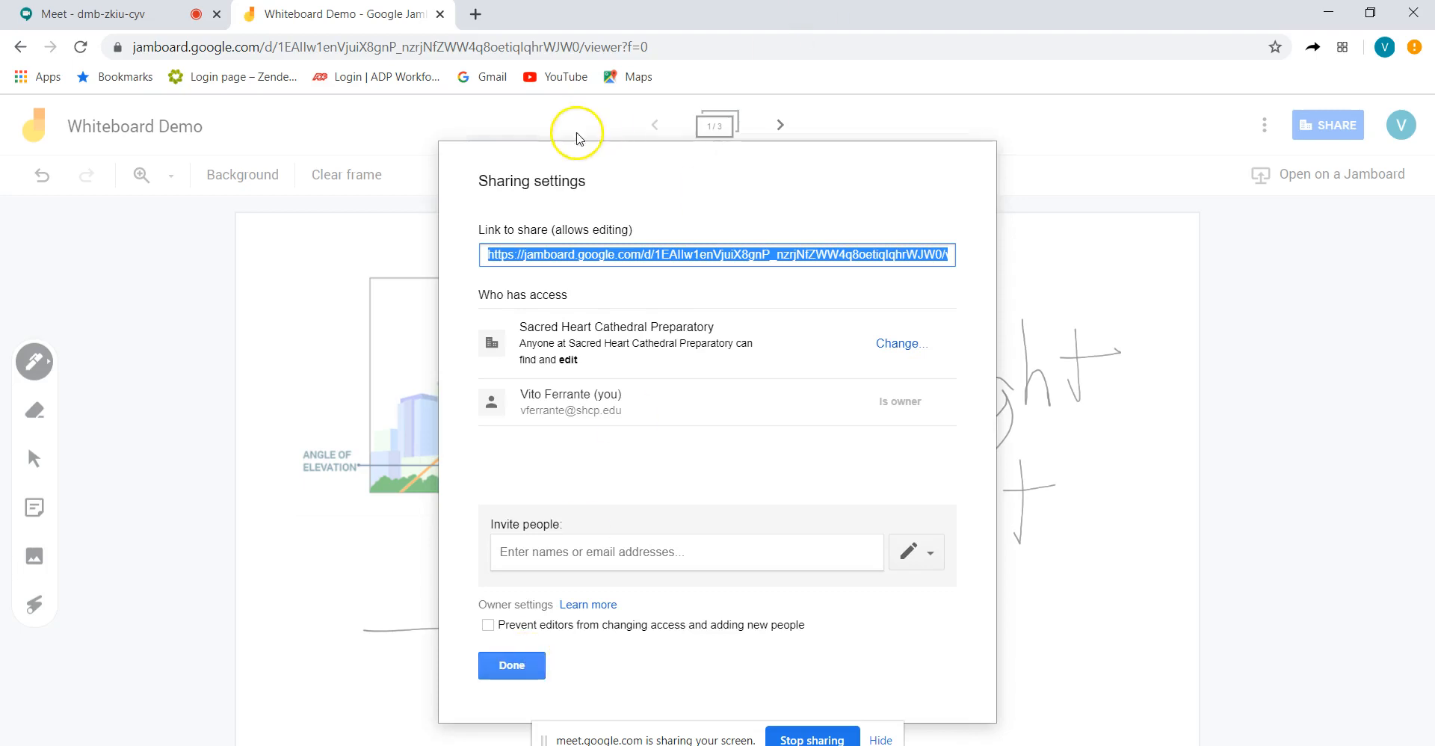
mouse_move(957, 254)
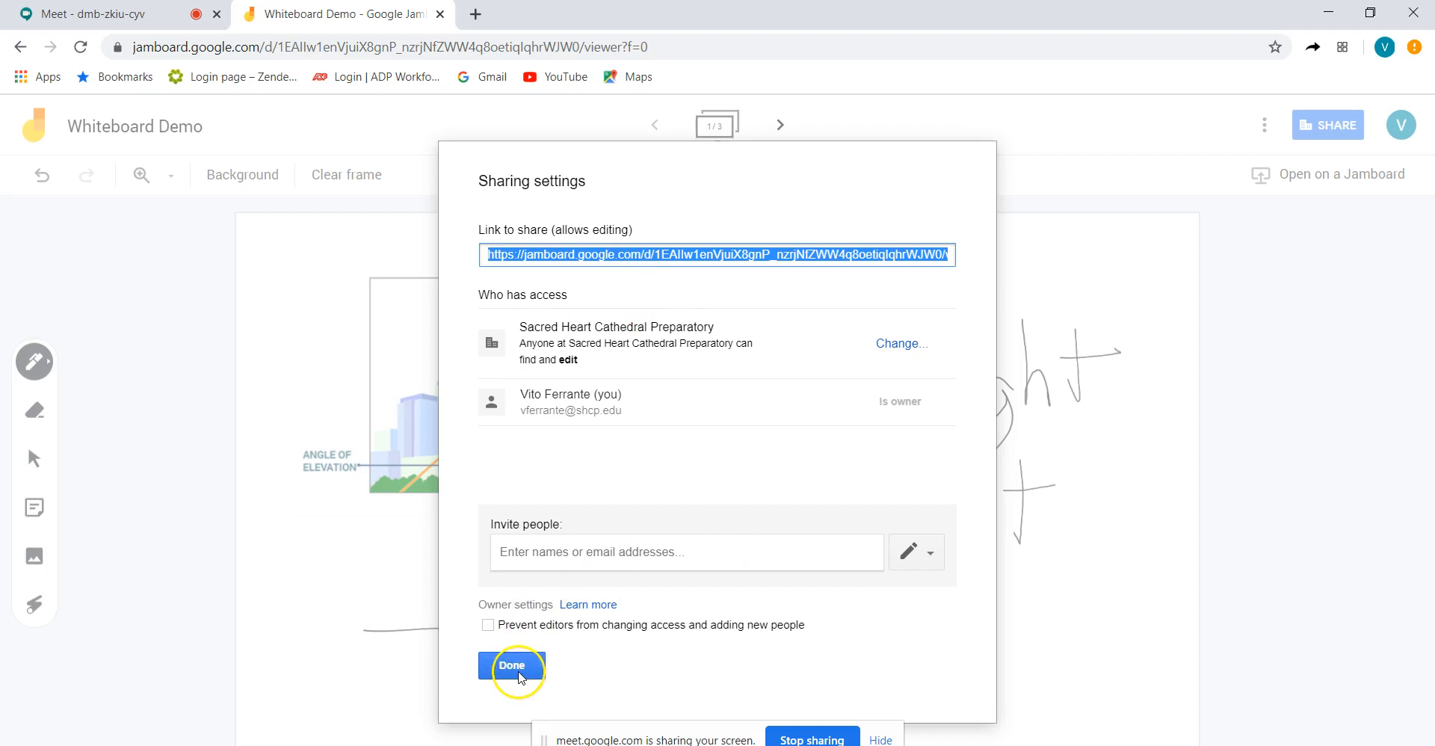
left_click(511, 664)
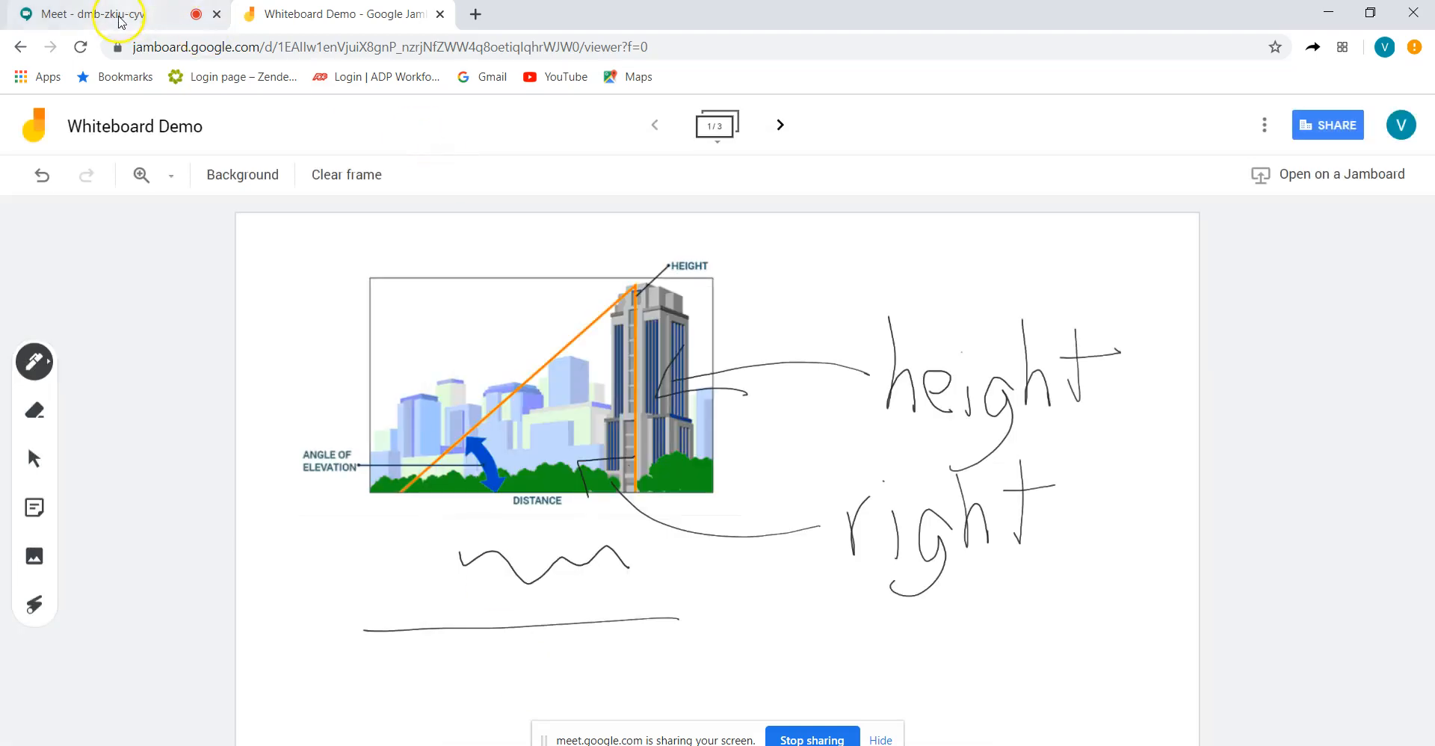
In the Meet call's chat, paste and send the Whiteboard Demo board link
left_click(82, 14)
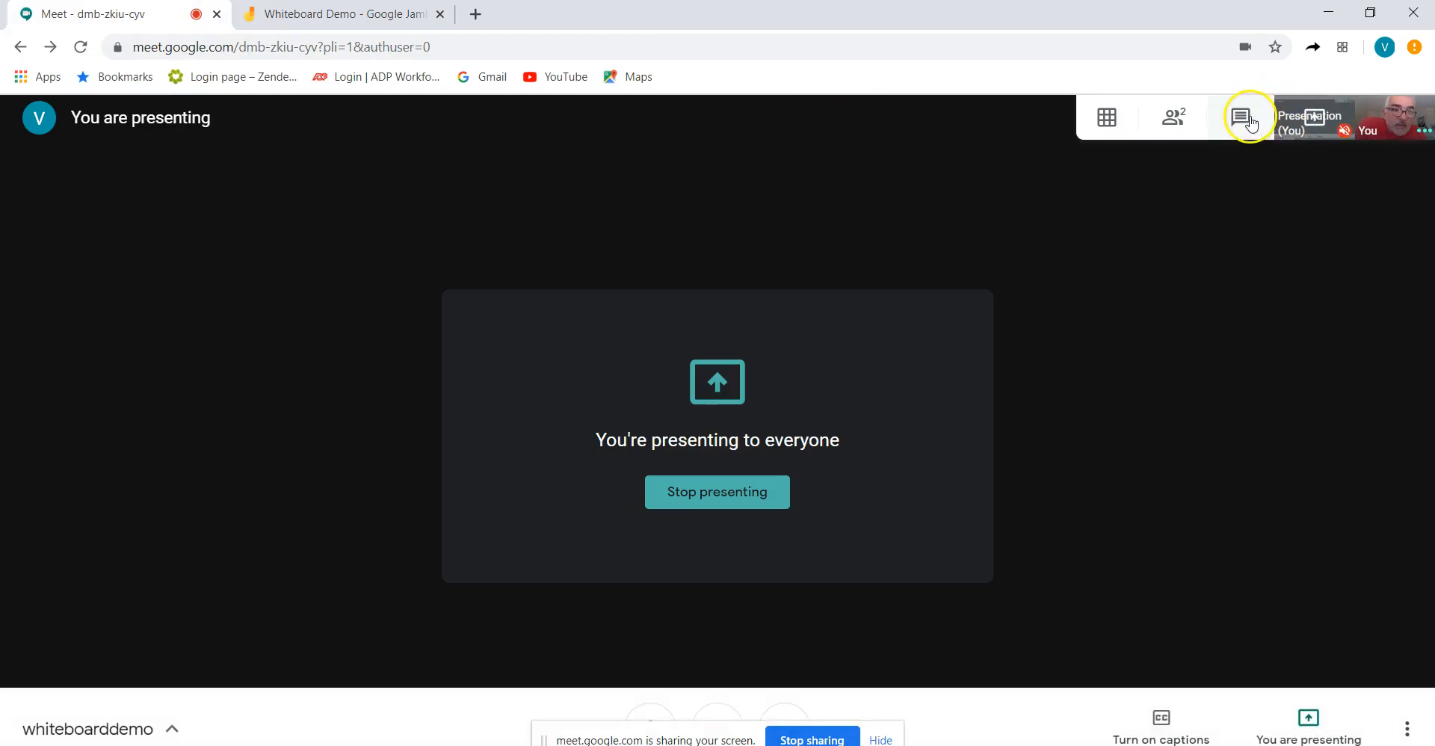
left_click(1243, 117)
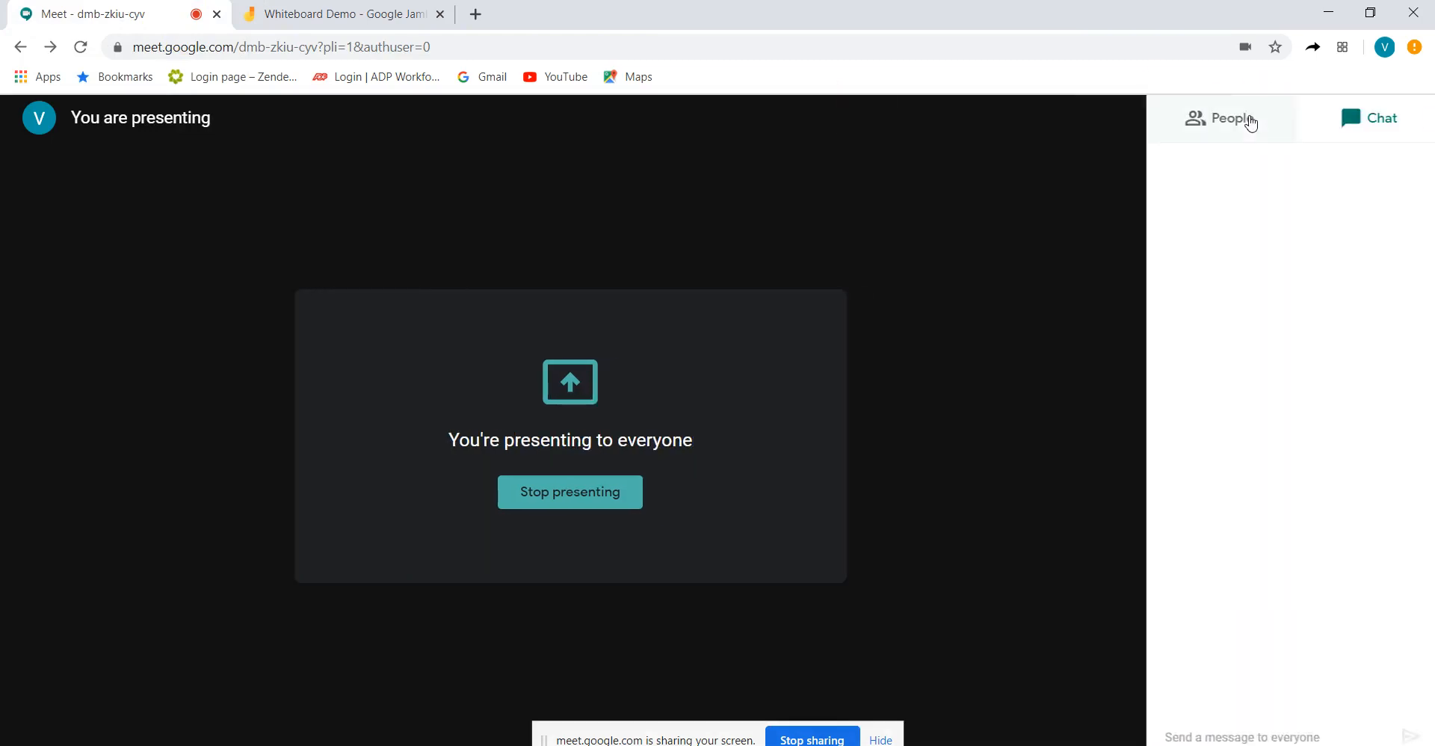
left_click(1369, 117)
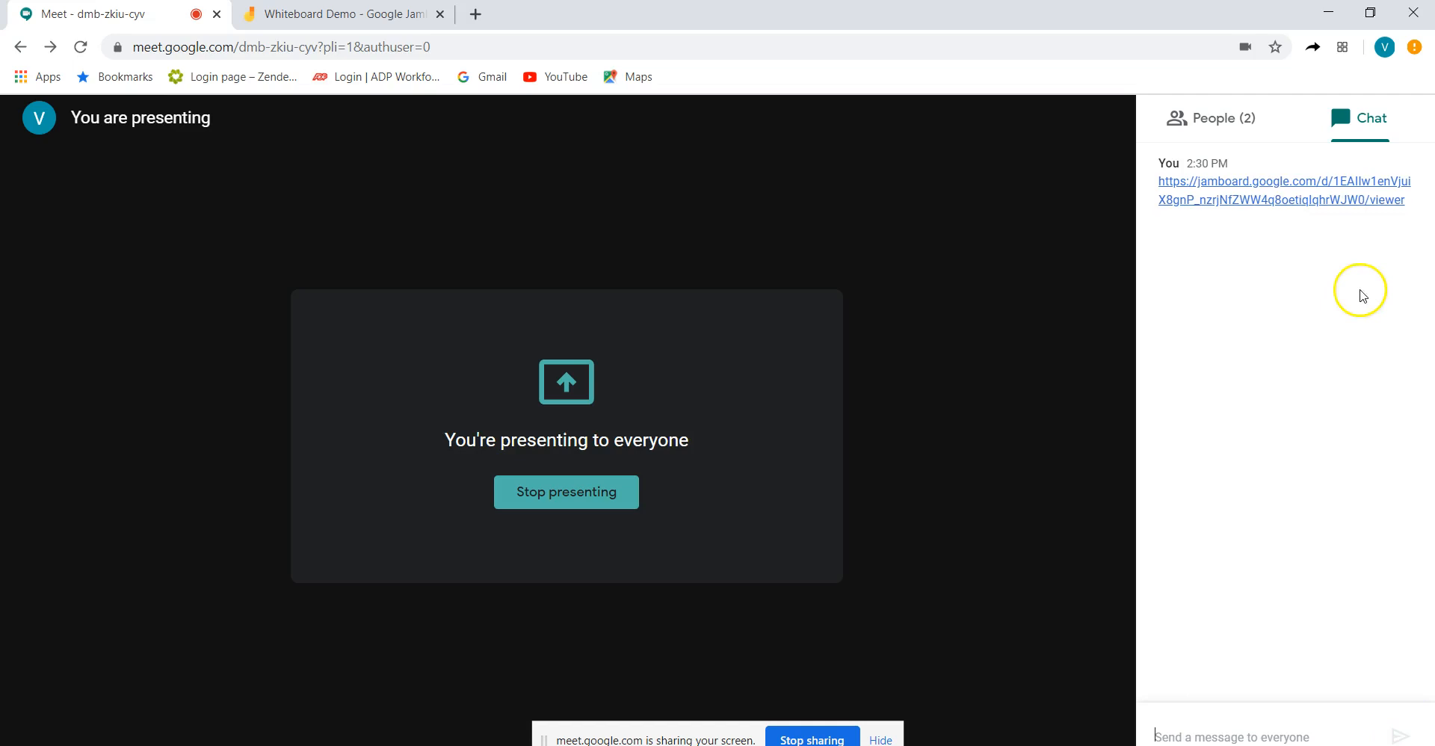
left_click(1281, 181)
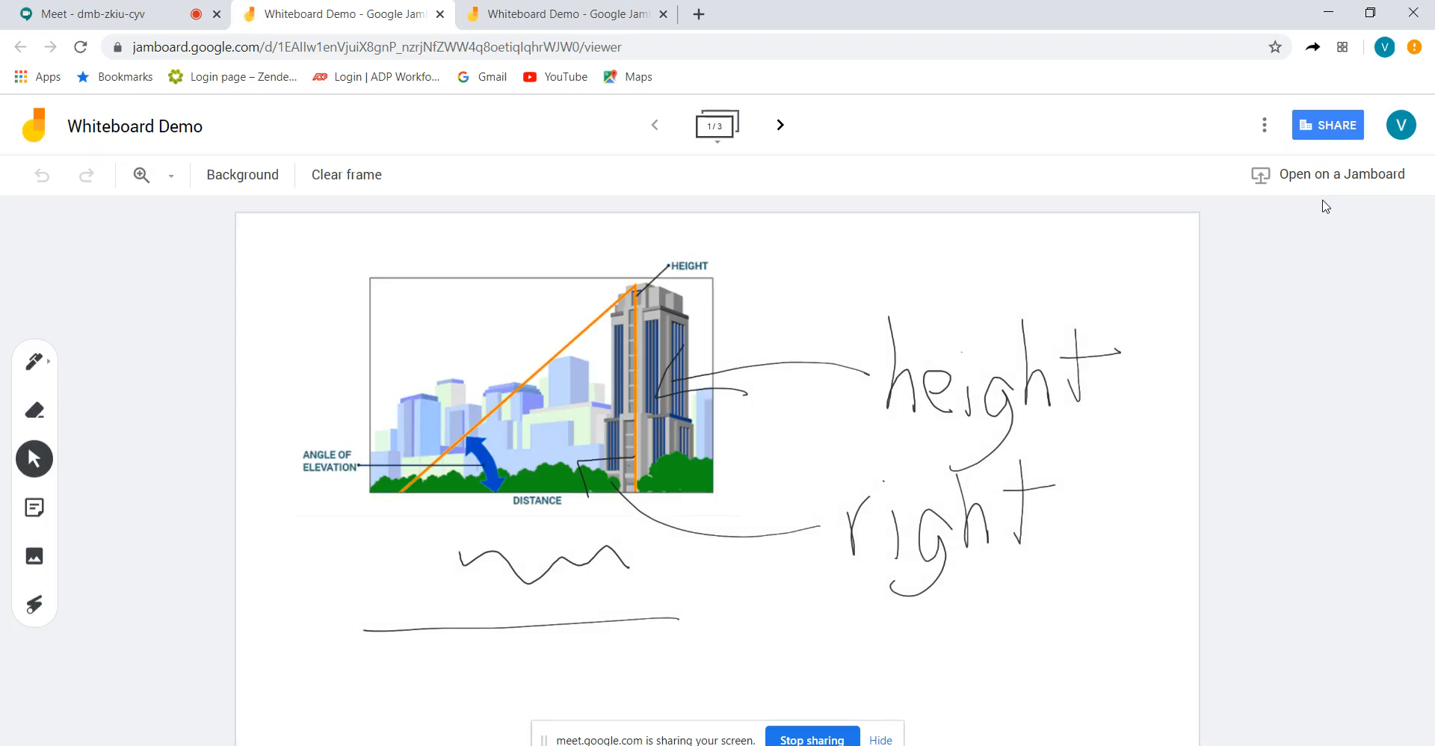
mouse_move(1308, 232)
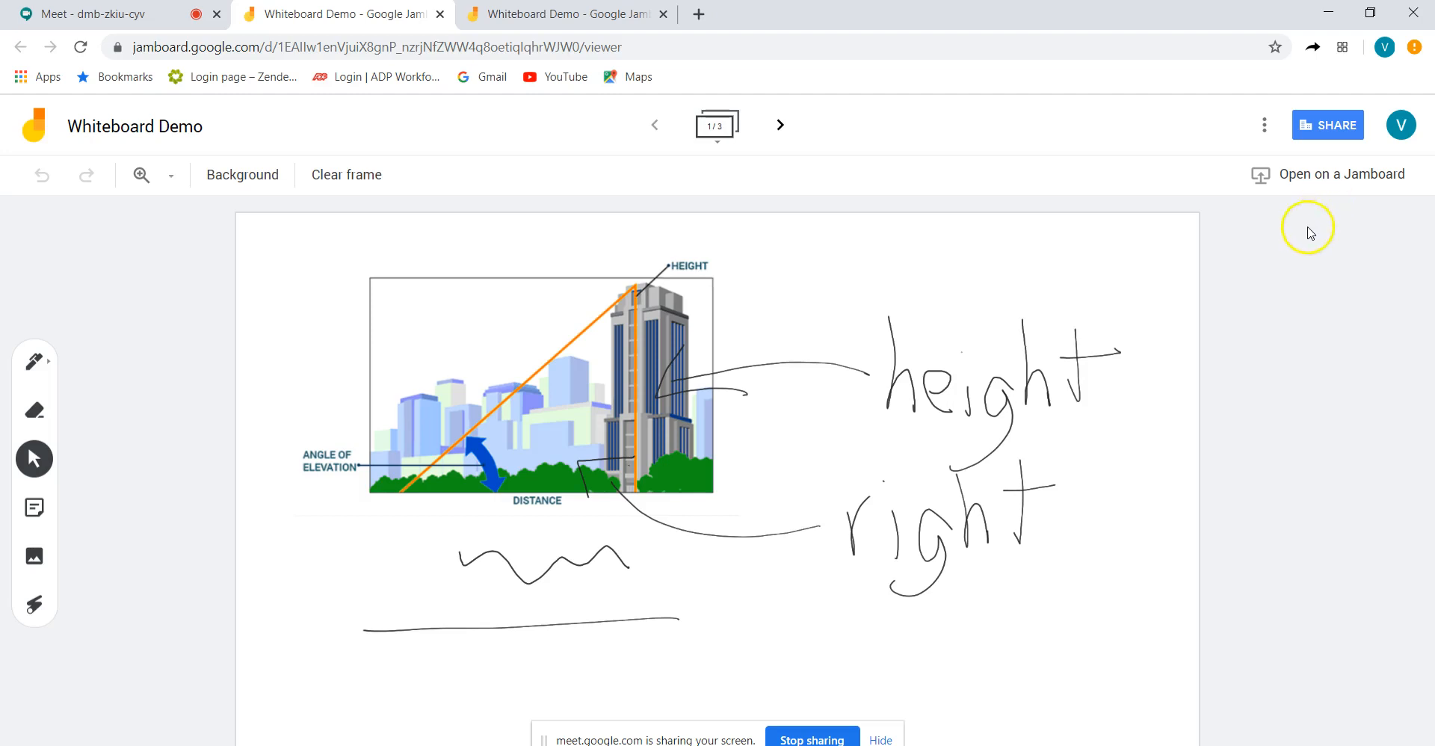
mouse_move(821, 372)
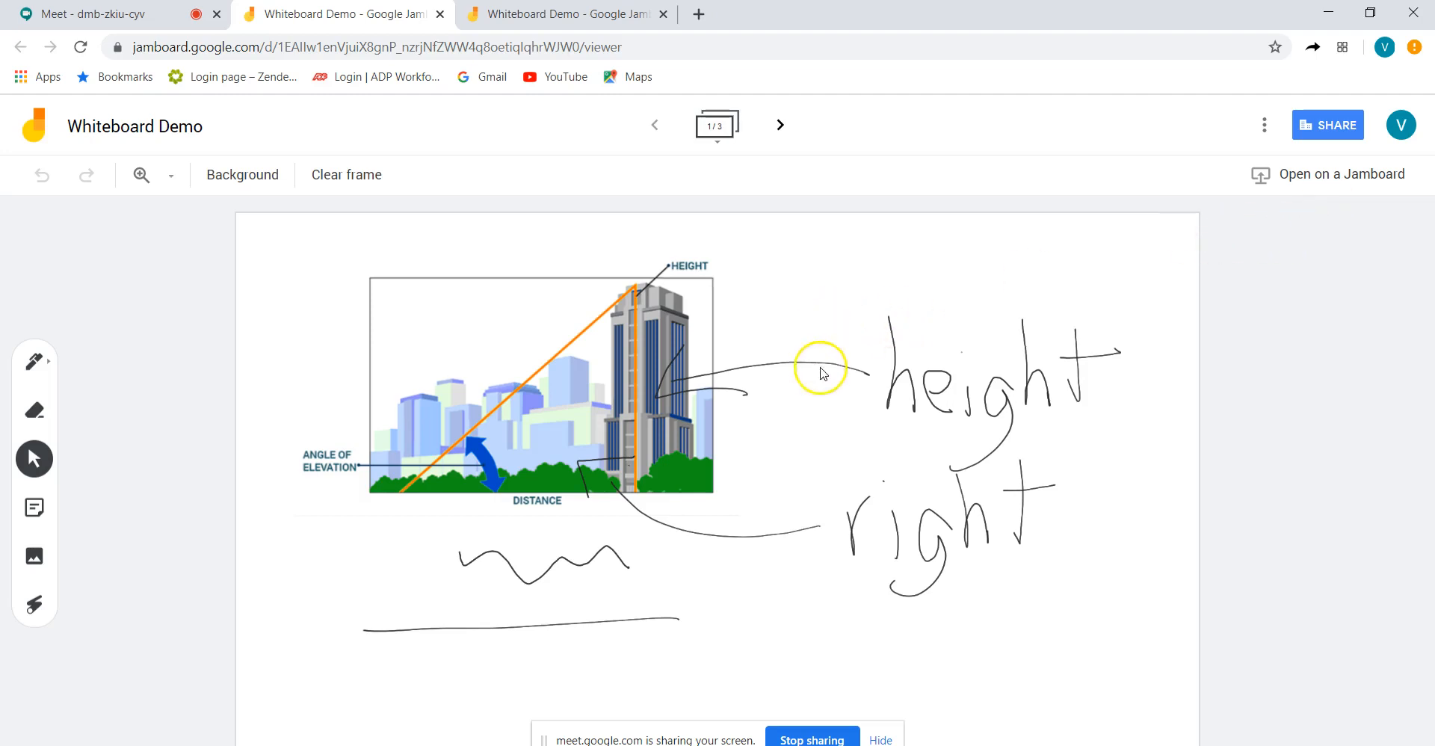
Draw a pen arrow pointing at the tall building near HEIGHT, then pick the Laser tool
left_click(35, 361)
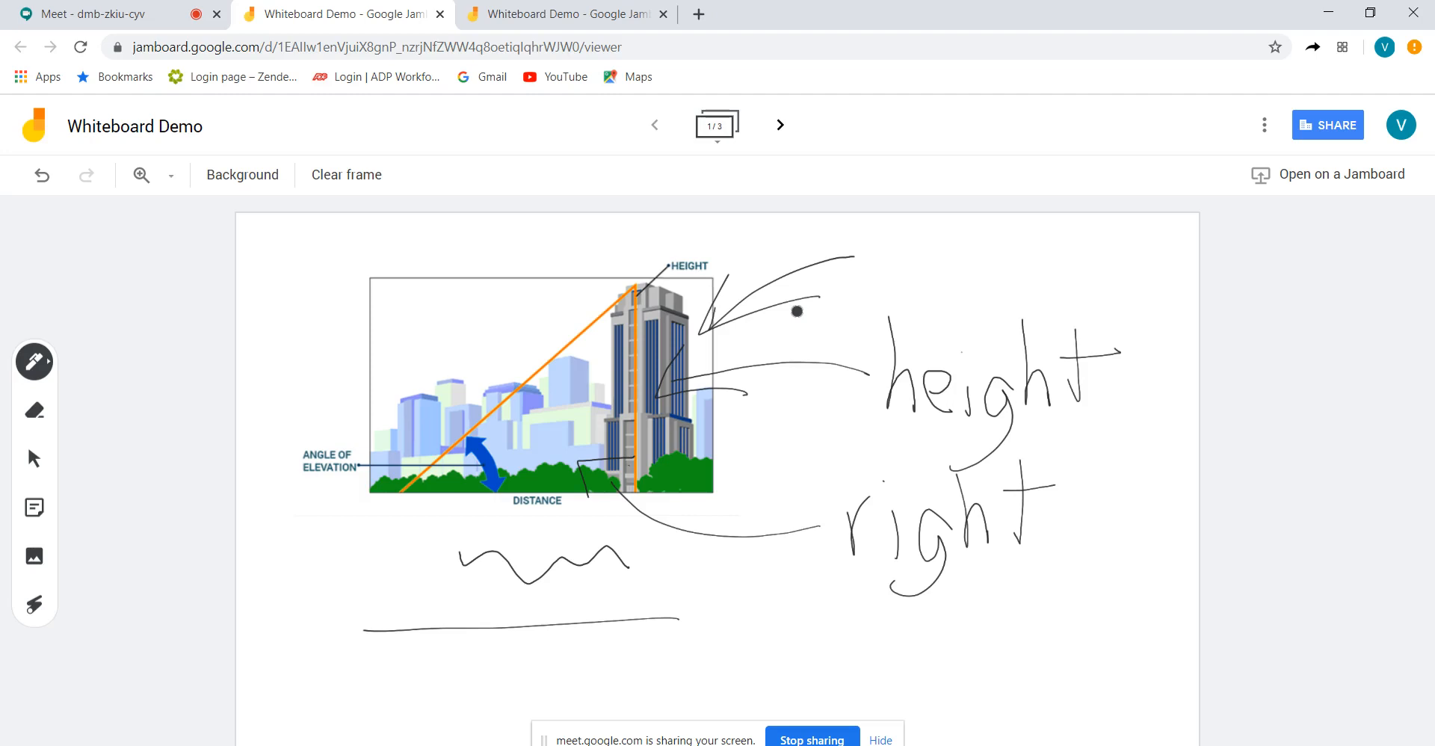
left_click(33, 605)
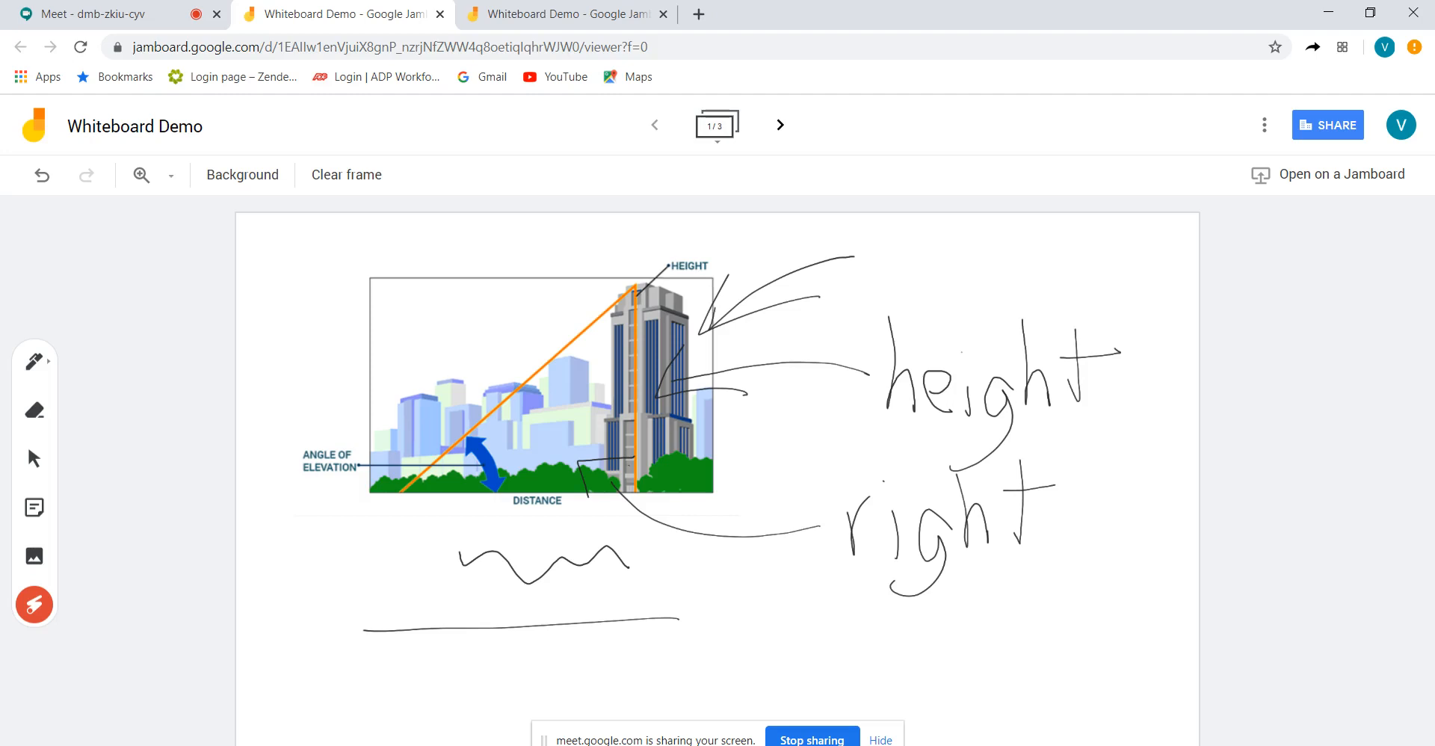
mouse_move(717, 125)
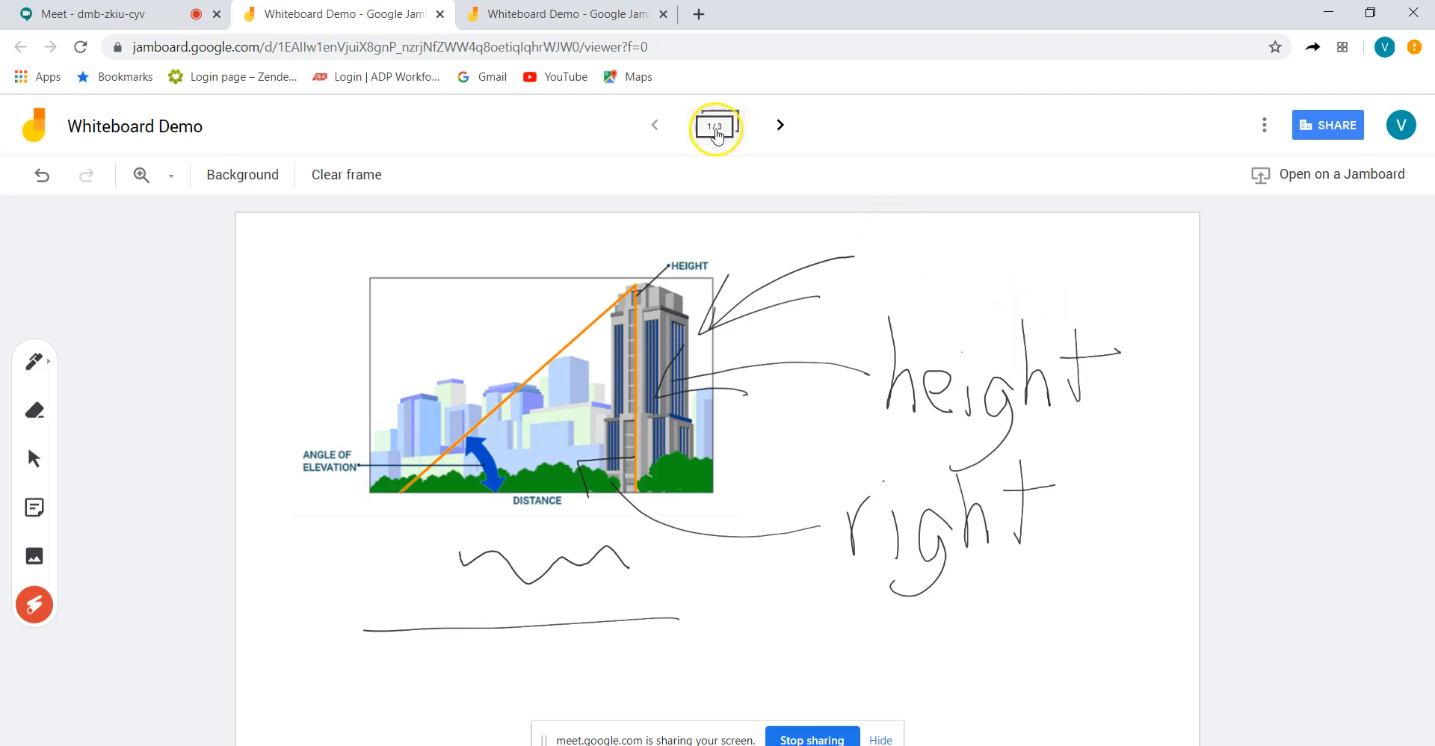
mouse_move(1037, 257)
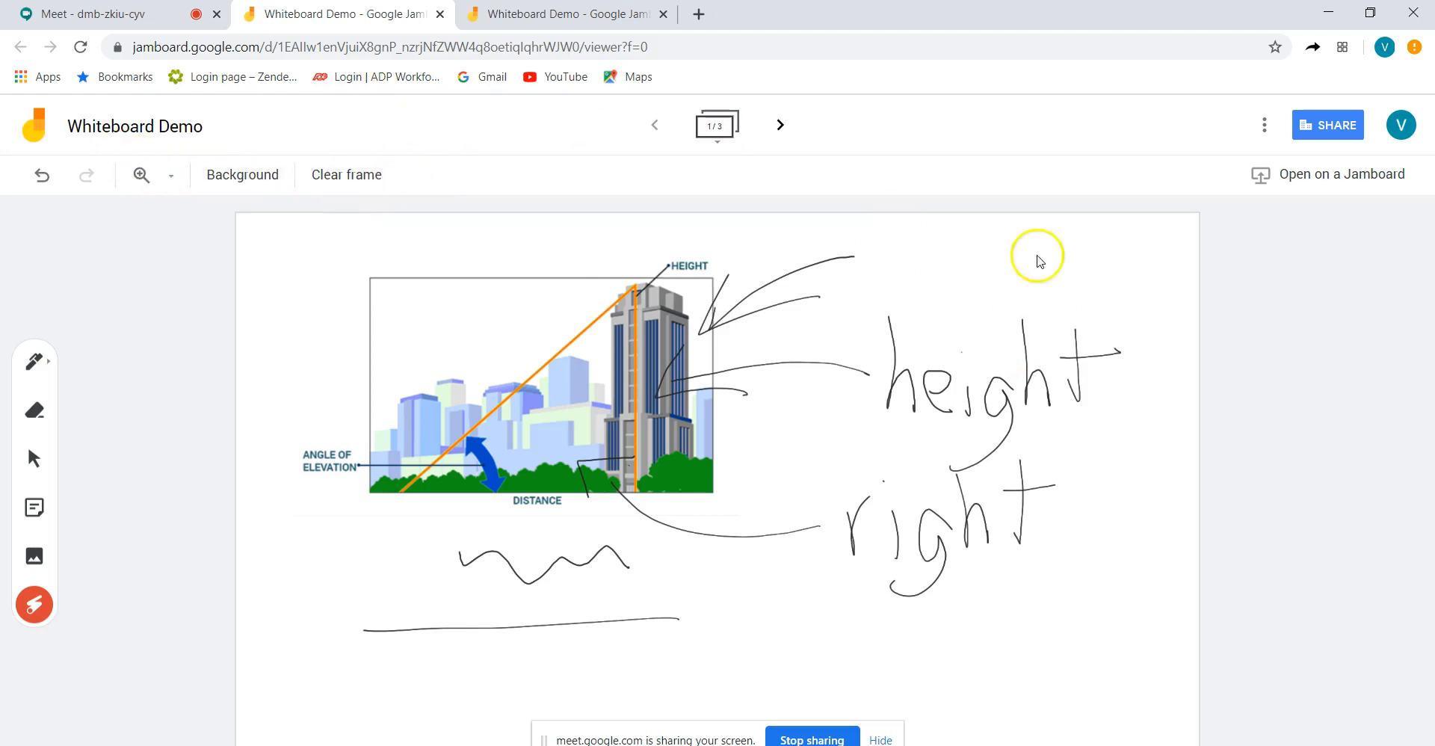
mouse_move(1349, 178)
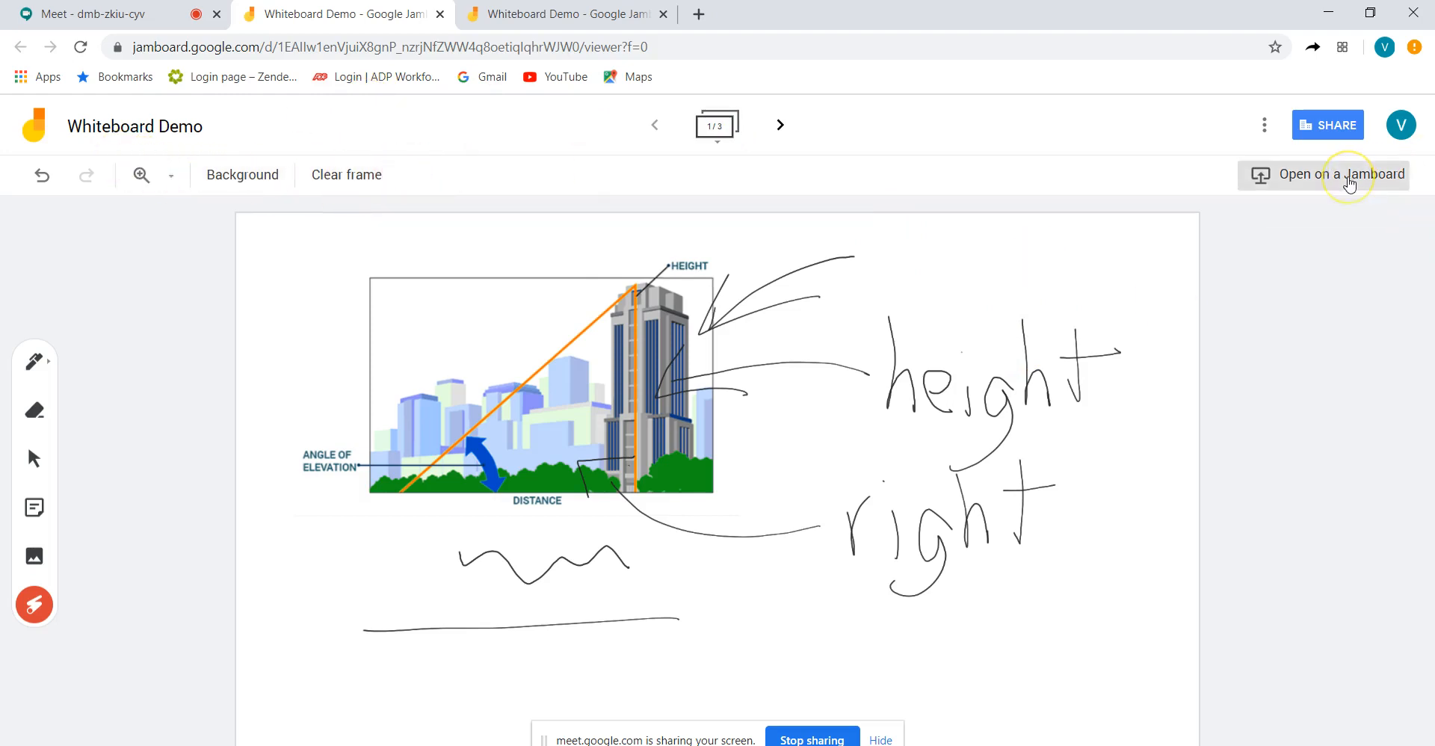
left_click(1323, 175)
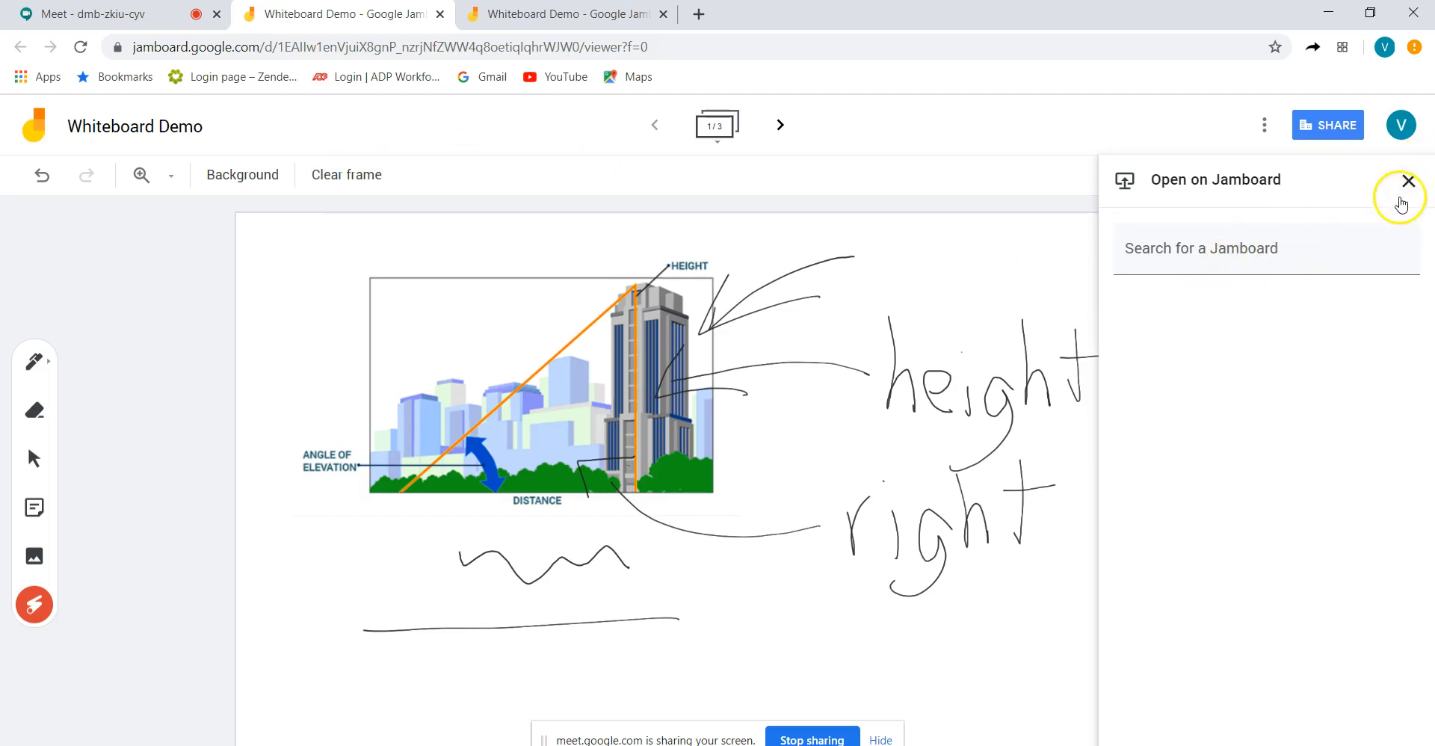
left_click(1408, 180)
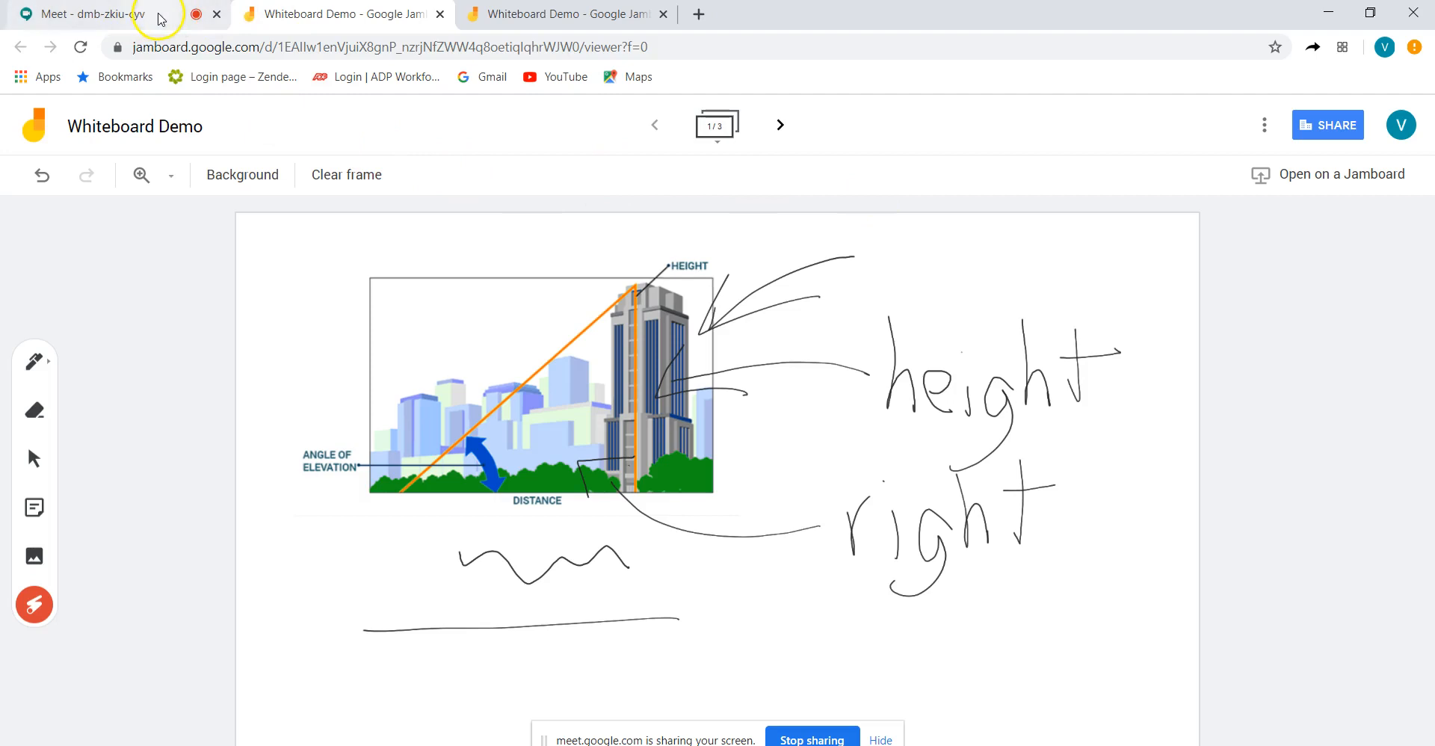
mouse_move(321, 13)
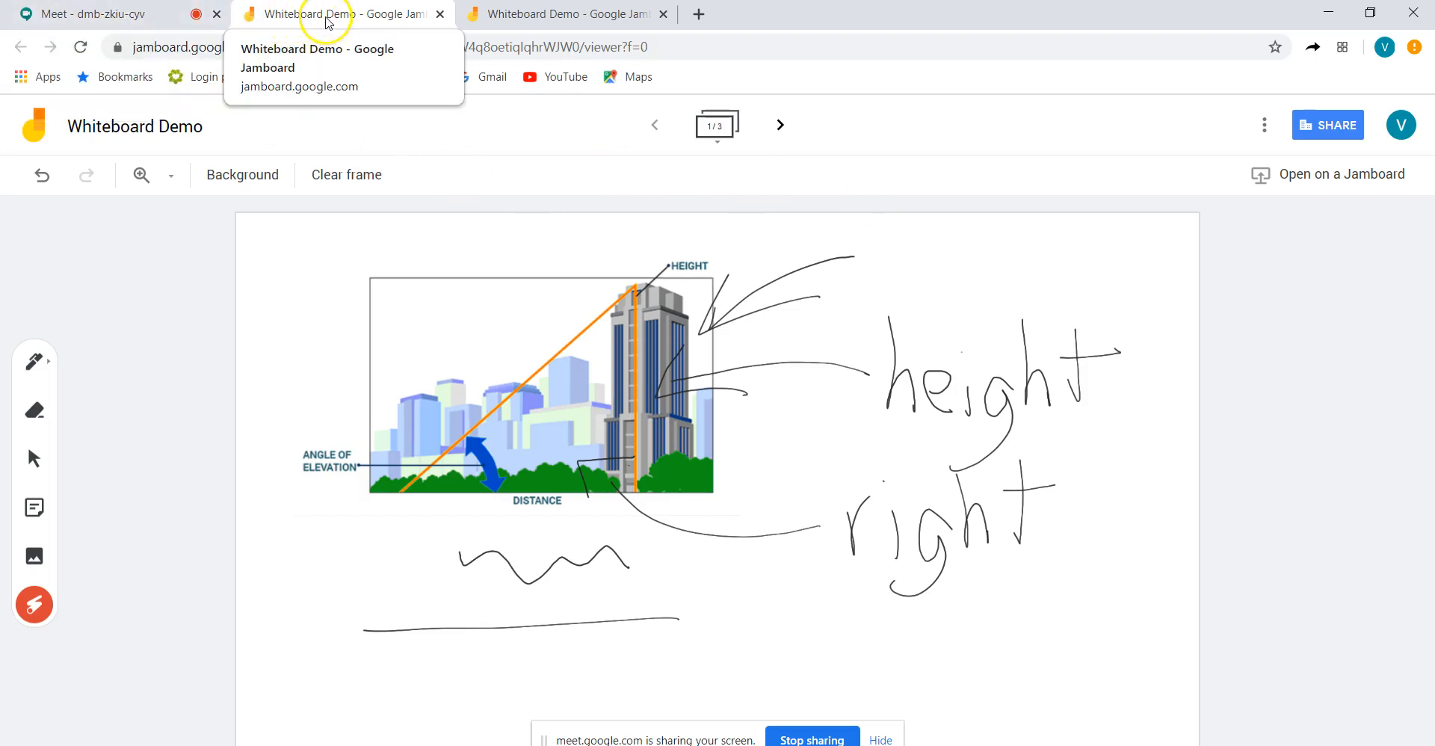
mouse_move(657, 147)
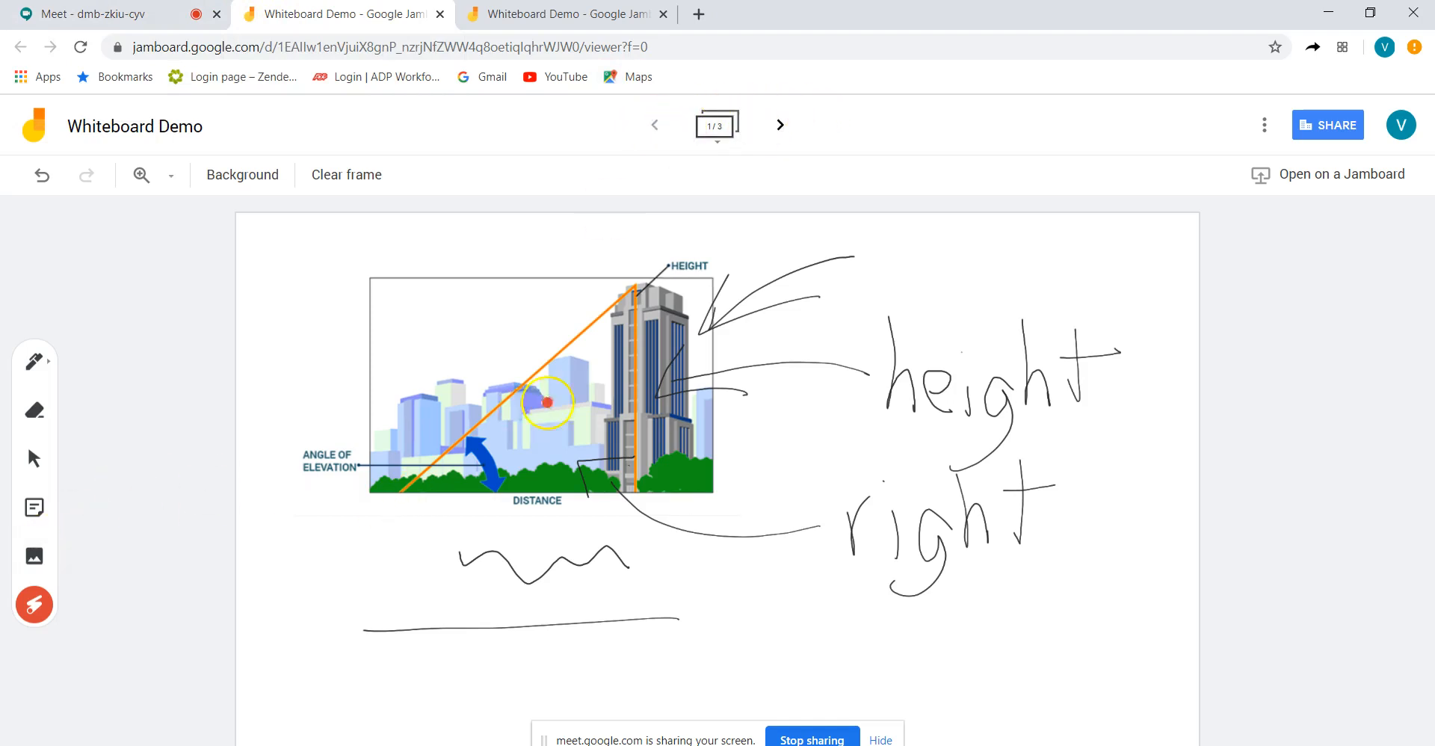
mouse_move(1256, 229)
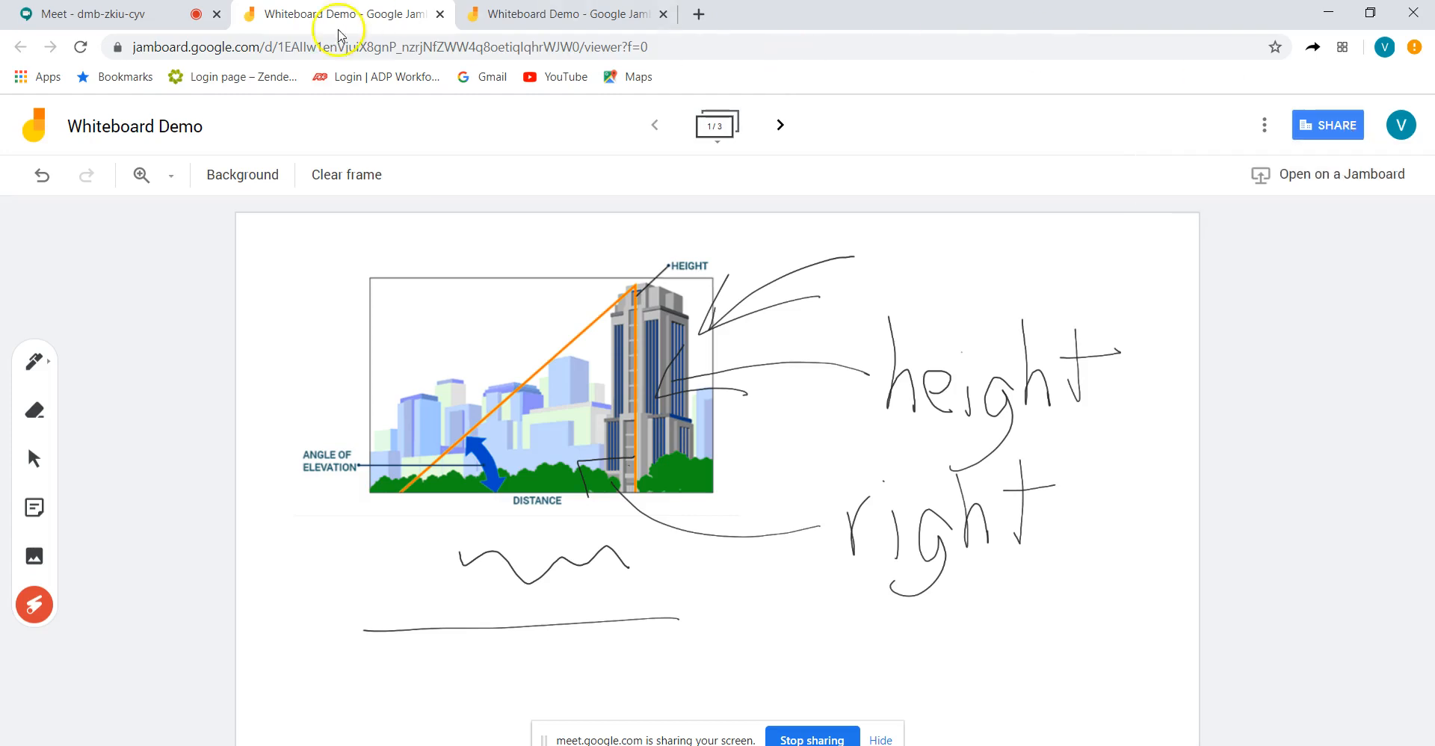
Switch back to the Meet - dmb-zkiu-cyv call tab
left_click(83, 13)
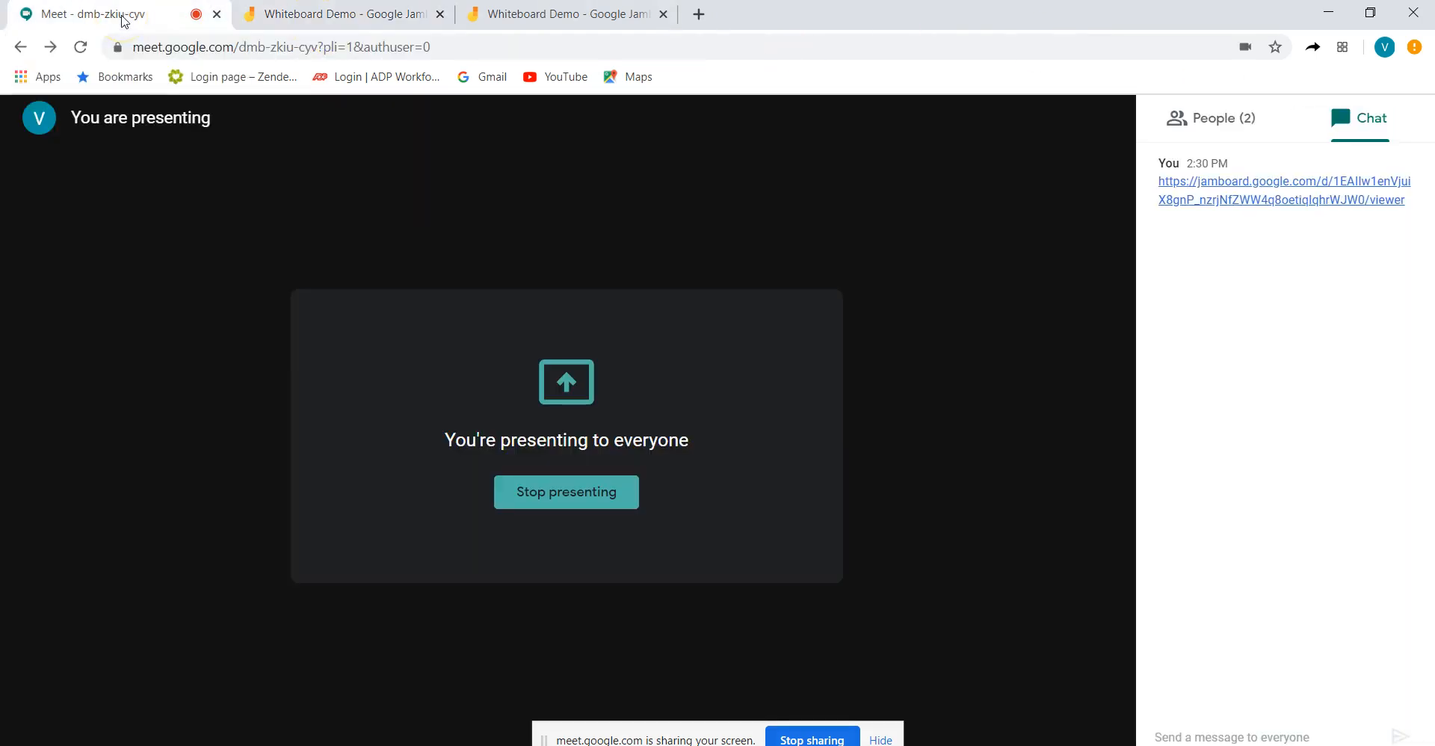
mouse_move(1267, 600)
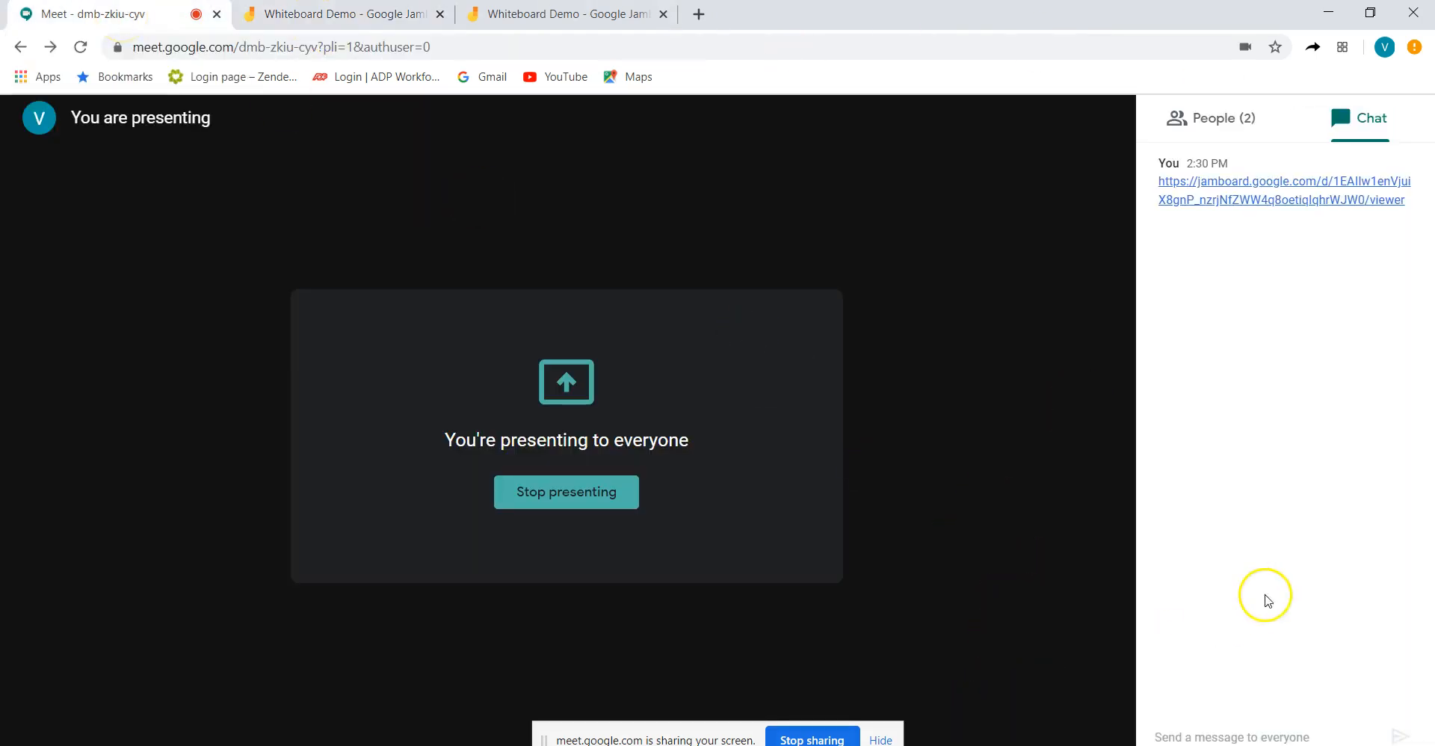